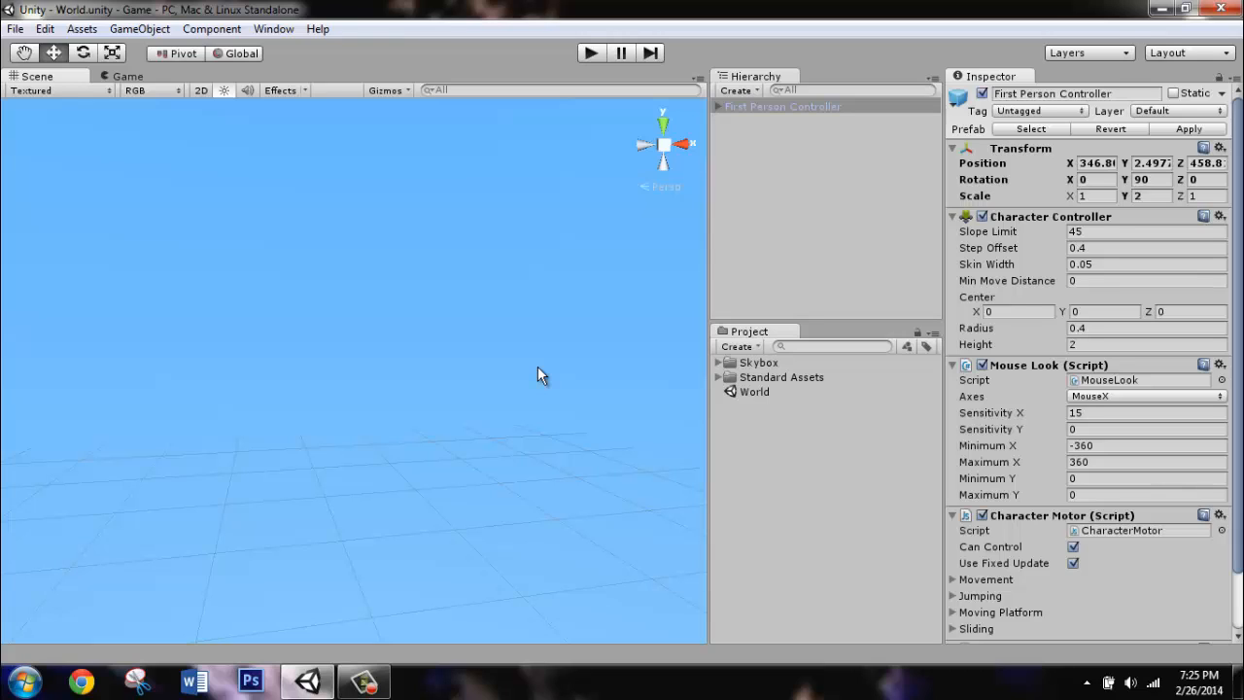
mouse_move(554, 365)
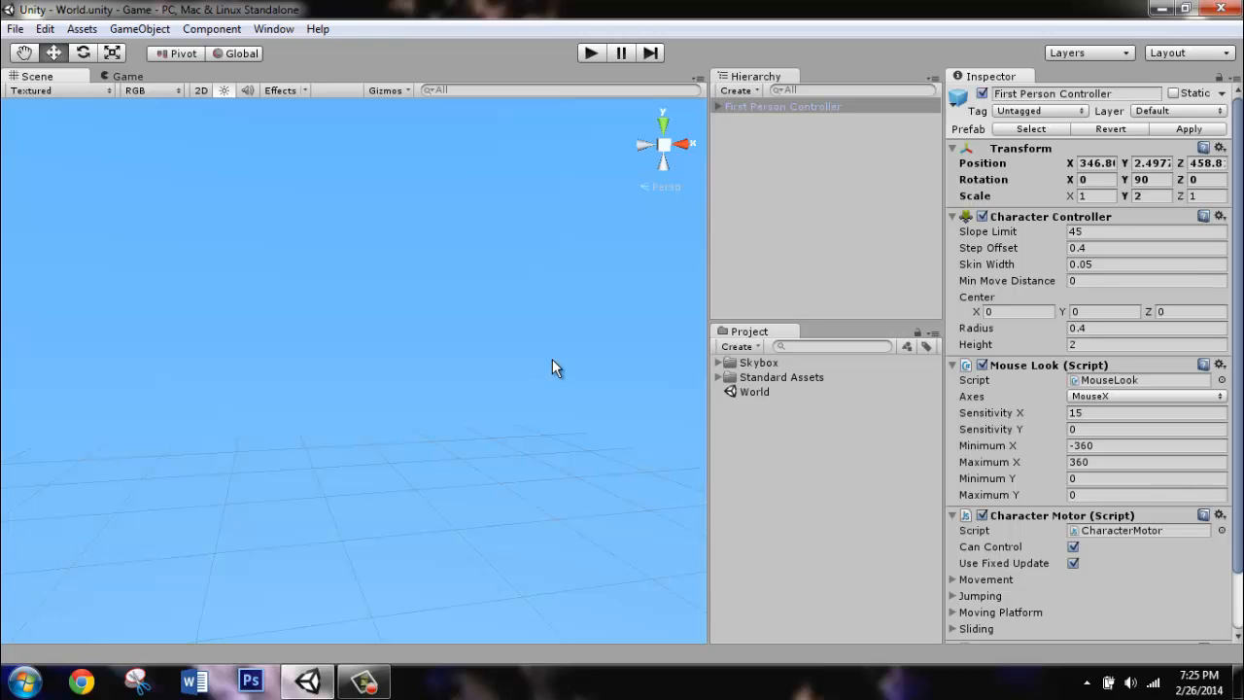
Add a directional light, name it Sun, and zero its Transform position and rotation.
left_click(146, 29)
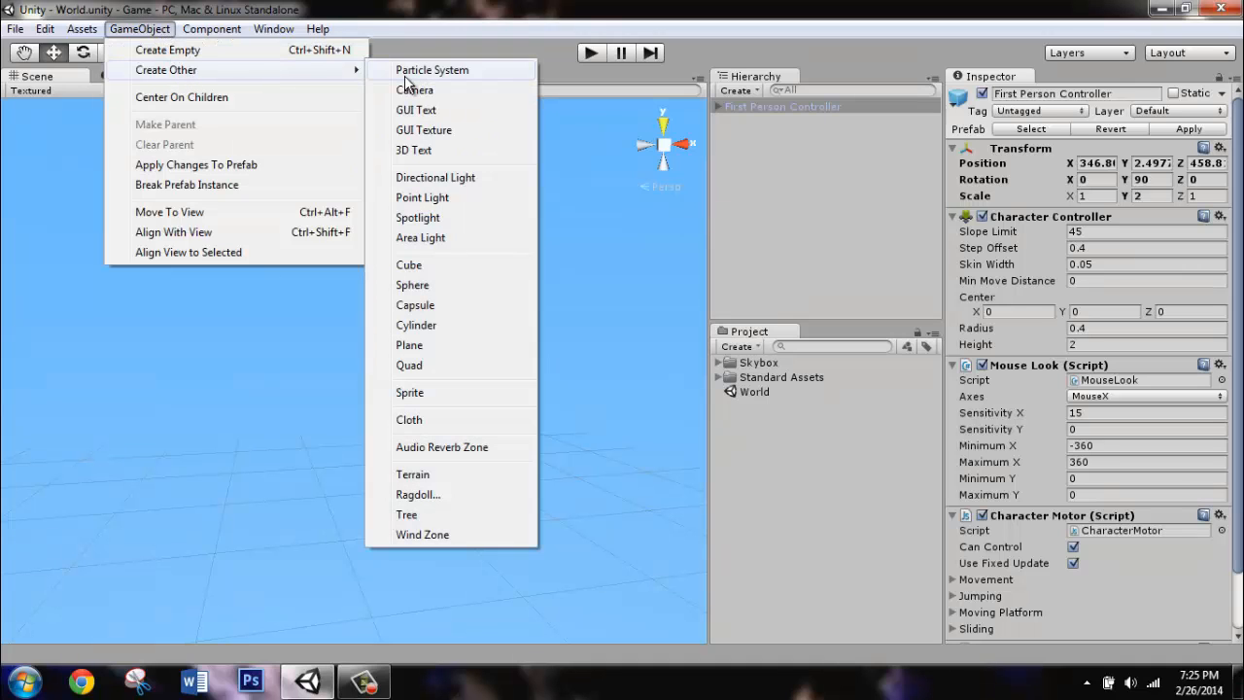
left_click(435, 177)
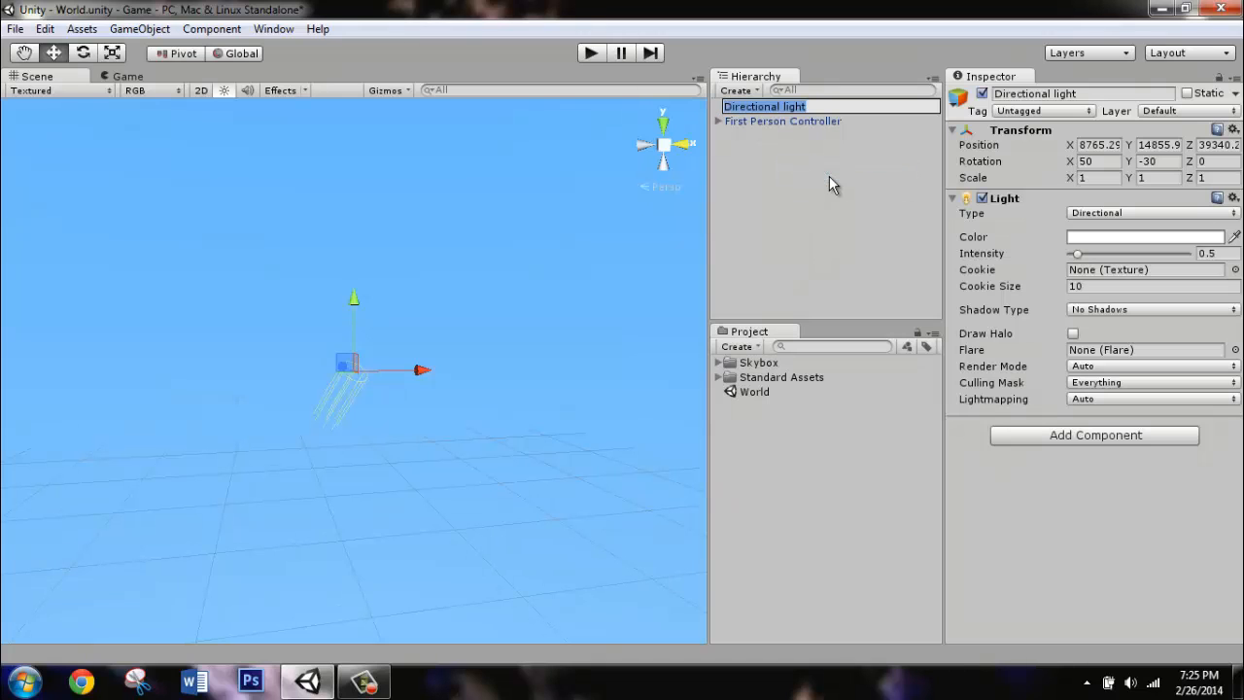
type("Sun")
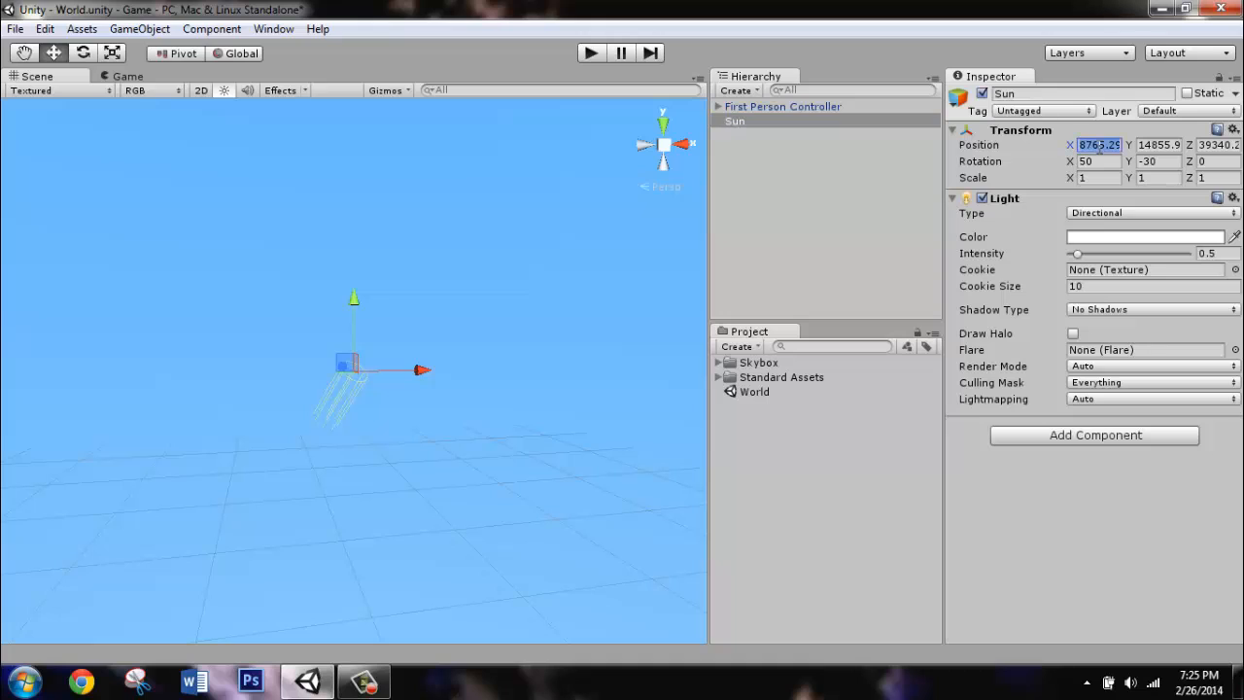
type("0")
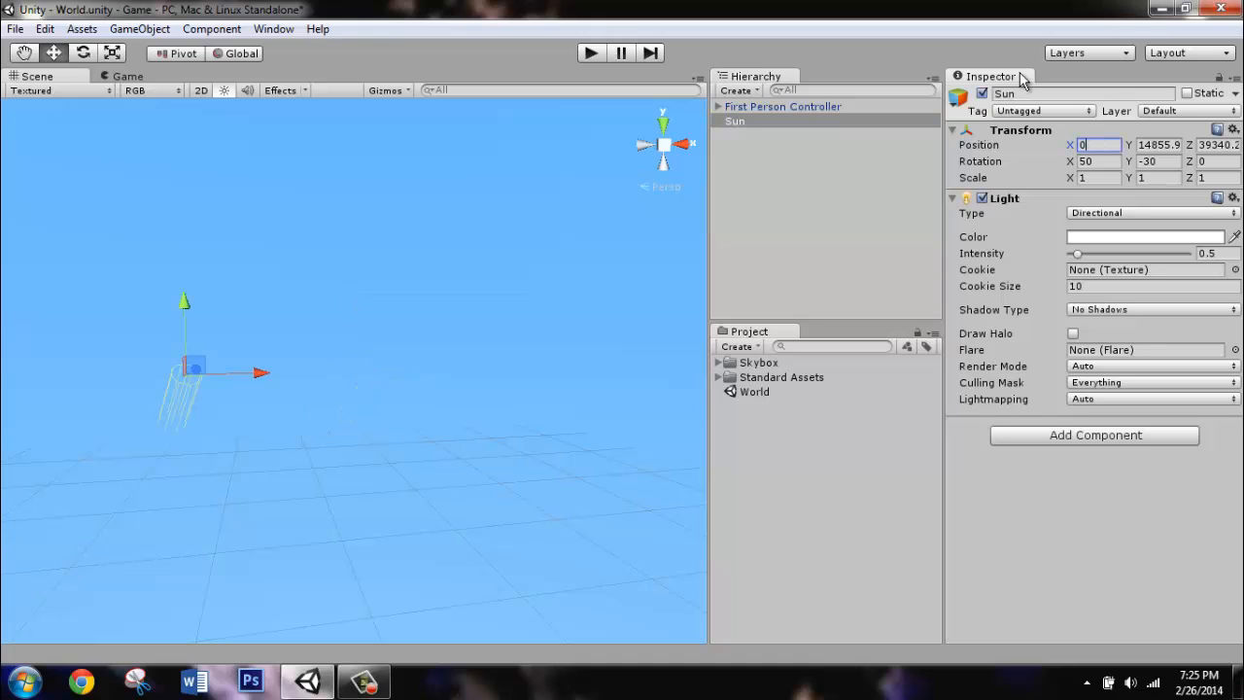
left_click(1150, 143)
type("0")
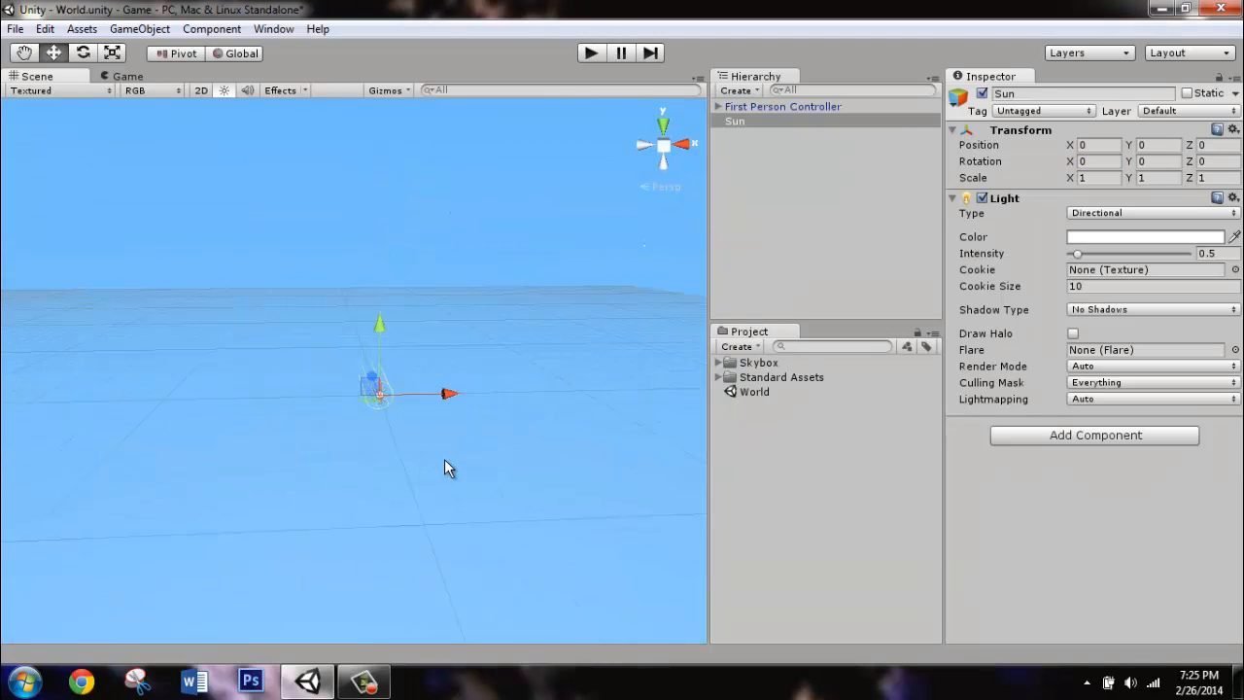
Add a terrain and frame the view looking down on it.
left_click(140, 29)
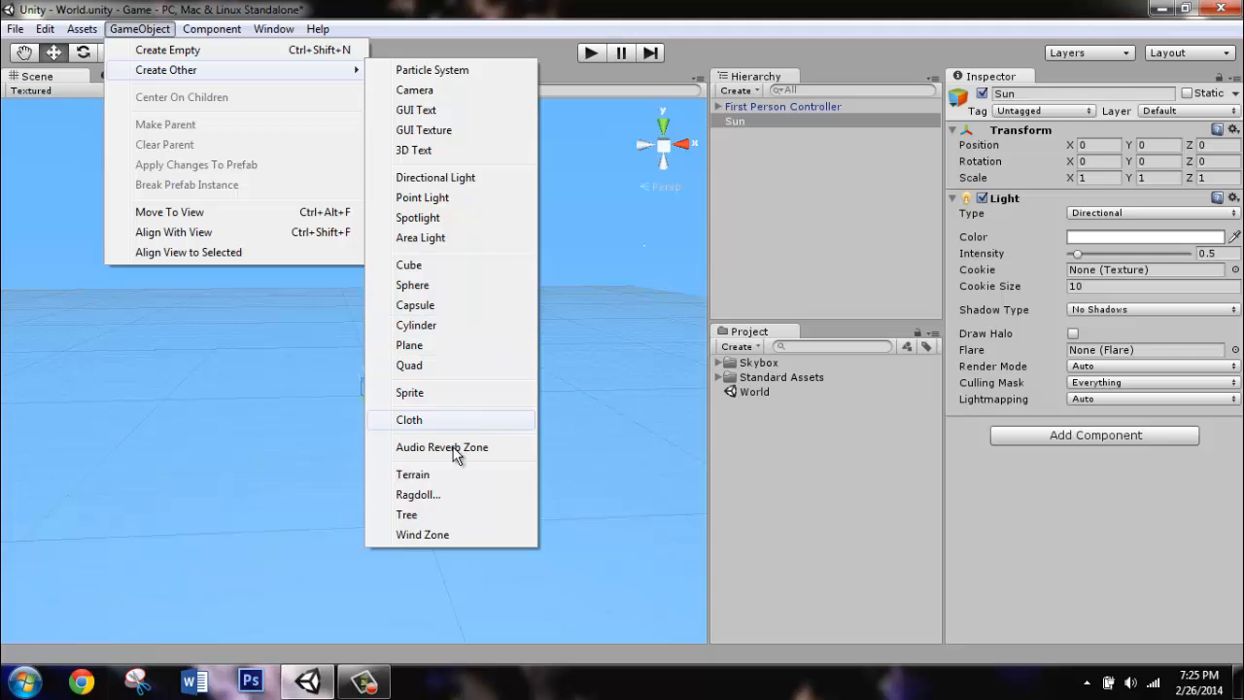
left_click(412, 474)
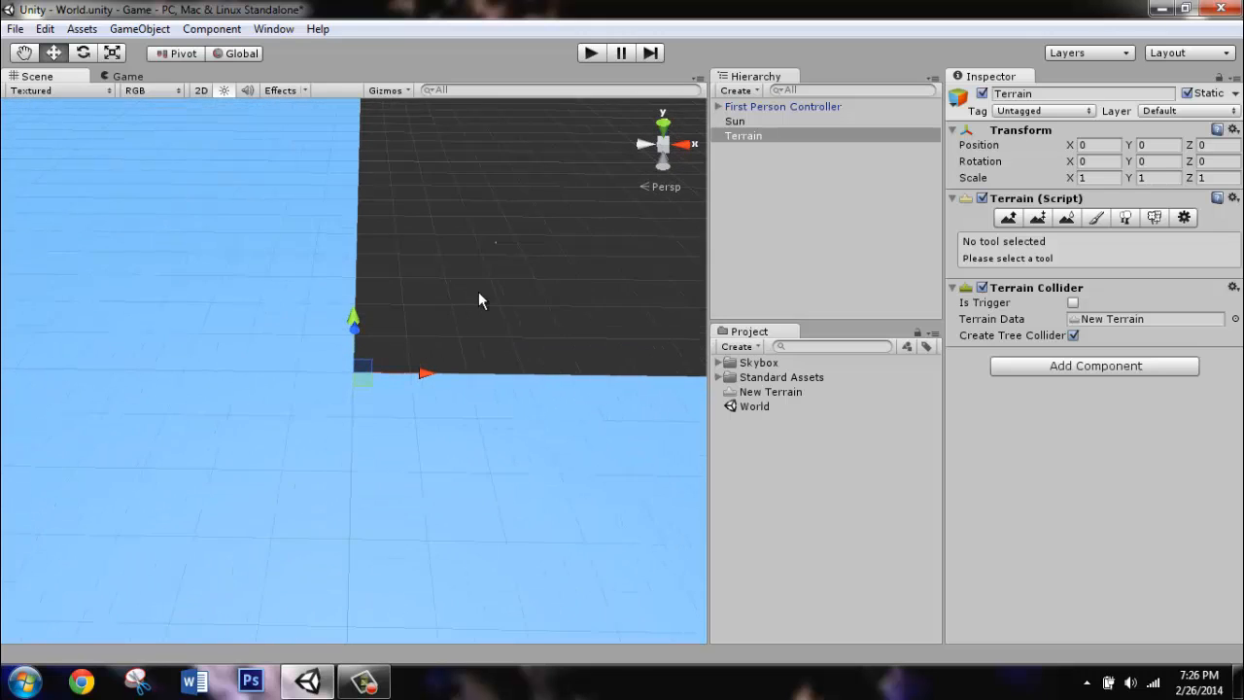
left_click_drag(476, 301, 467, 260)
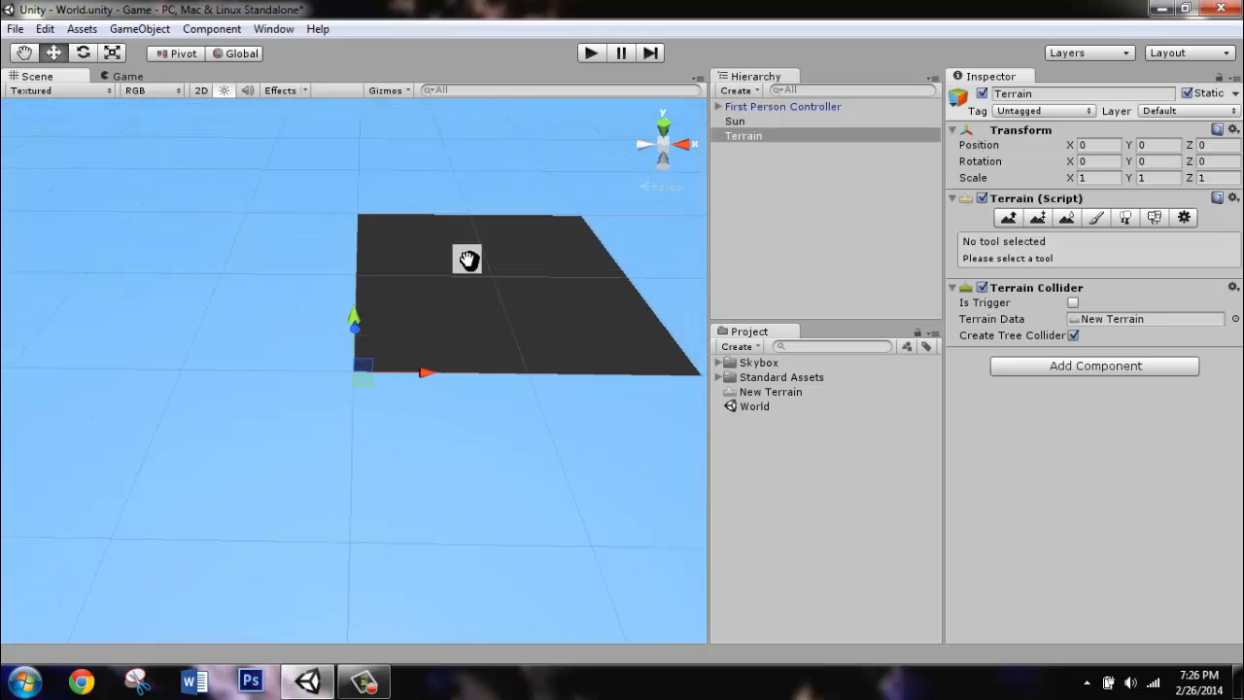
left_click_drag(467, 260, 202, 309)
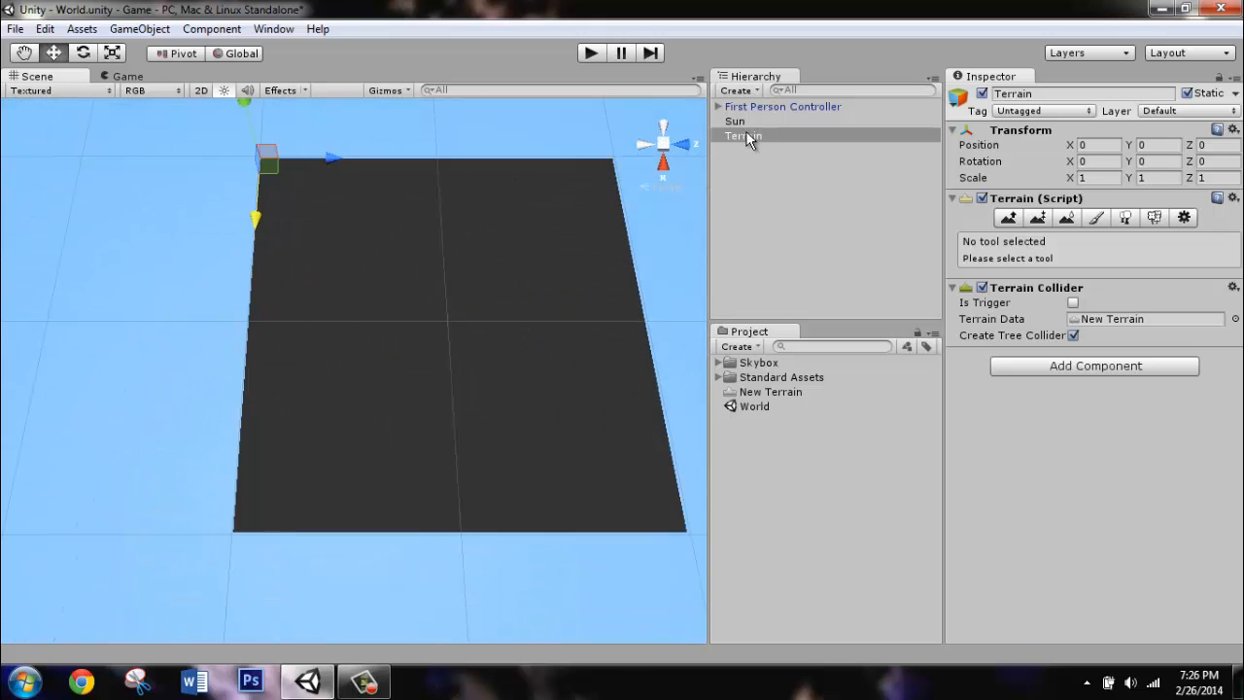
Select the Sun light and move it along X out over the terrain.
left_click(734, 120)
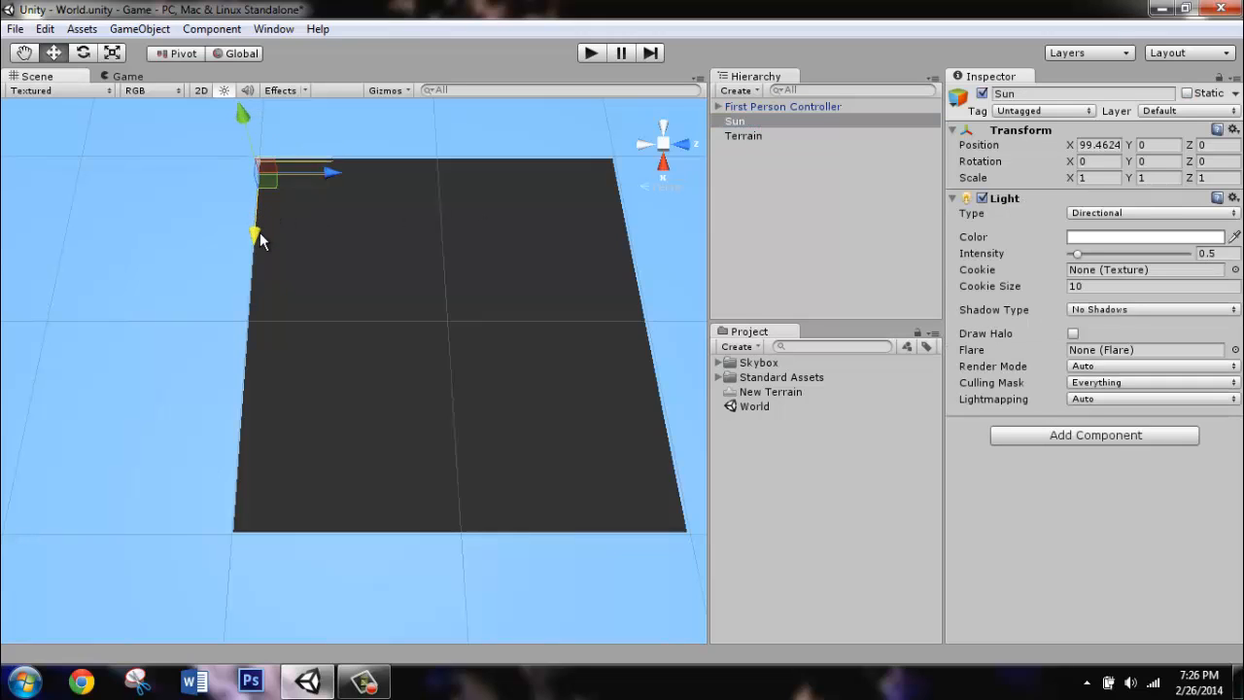
left_click_drag(268, 175, 268, 314)
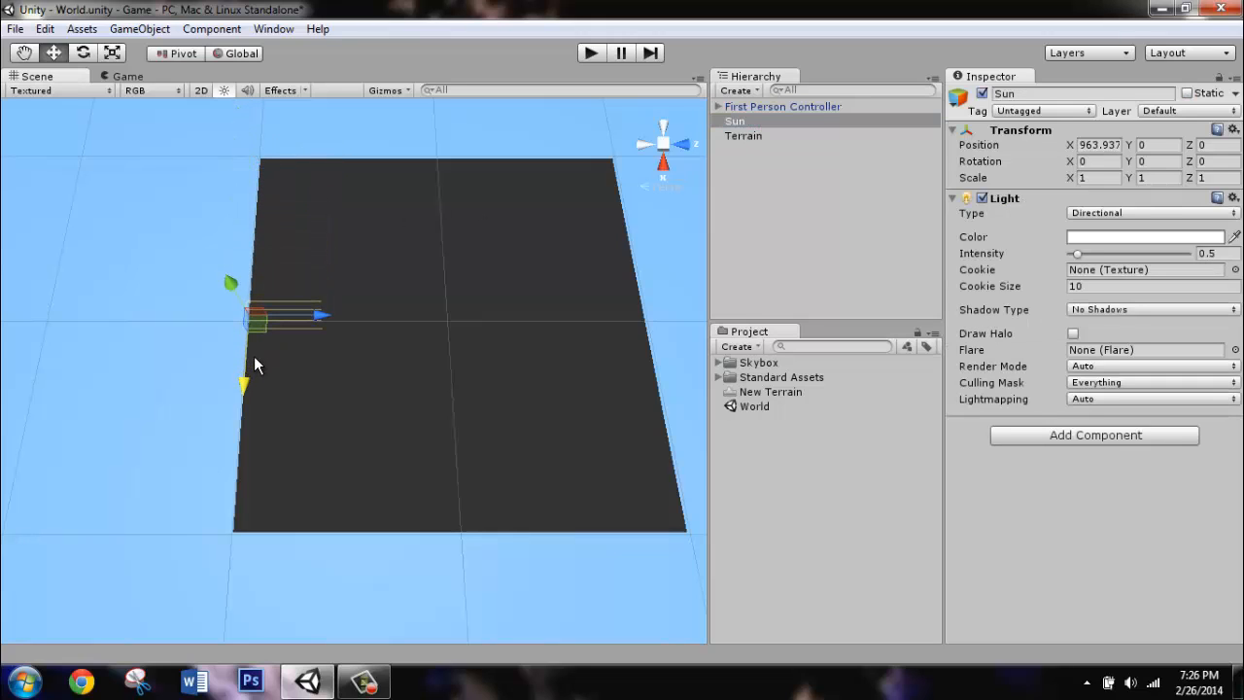
mouse_move(637, 289)
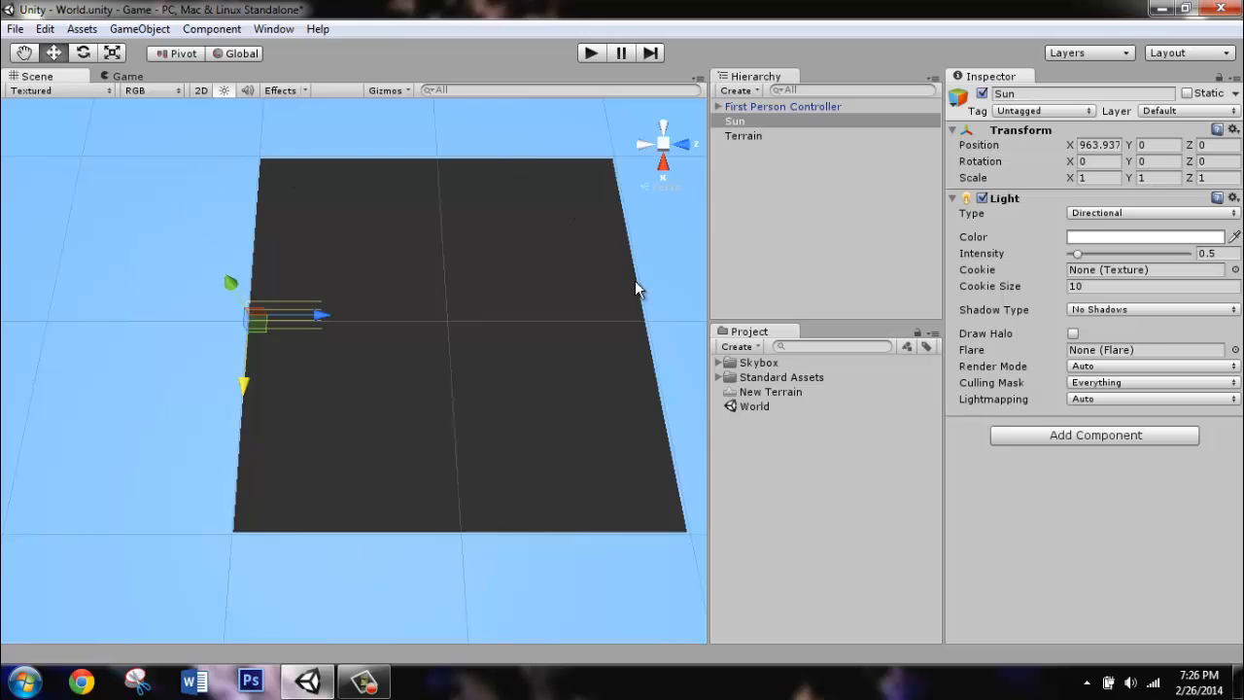
mouse_move(272, 132)
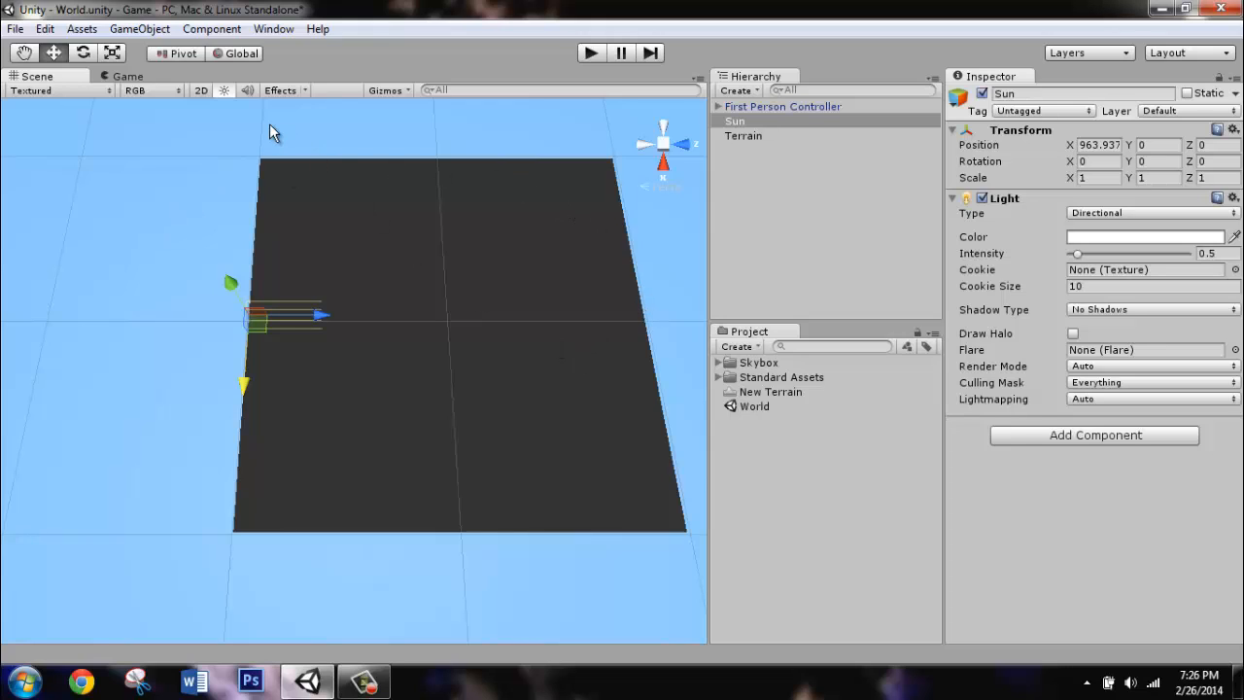
mouse_move(501, 395)
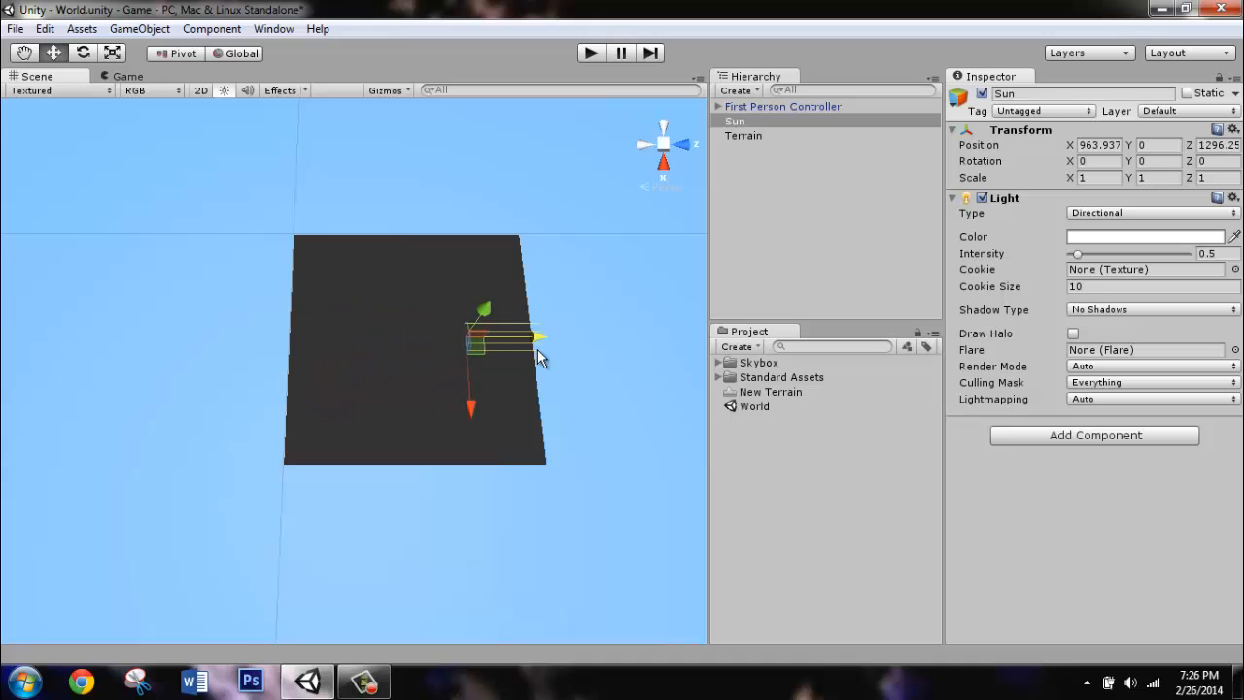
Move the Sun far out along Z to about -30000.
left_click_drag(525, 334, 282, 340)
type("-30000")
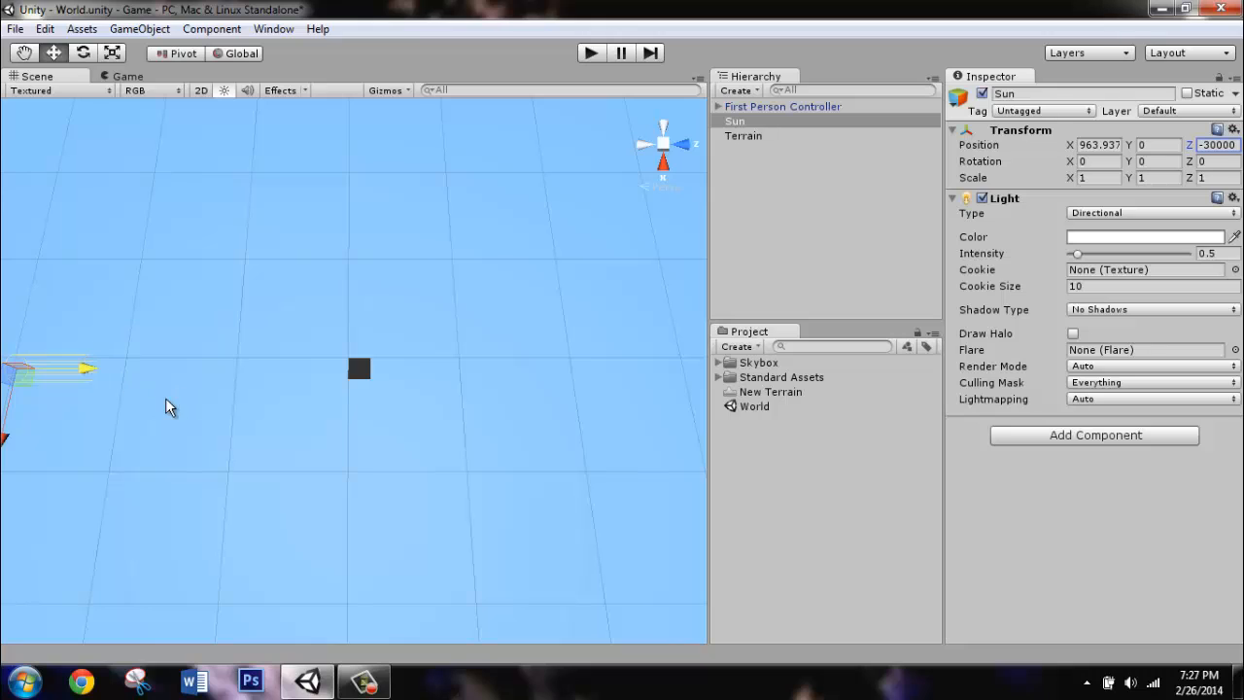
mouse_move(25, 378)
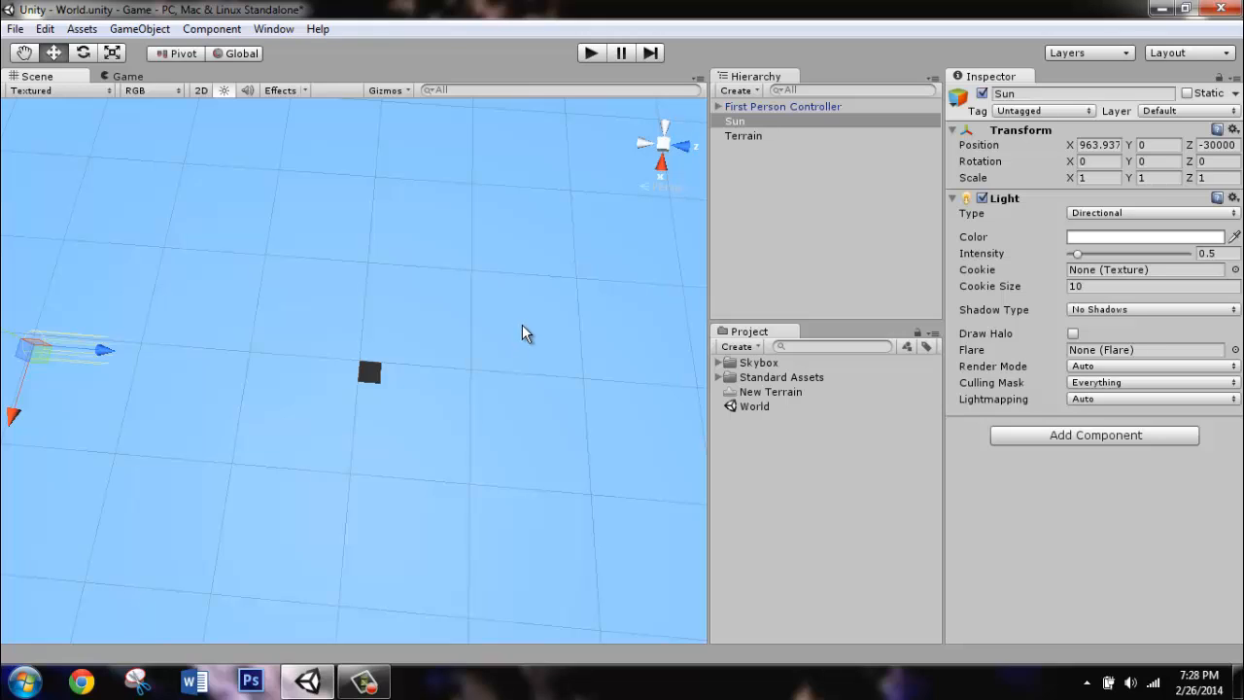
mouse_move(330, 280)
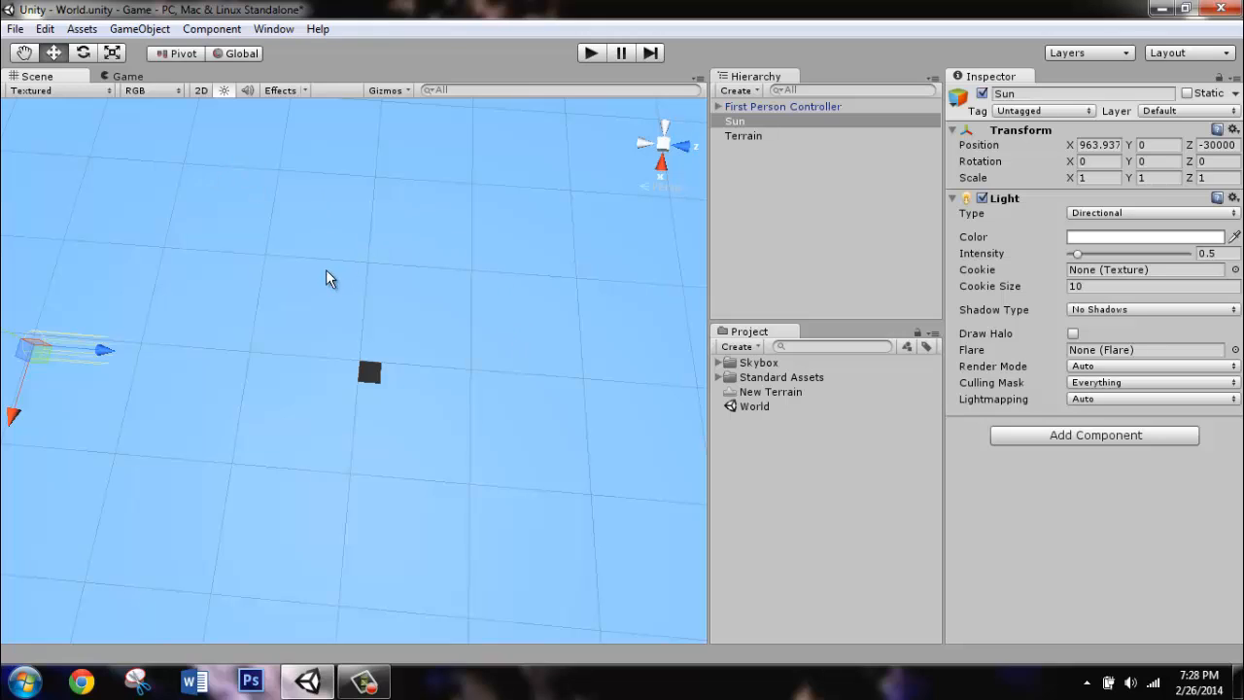
mouse_move(521, 387)
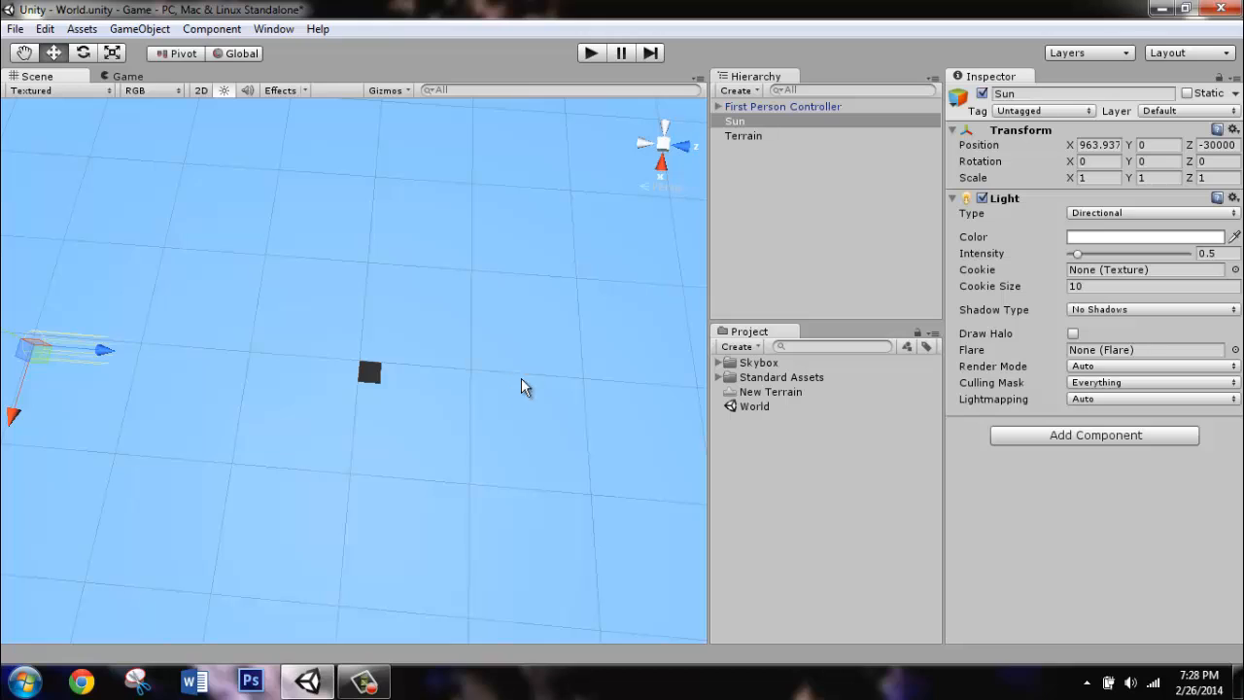
mouse_move(486, 377)
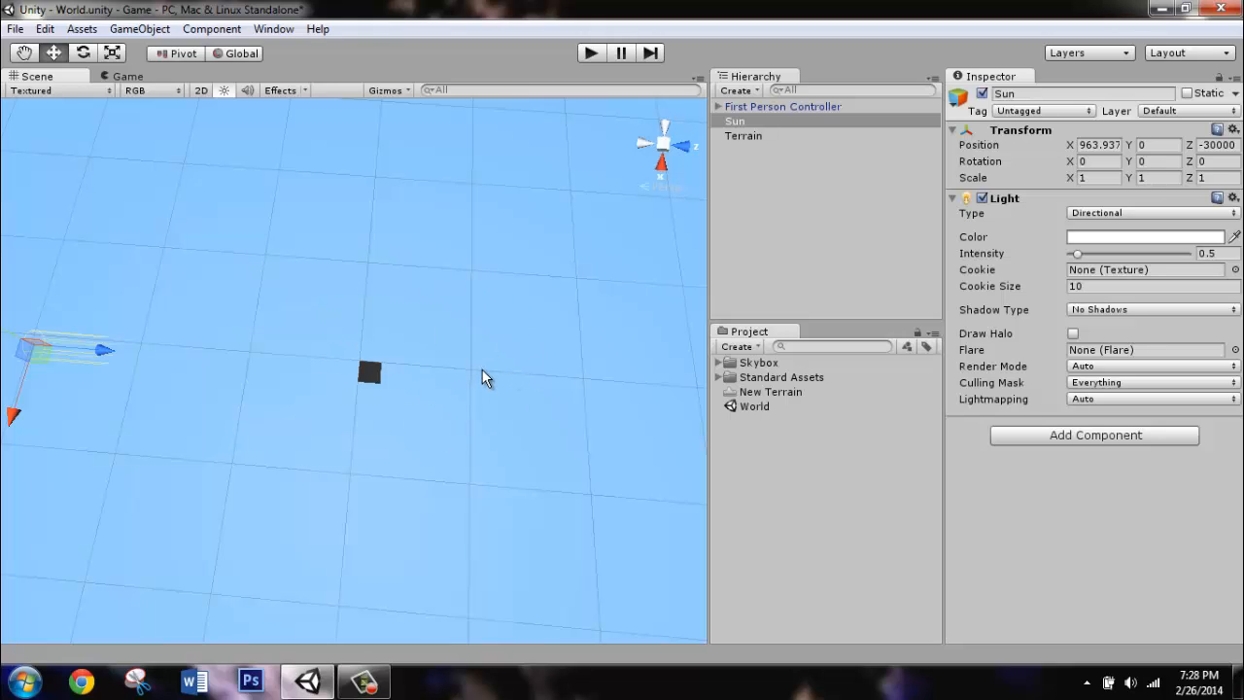
mouse_move(321, 373)
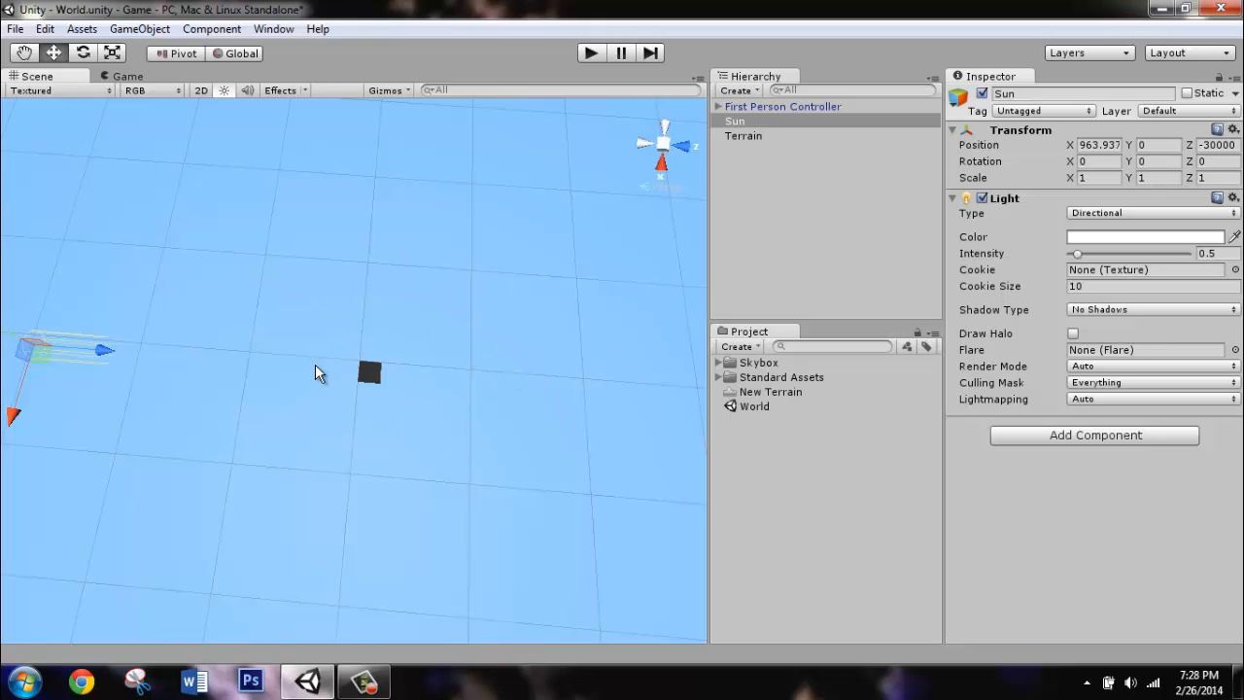
mouse_move(327, 321)
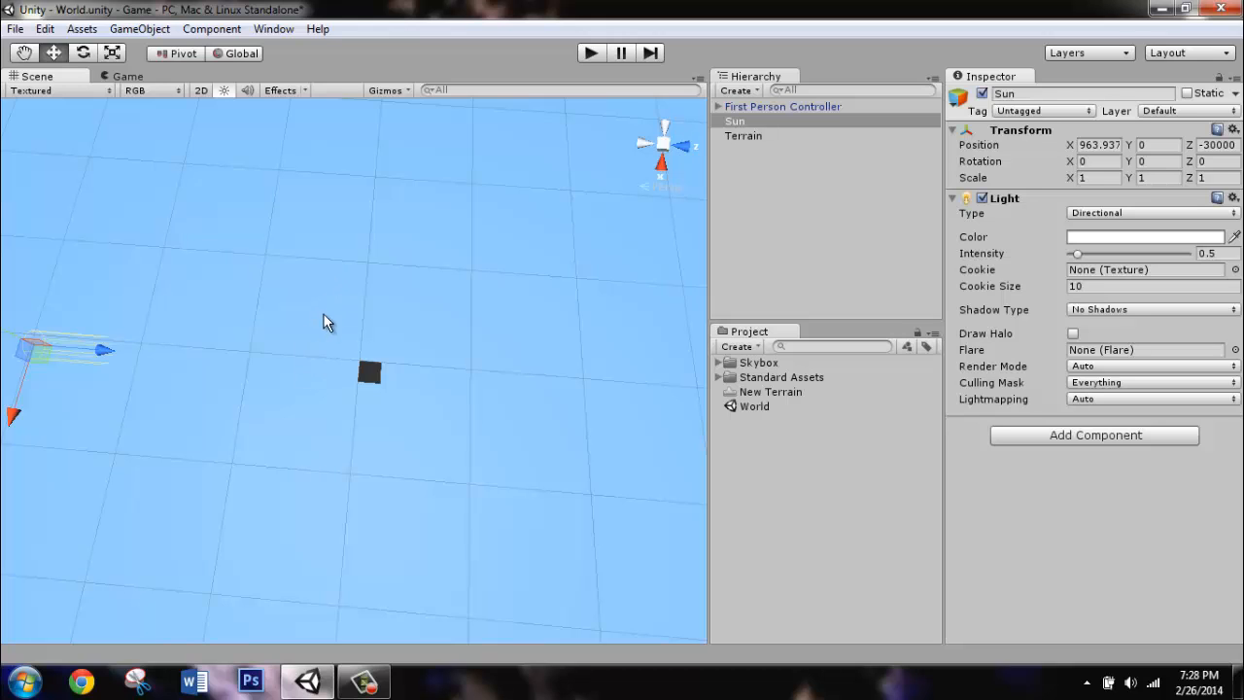
mouse_move(107, 70)
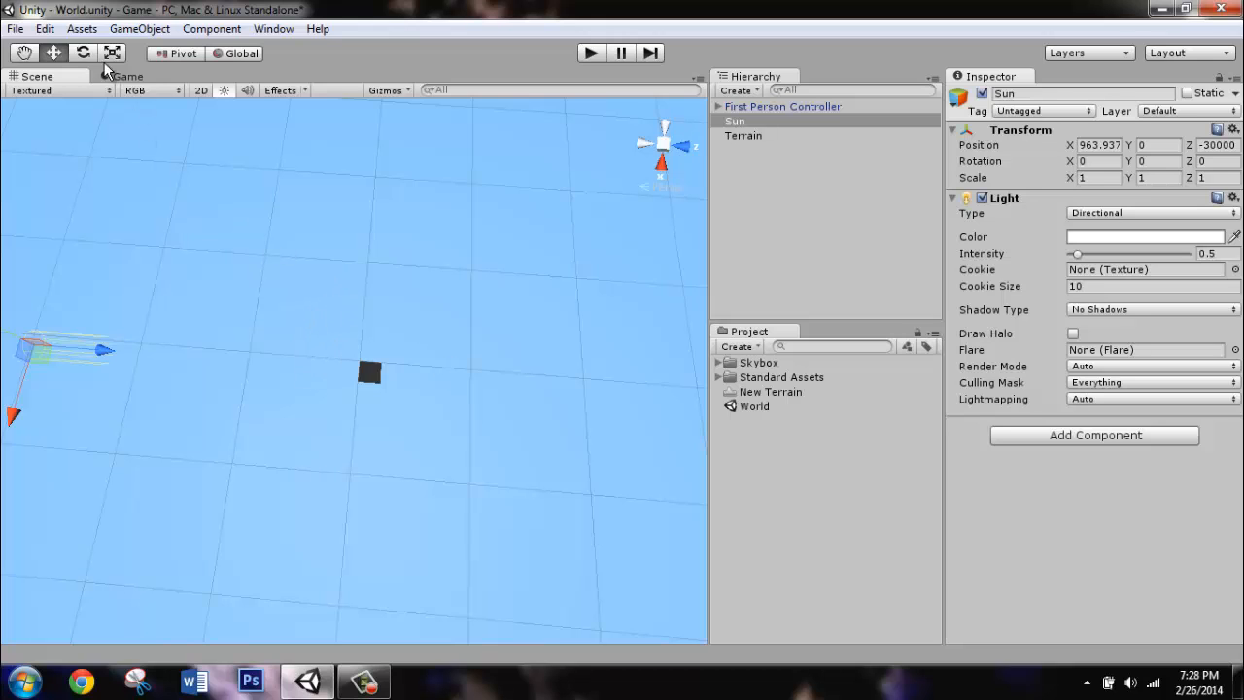
Import only the 50mmflare texture from the Light Flares standard asset package.
left_click(77, 29)
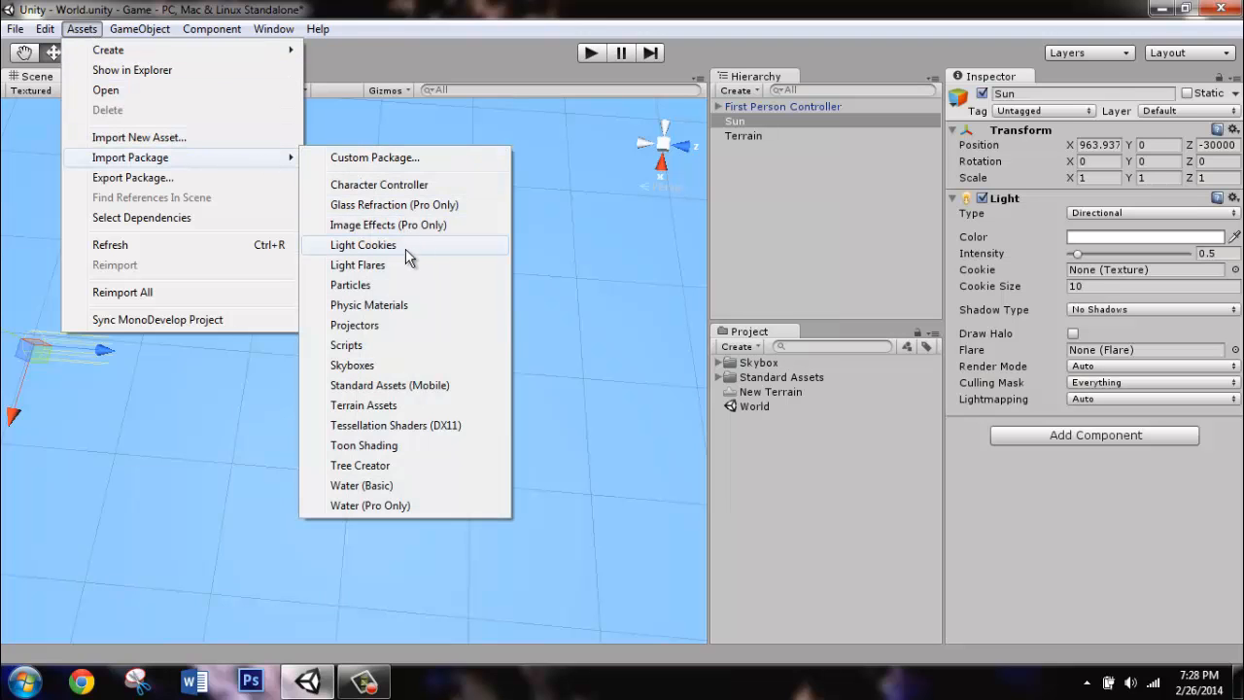
left_click(357, 265)
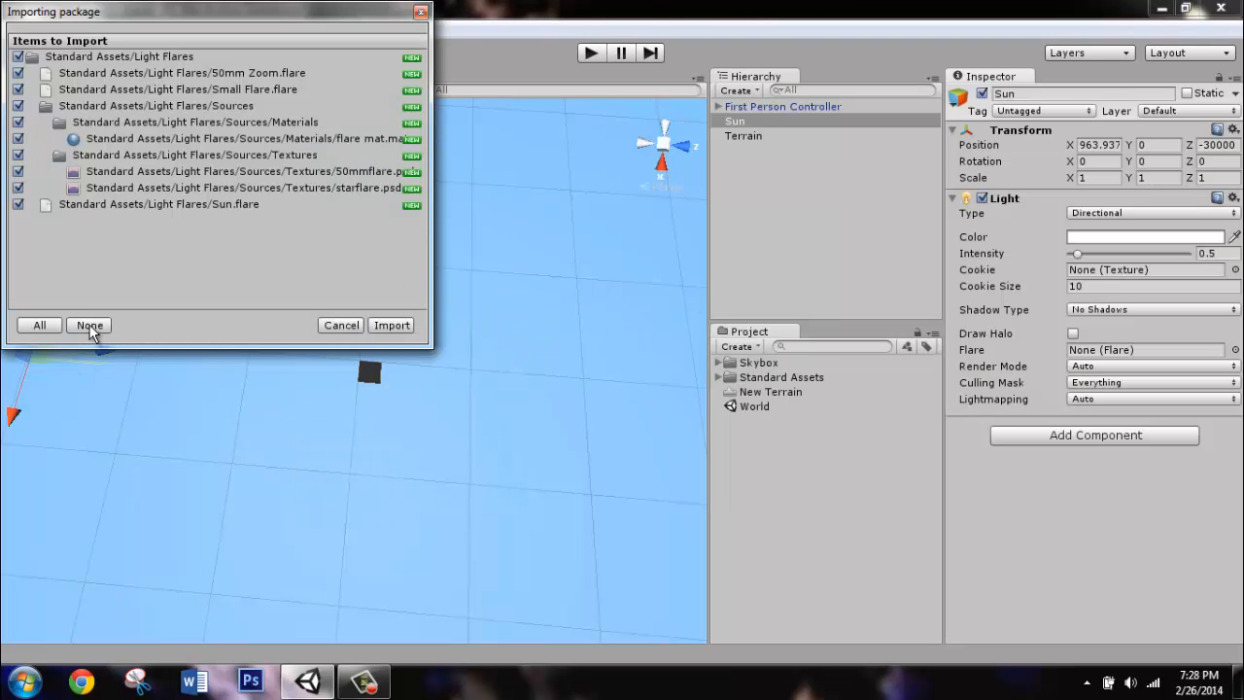
left_click(89, 324)
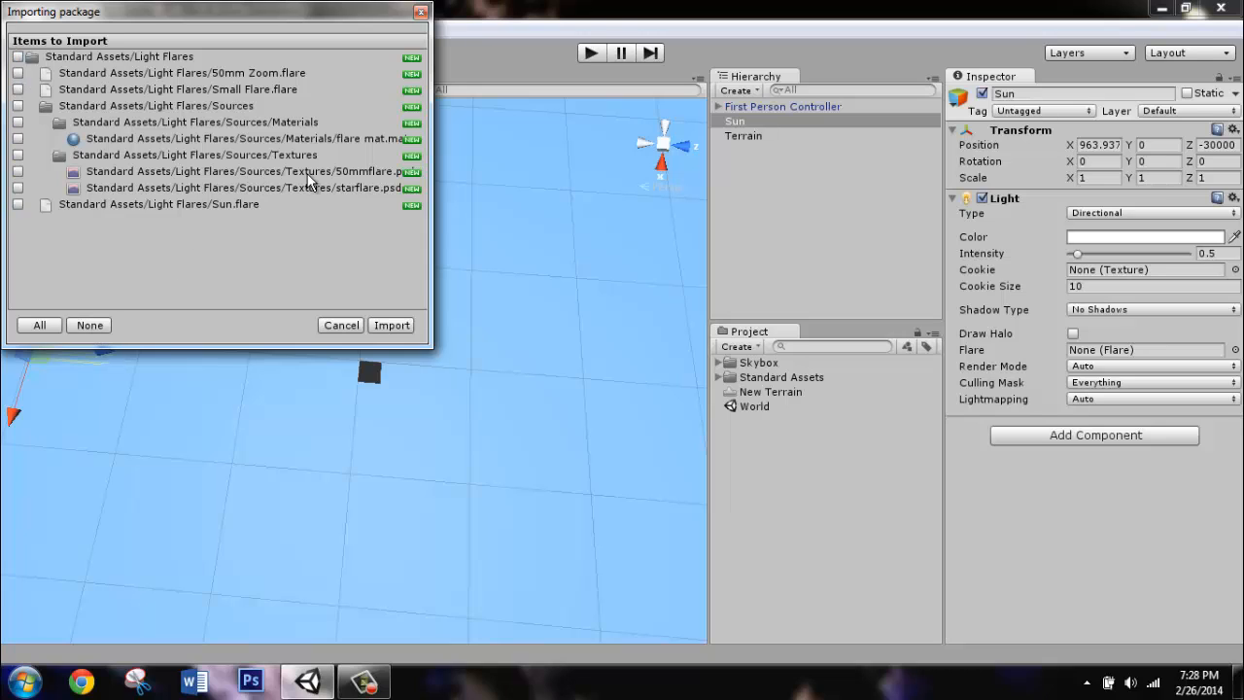
left_click(18, 171)
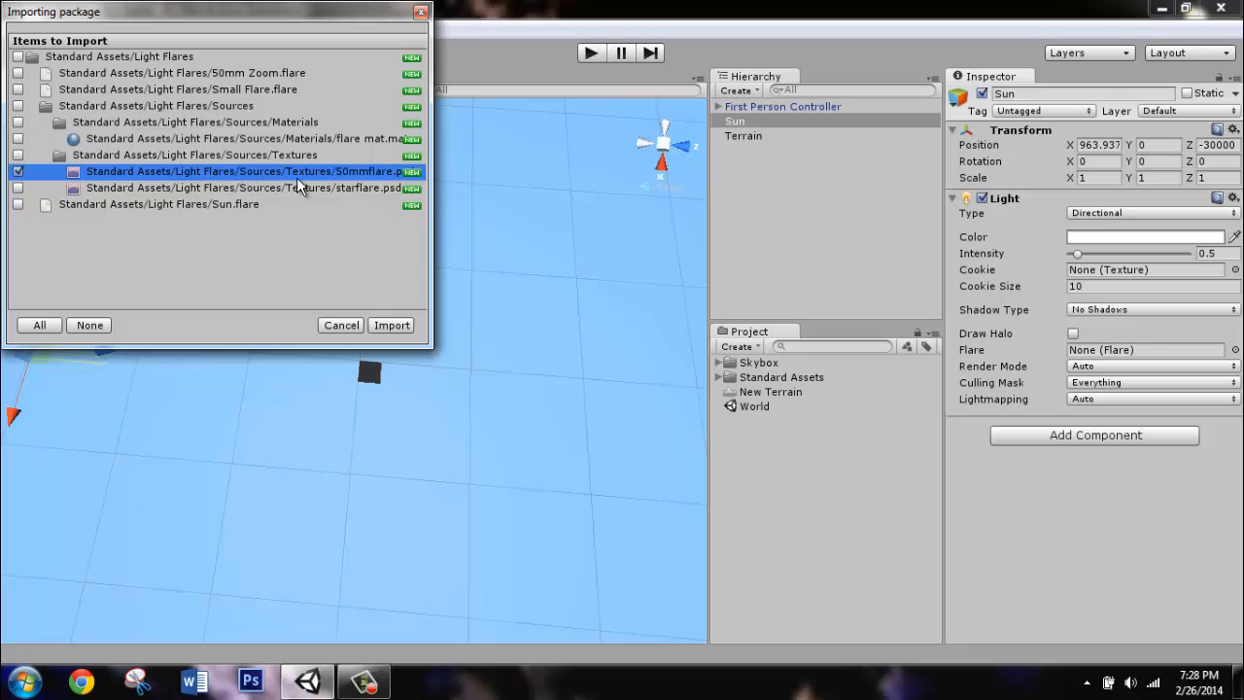
mouse_move(417, 186)
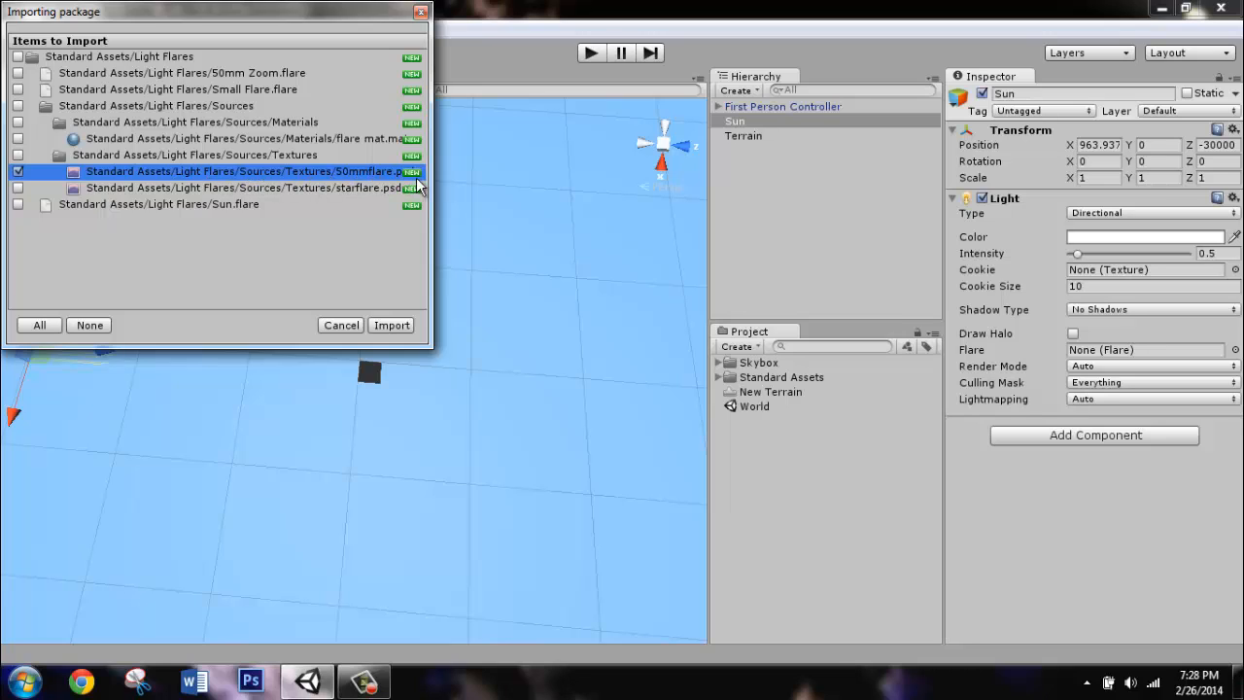
mouse_move(407, 183)
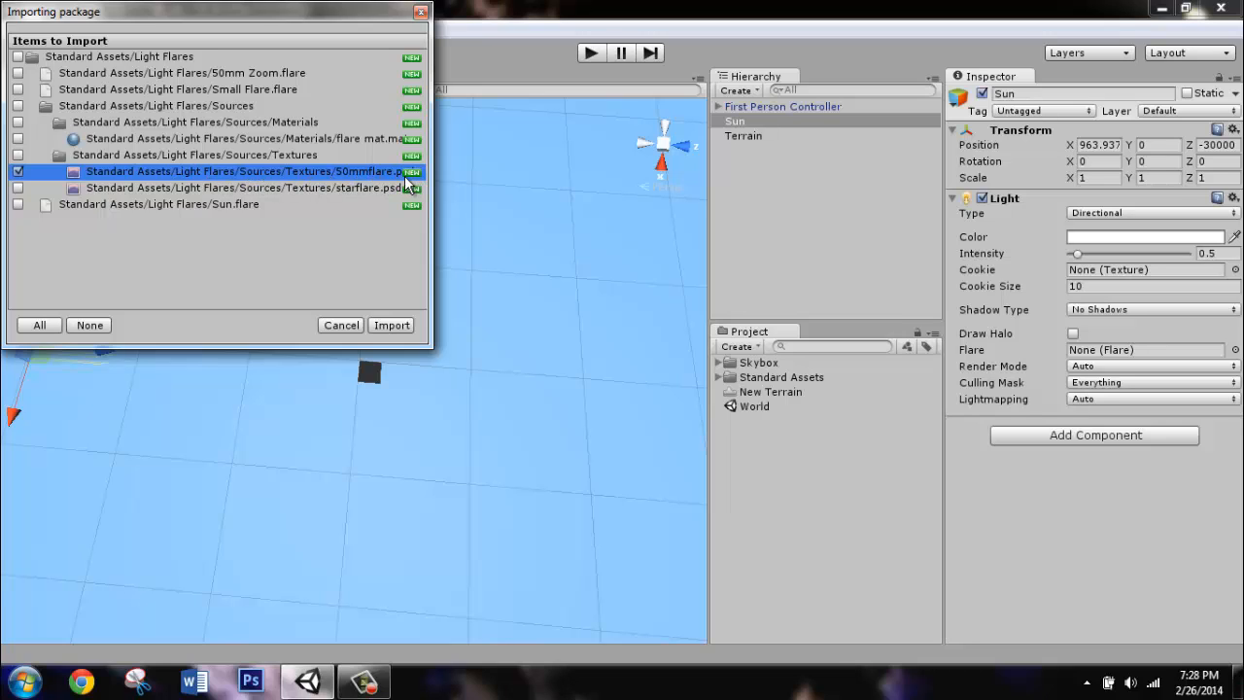
left_click(390, 325)
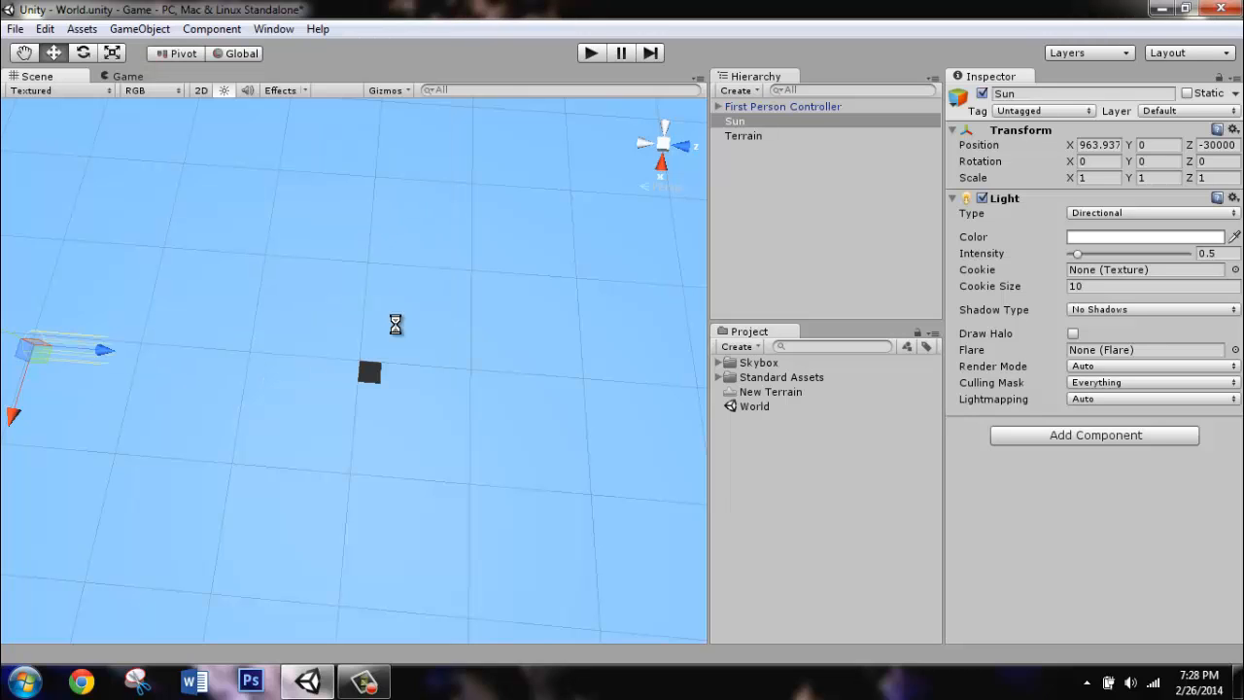
left_click(728, 377)
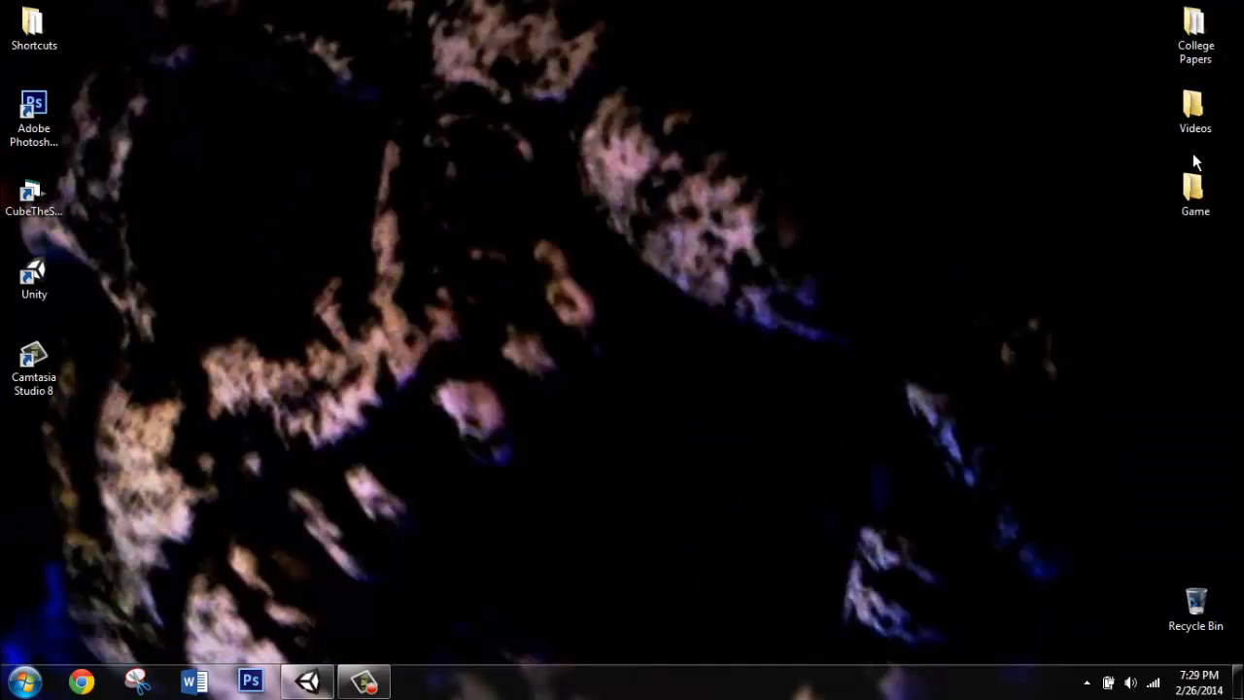
Browse to Game > Standard Assets > Light Flares > Sources > Textures and select 50mmflare.psd.
double_click(1194, 178)
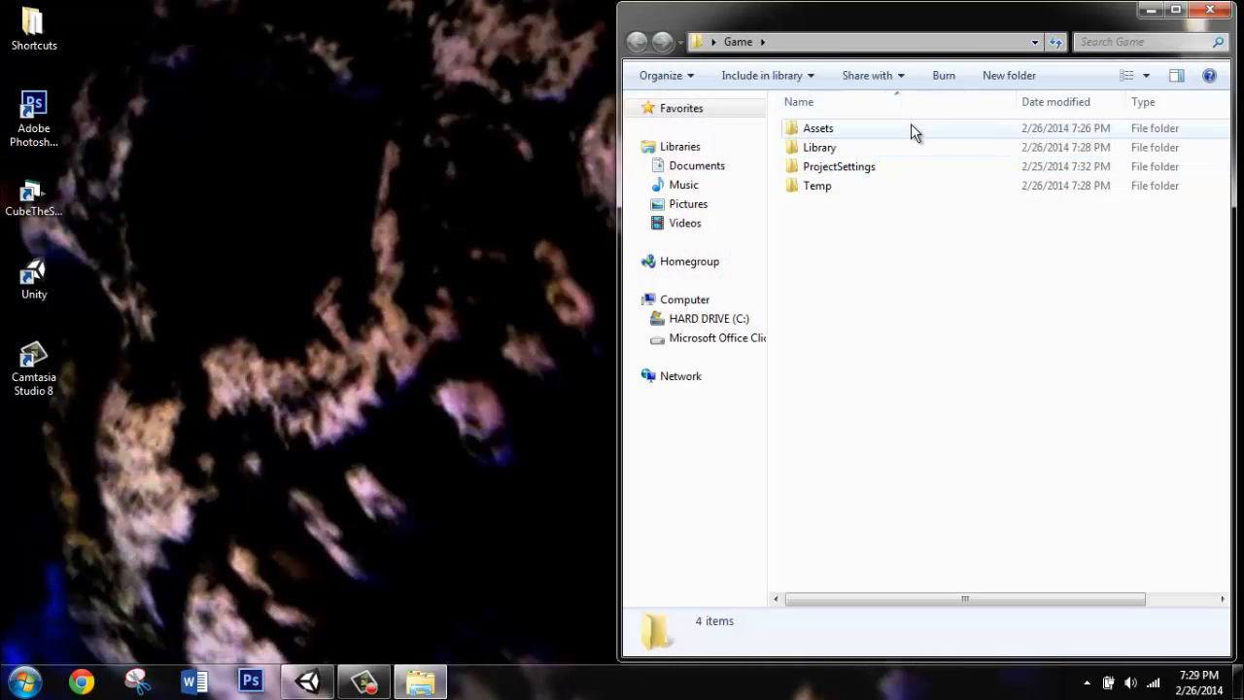
double_click(816, 128)
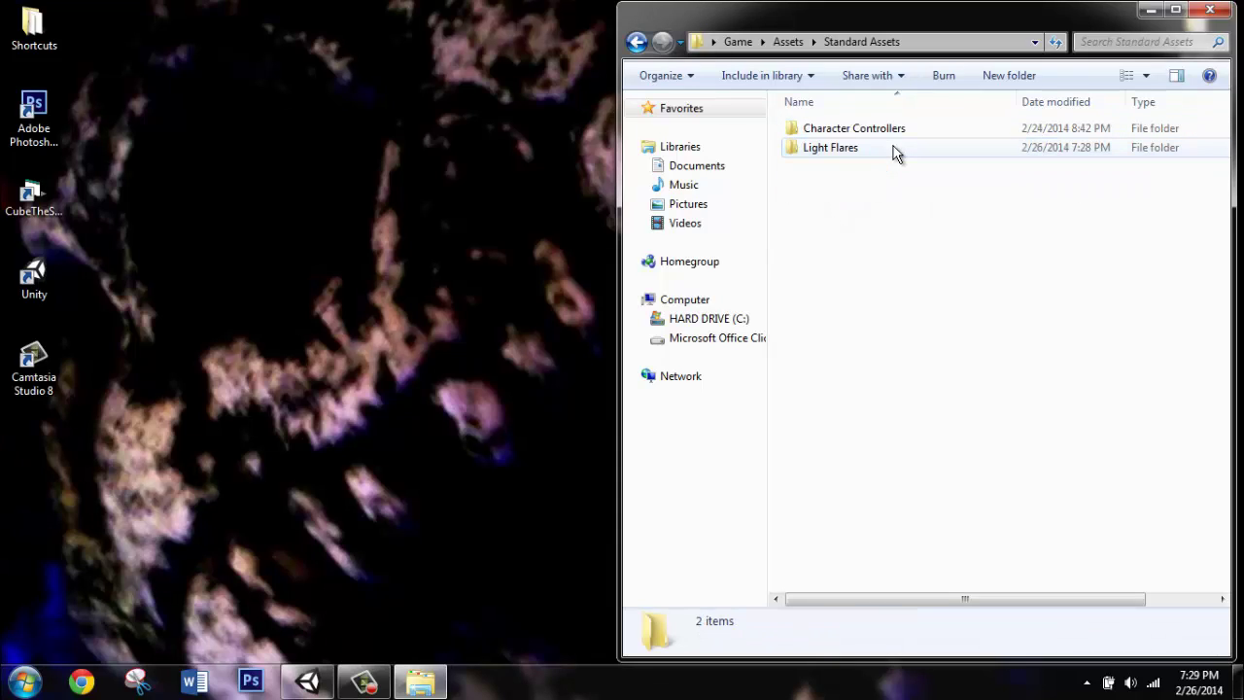
double_click(832, 148)
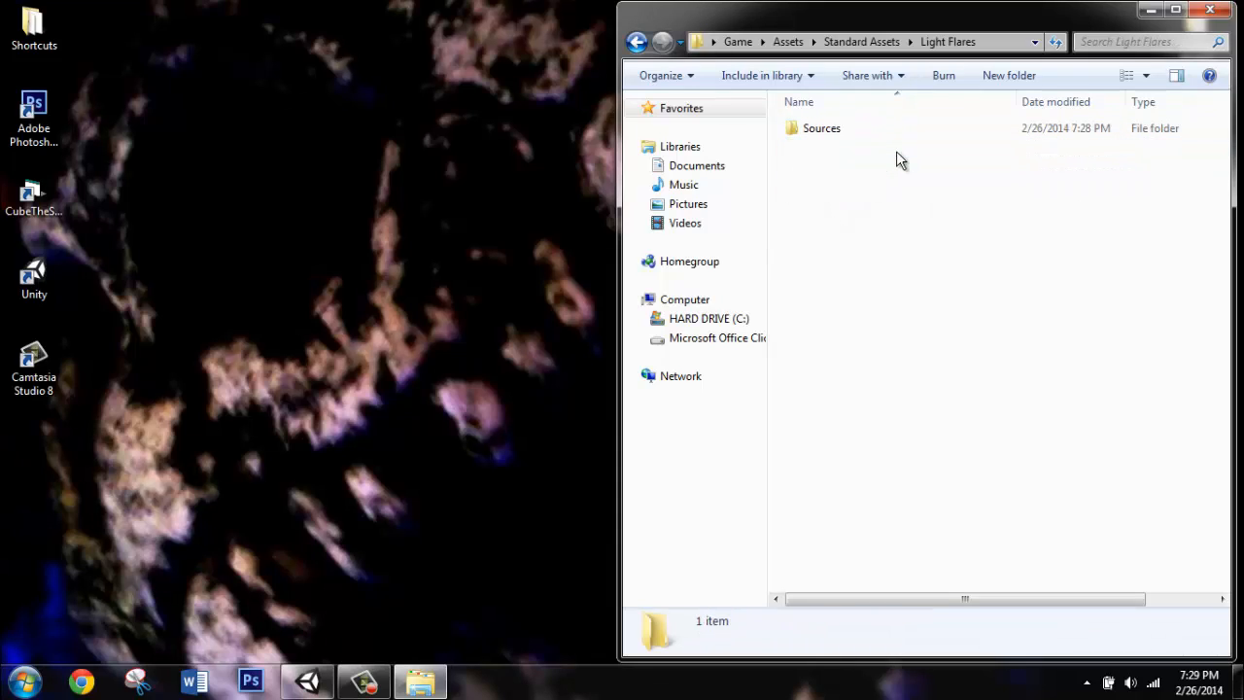
double_click(822, 129)
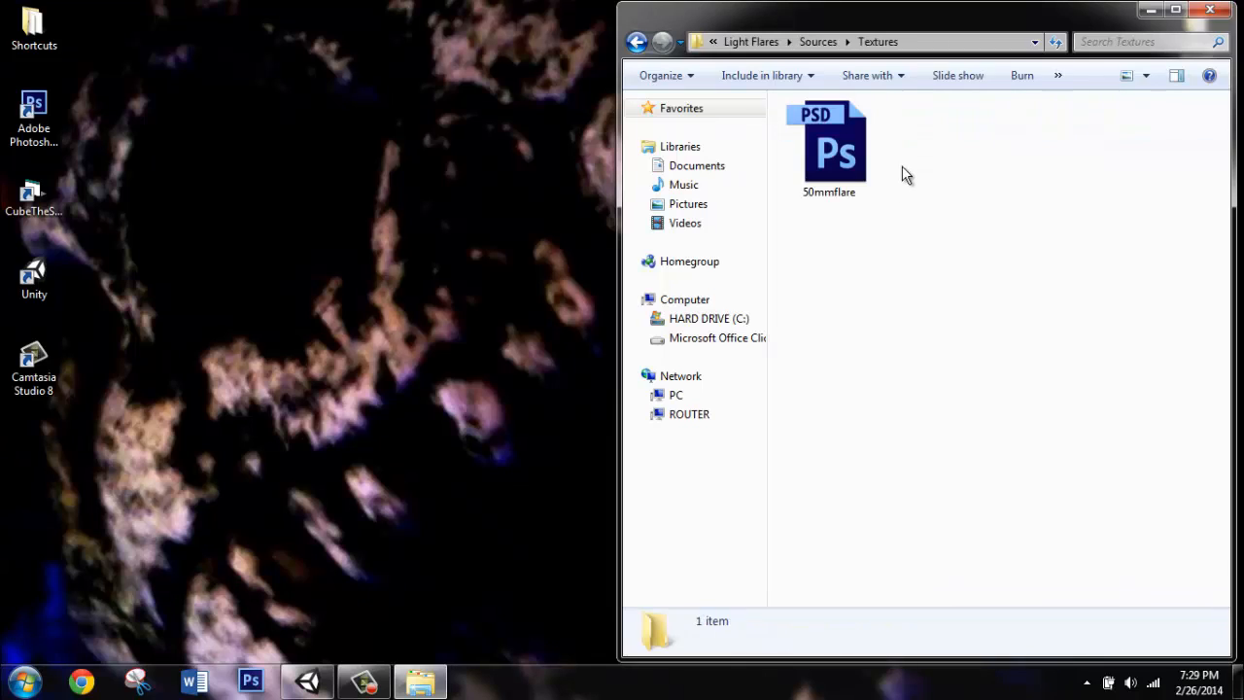
left_click(827, 146)
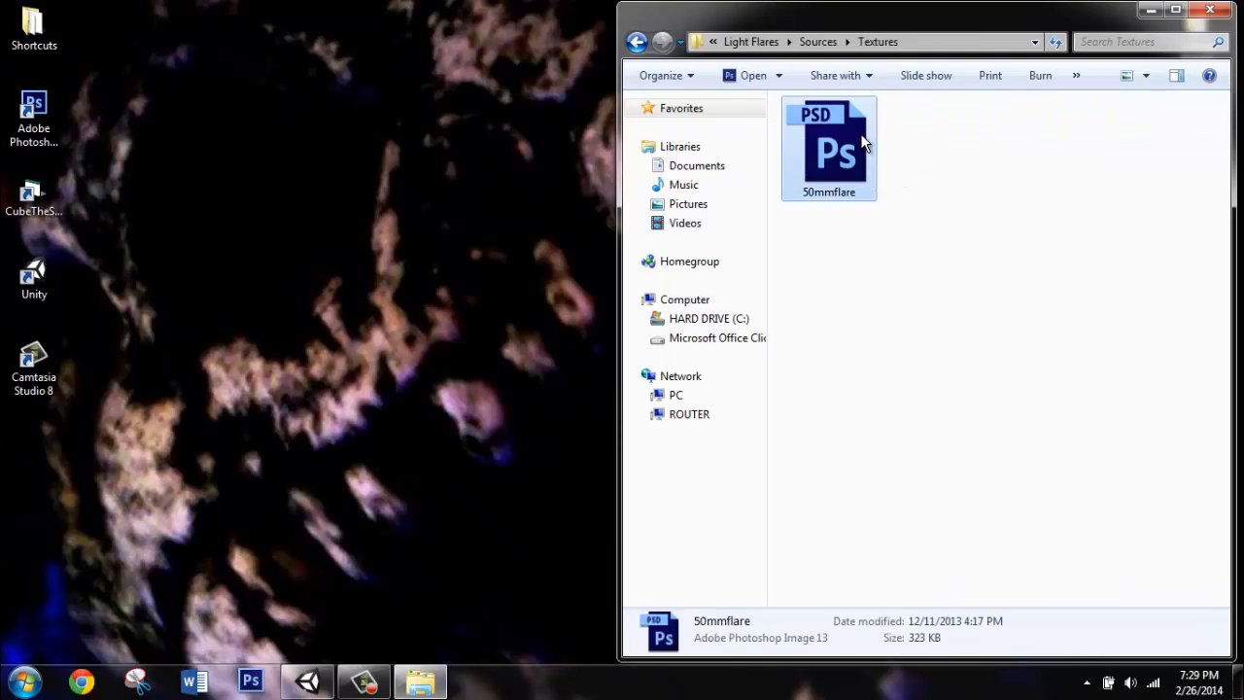
Open 50mmflare.psd in Photoshop for editing.
double_click(827, 146)
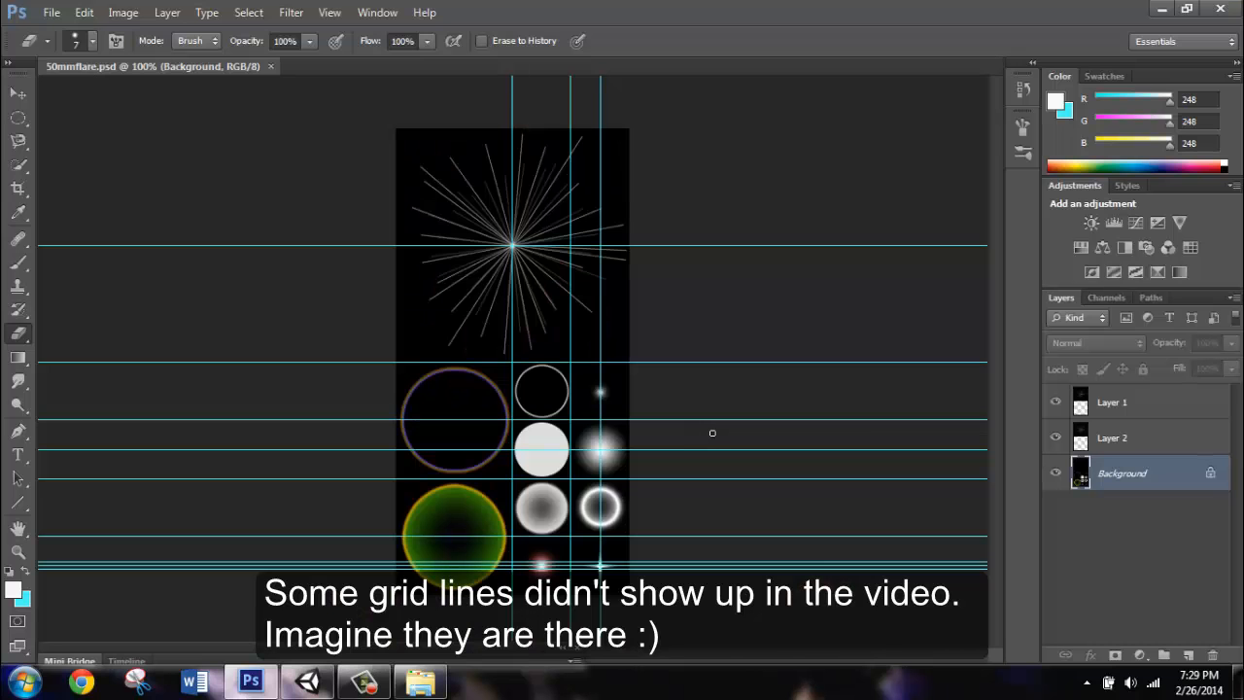
mouse_move(727, 381)
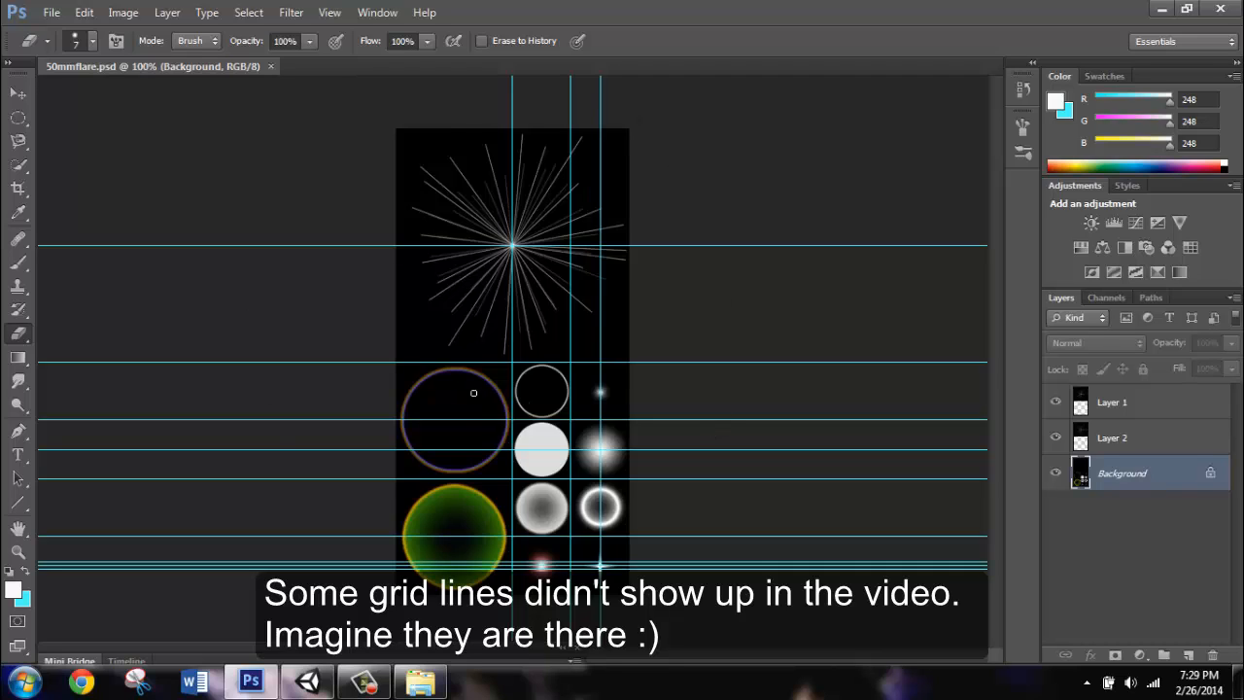
mouse_move(494, 300)
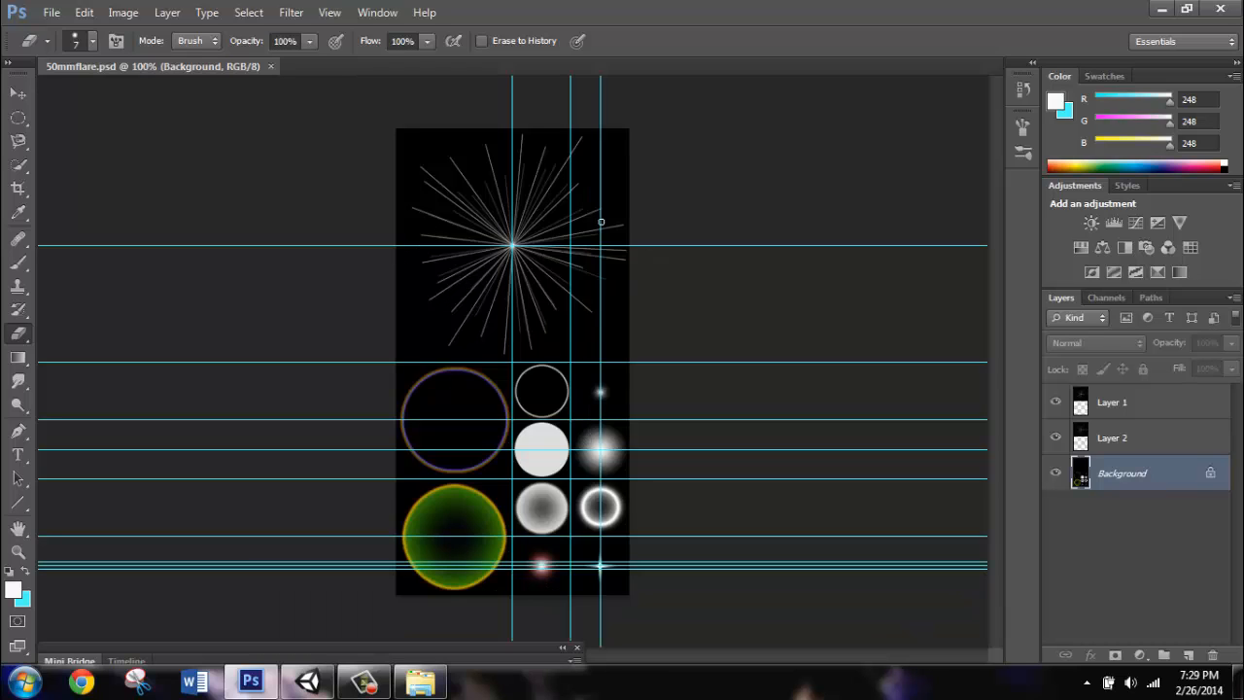
mouse_move(507, 319)
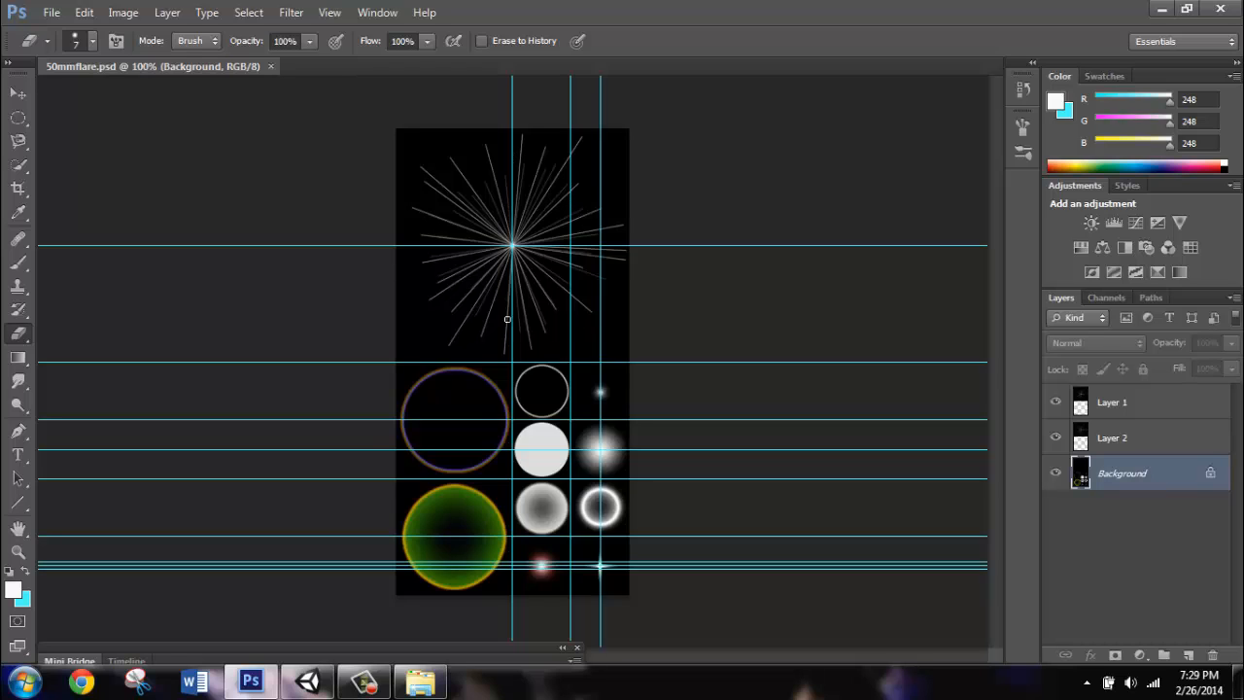
mouse_move(590, 322)
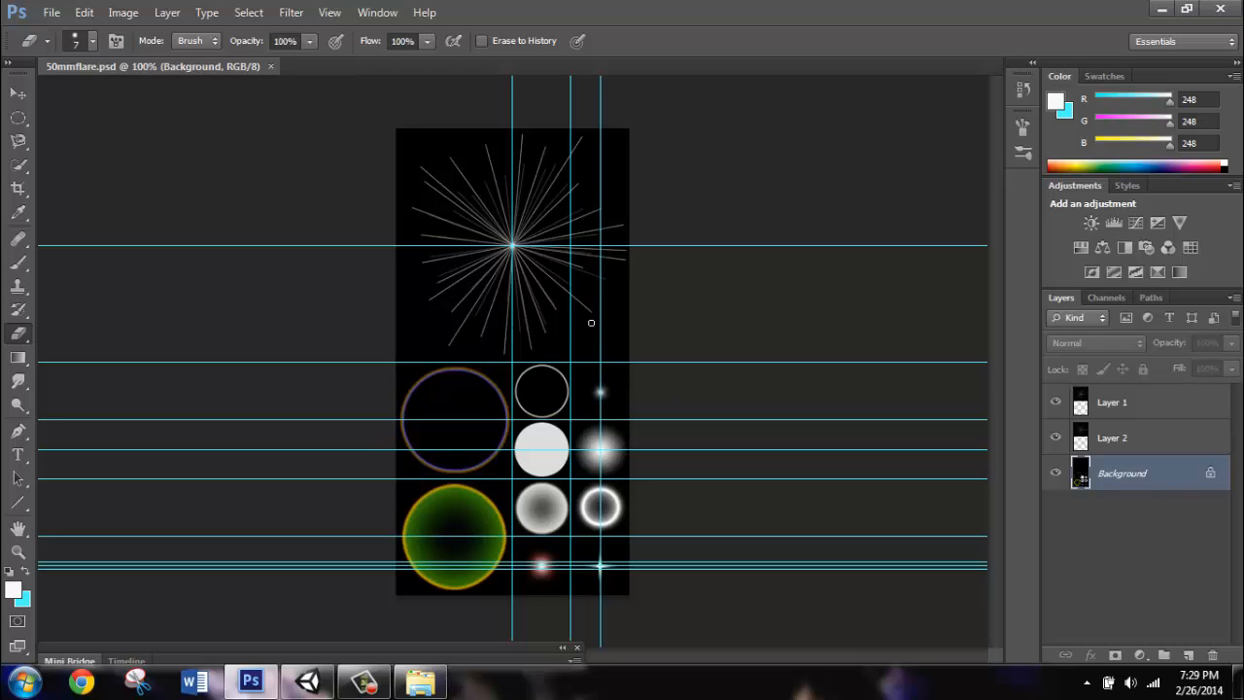
mouse_move(554, 206)
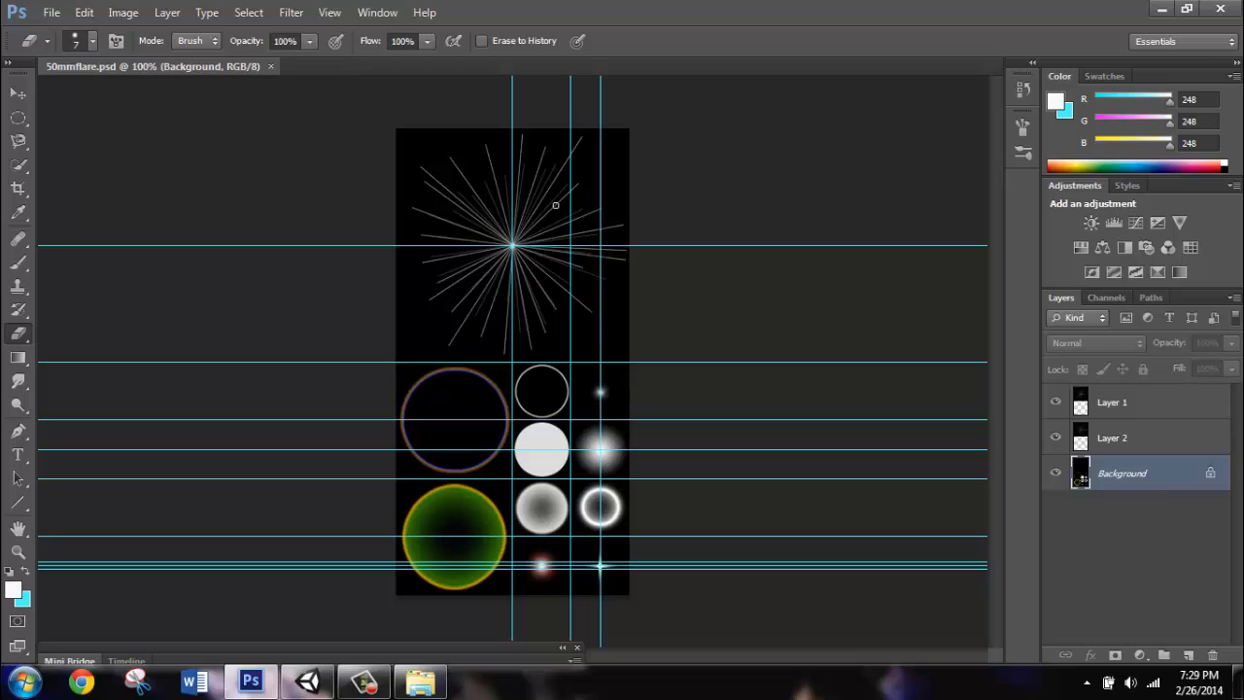
mouse_move(622, 295)
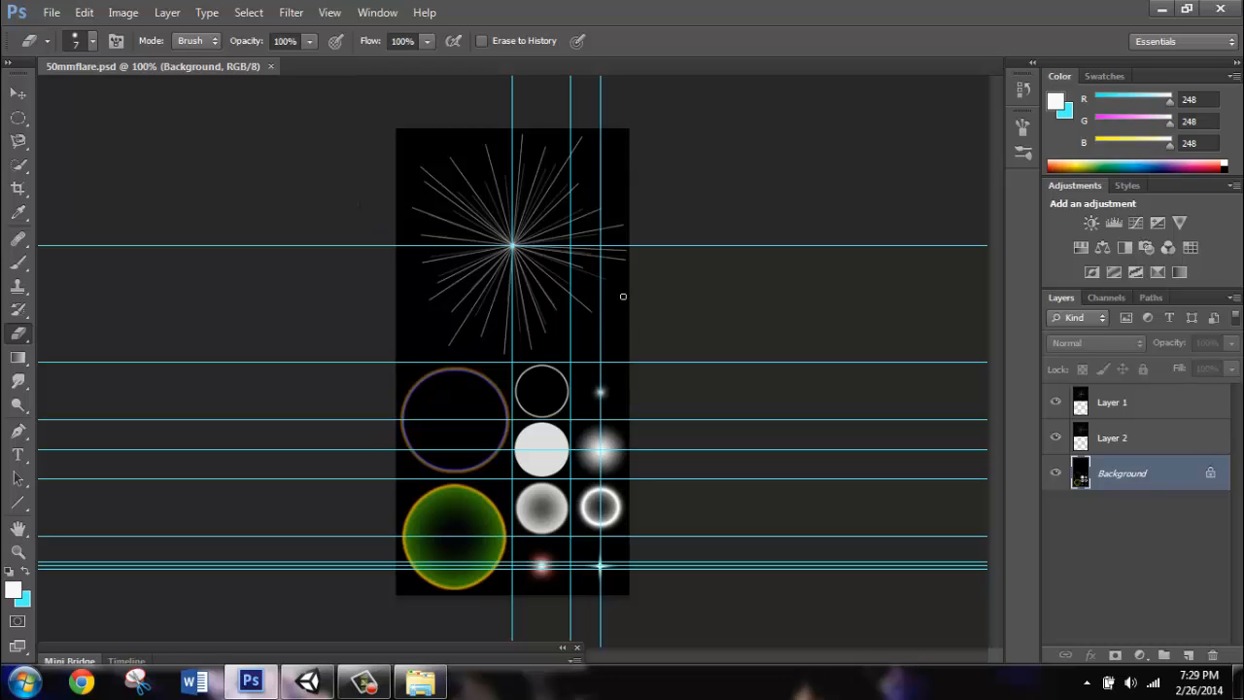
mouse_move(621, 236)
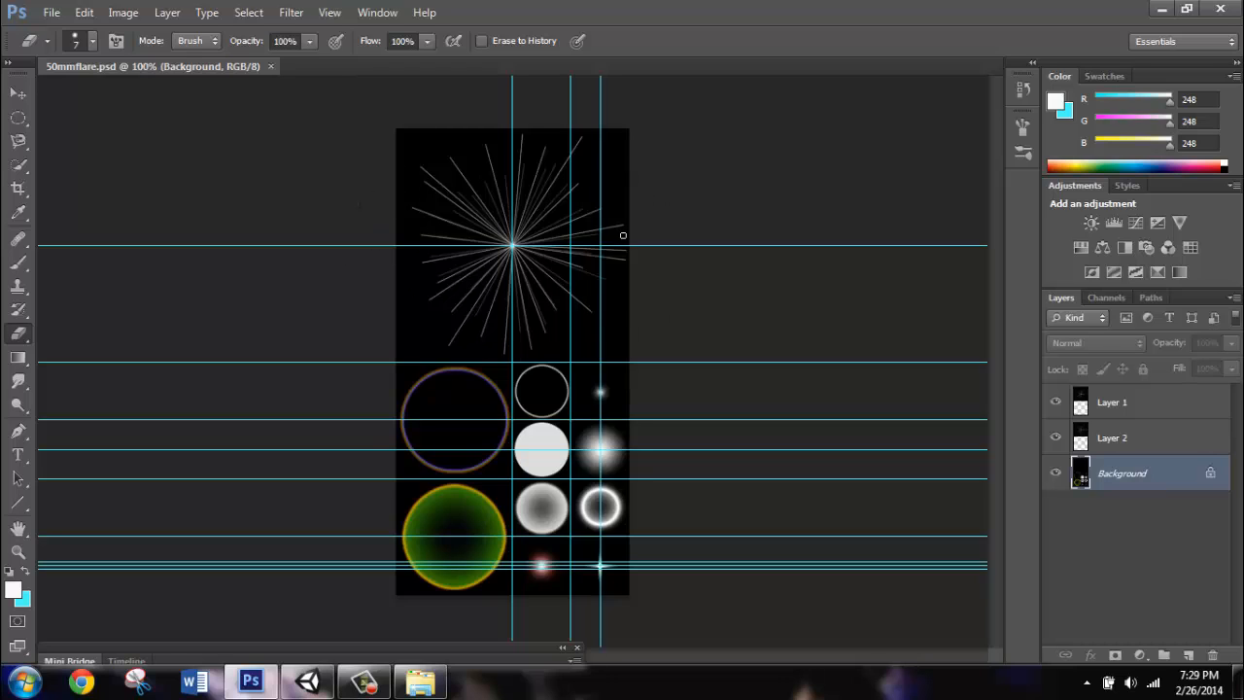
mouse_move(527, 299)
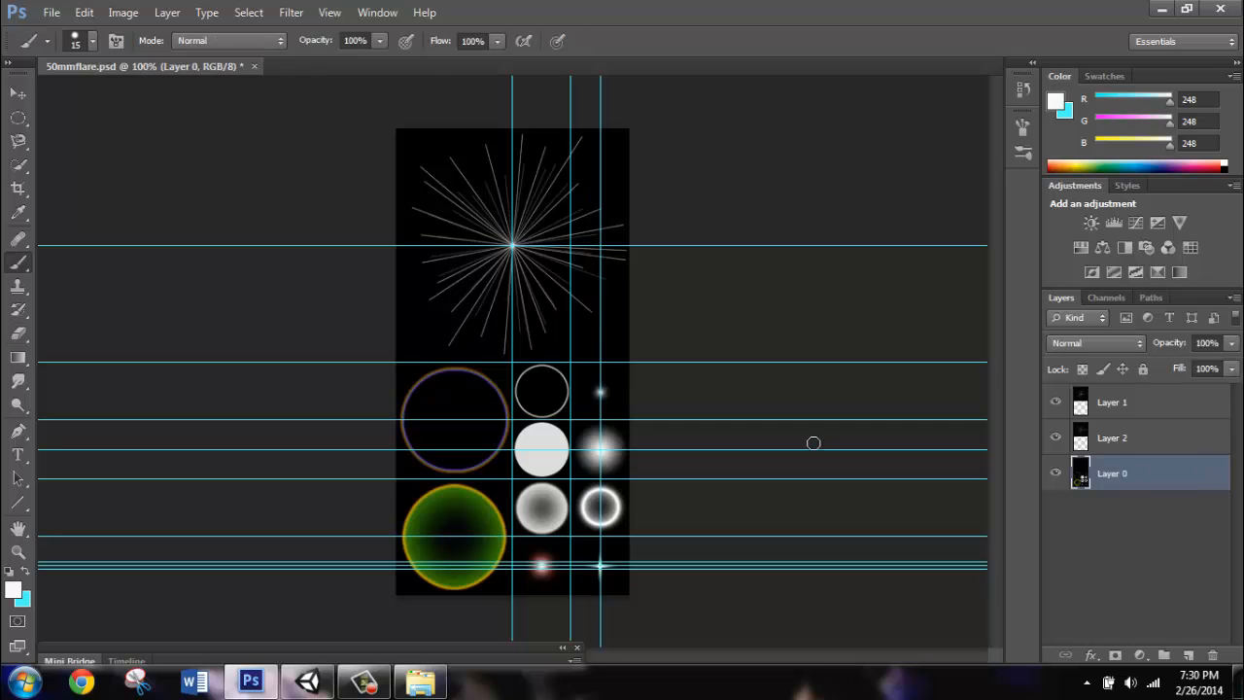
mouse_move(1162, 422)
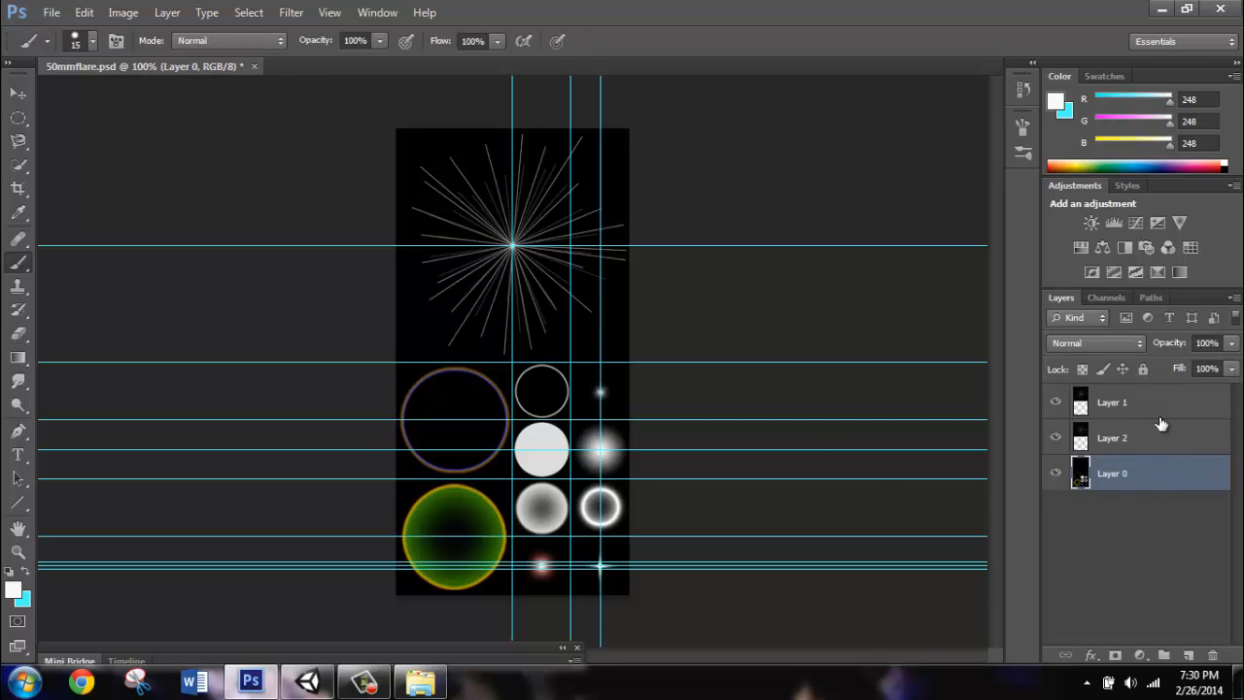
Select the layers and set the paint colour to black to cover the top starburst on Layer 1.
left_click(1111, 402)
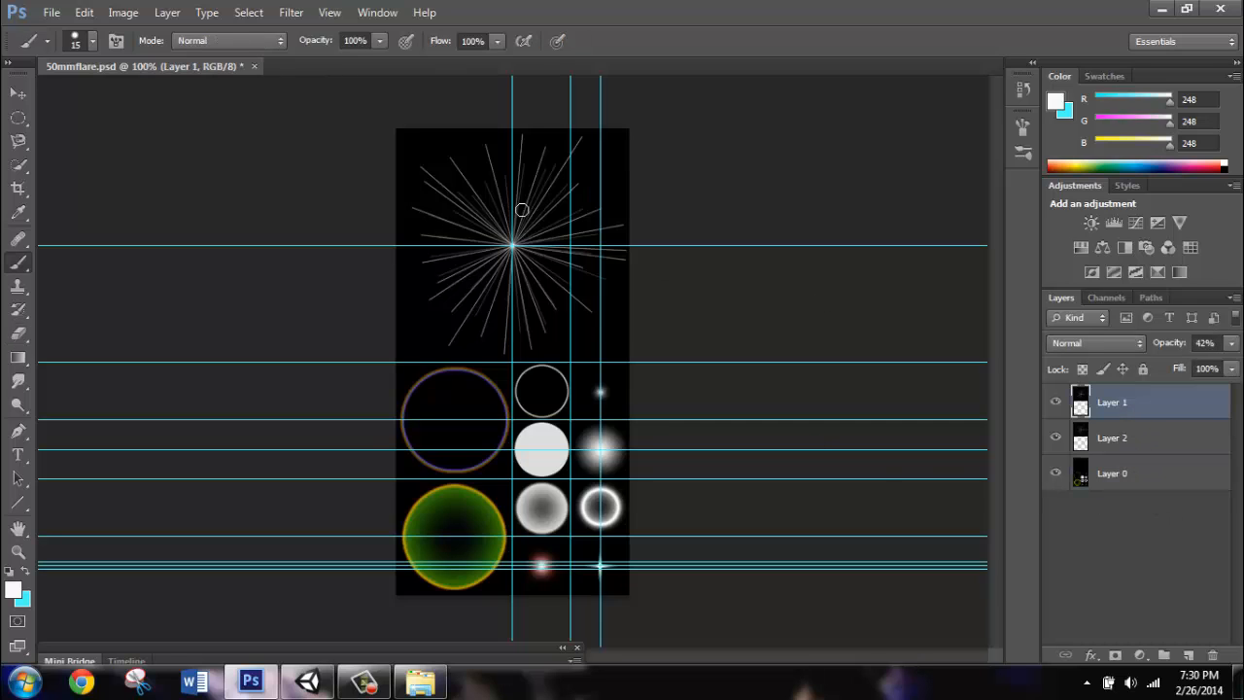
left_click(1112, 437)
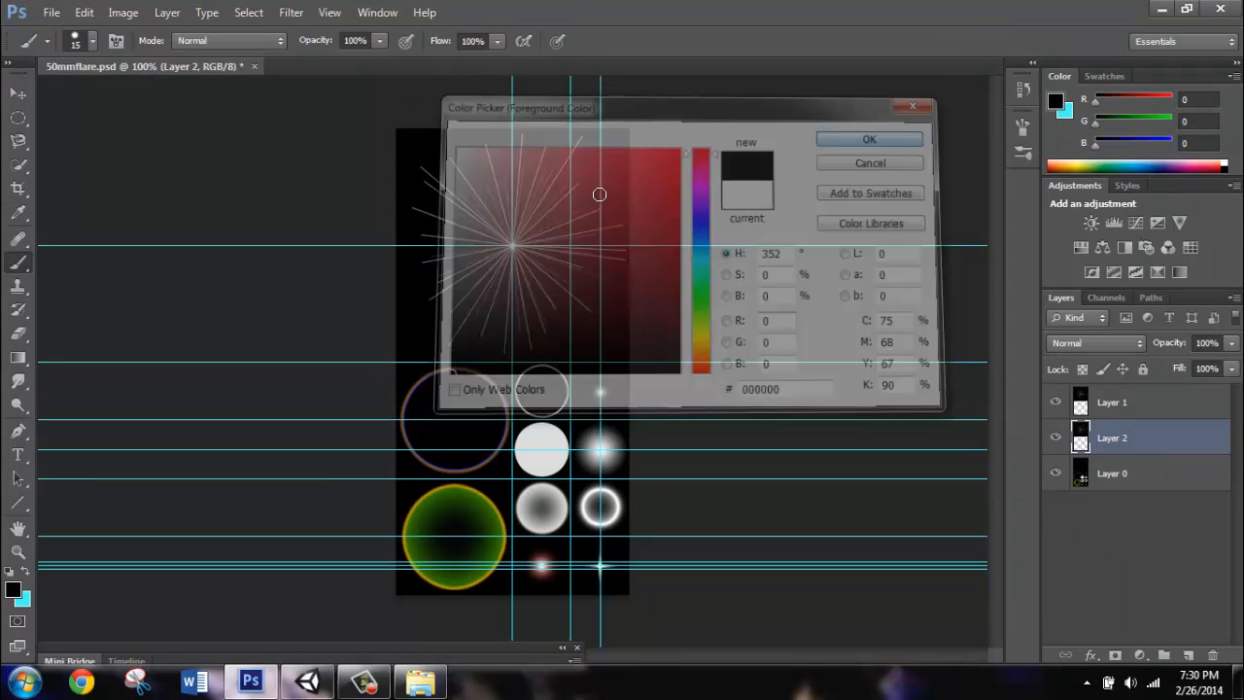
left_click(869, 138)
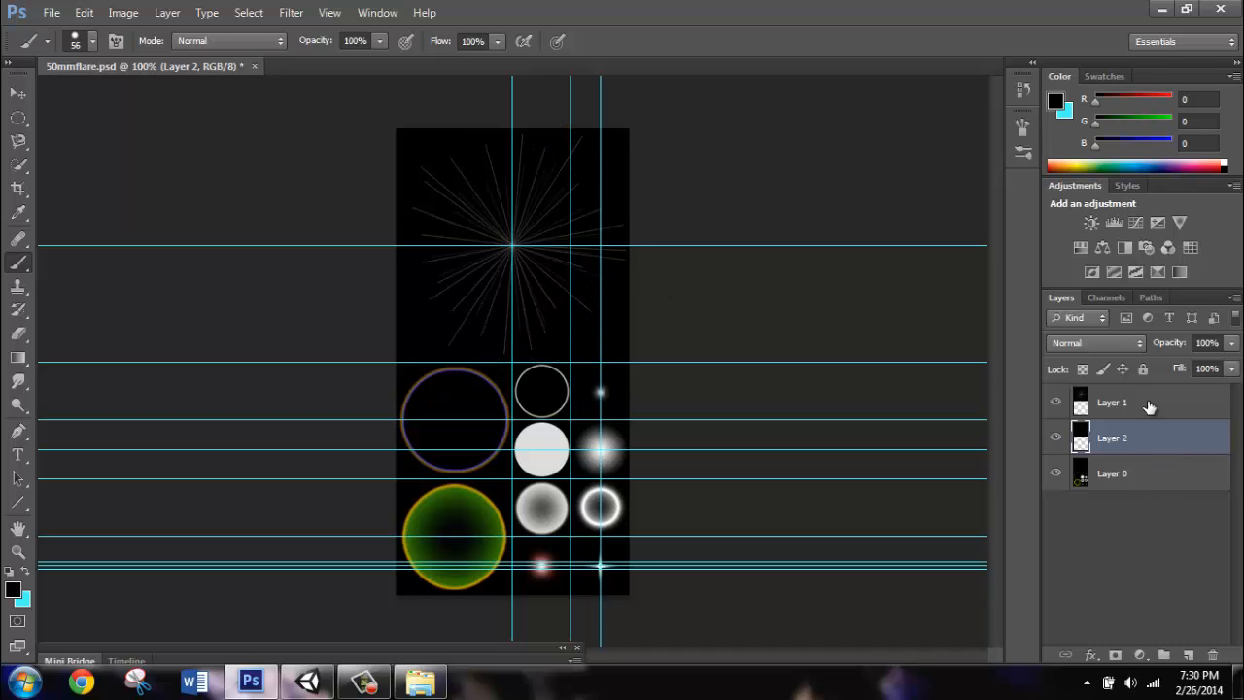
left_click(1139, 402)
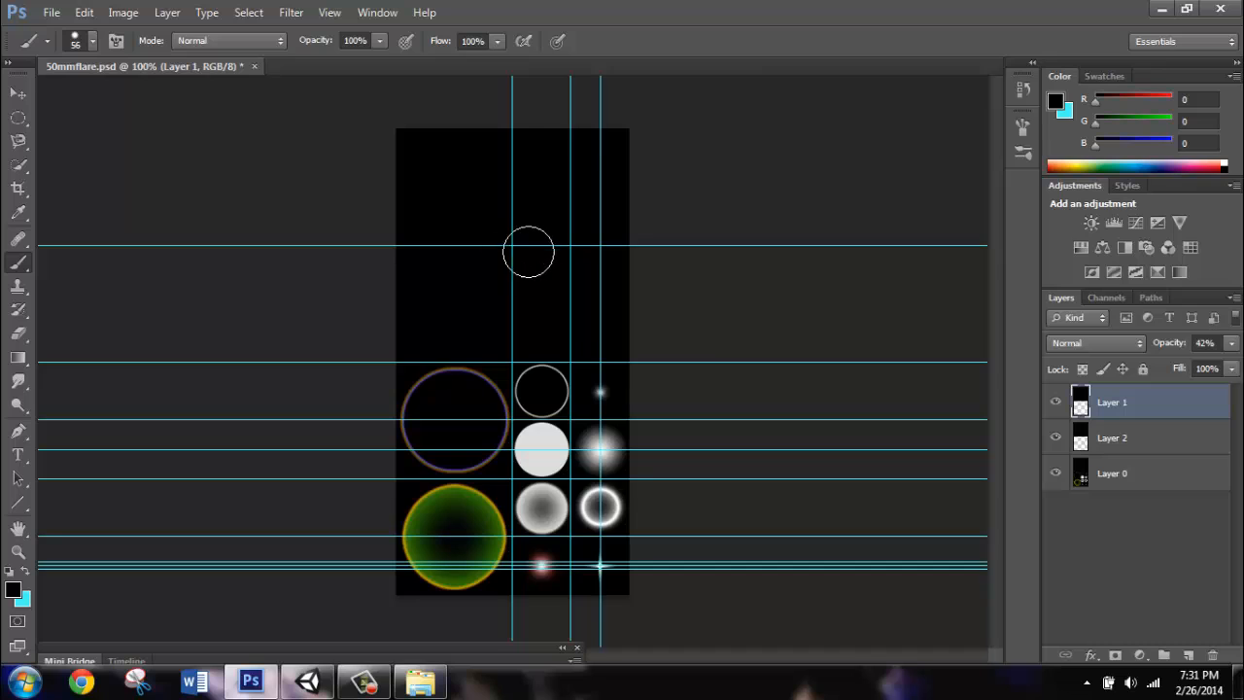
mouse_move(559, 265)
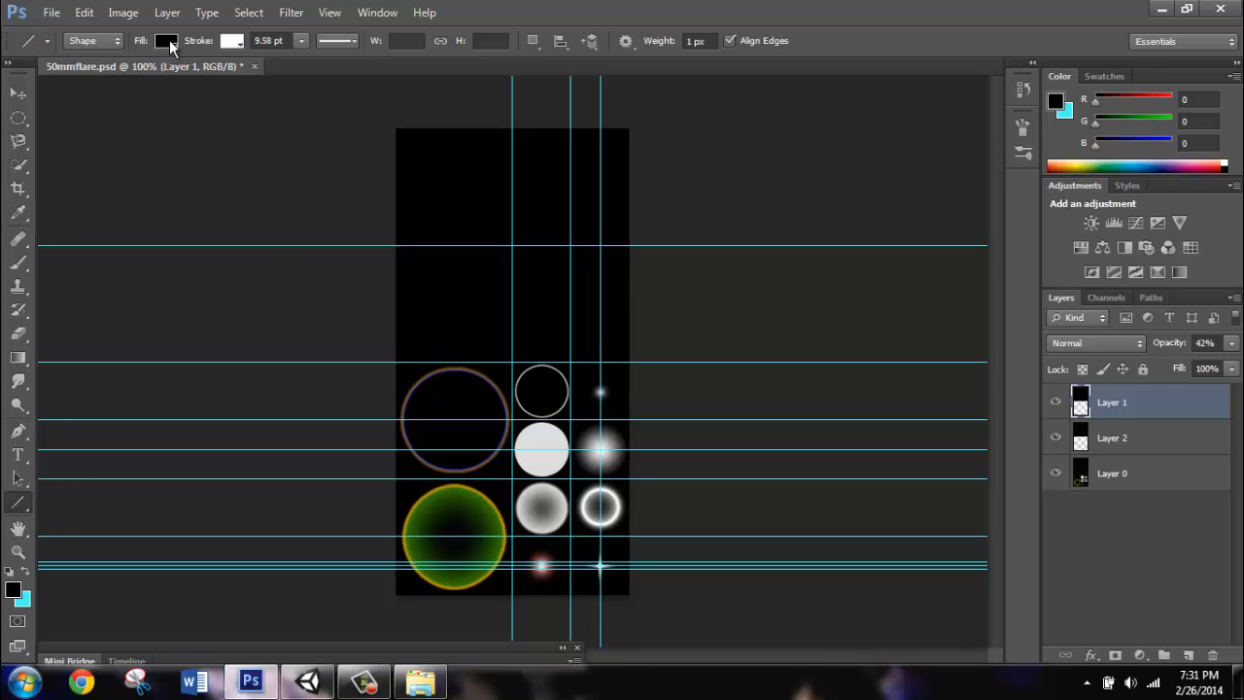
Set the shape tool to no fill with a white outline and rotate the whole image.
left_click(165, 43)
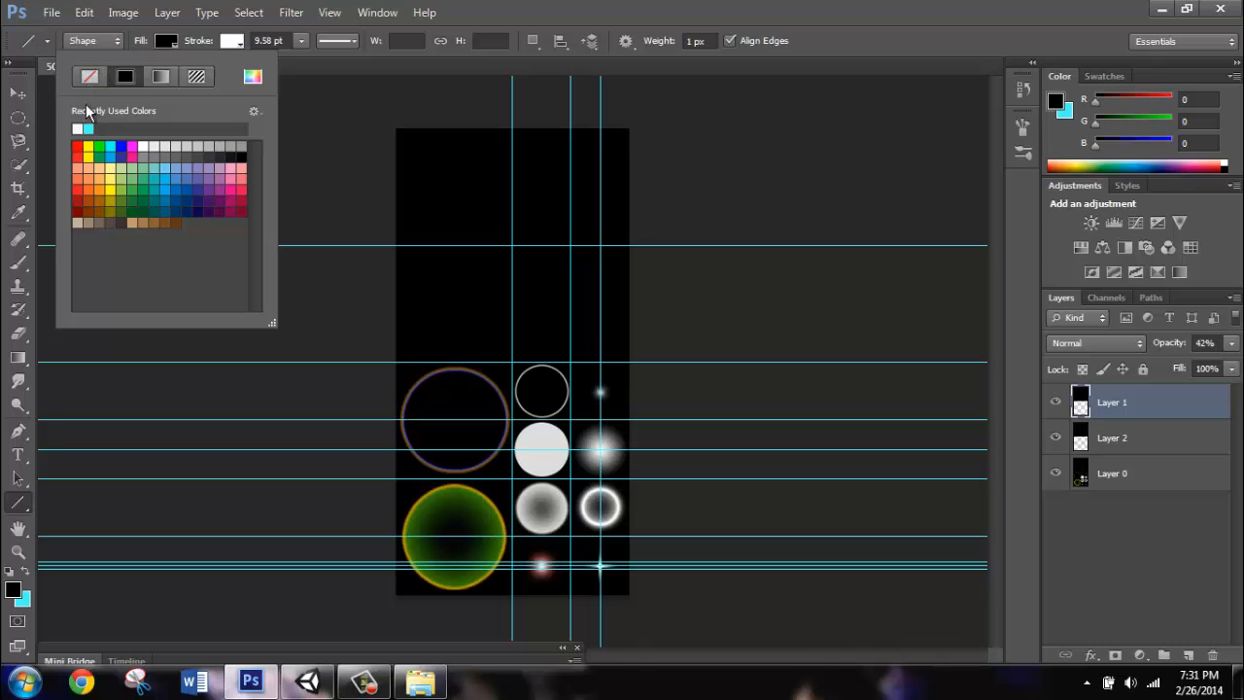
left_click(88, 76)
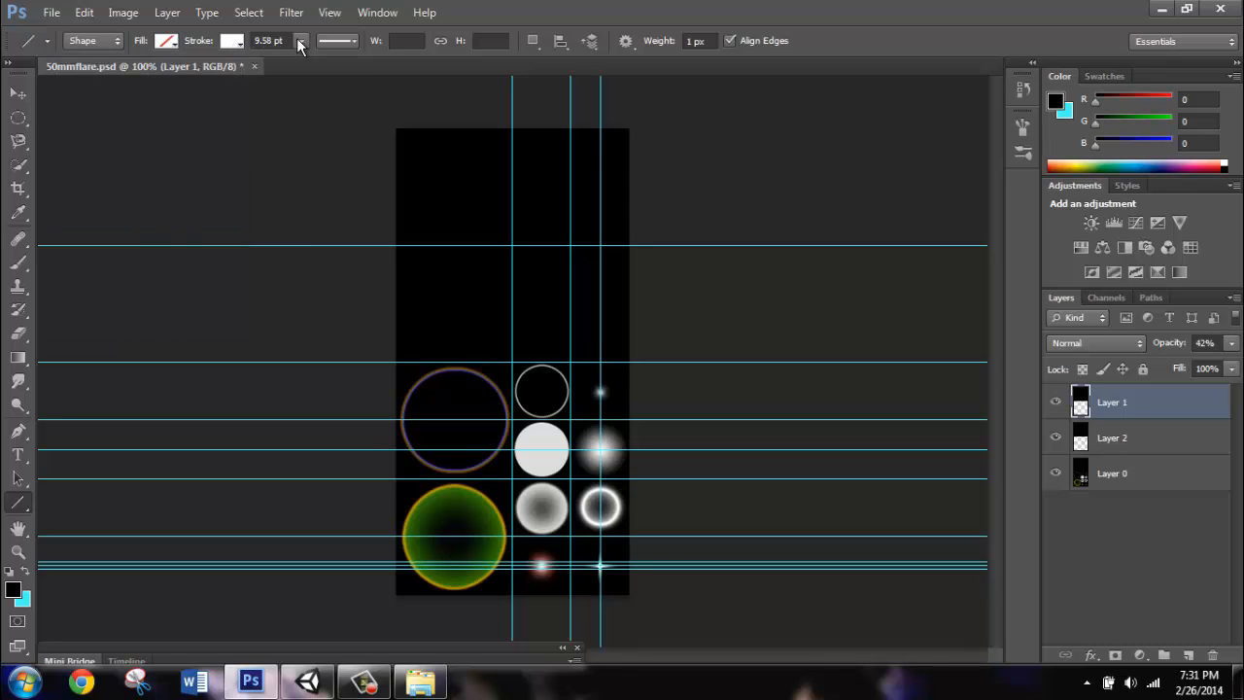
mouse_move(276, 66)
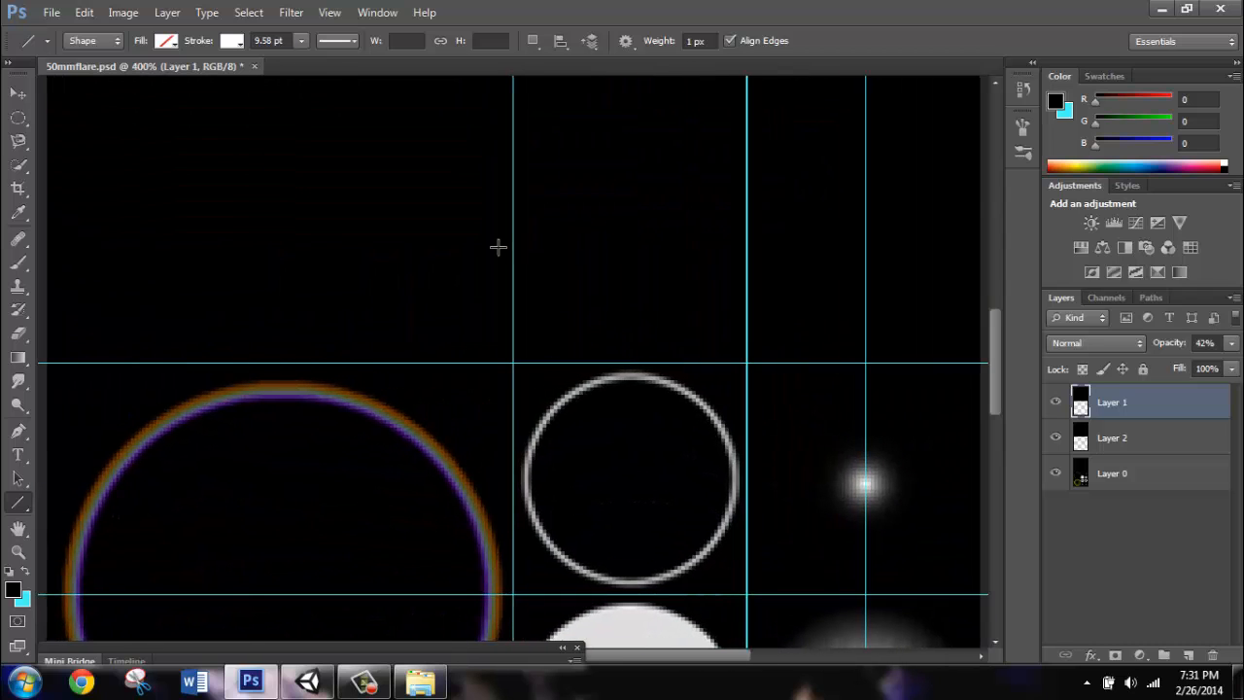
mouse_move(529, 346)
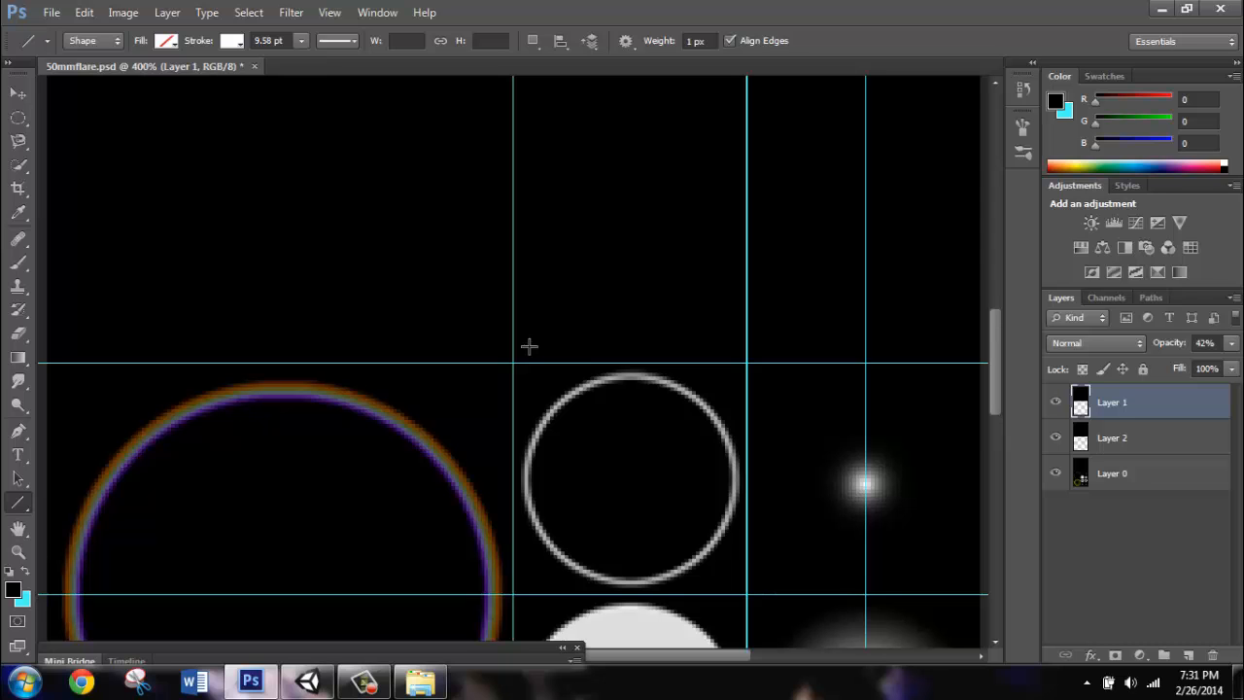
left_click(104, 12)
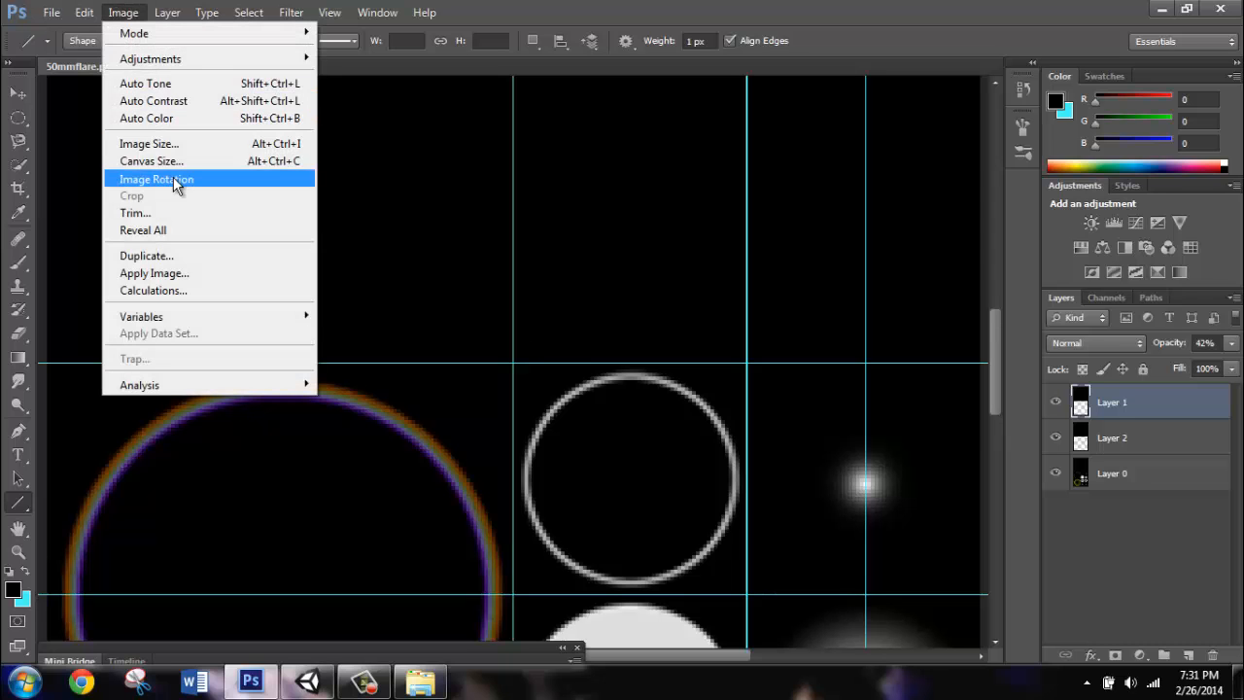
left_click(148, 144)
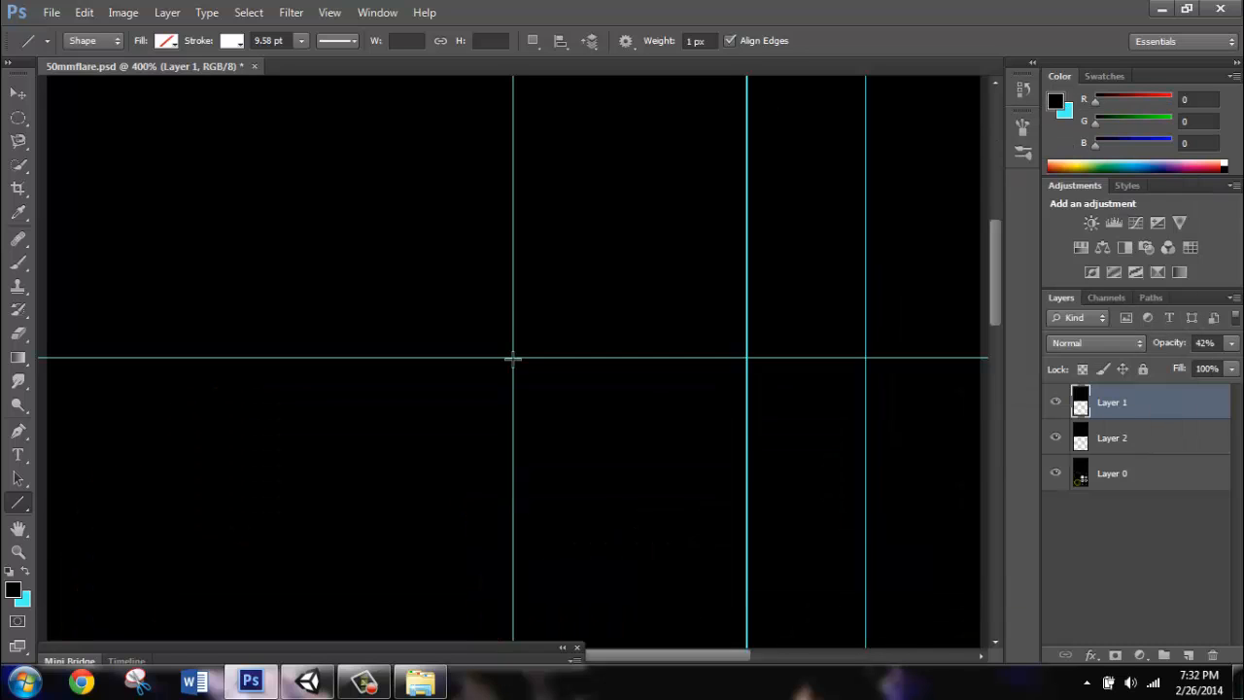
mouse_move(517, 363)
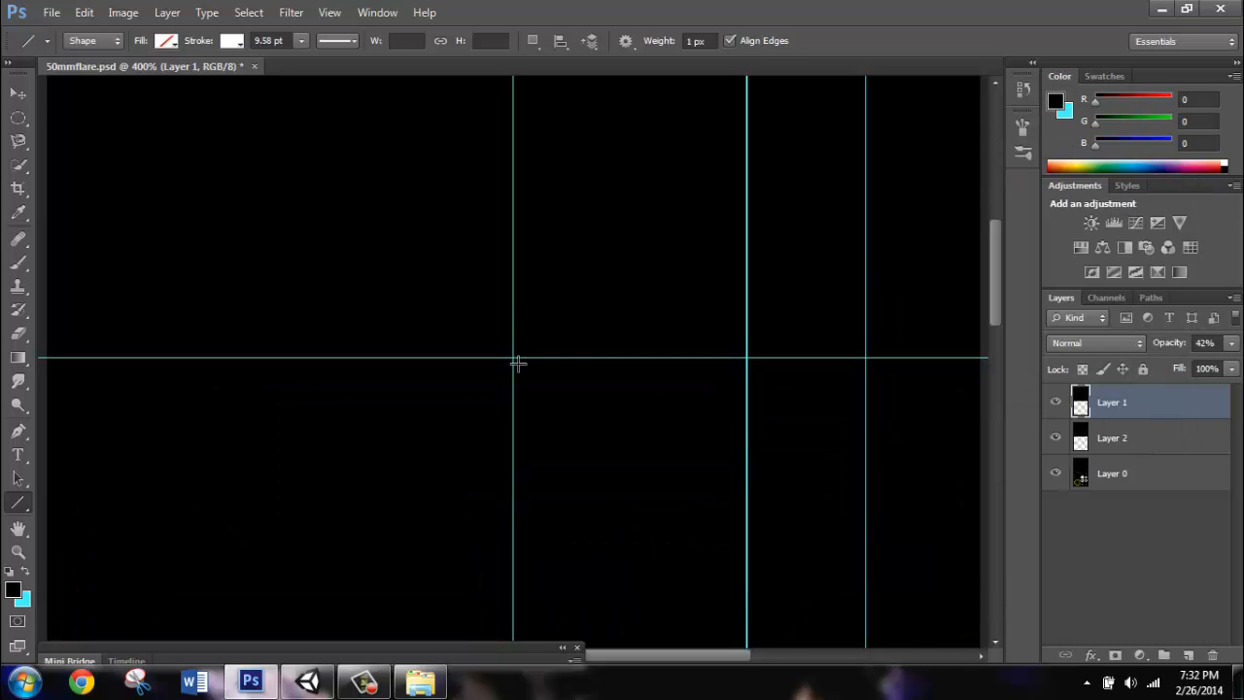
mouse_move(513, 358)
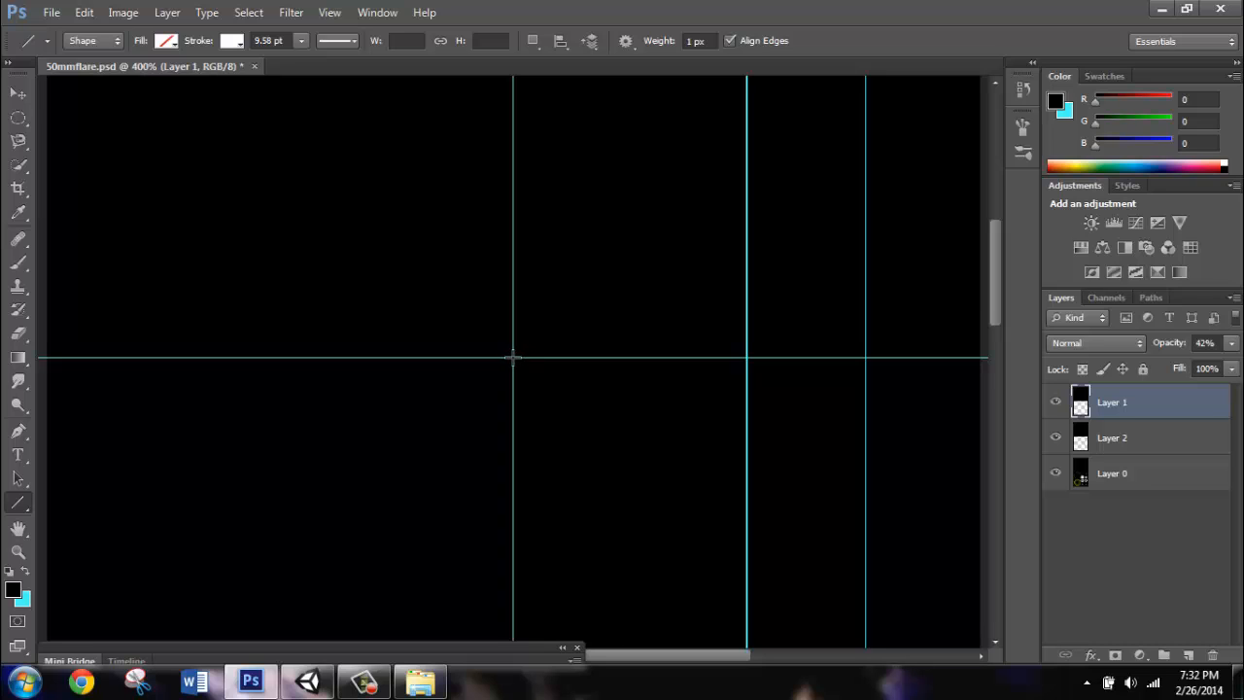
Draw white rays from the guide crossing: up-right, straight down, left, and diagonal up-left.
left_click_drag(513, 358, 680, 190)
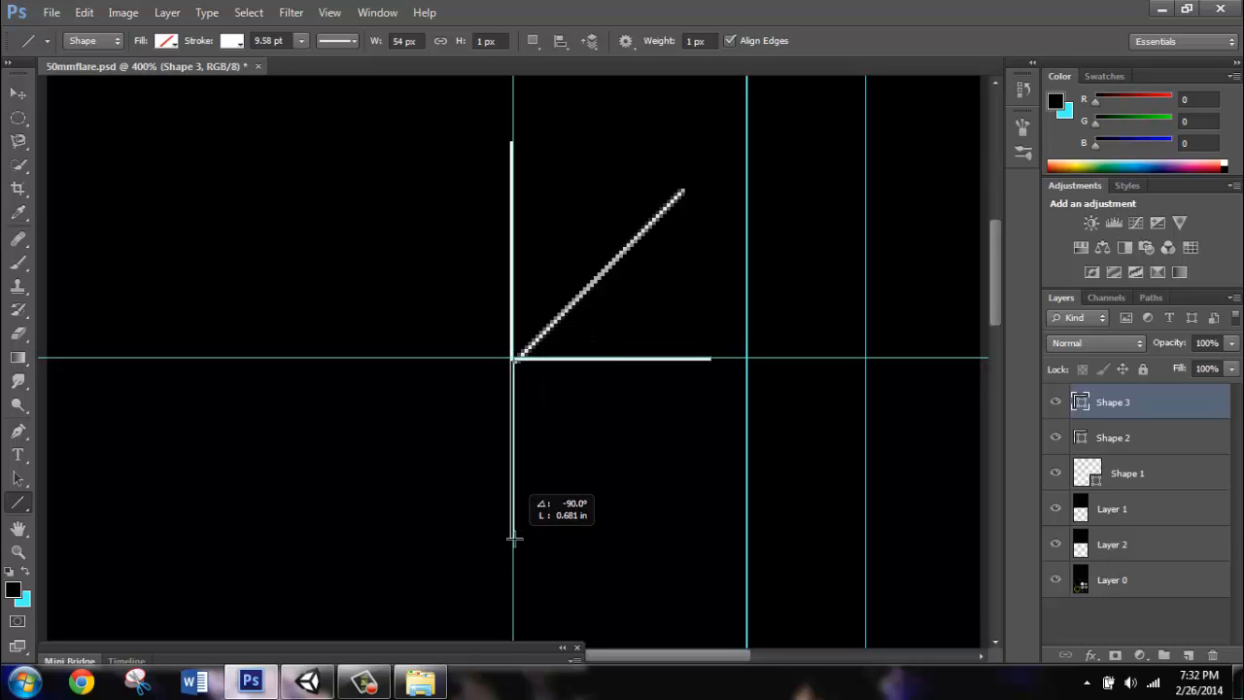
left_click_drag(513, 360, 513, 540)
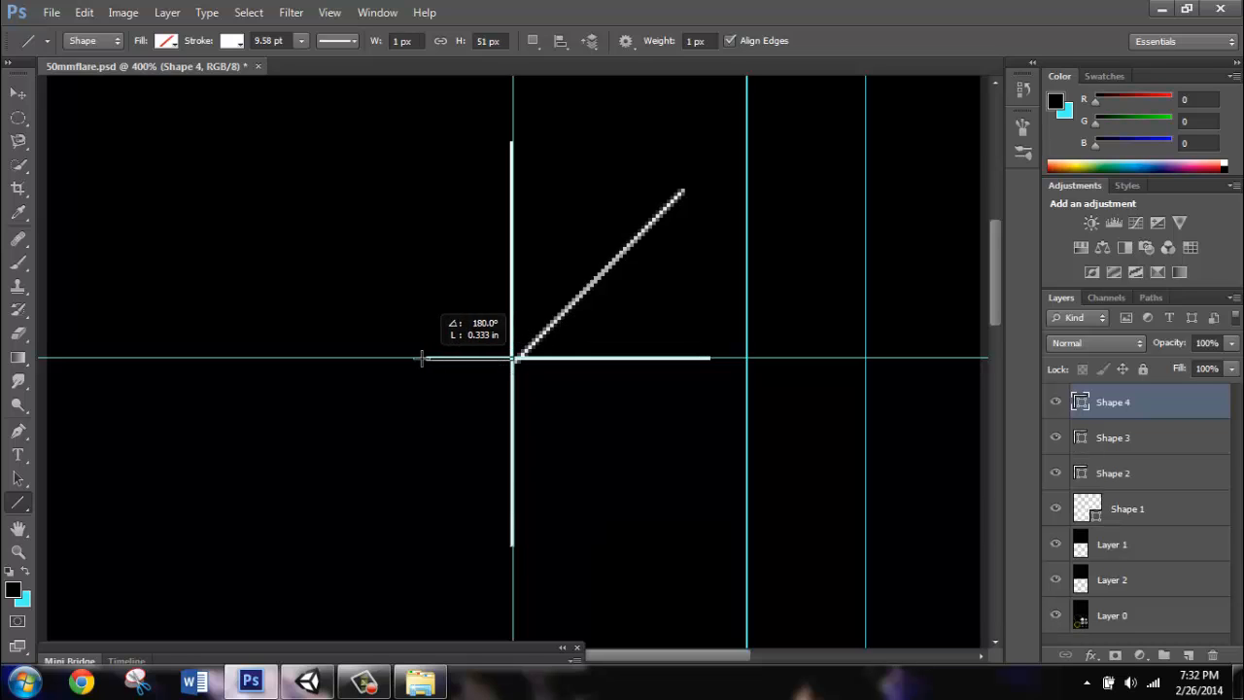
left_click_drag(424, 358, 311, 358)
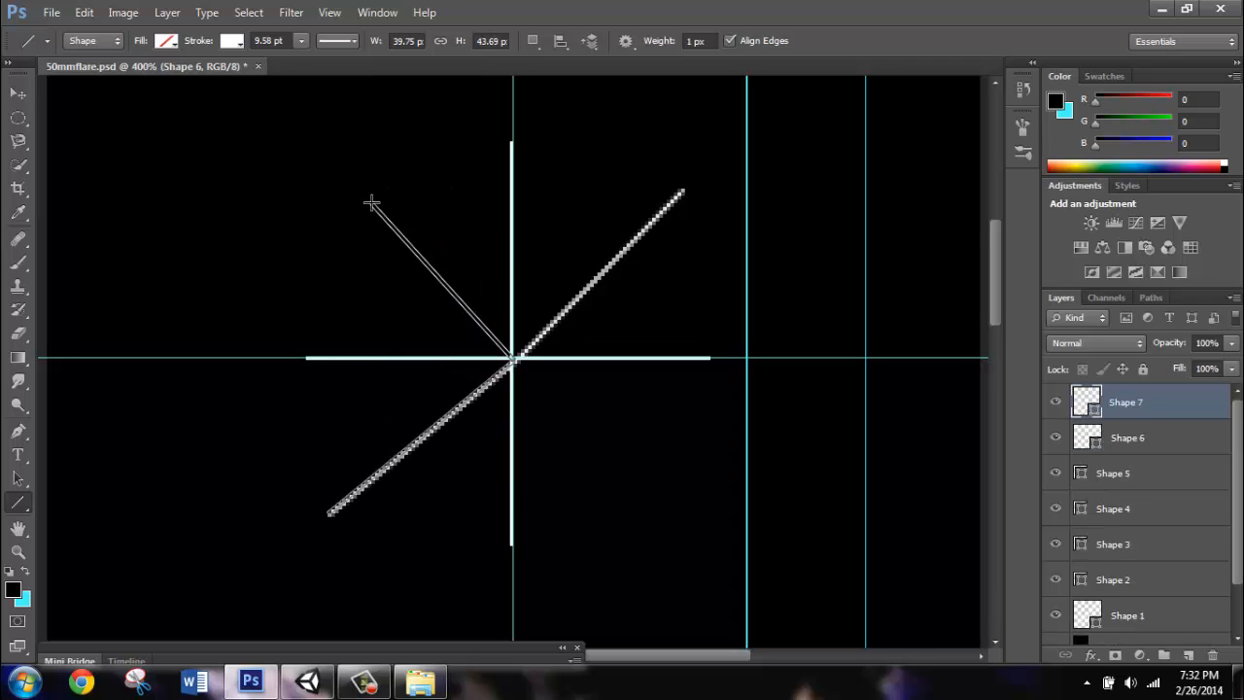
left_click_drag(515, 365, 457, 194)
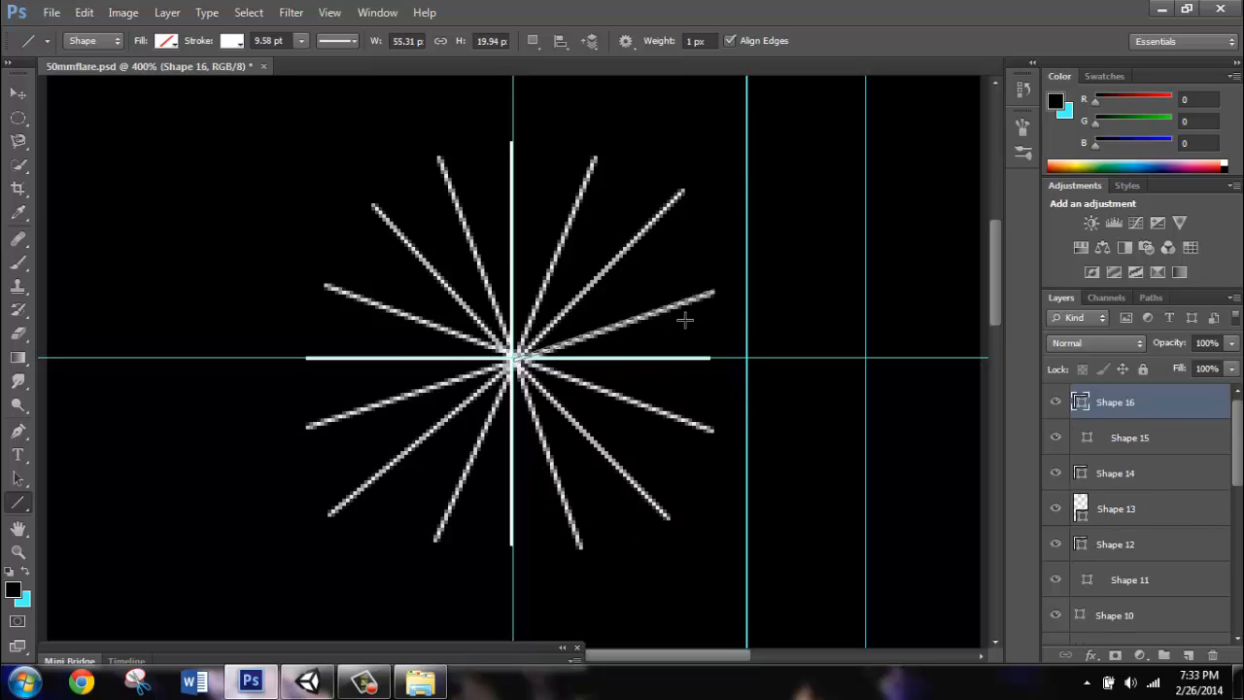
mouse_move(649, 354)
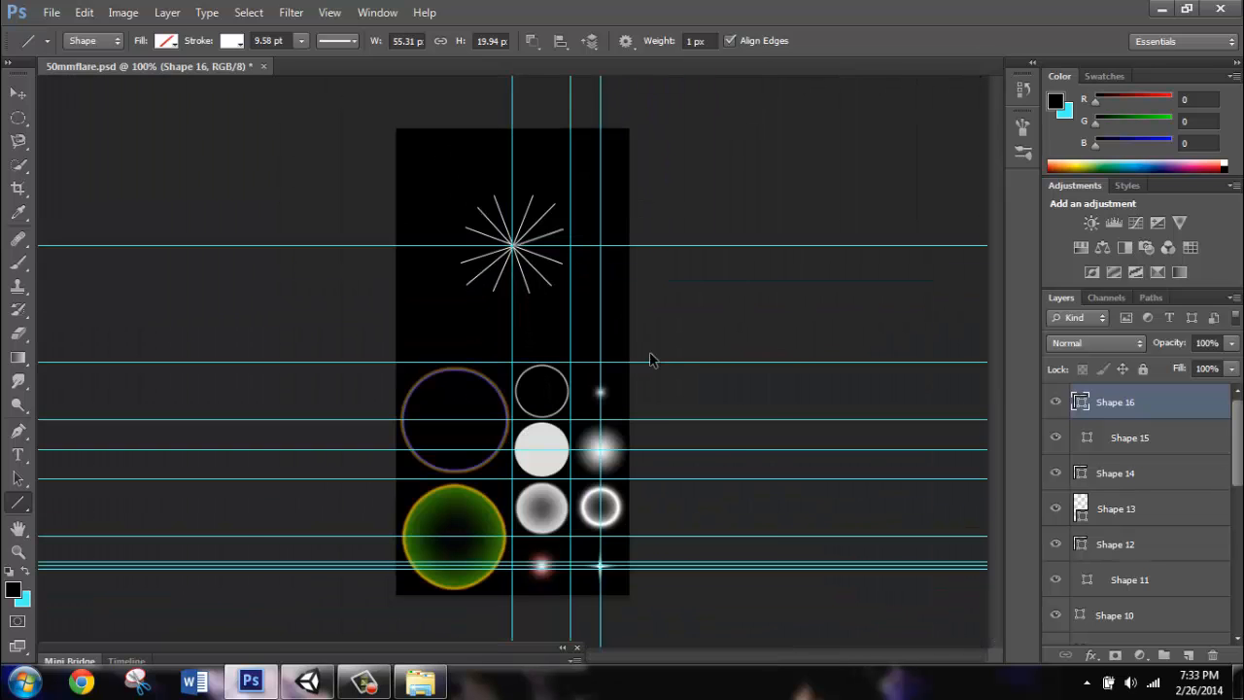
mouse_move(649, 354)
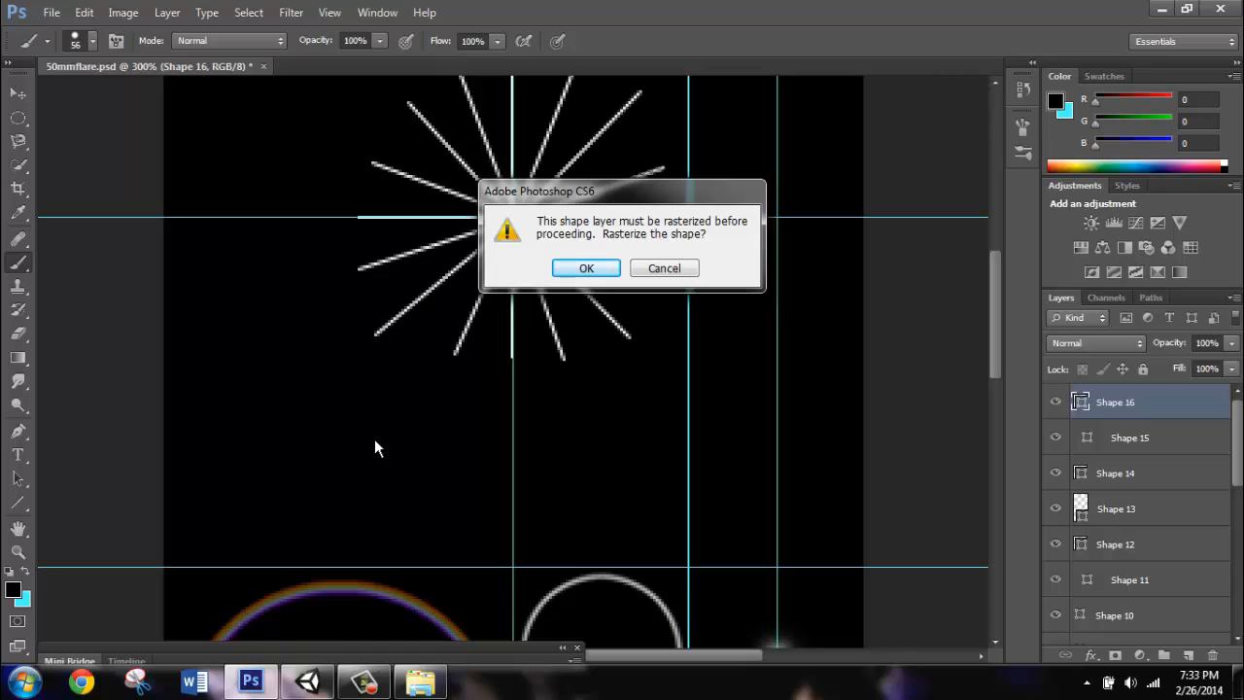
Confirm rasterizing the newest ray shape layer so it can be erased.
left_click(587, 268)
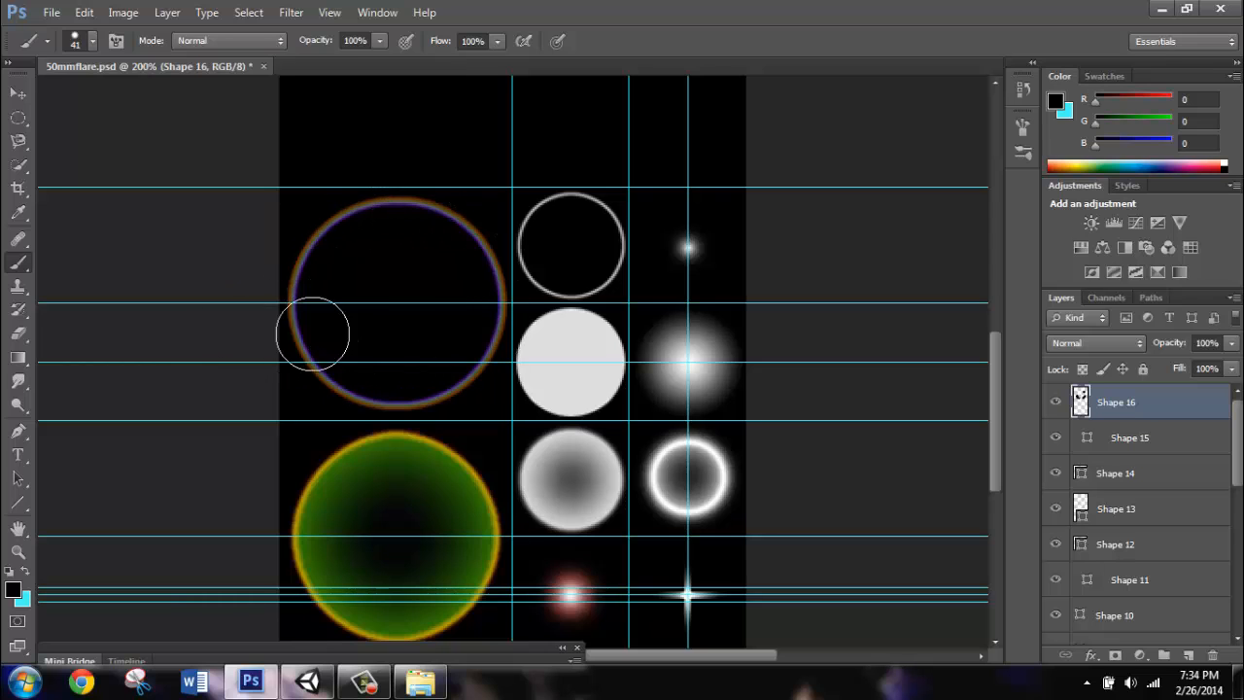
mouse_move(427, 315)
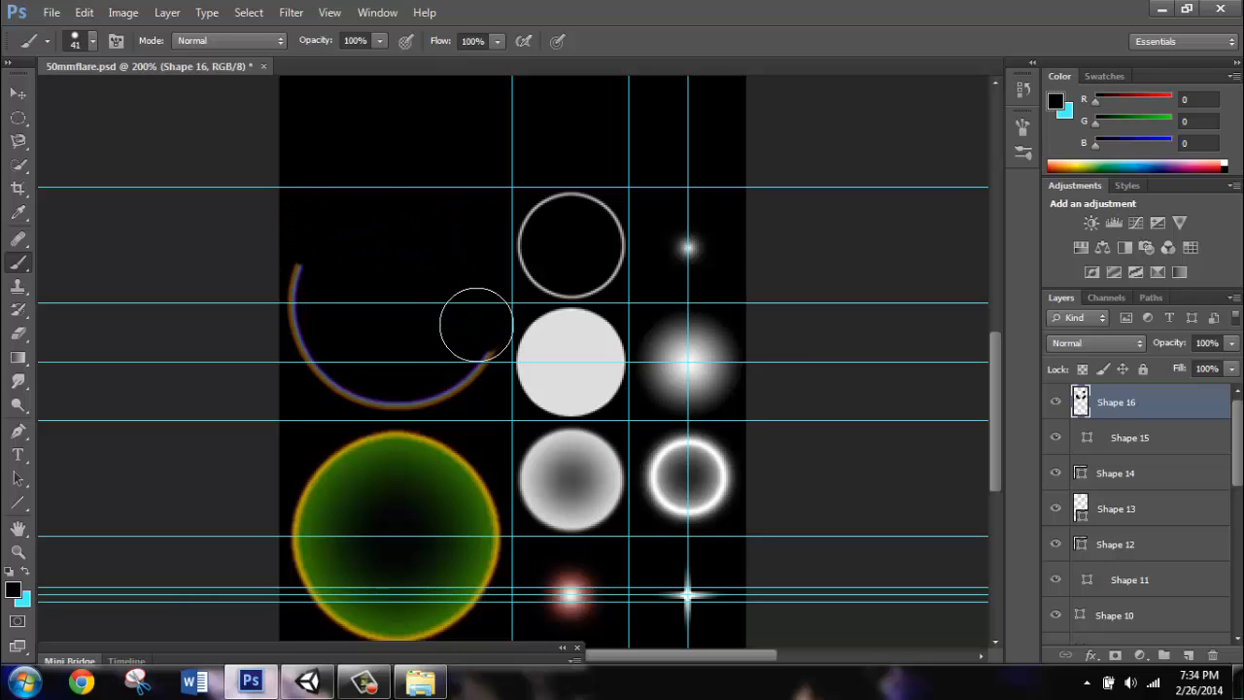
mouse_move(384, 379)
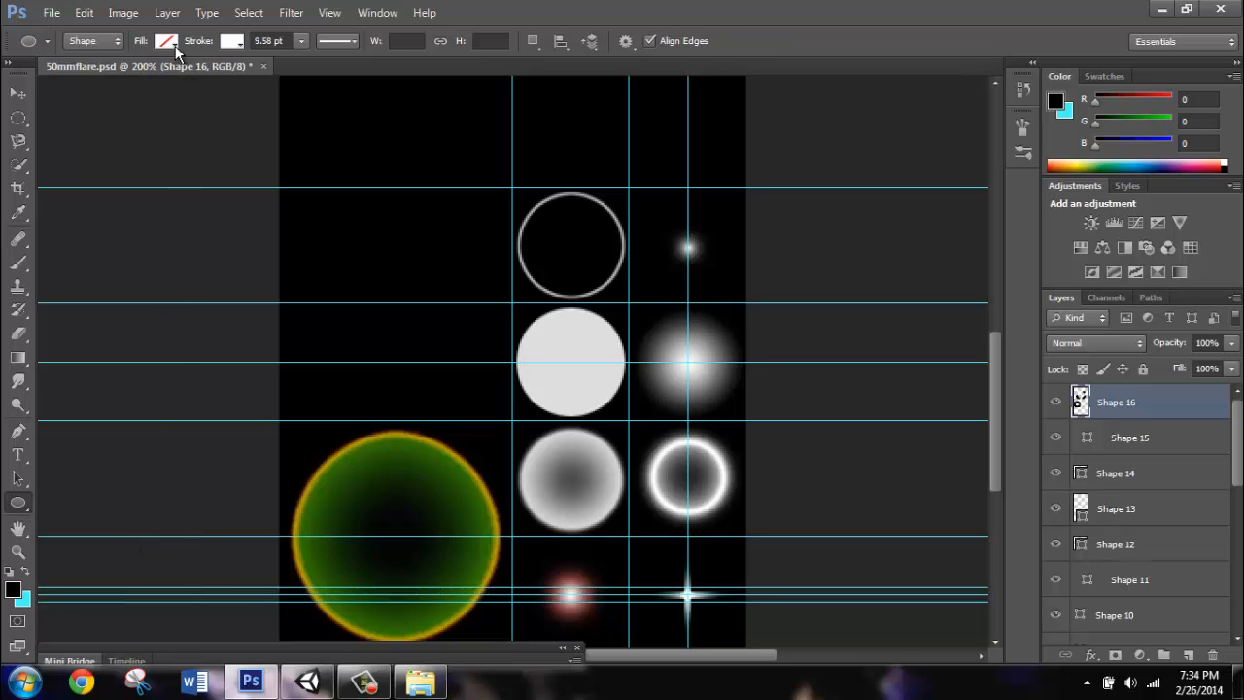
Draw a no-fill ellipse with an orange stroke of about 2.65 pt in the top-left area.
left_click(229, 43)
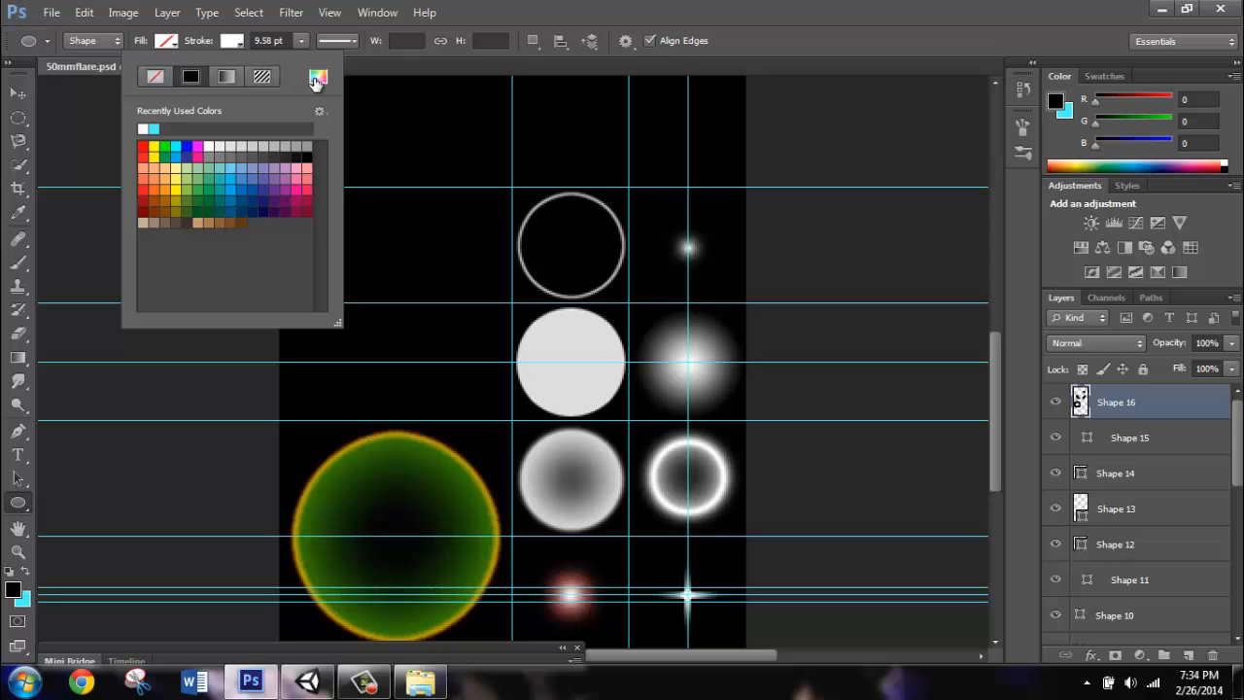
left_click(316, 78)
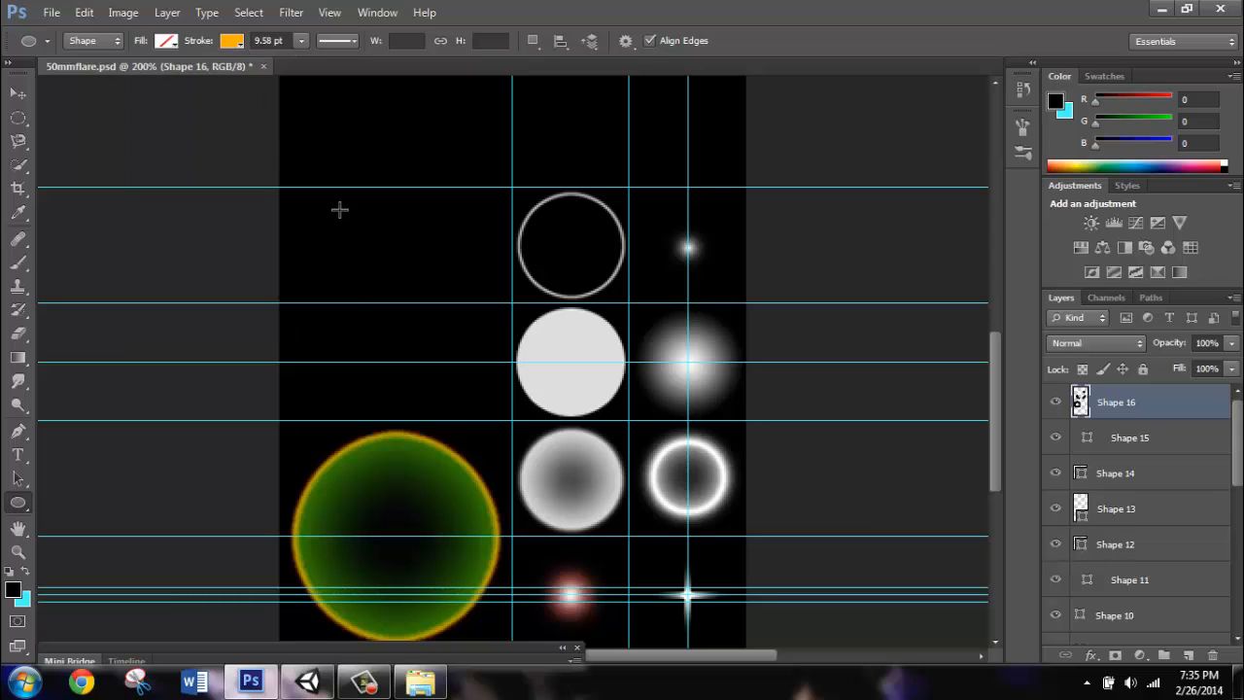
mouse_move(304, 206)
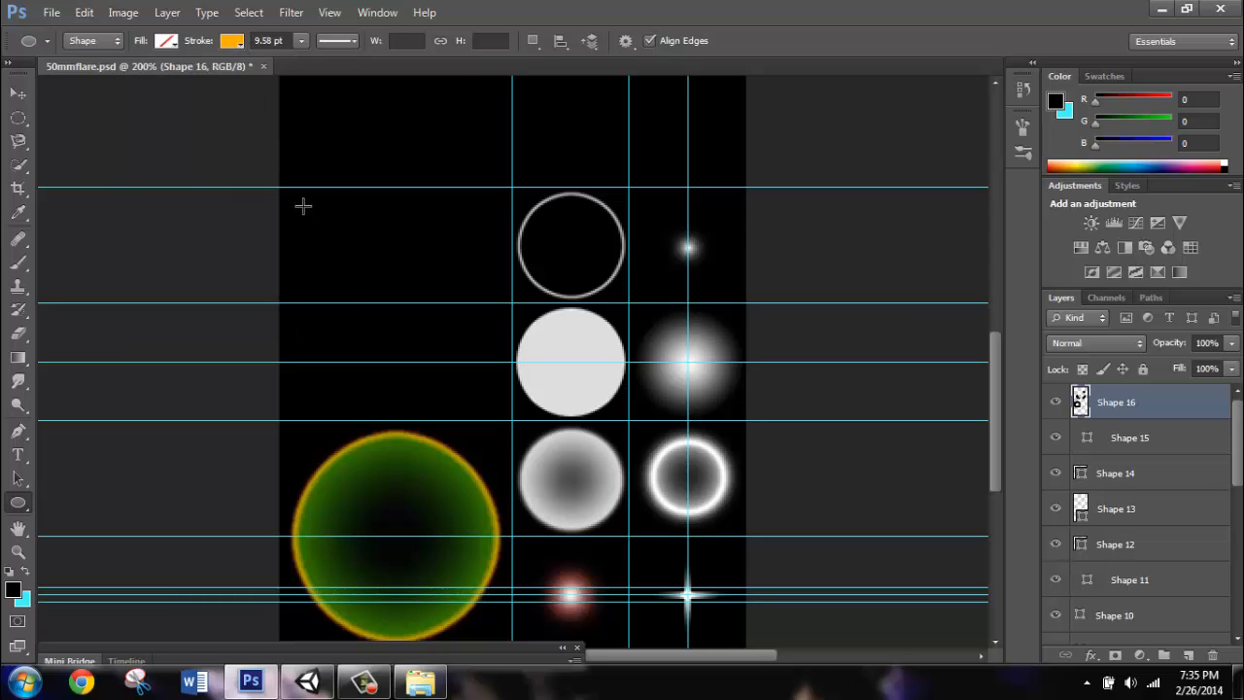
mouse_move(295, 206)
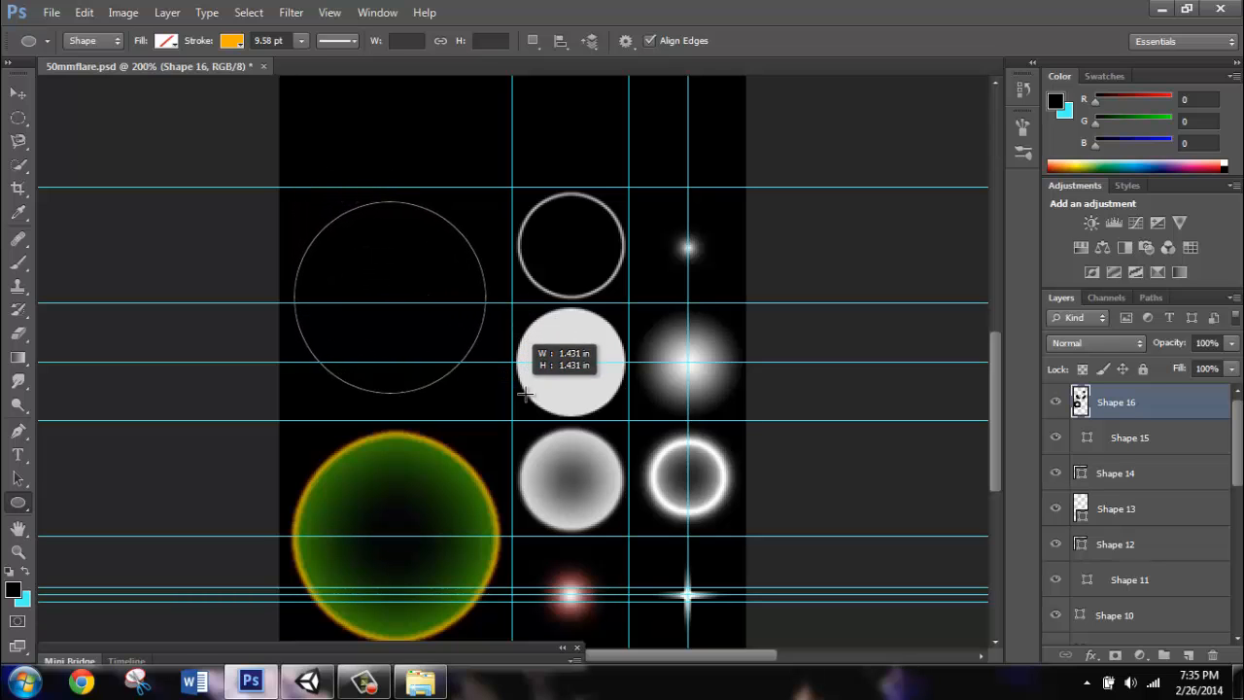
left_click_drag(524, 392, 543, 408)
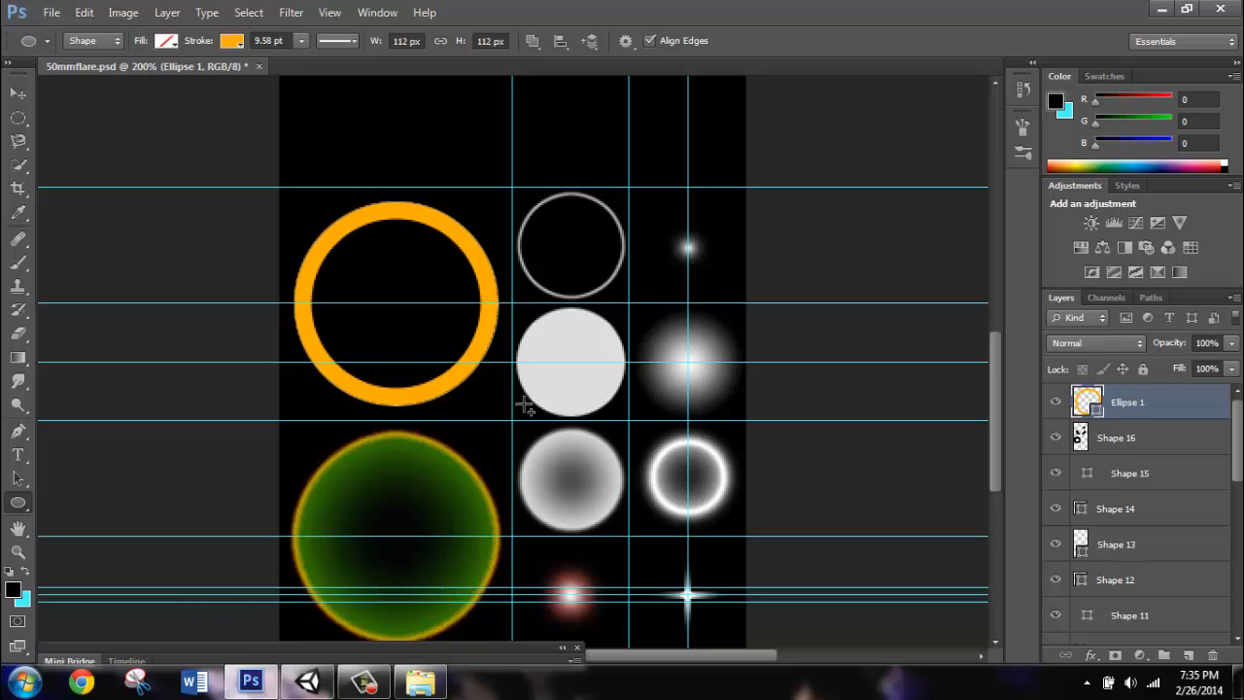
left_click(16, 93)
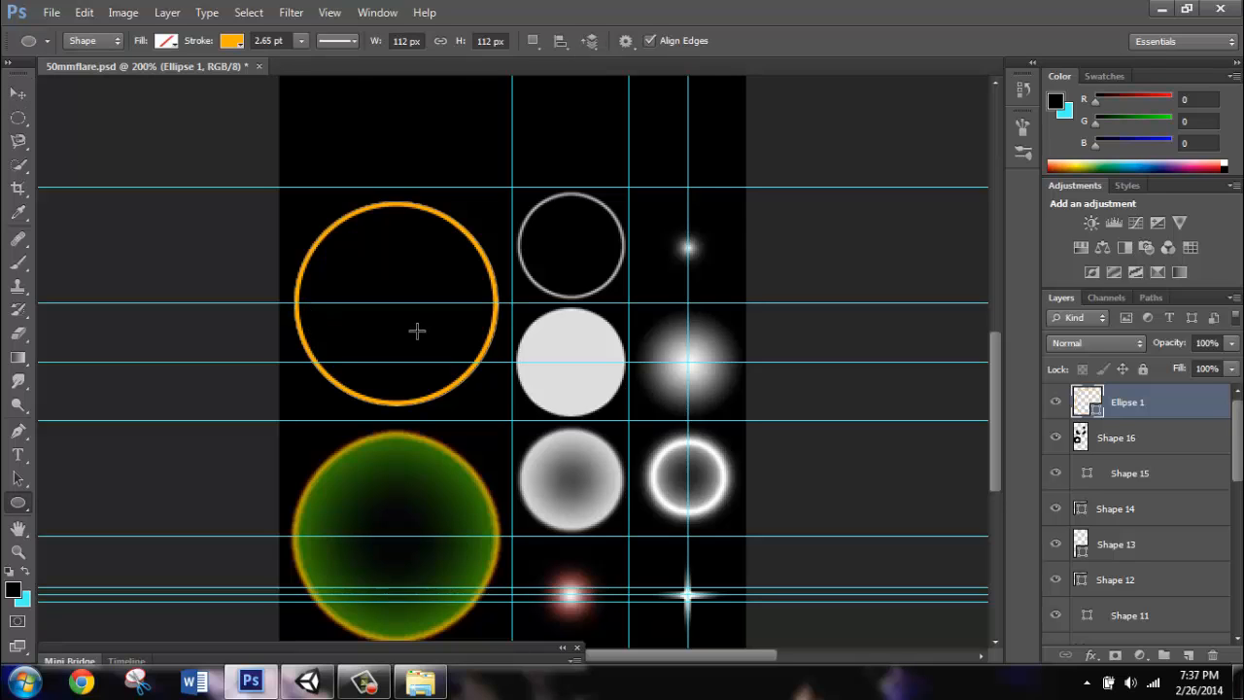
mouse_move(290, 198)
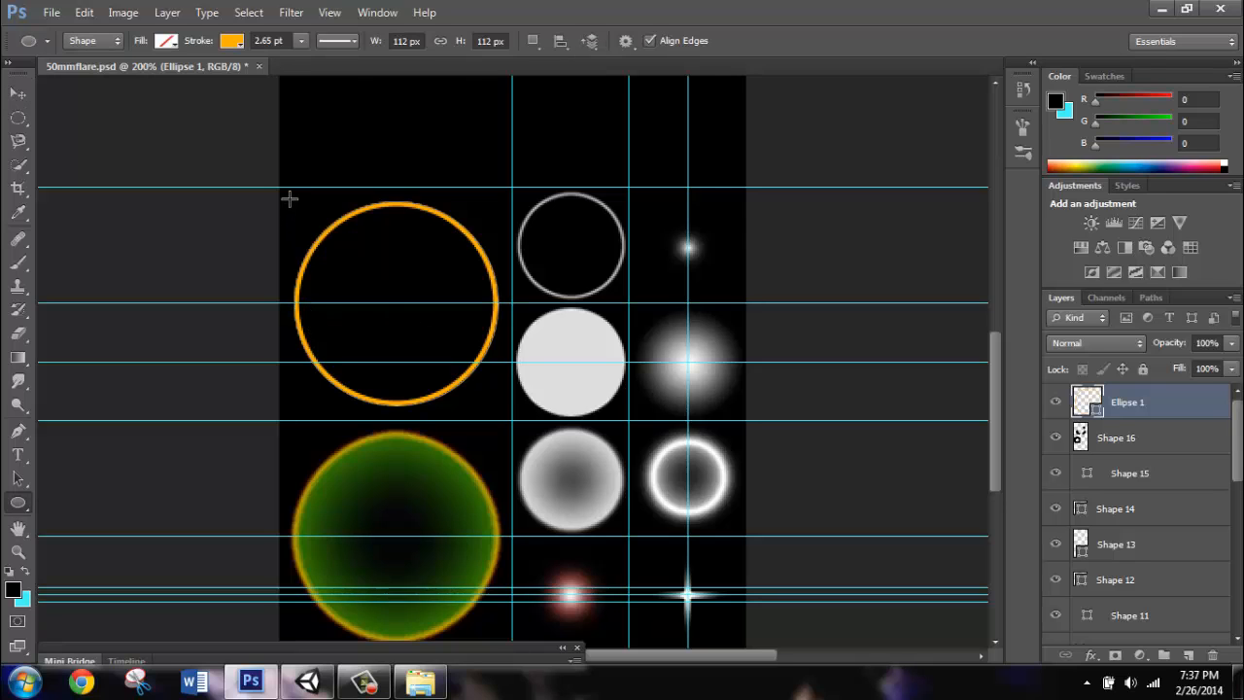
mouse_move(1150, 412)
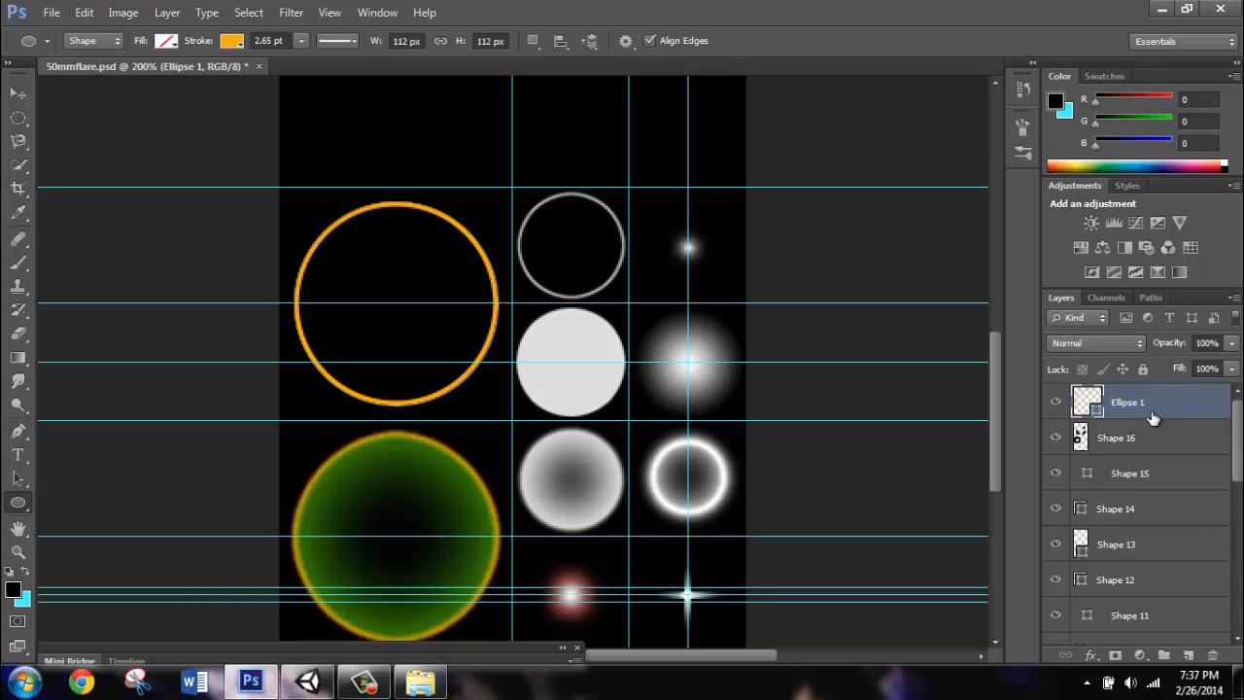
mouse_move(1174, 443)
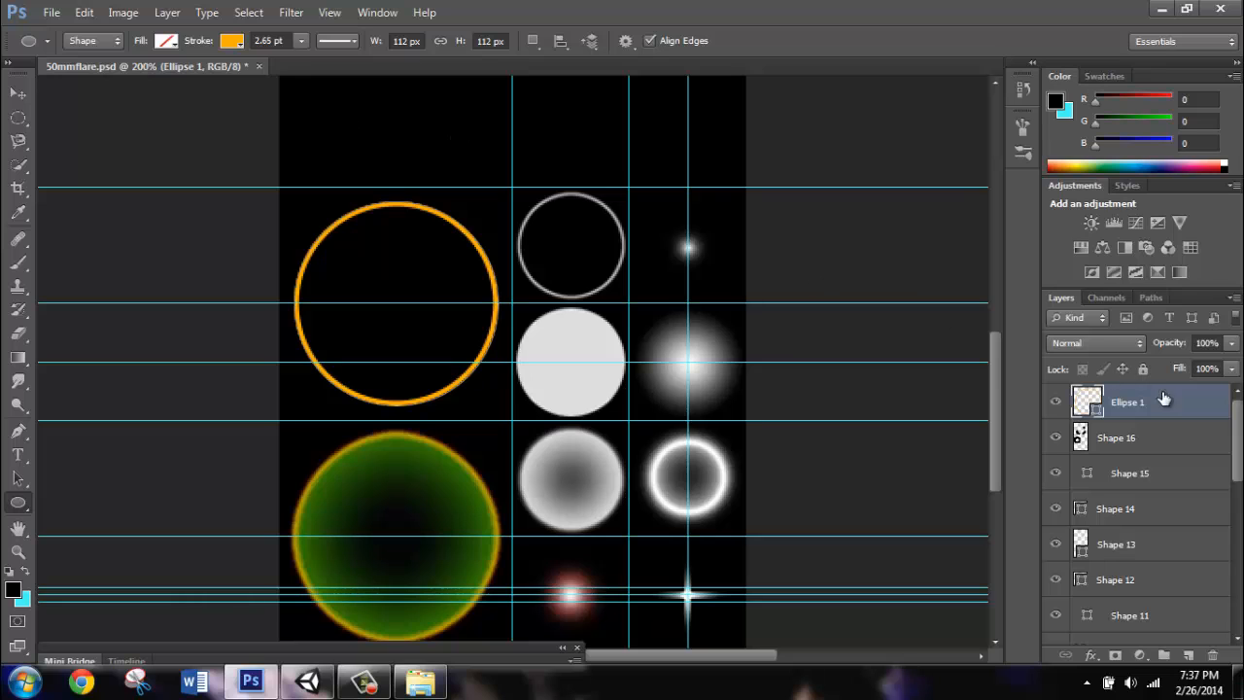
Add a blue-violet stroked ellipse about 2 pt wide on the layer below Ellipse 1.
left_click(1115, 437)
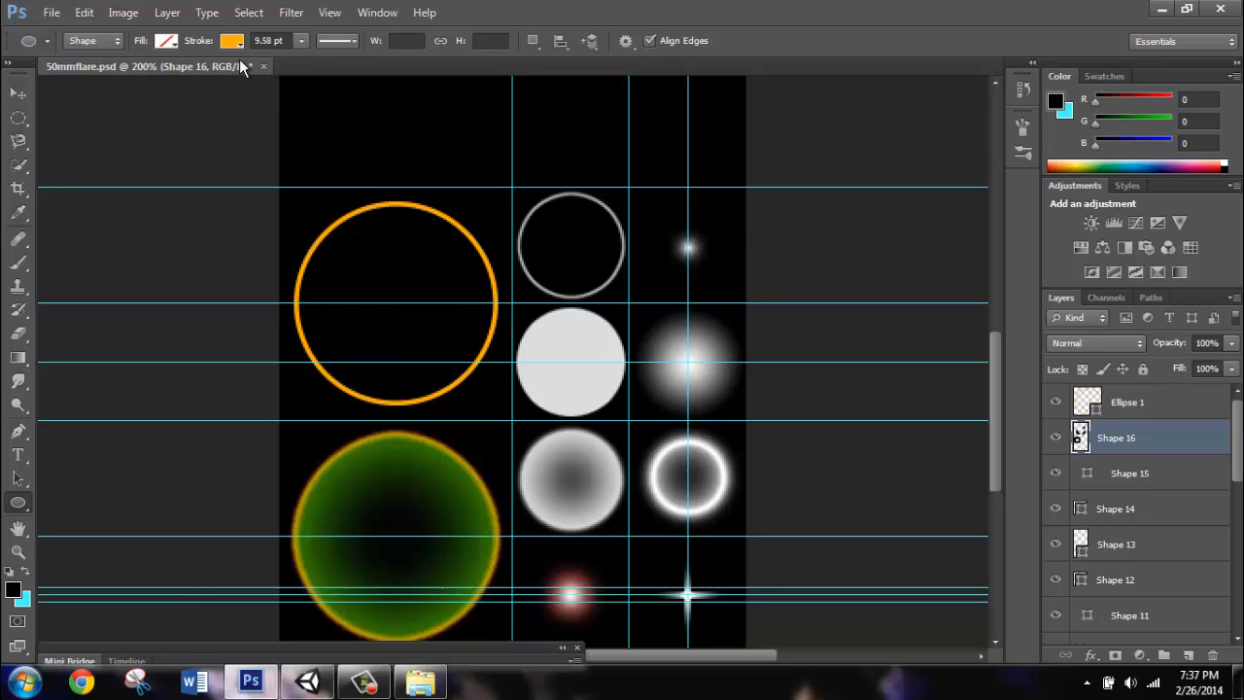
left_click(230, 43)
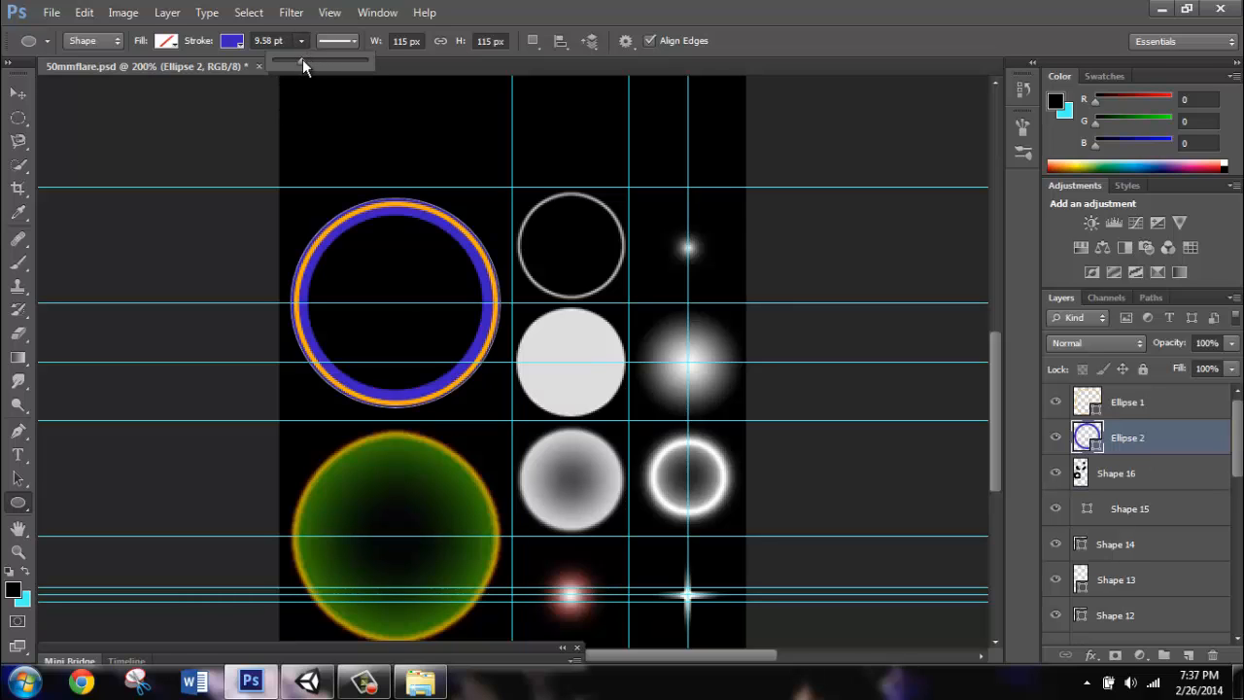
left_click_drag(301, 66, 291, 66)
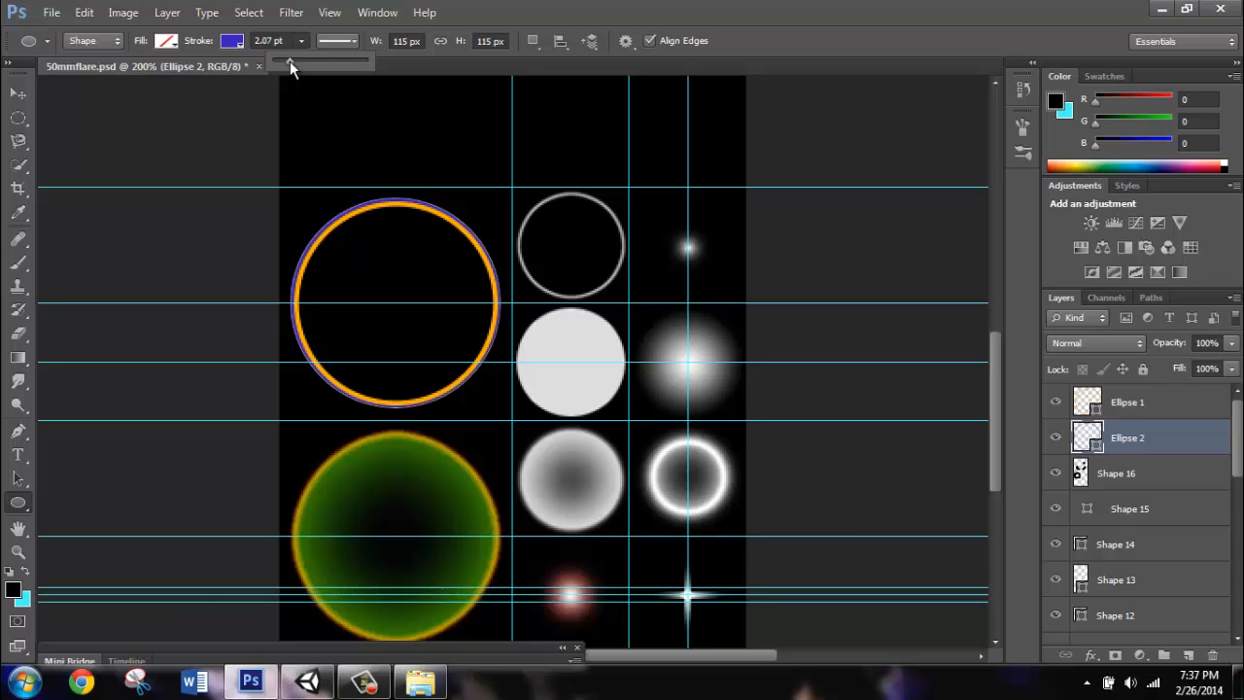
mouse_move(408, 221)
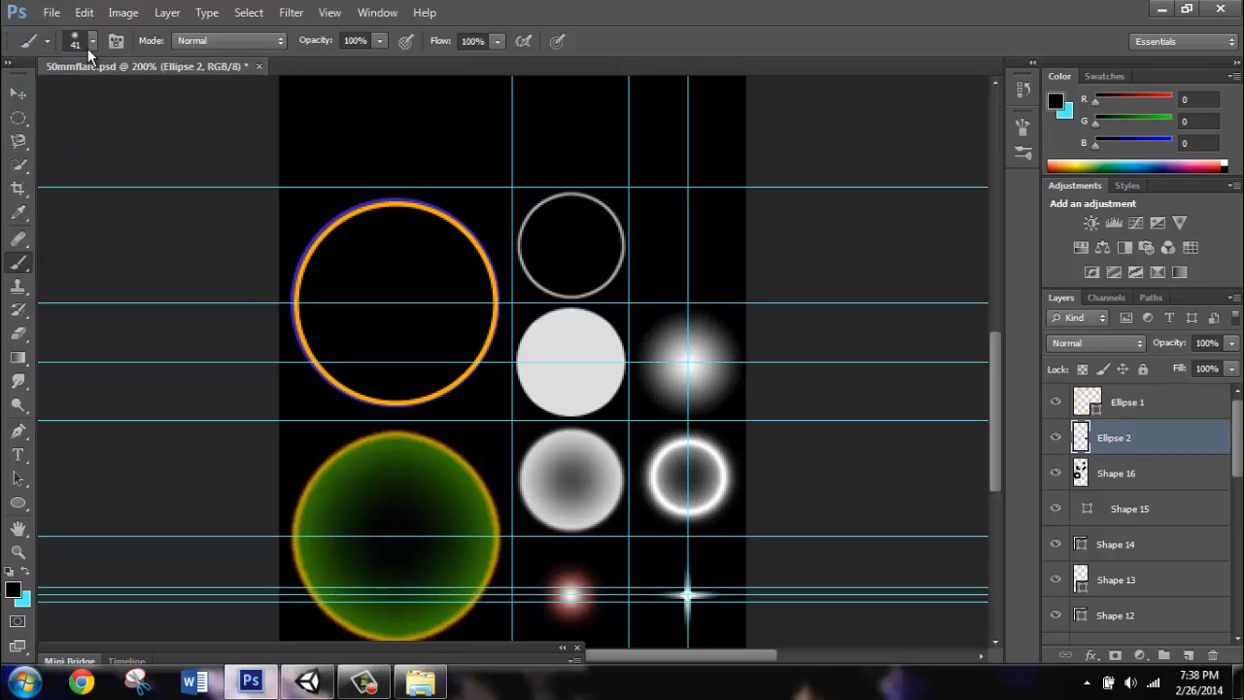
Set the foreground colour to white (#ffffff) and shrink the brush for a small glow.
left_click(90, 43)
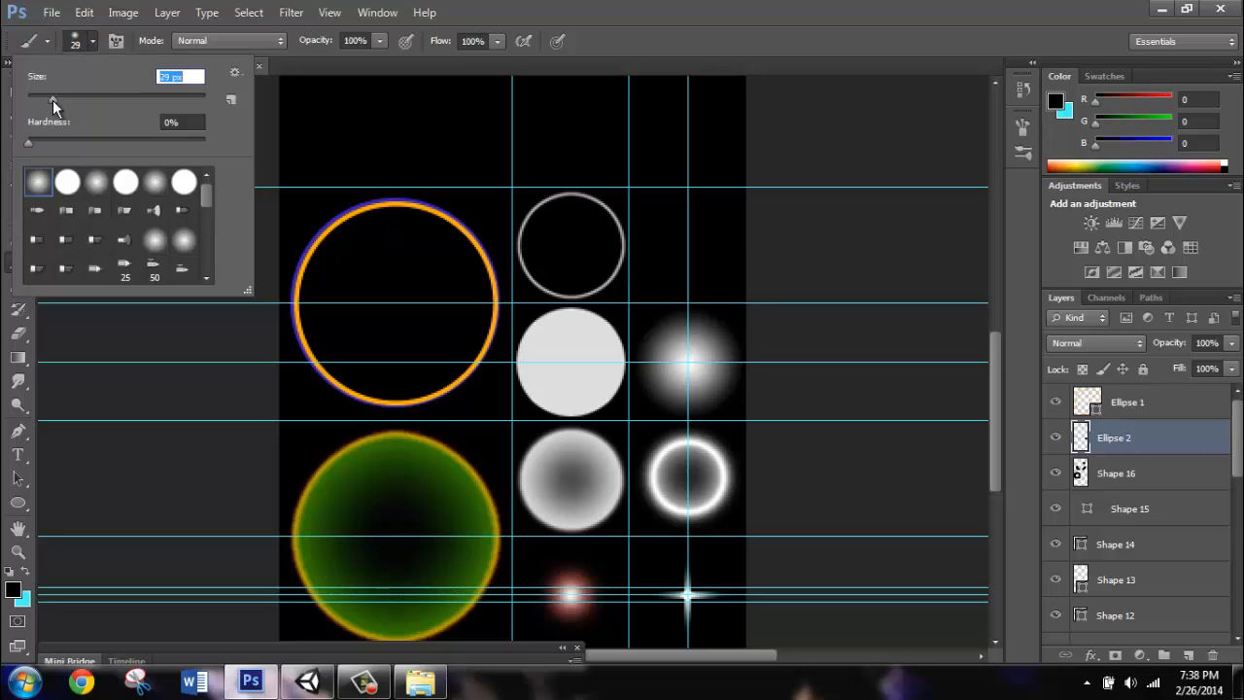
mouse_move(684, 243)
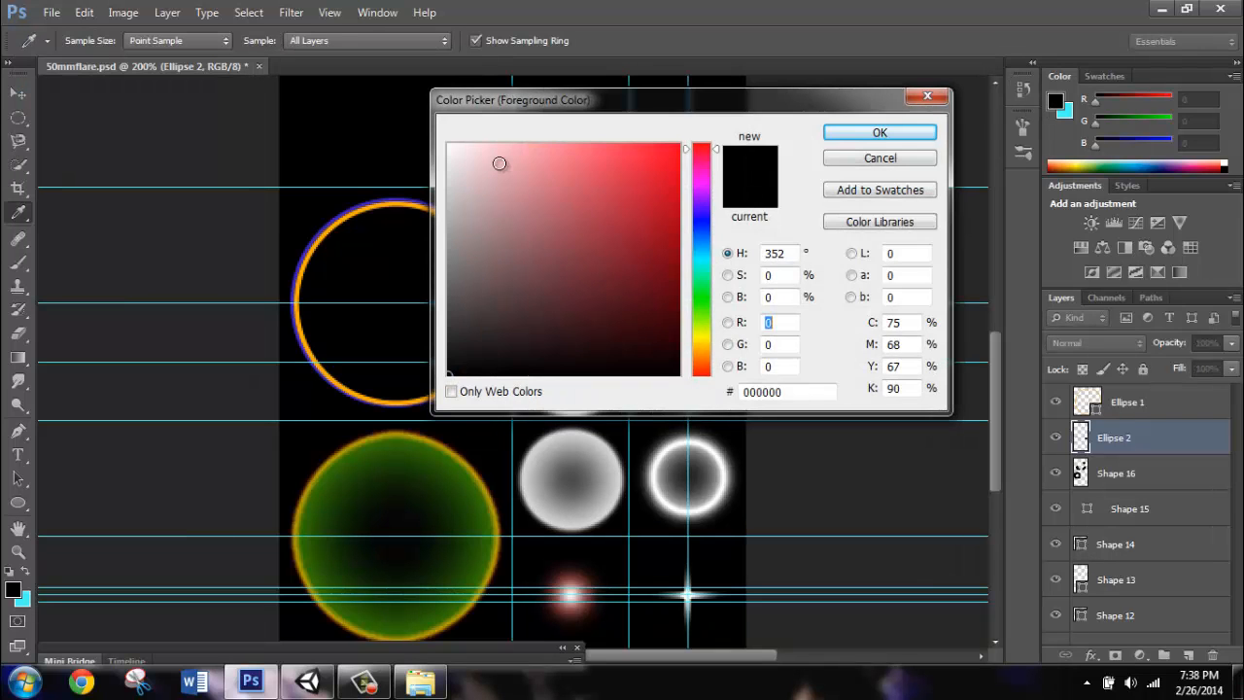
left_click(879, 132)
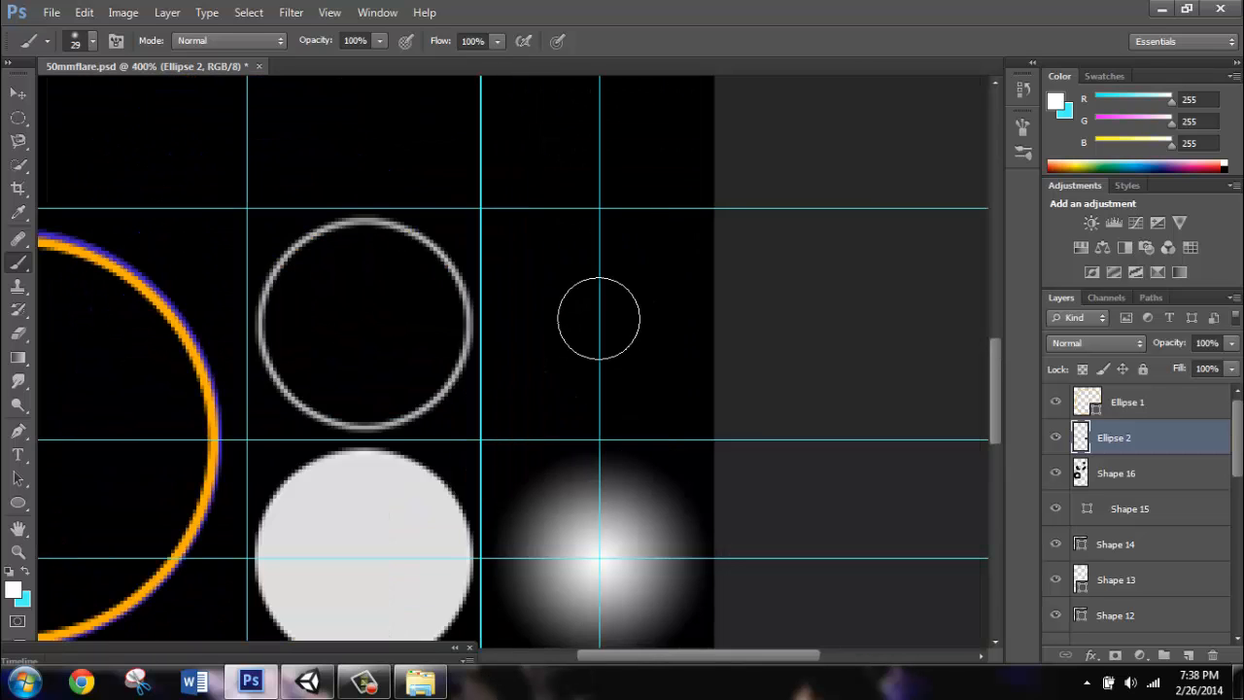
left_click(599, 319)
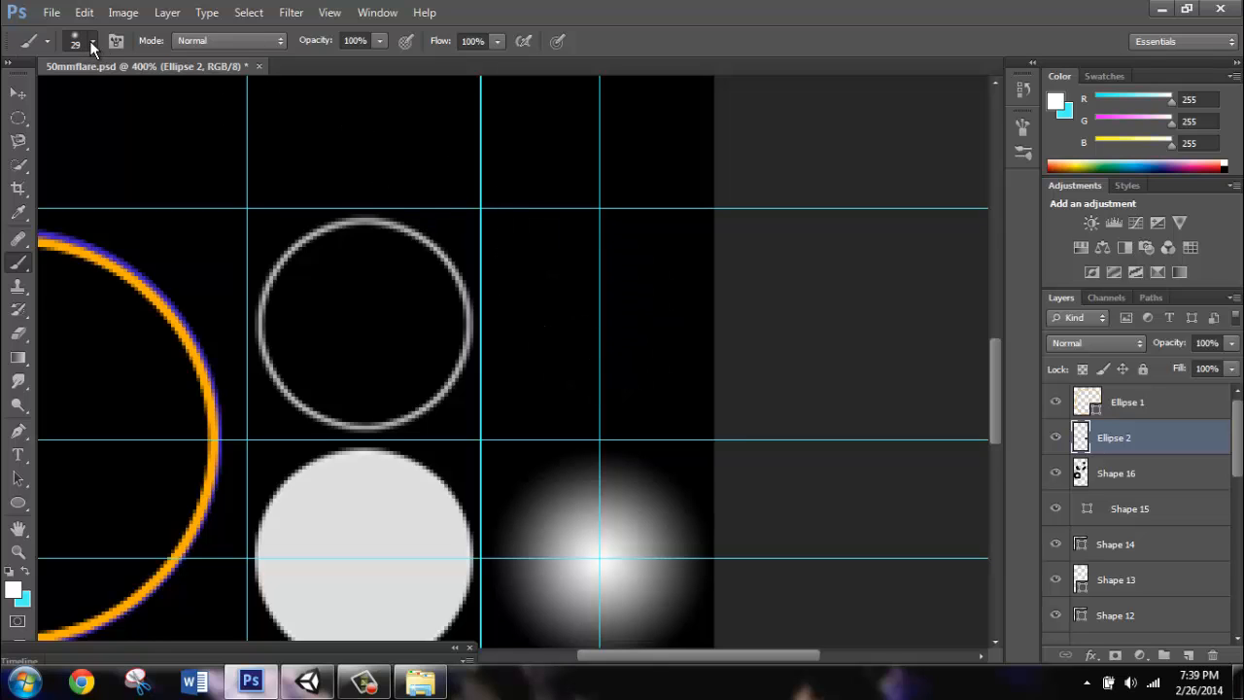
left_click(93, 42)
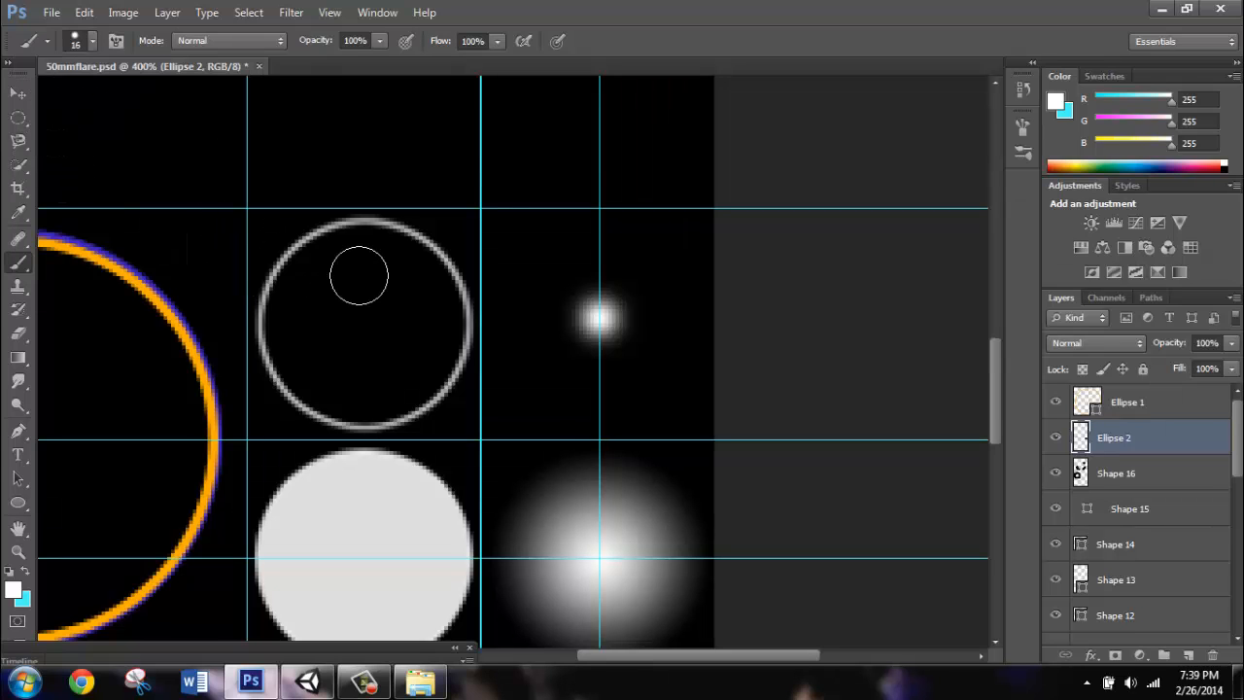
Brush a soft white glow dot on the sheet and paint out the thin grey ring.
left_click(12, 594)
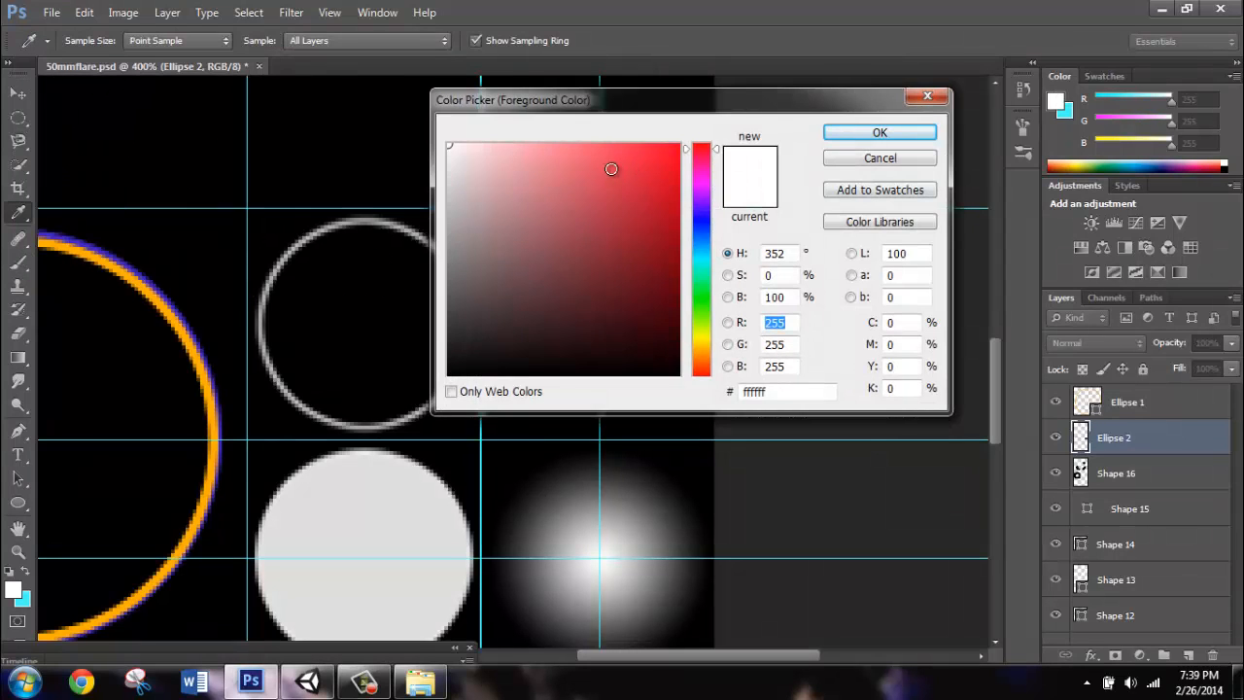
left_click(878, 132)
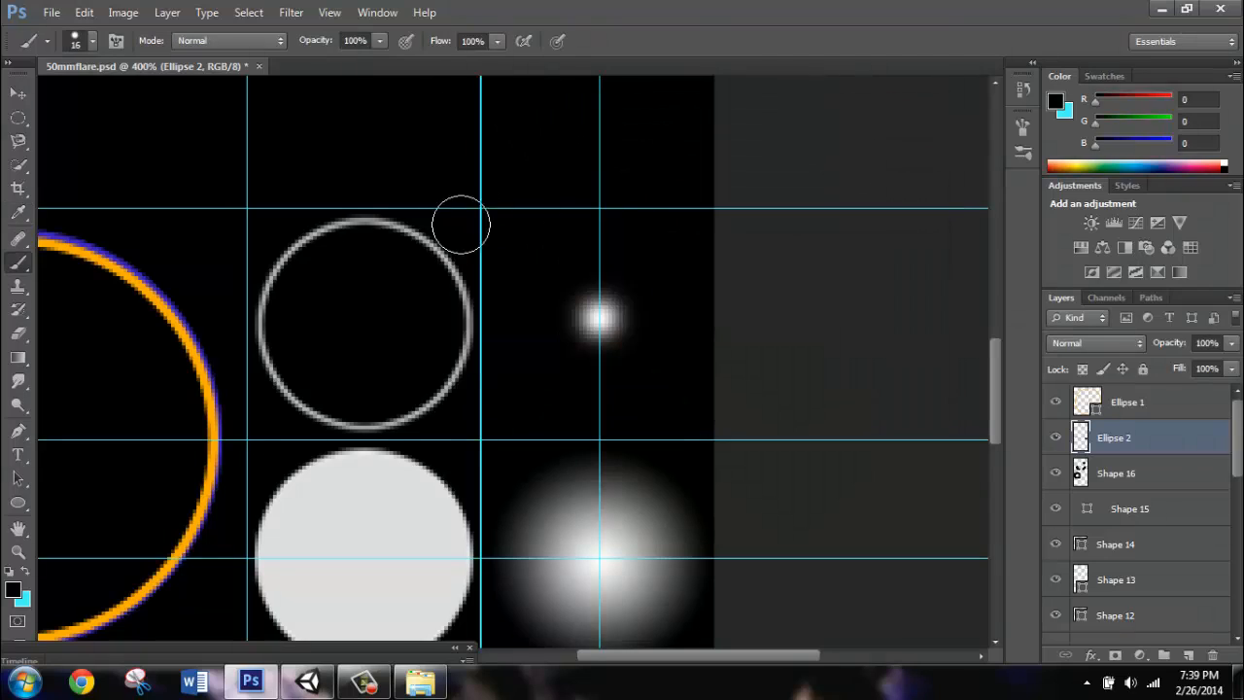
mouse_move(360, 226)
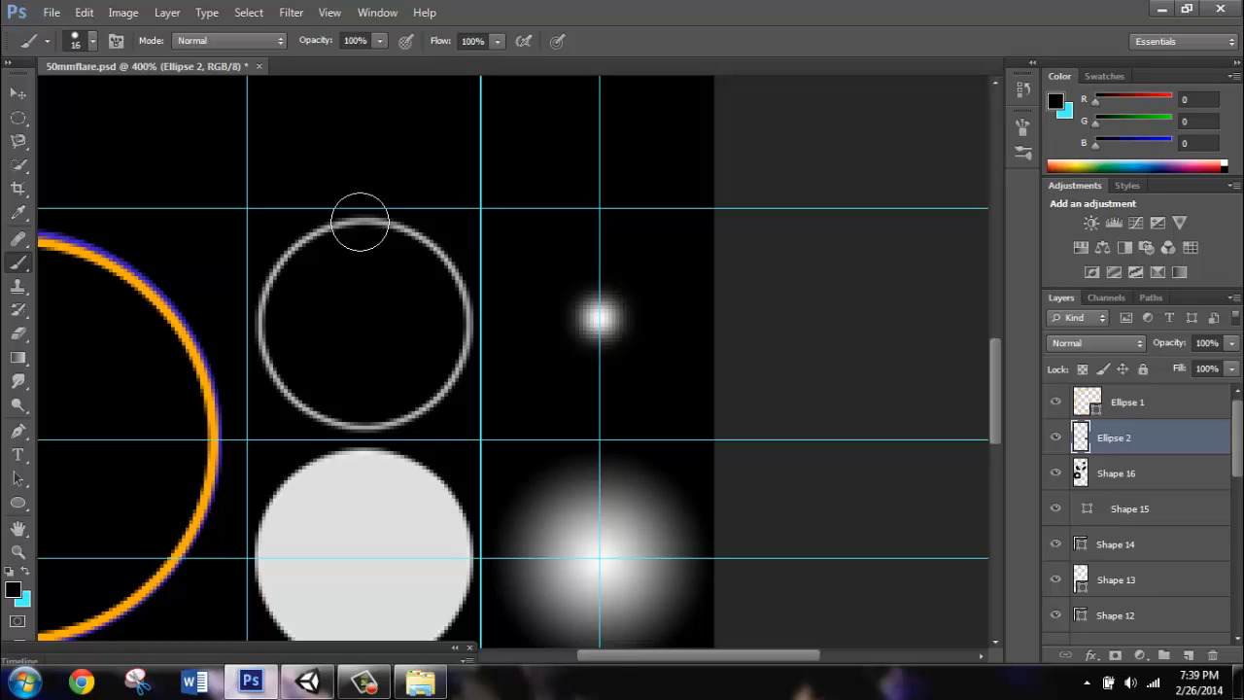
mouse_move(126, 288)
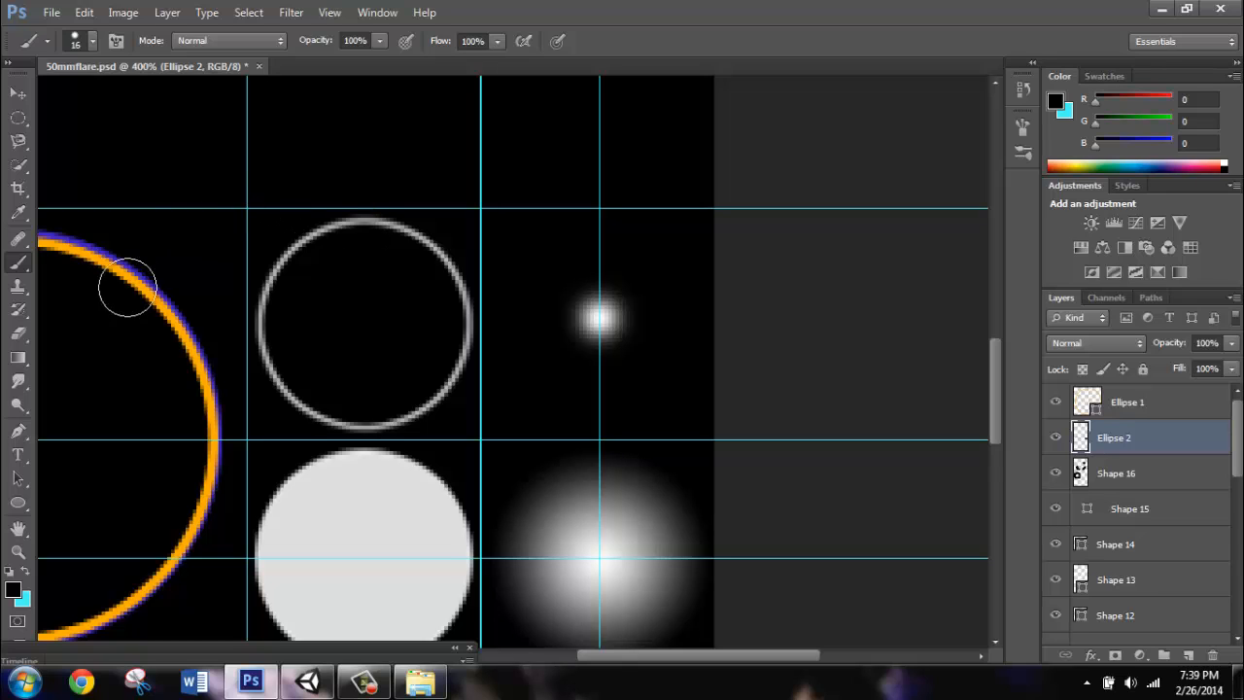
mouse_move(362, 231)
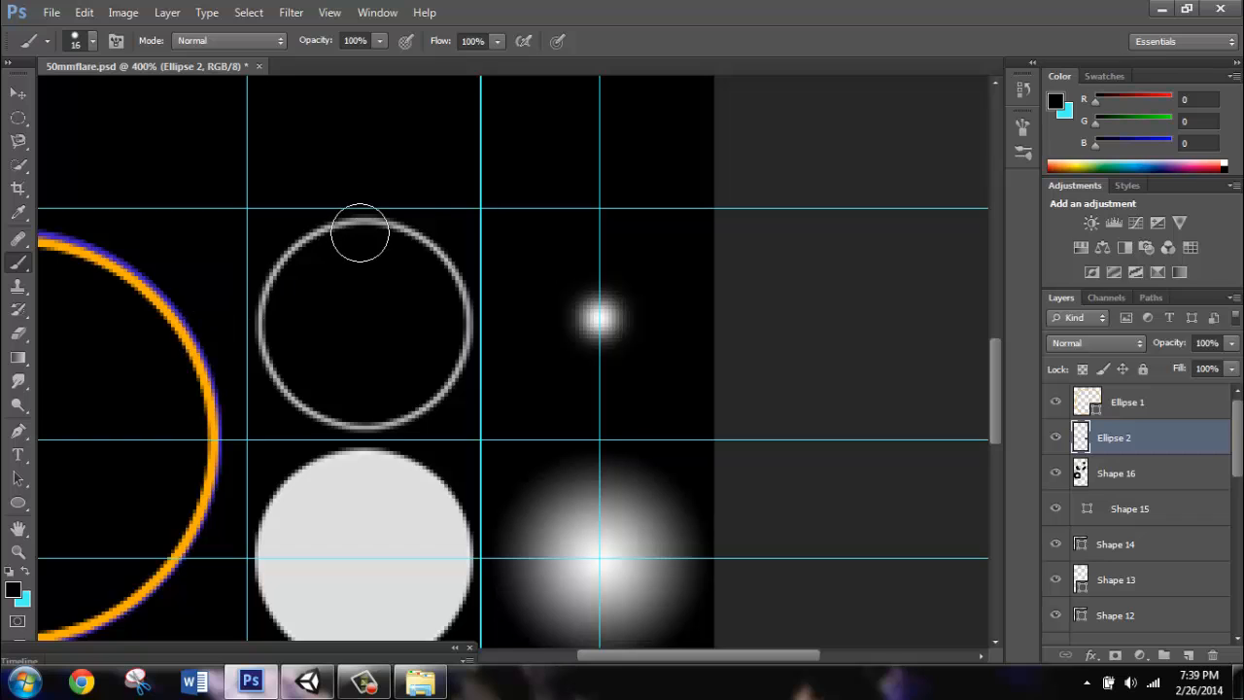
left_click_drag(360, 229, 268, 326)
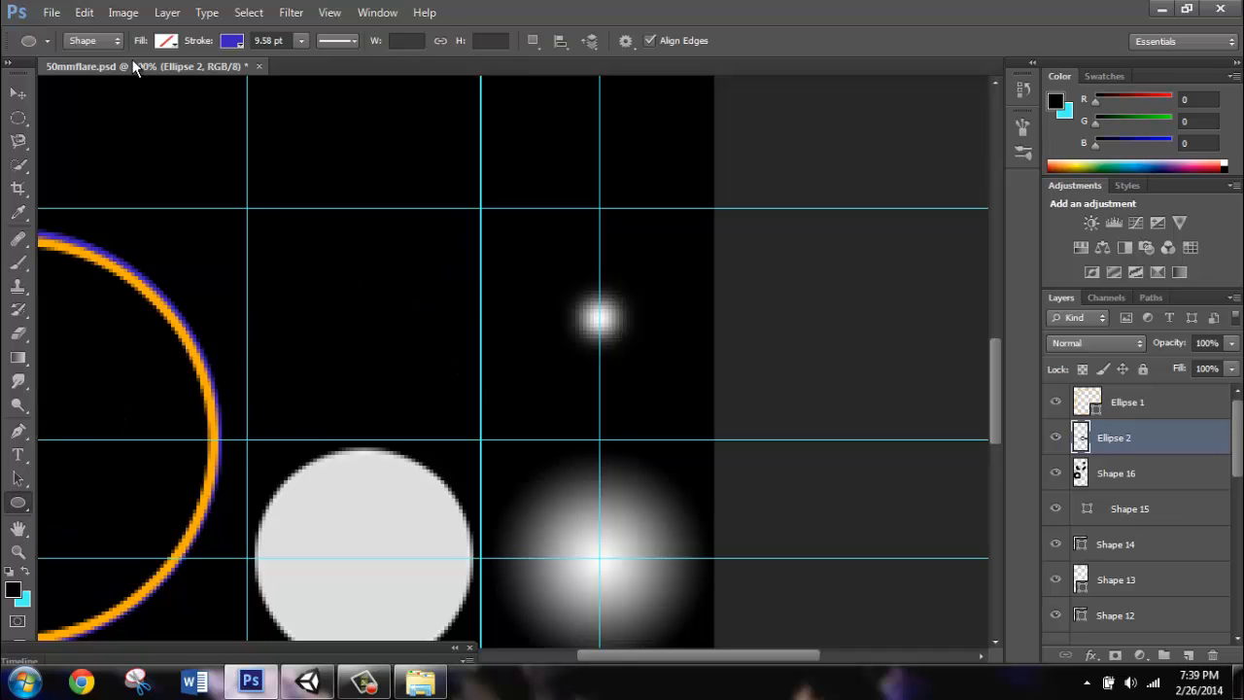
Draw a thin white-stroked ring shape on the flare sheet.
left_click(231, 43)
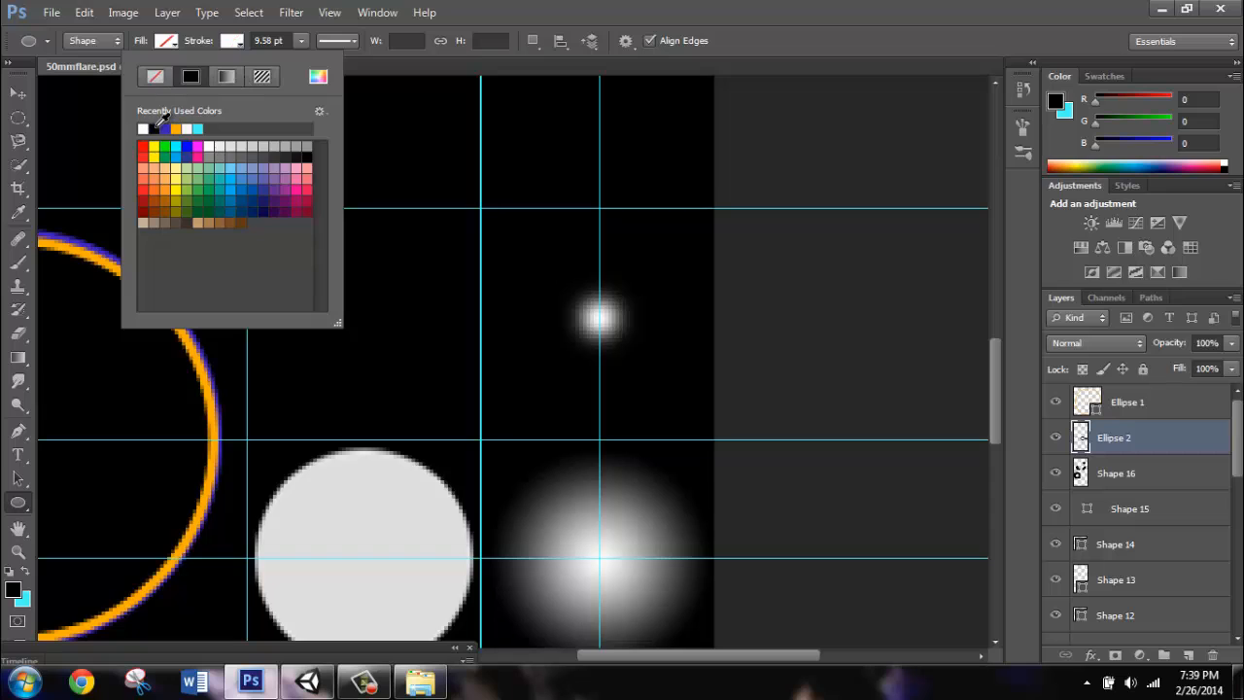
left_click(304, 41)
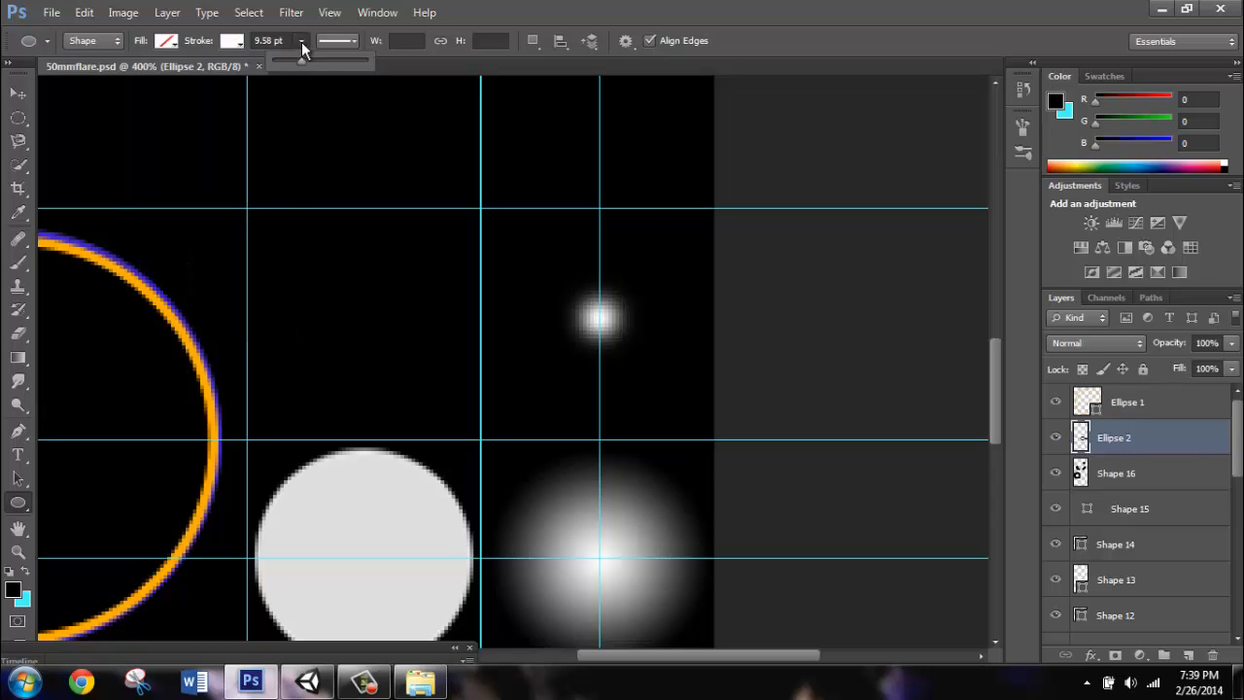
left_click_drag(321, 64, 291, 64)
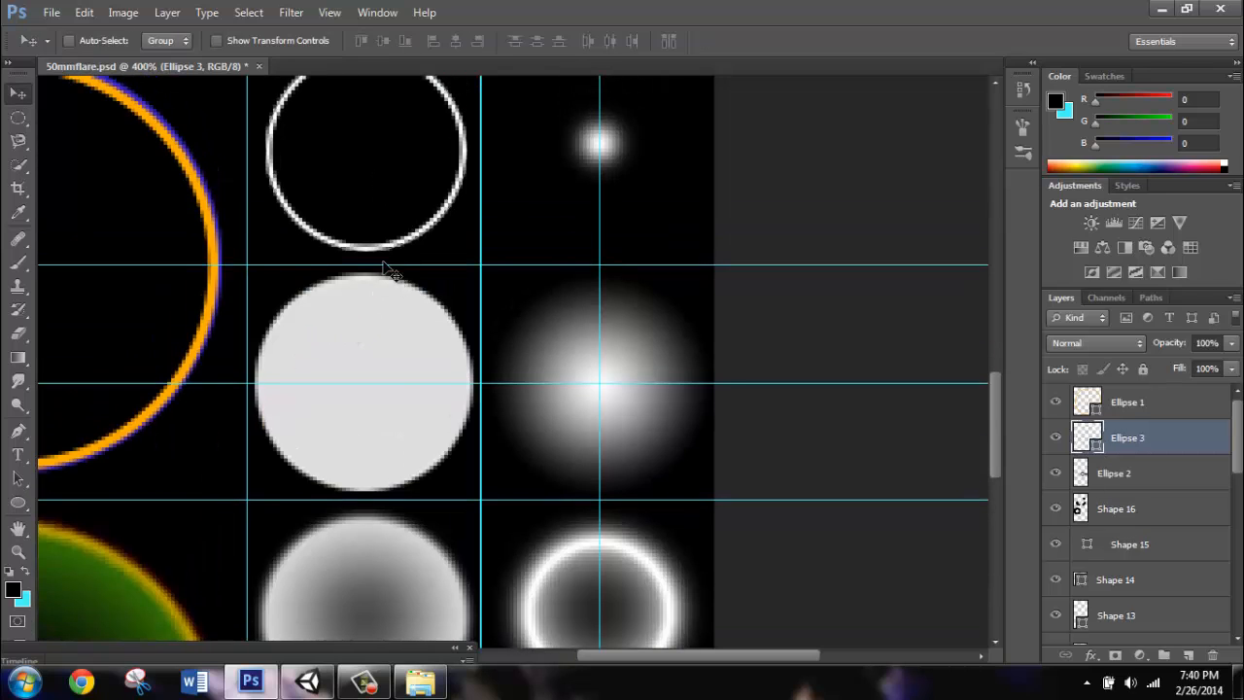
mouse_move(533, 408)
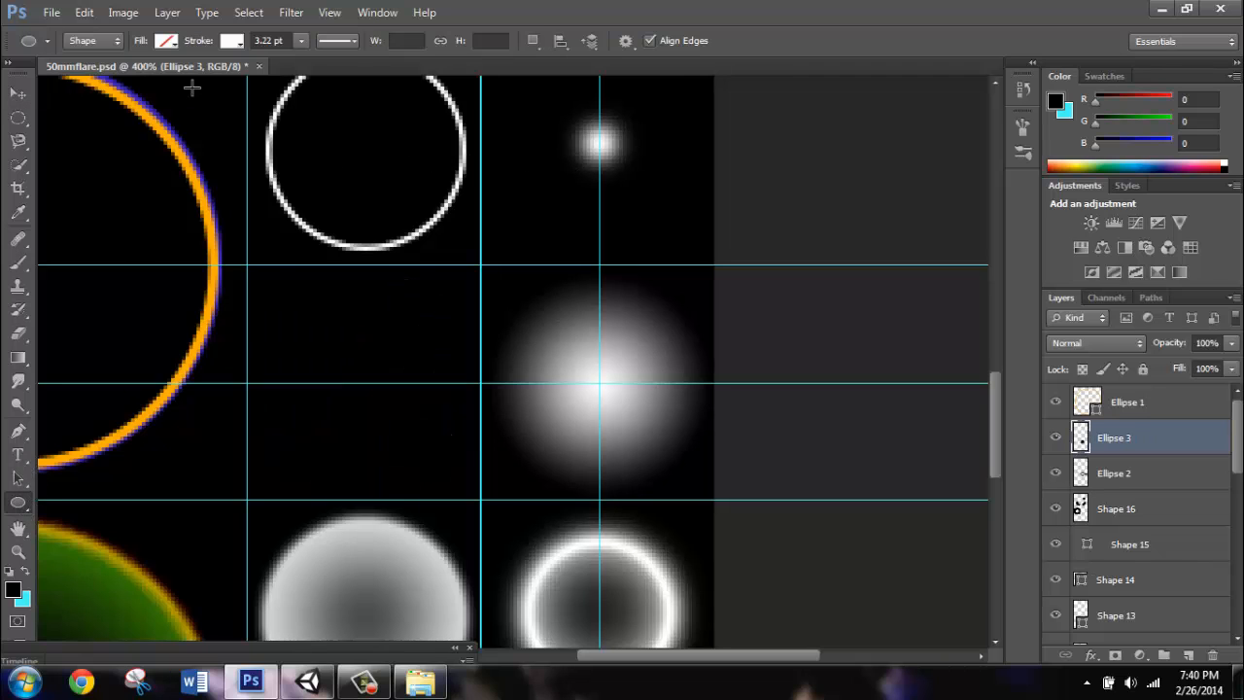
Draw a solid white filled disc over the grey disc in the middle row.
left_click(165, 43)
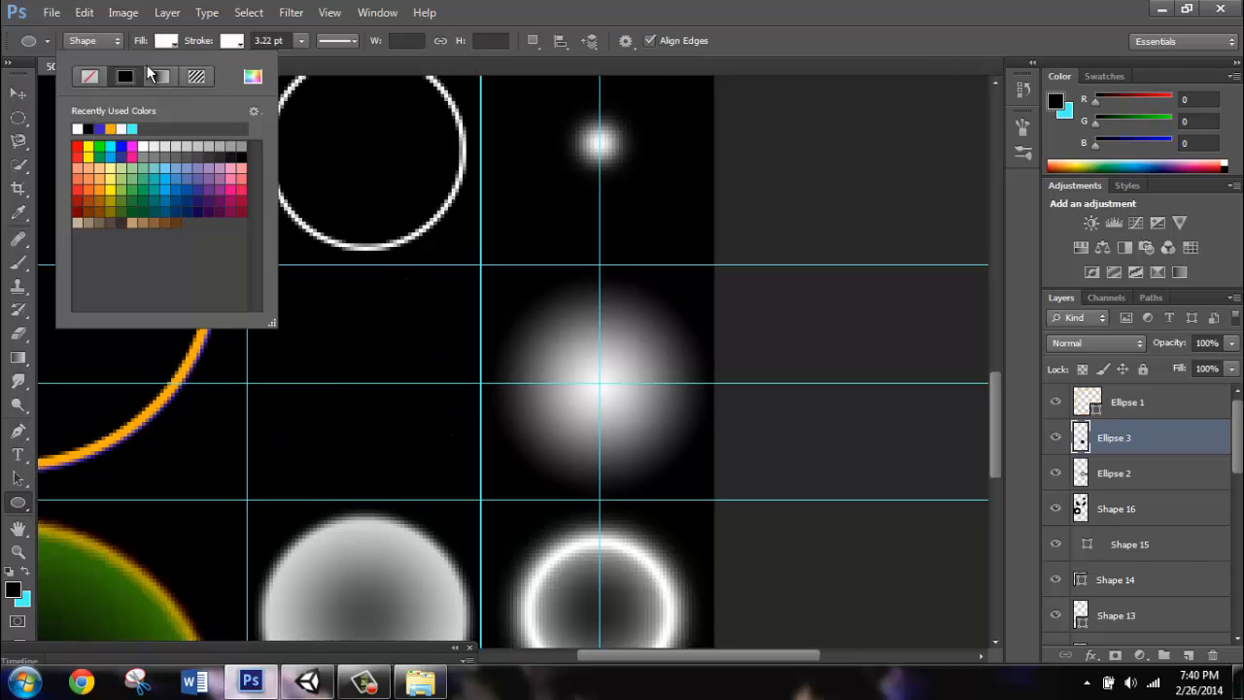
left_click(287, 315)
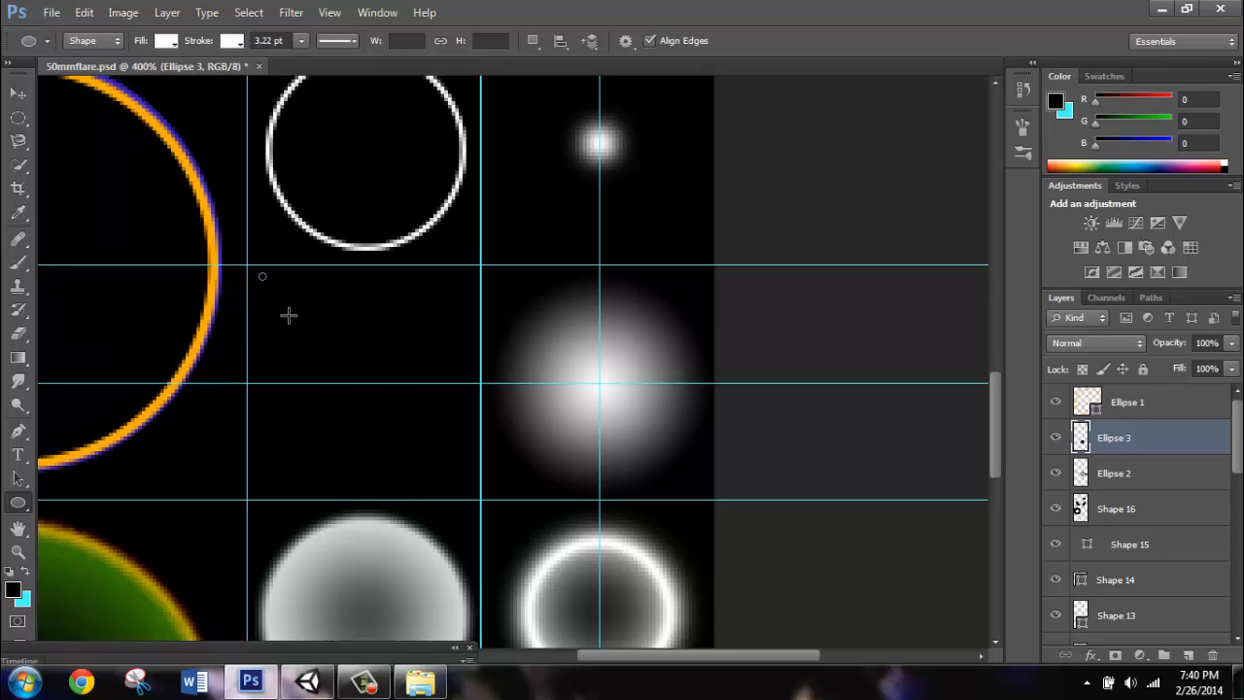
left_click_drag(262, 276, 463, 490)
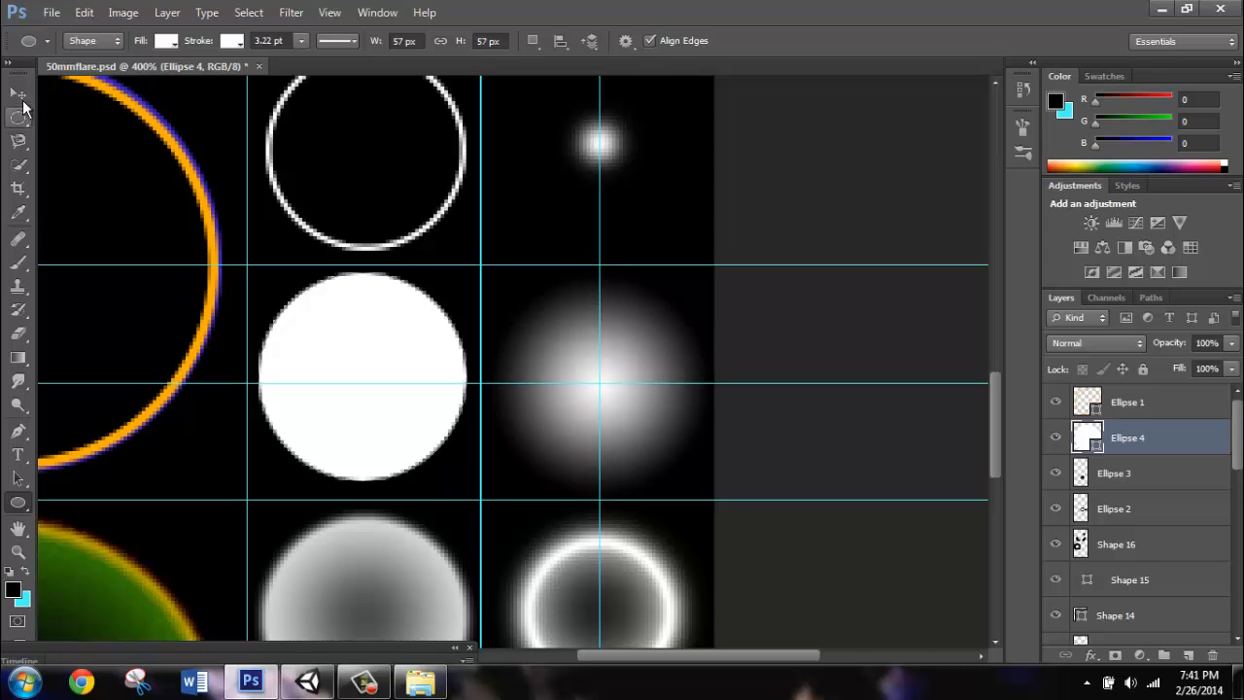
left_click(12, 93)
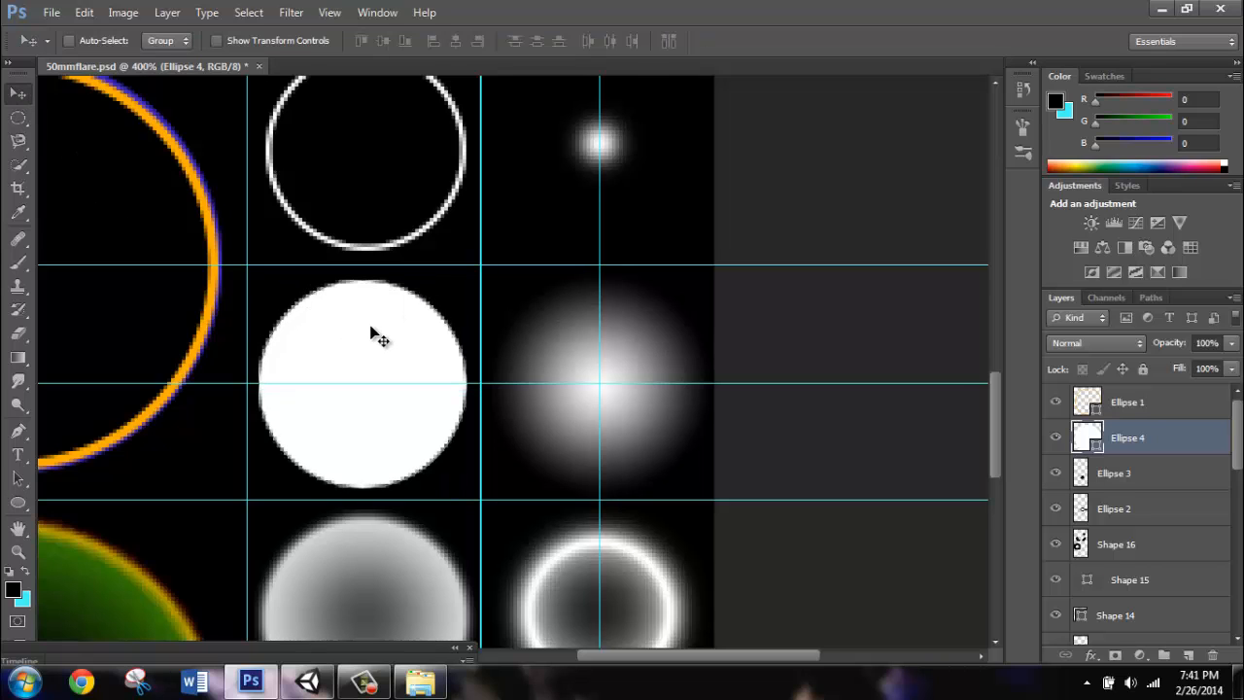
mouse_move(31, 335)
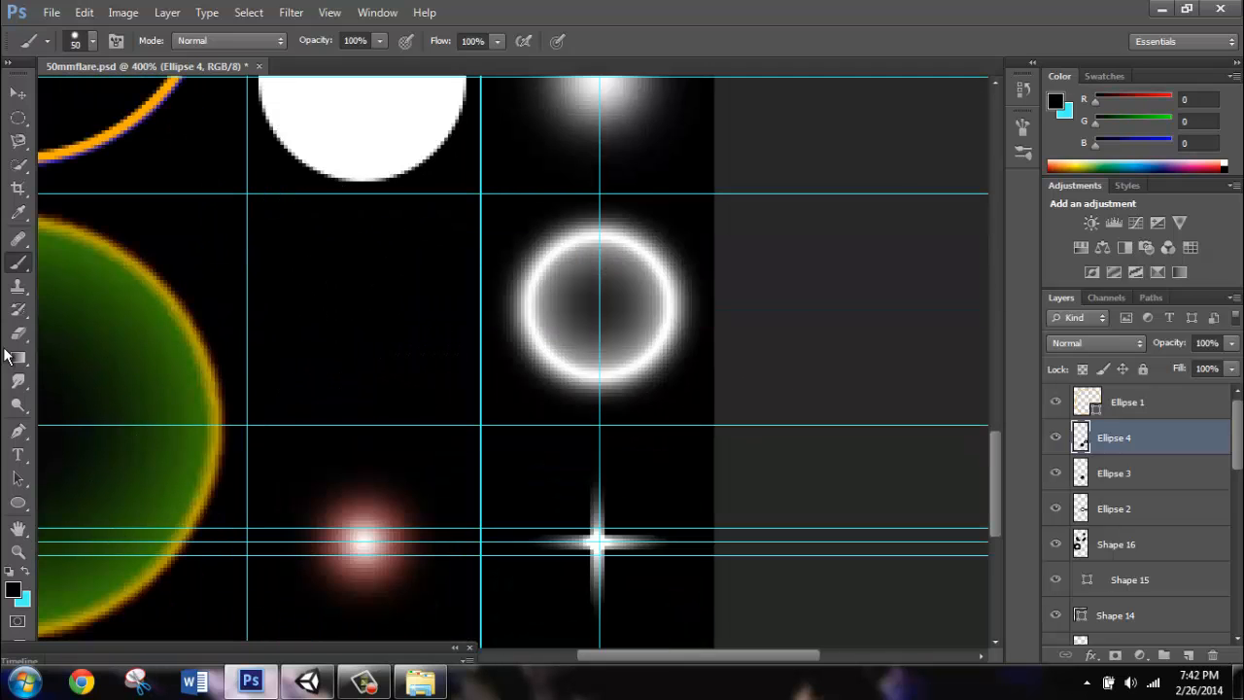
Set the Ellipse tool fill to a gradient and edit its stop colours to white and grey.
left_click(17, 501)
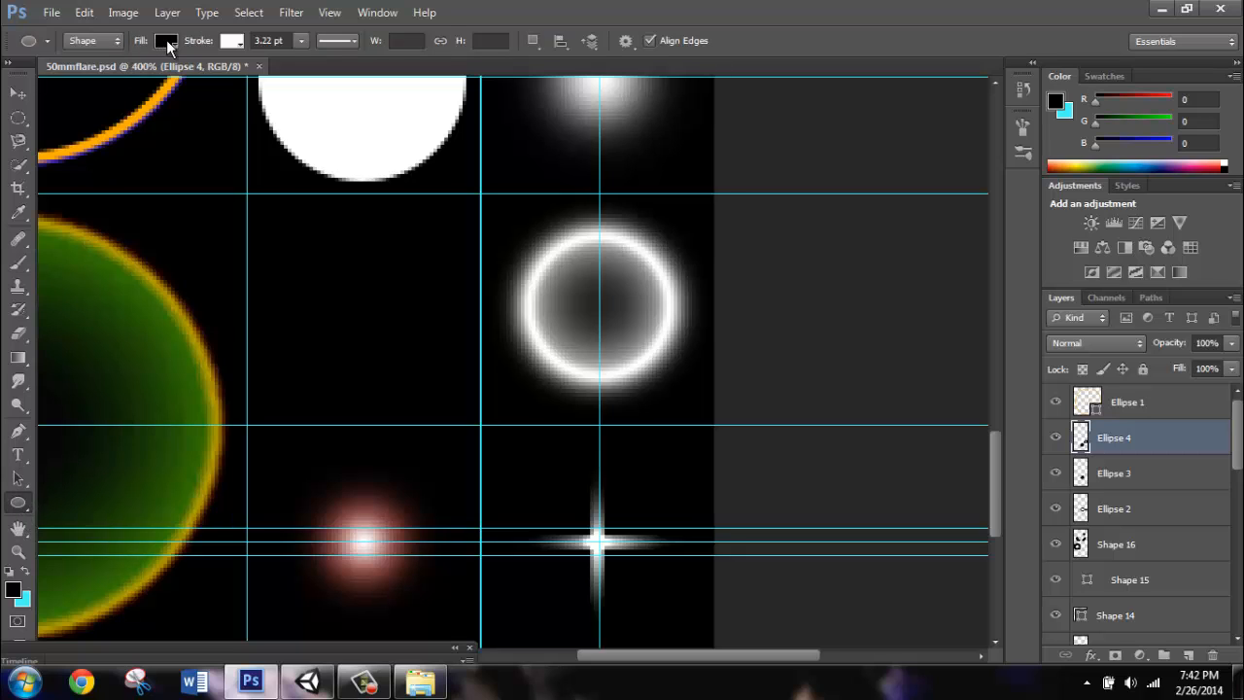
left_click(167, 43)
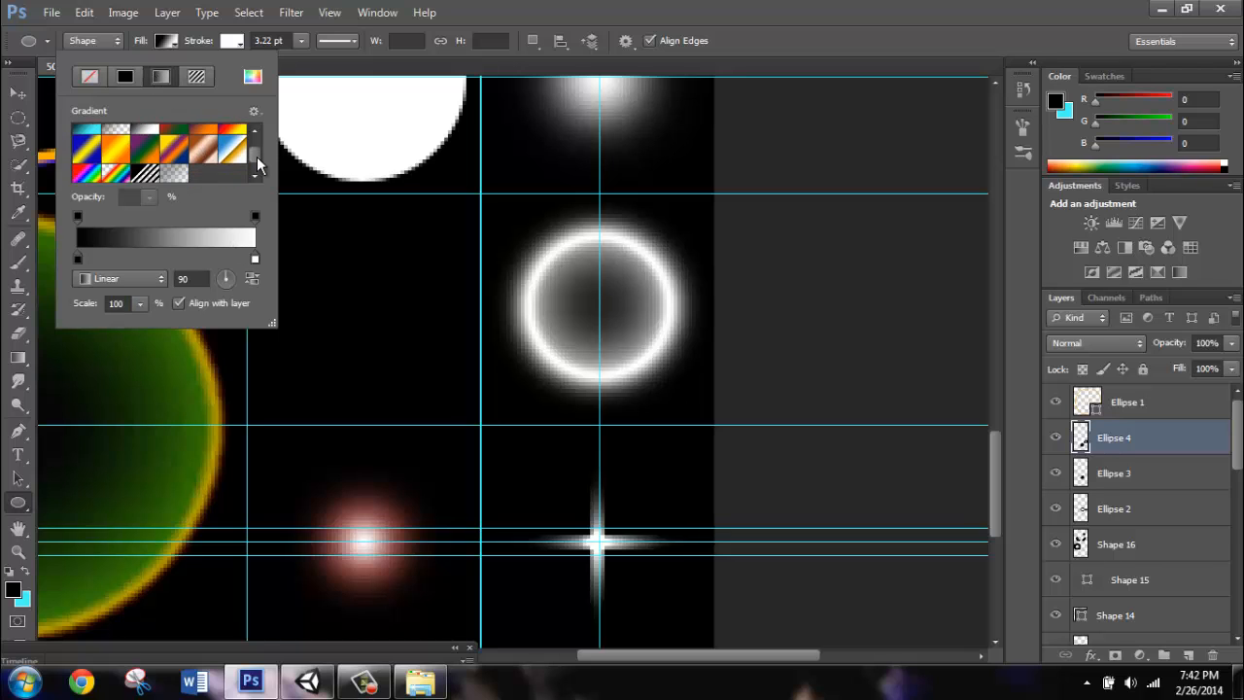
left_click(110, 156)
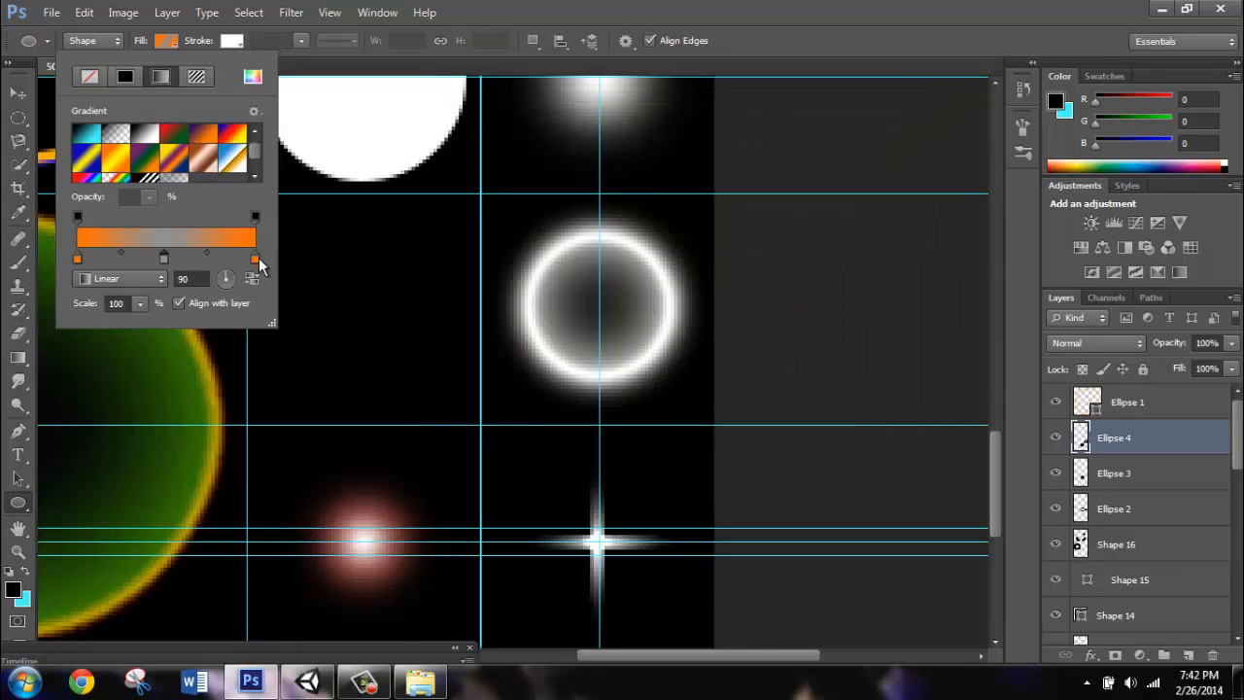
double_click(257, 256)
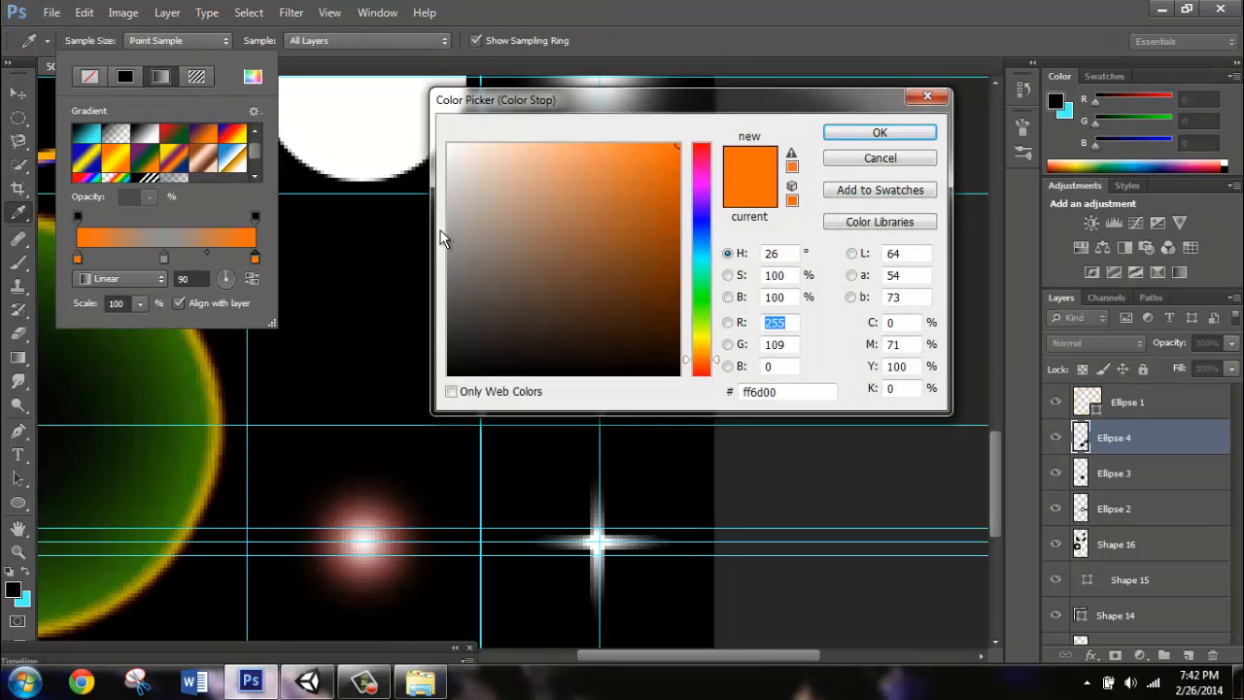
Confirm the stop colour and make the gradient style Radial for the disc.
left_click(878, 132)
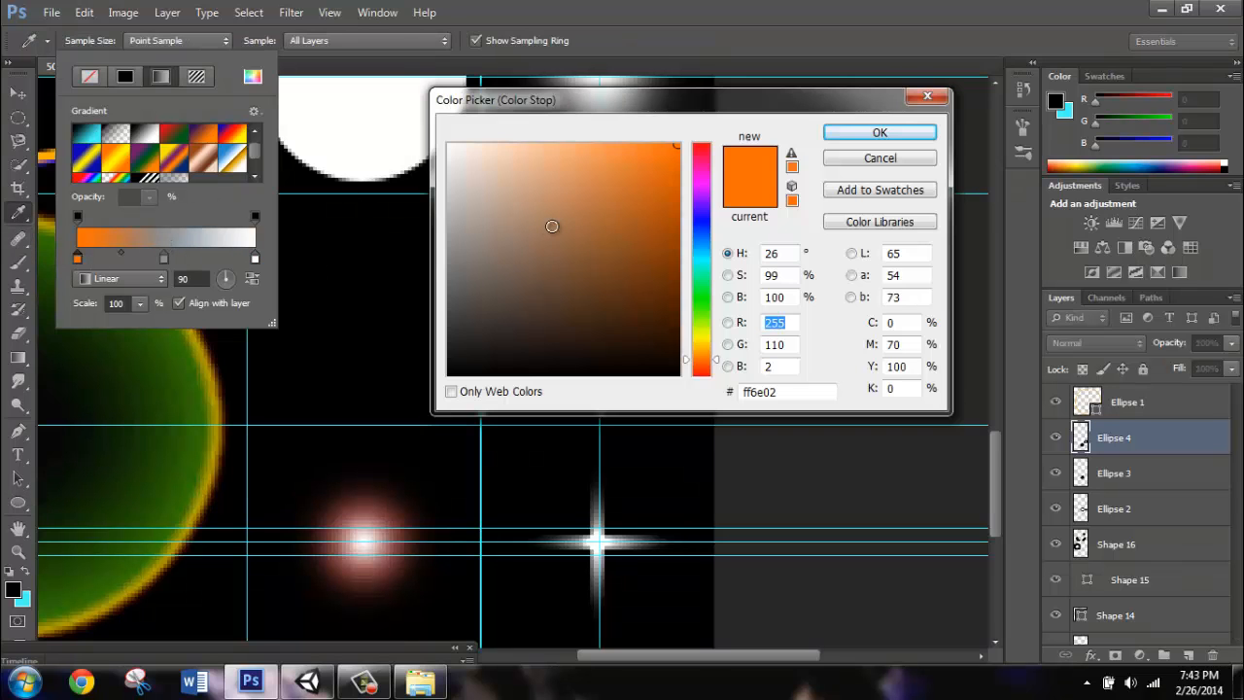
left_click(879, 133)
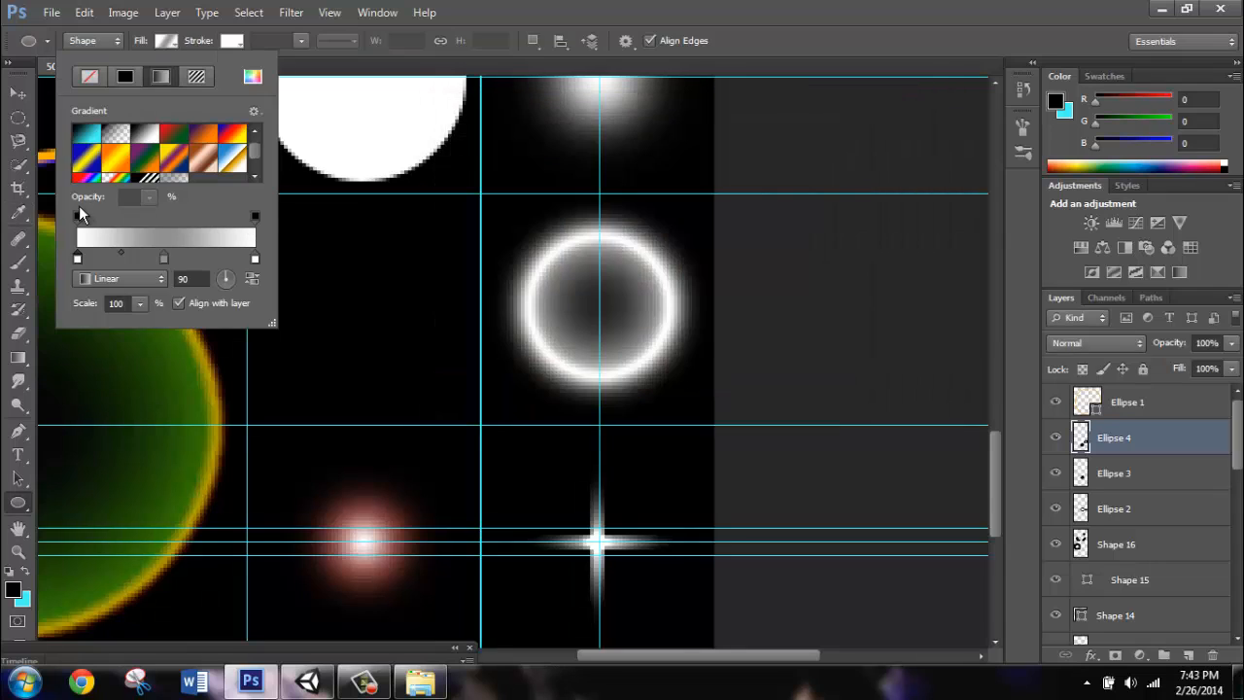
left_click(118, 280)
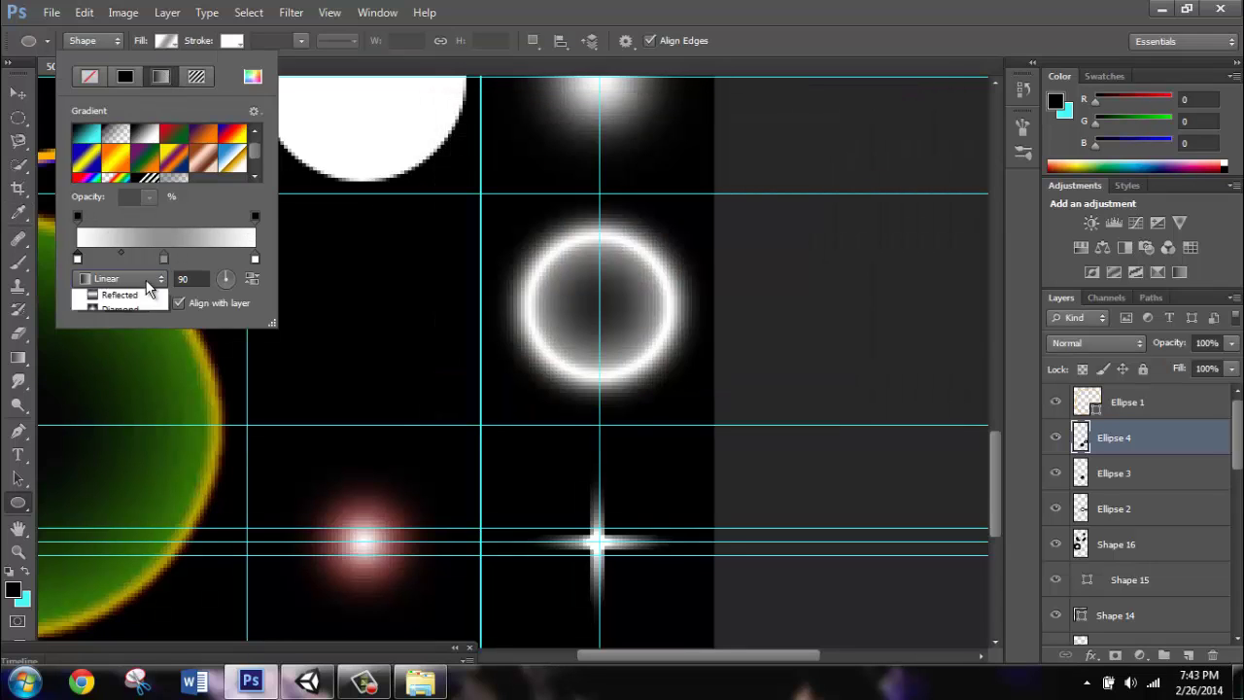
left_click(117, 280)
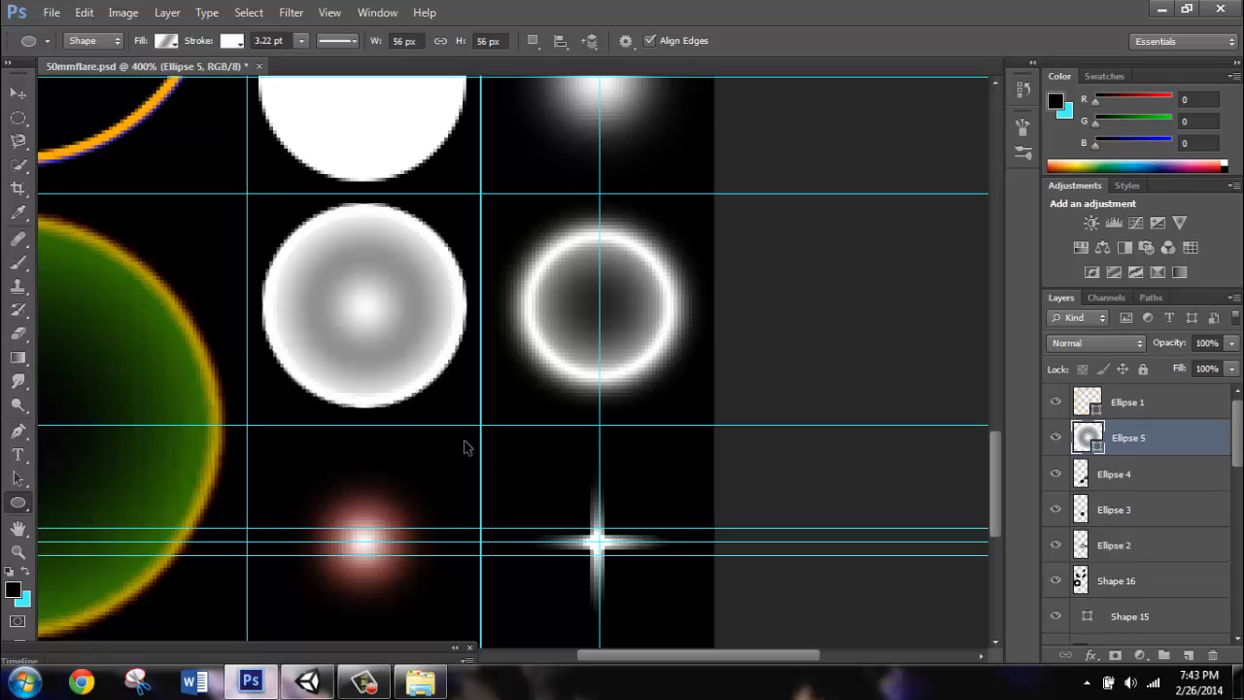
mouse_move(447, 424)
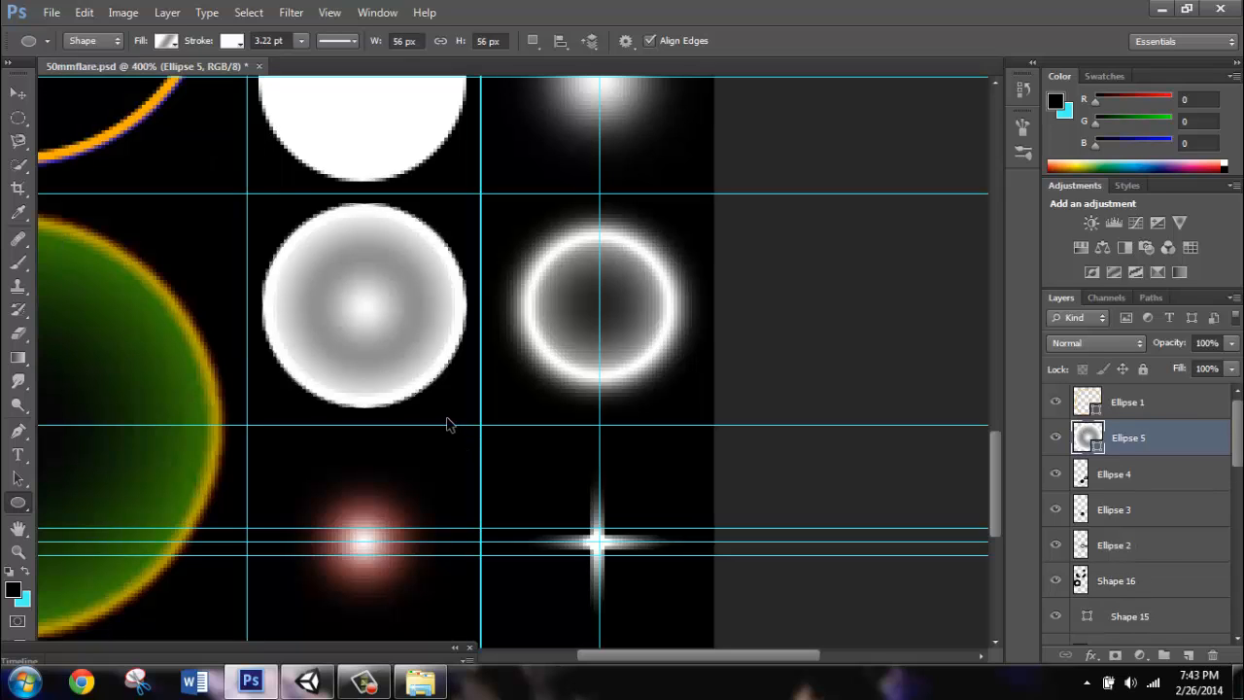
mouse_move(194, 208)
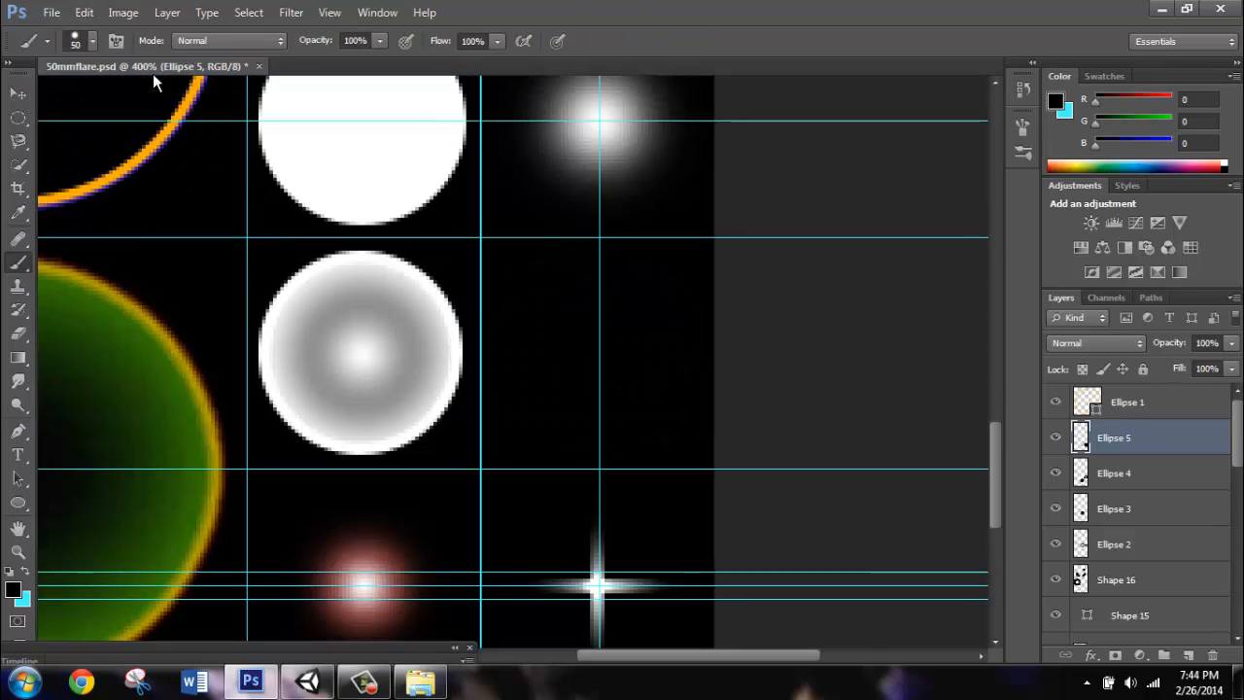
With white stroke and no fill, drag a ring around the soft glow in the right column.
left_click(91, 41)
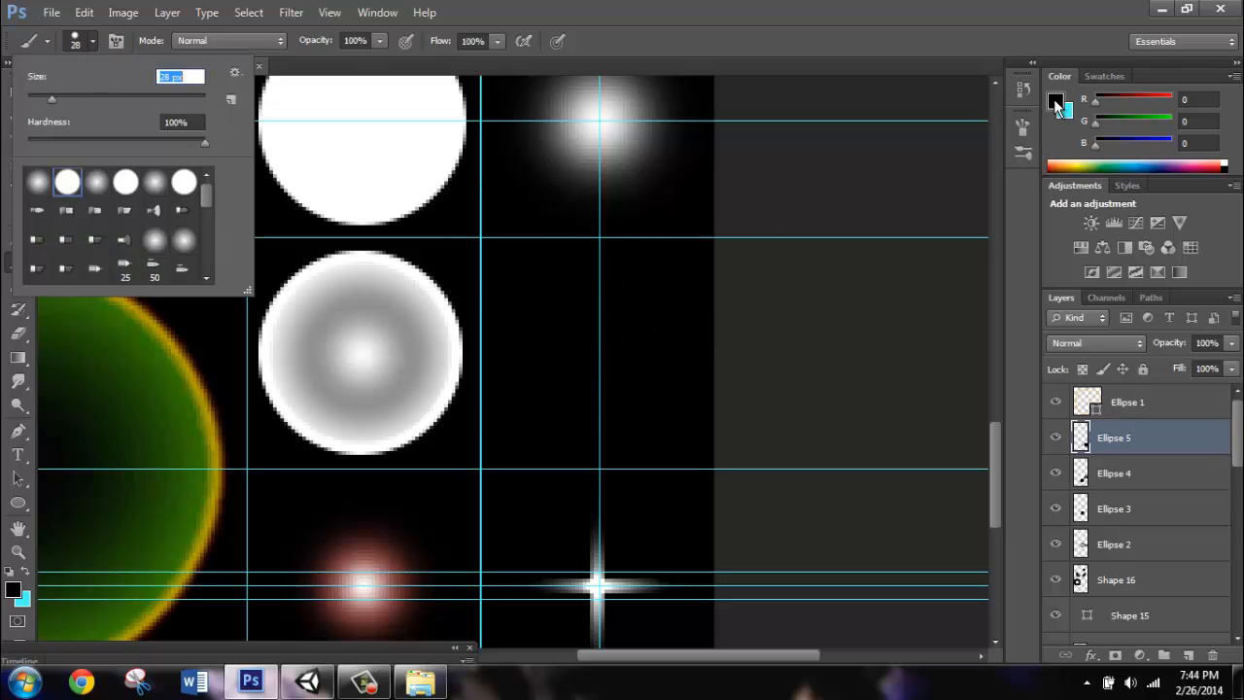
left_click(1056, 101)
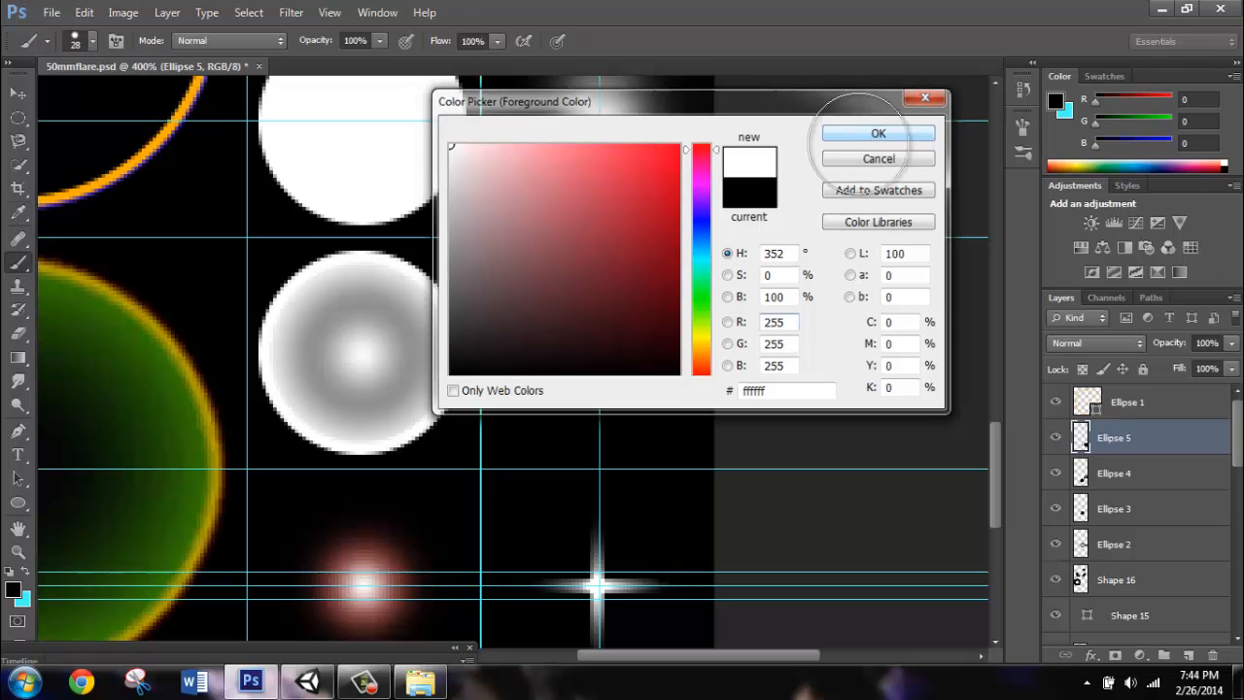
left_click(878, 132)
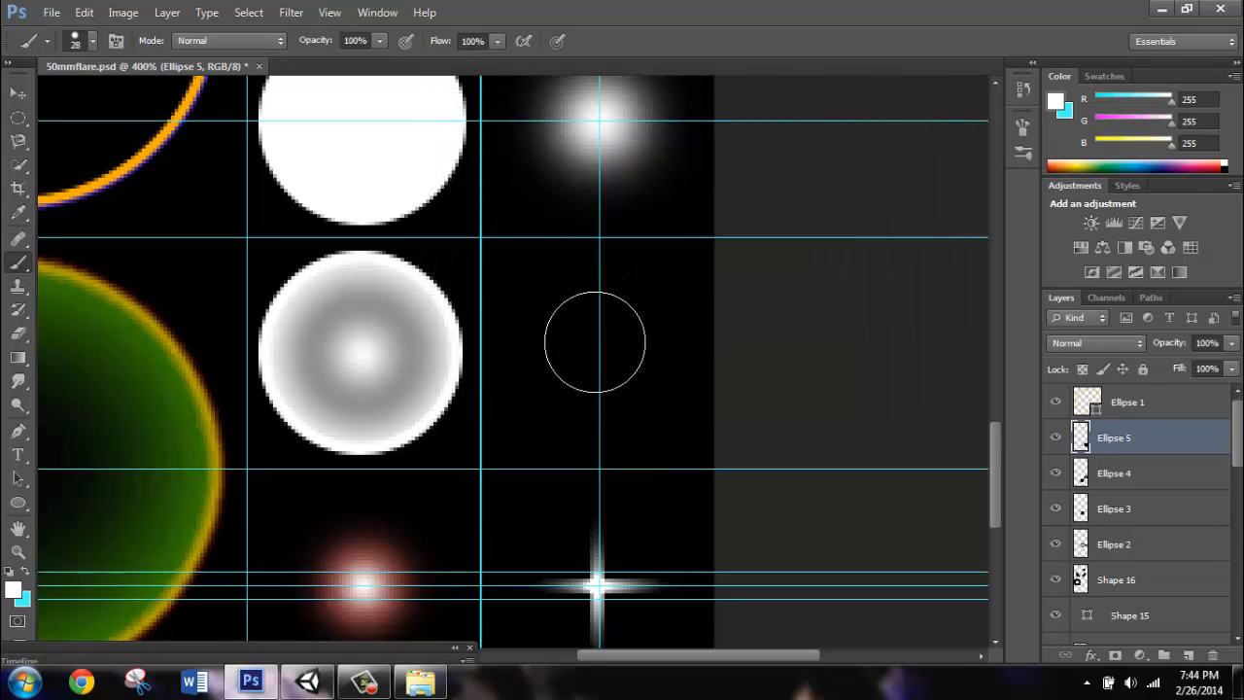
left_click(595, 342)
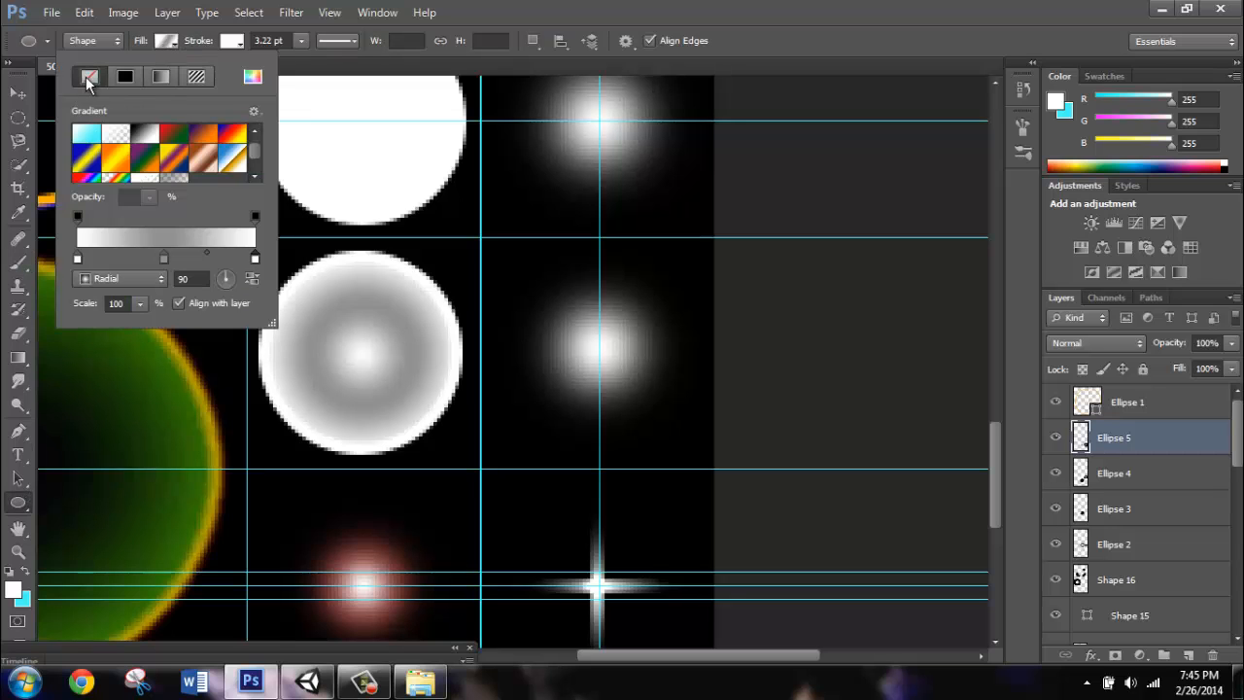
left_click(579, 350)
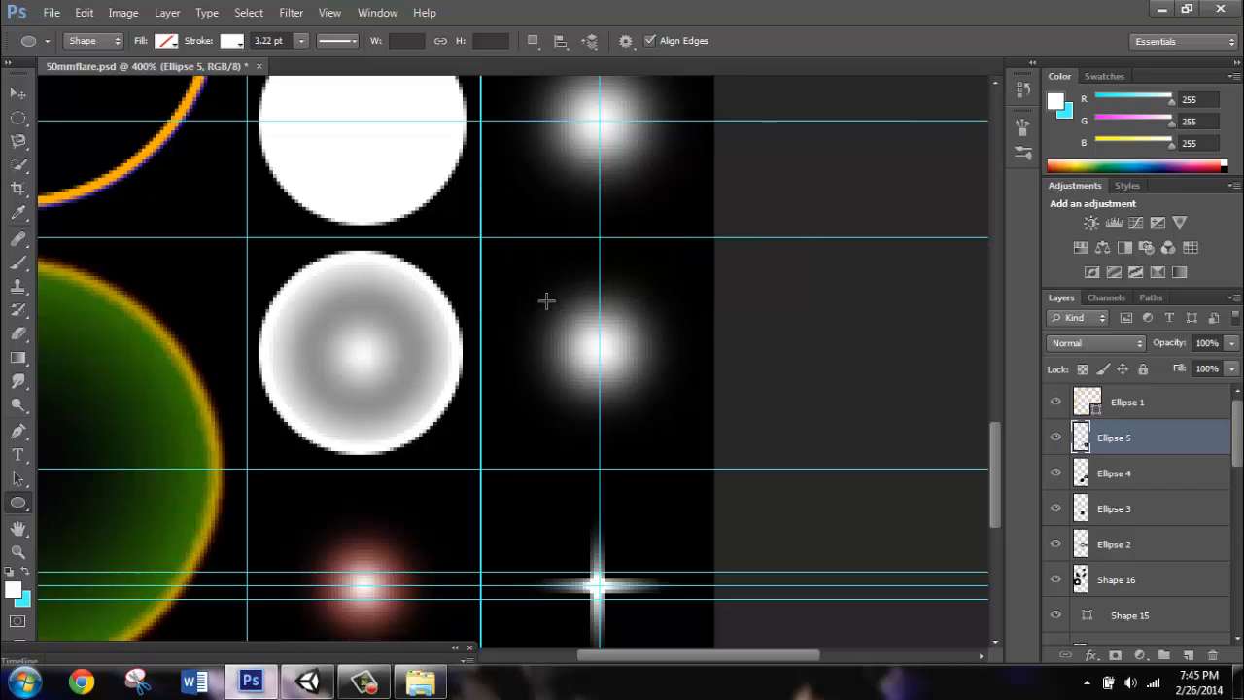
left_click_drag(546, 299, 665, 420)
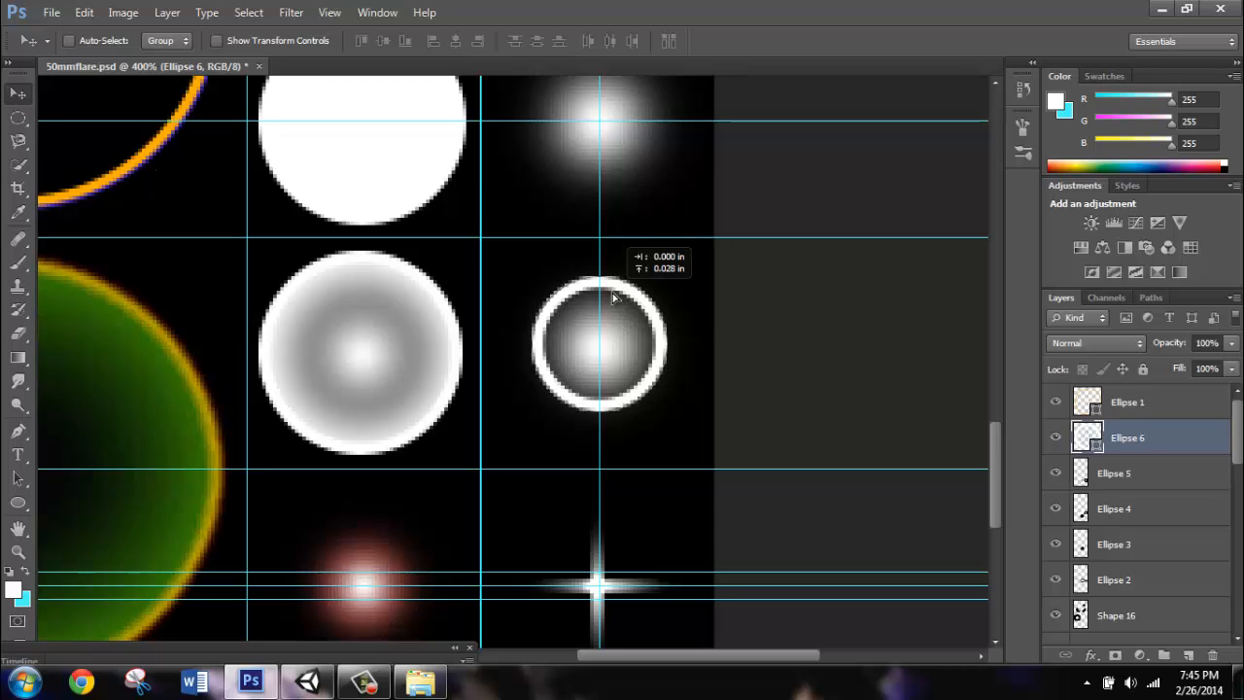
mouse_move(48, 381)
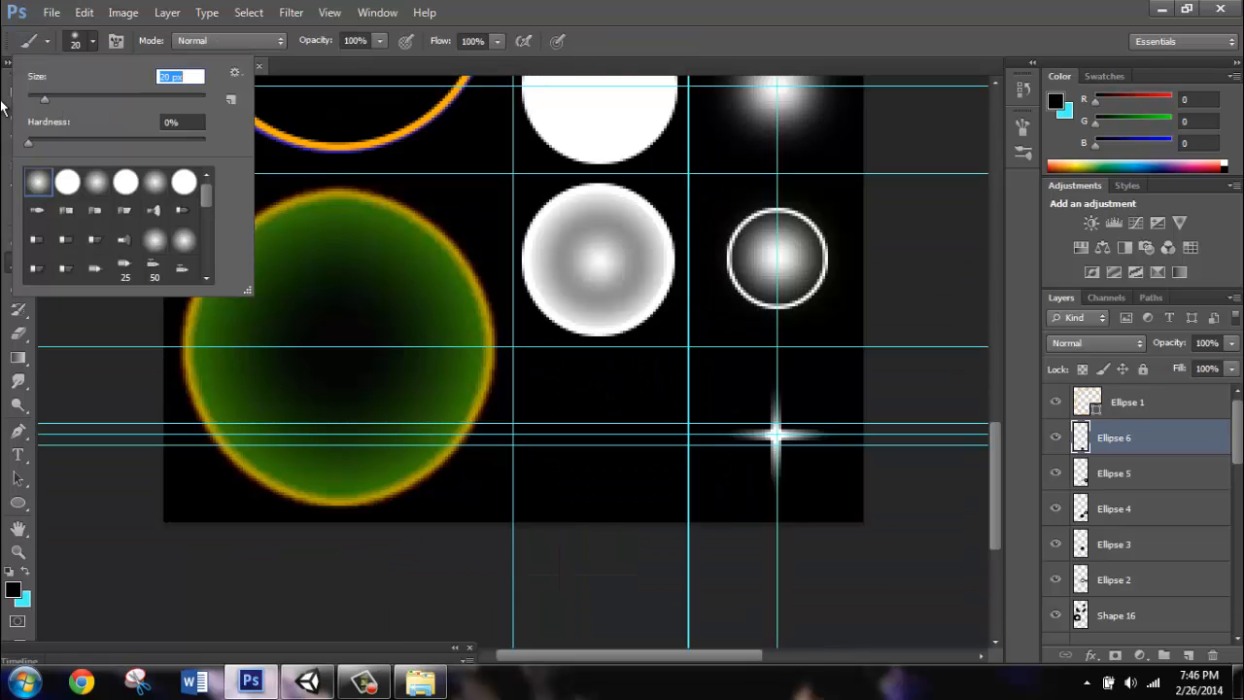
Paint a soft red glow in the lower row and erase the green-and-orange ring on the left.
left_click(14, 591)
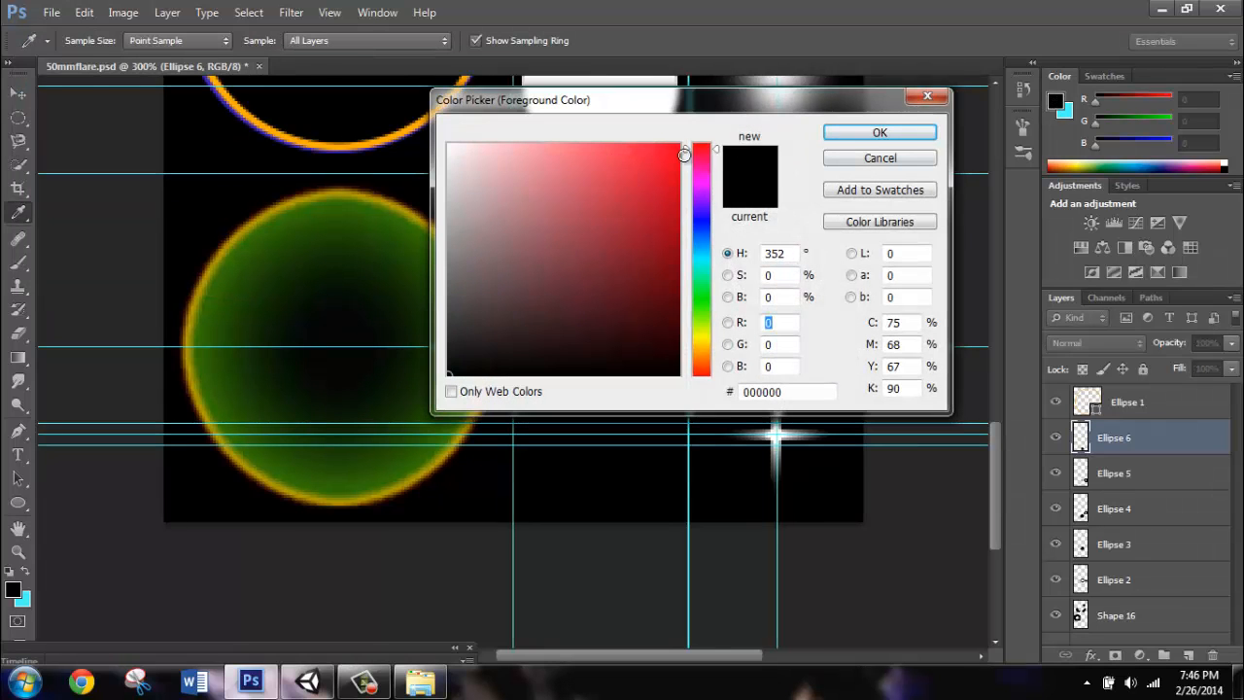
left_click(879, 132)
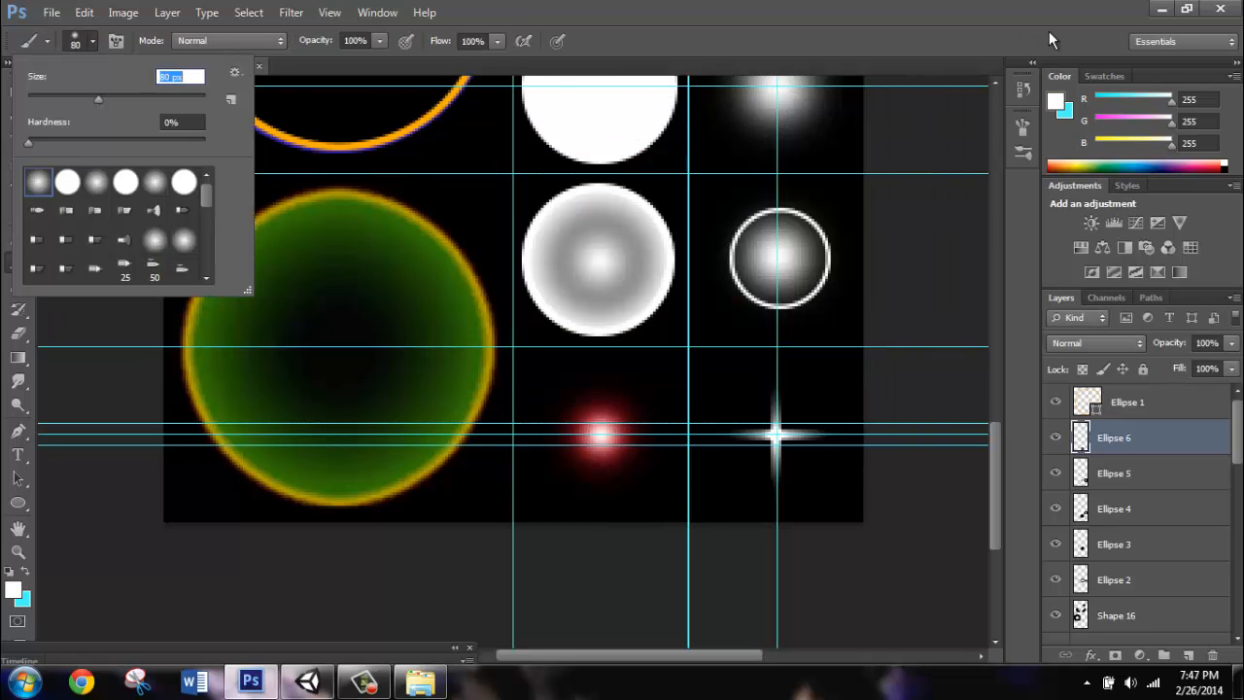
left_click(13, 591)
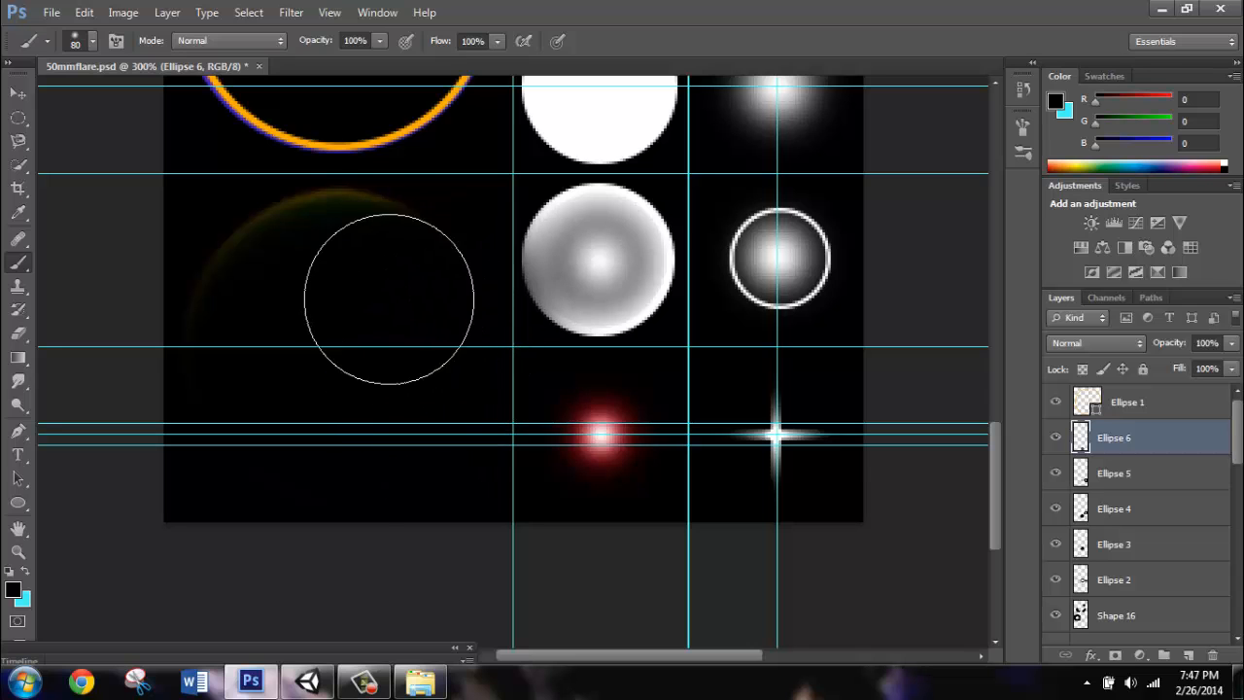
left_click_drag(389, 300, 237, 299)
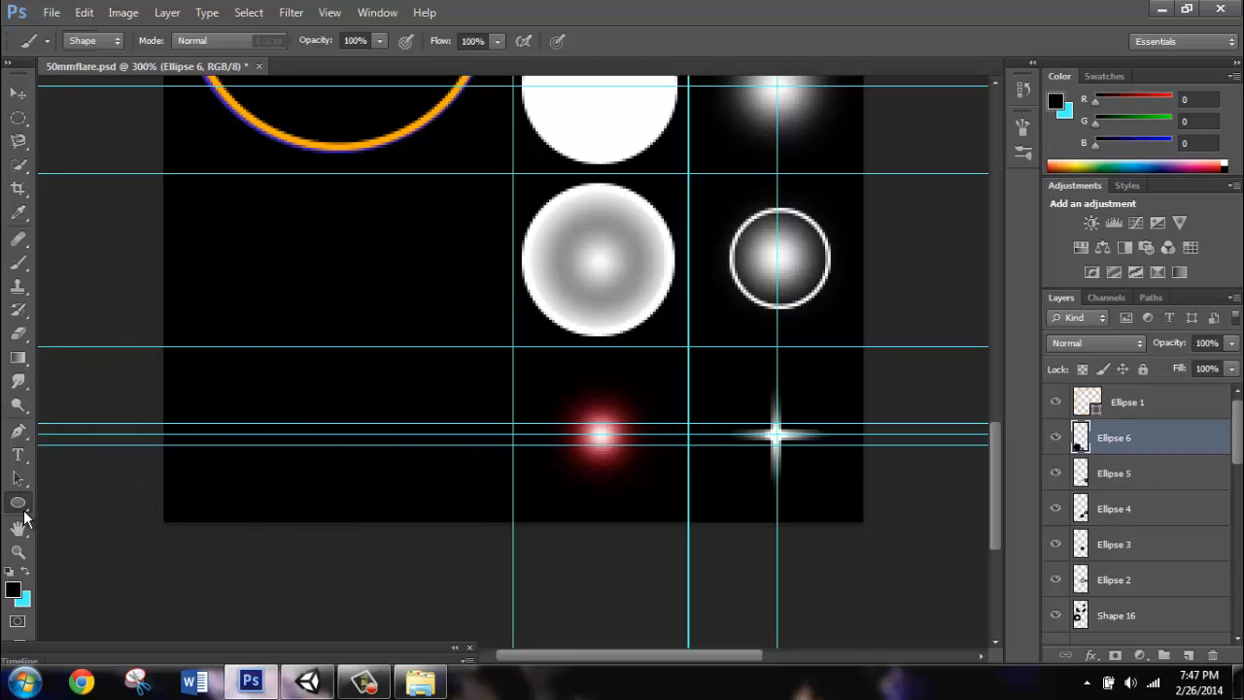
Set the Ellipse tool fill to a radial gradient with a deep orange stop.
left_click(161, 70)
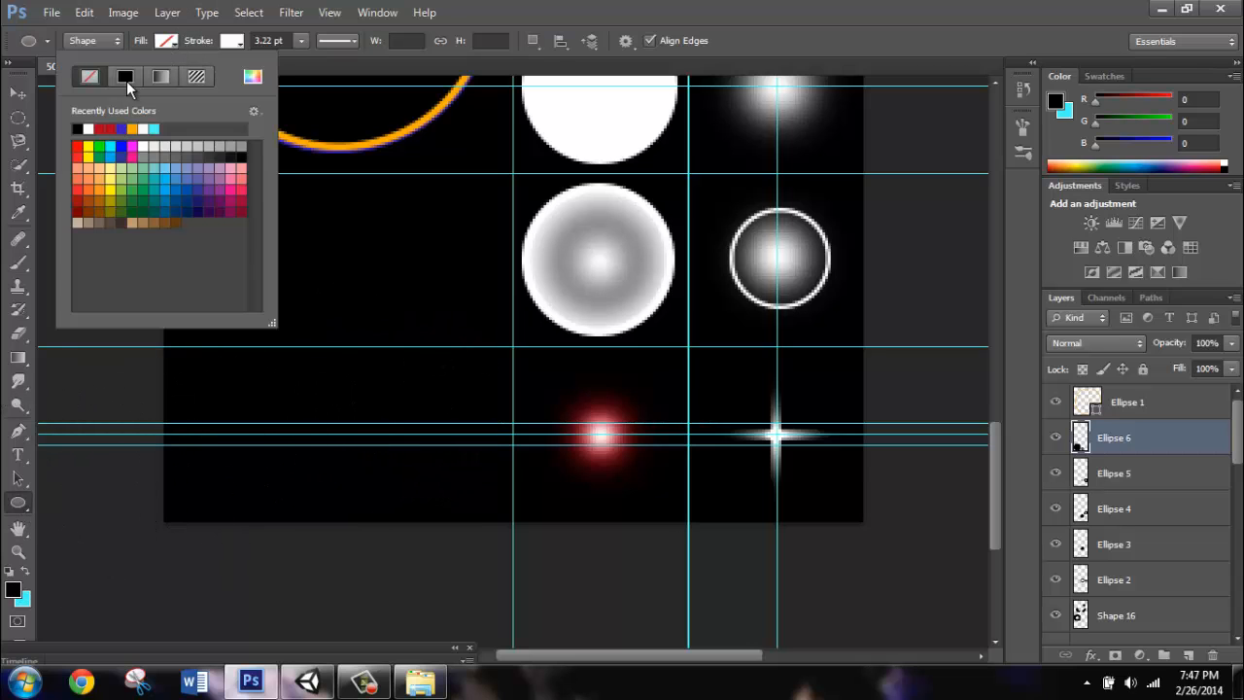
left_click(159, 75)
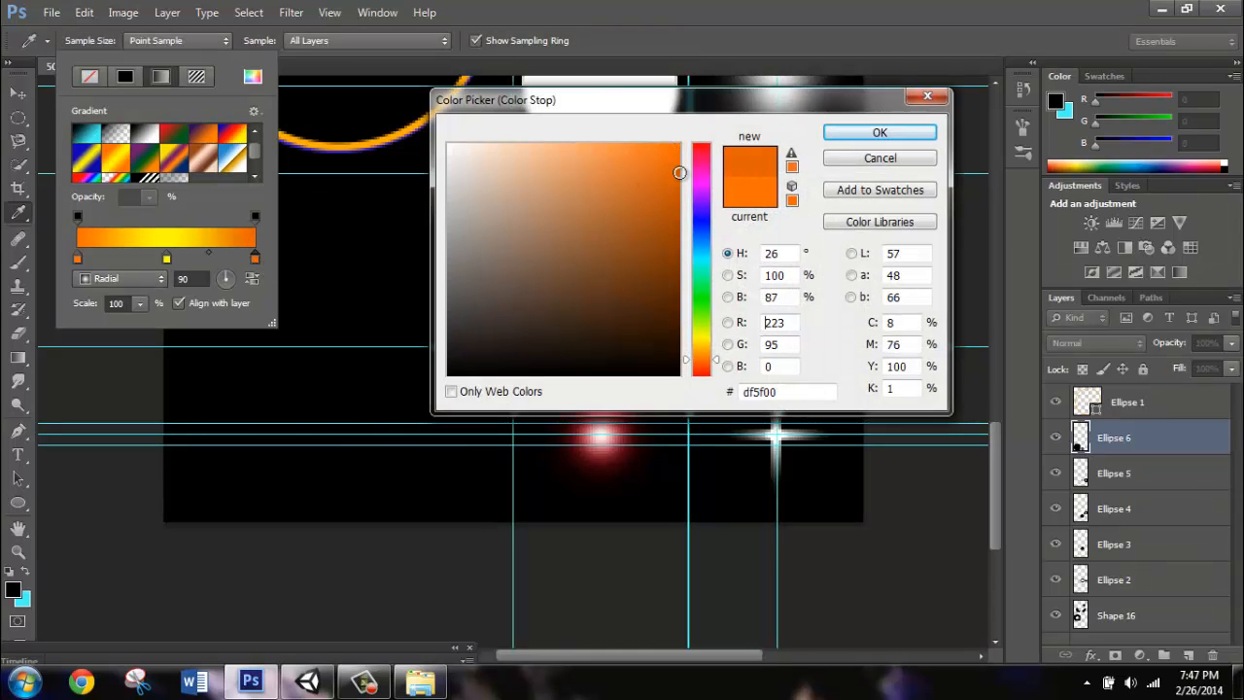
left_click(649, 171)
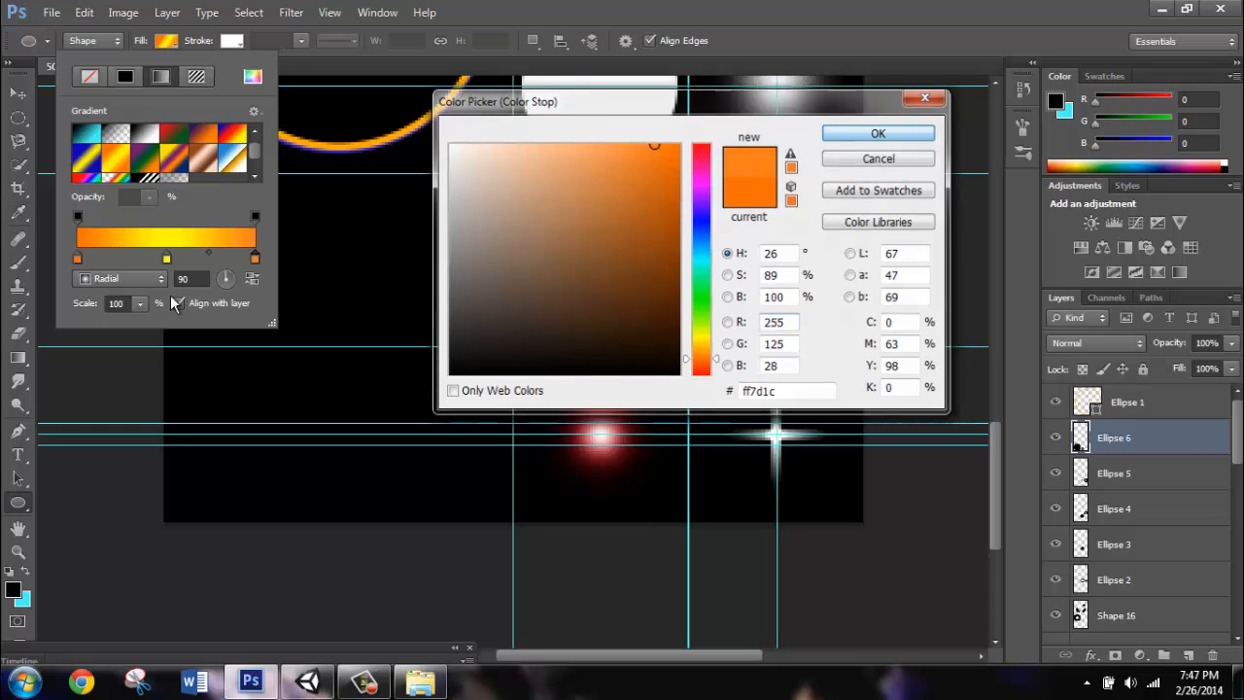
left_click(662, 155)
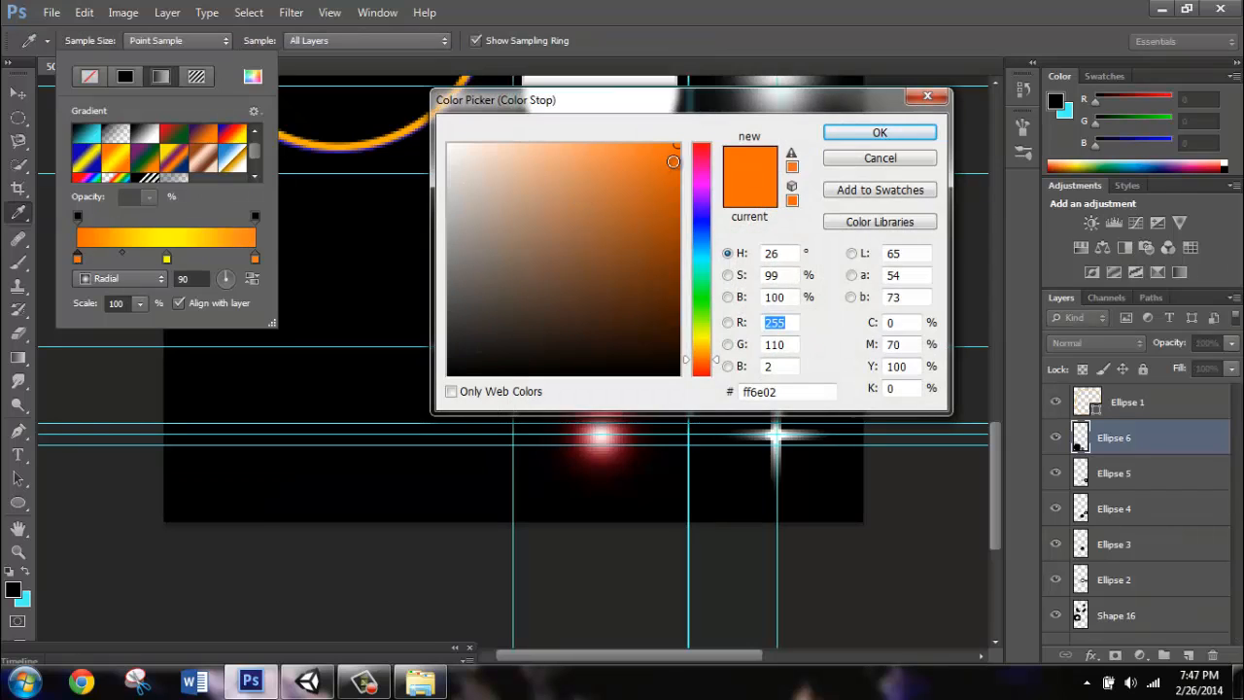
left_click(878, 132)
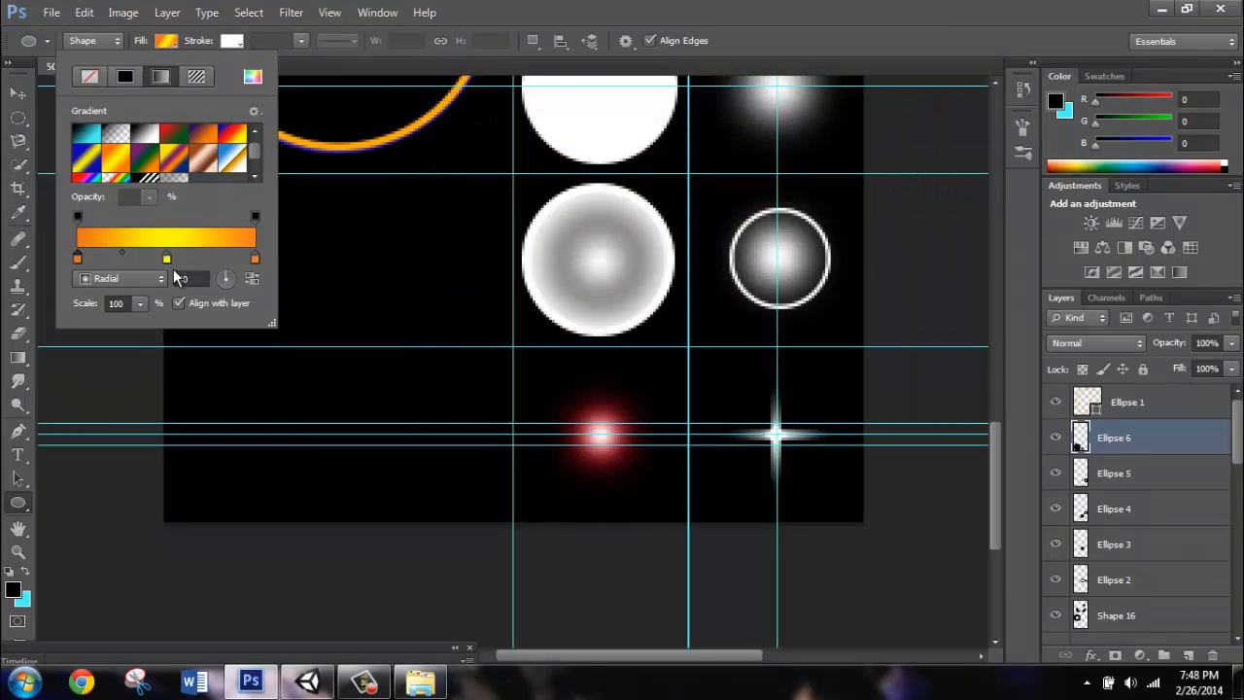
Make the second stop bright yellow, set a warm outline colour, and drag a large circle on the left.
double_click(167, 257)
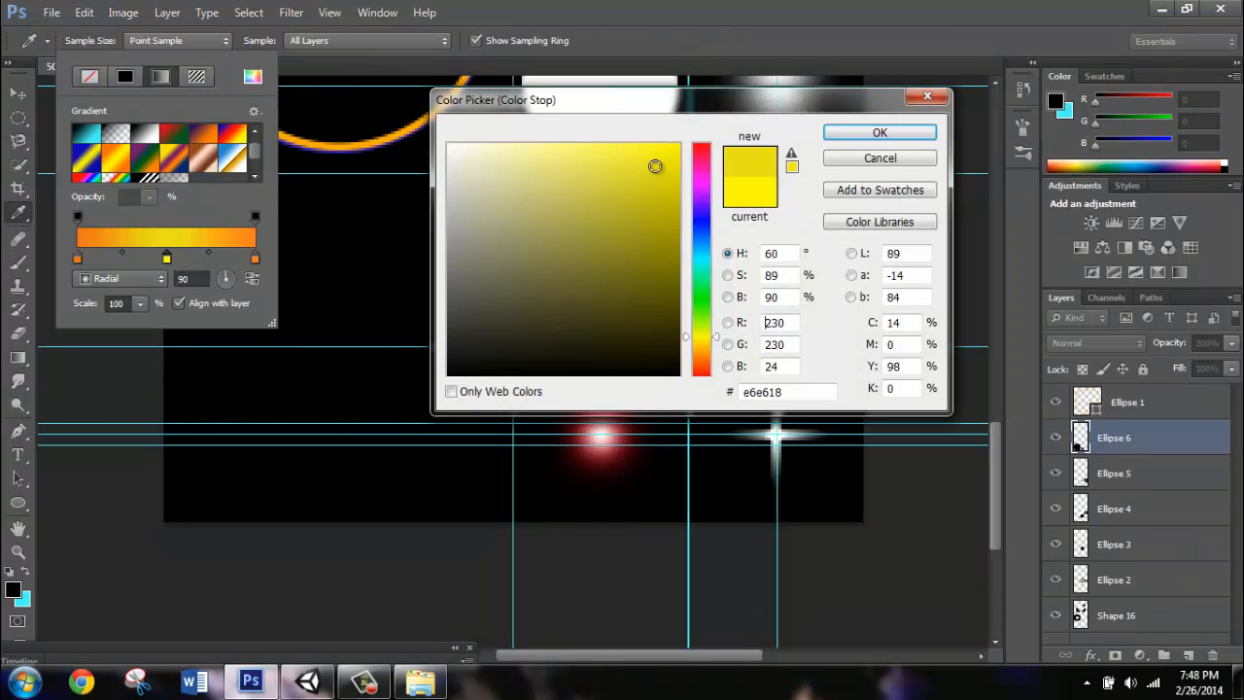
left_click(676, 155)
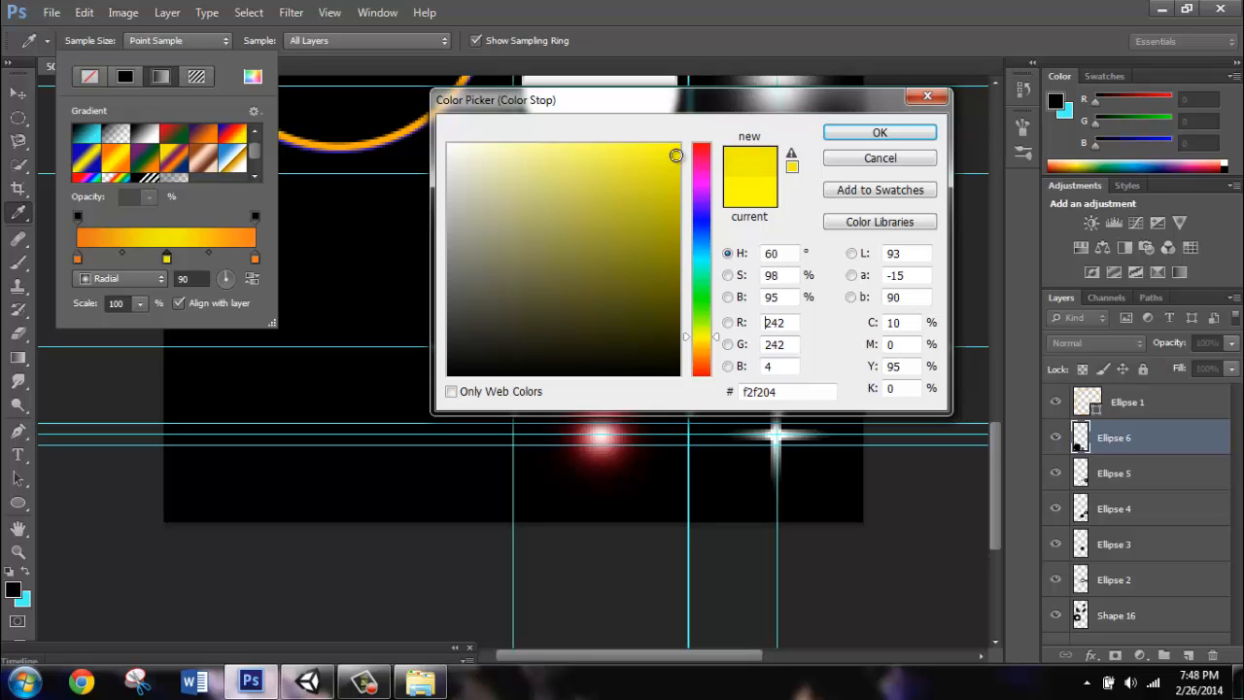
left_click(878, 132)
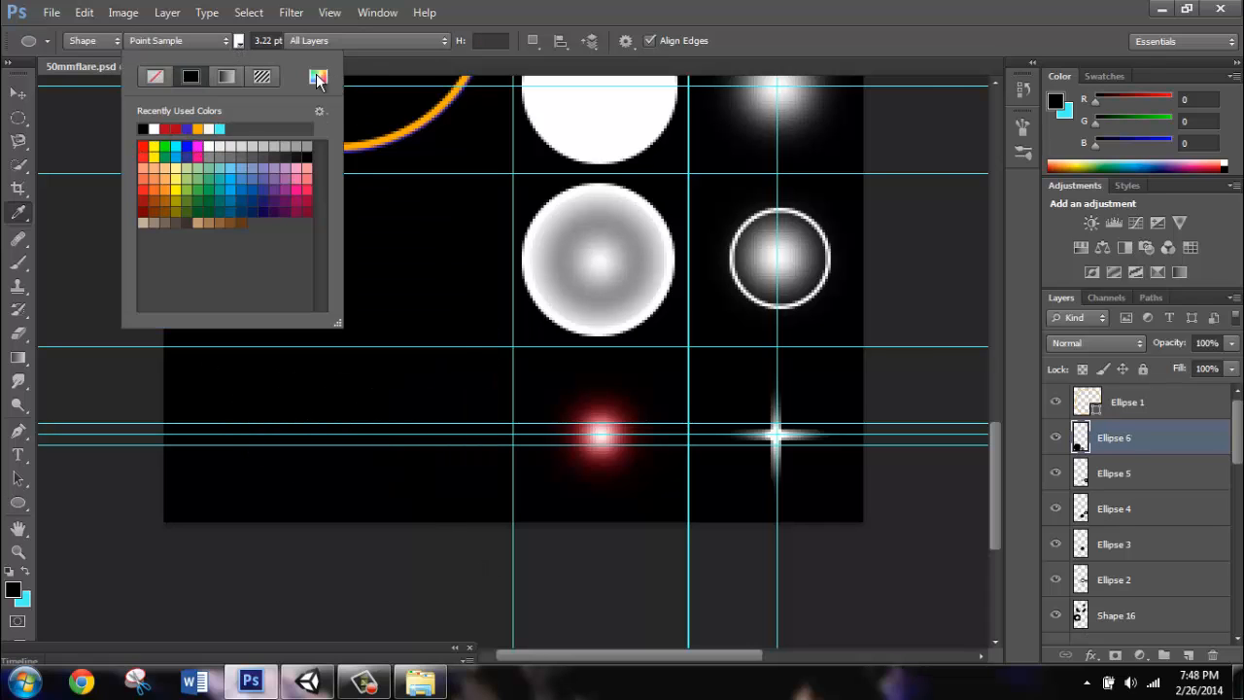
left_click(318, 77)
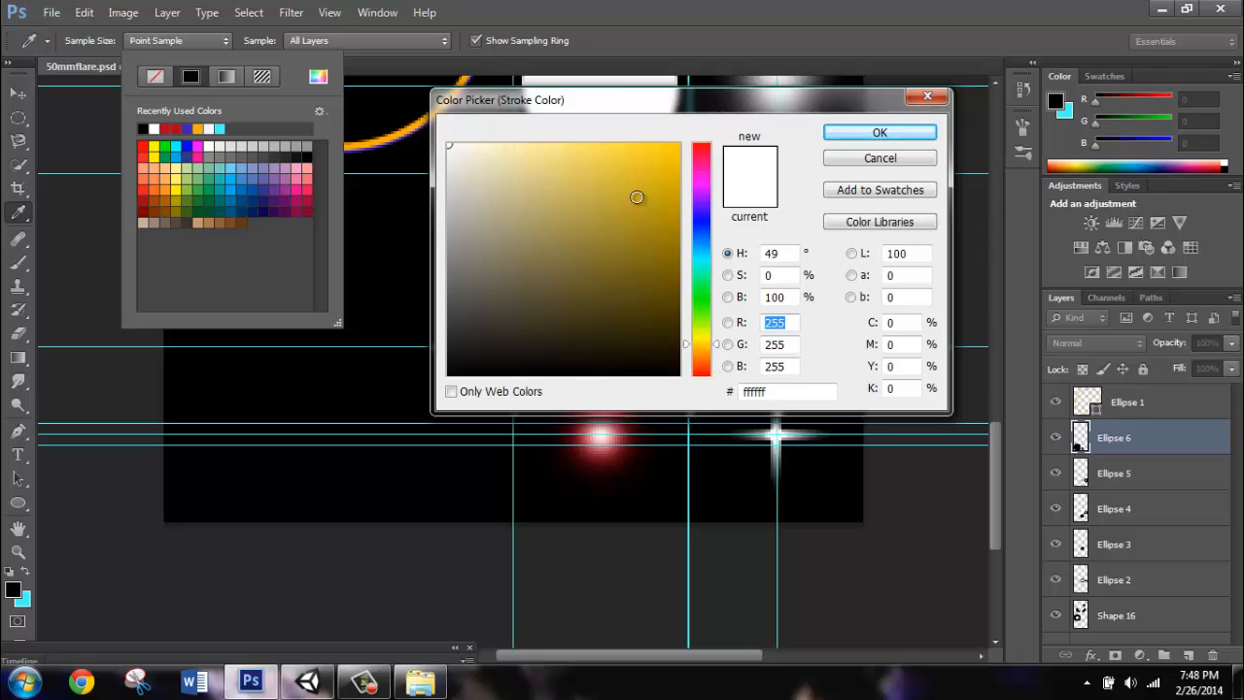
left_click(878, 132)
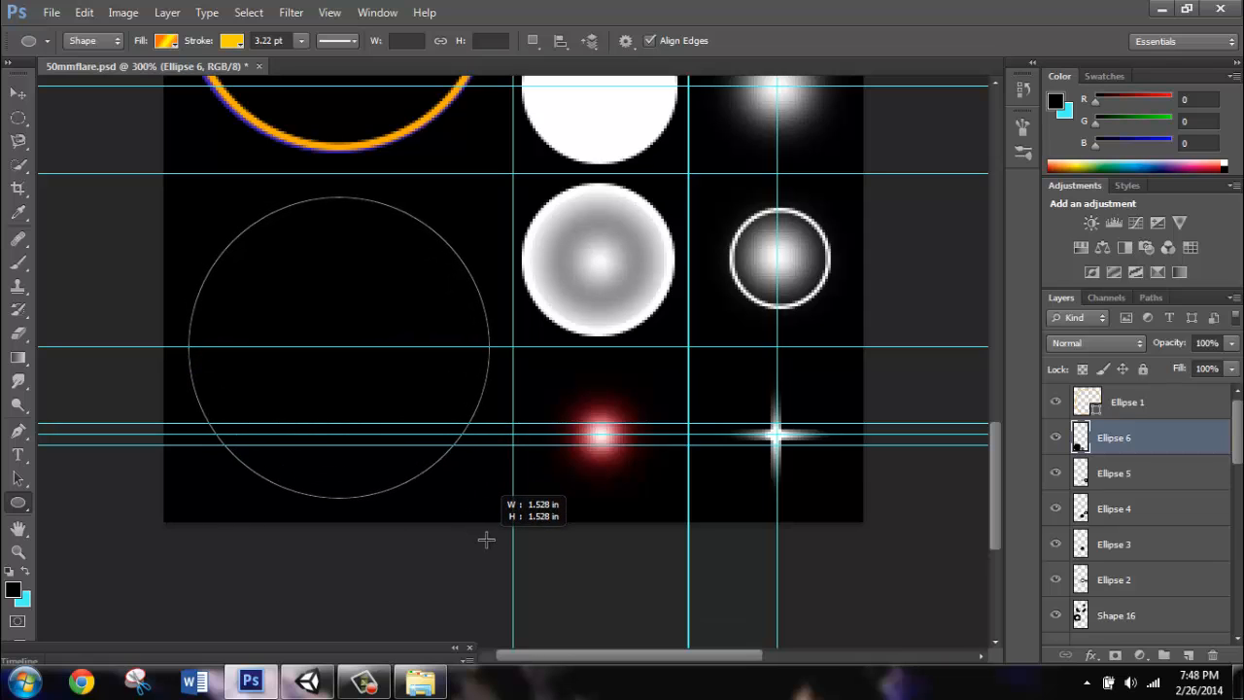
left_click_drag(194, 204, 485, 496)
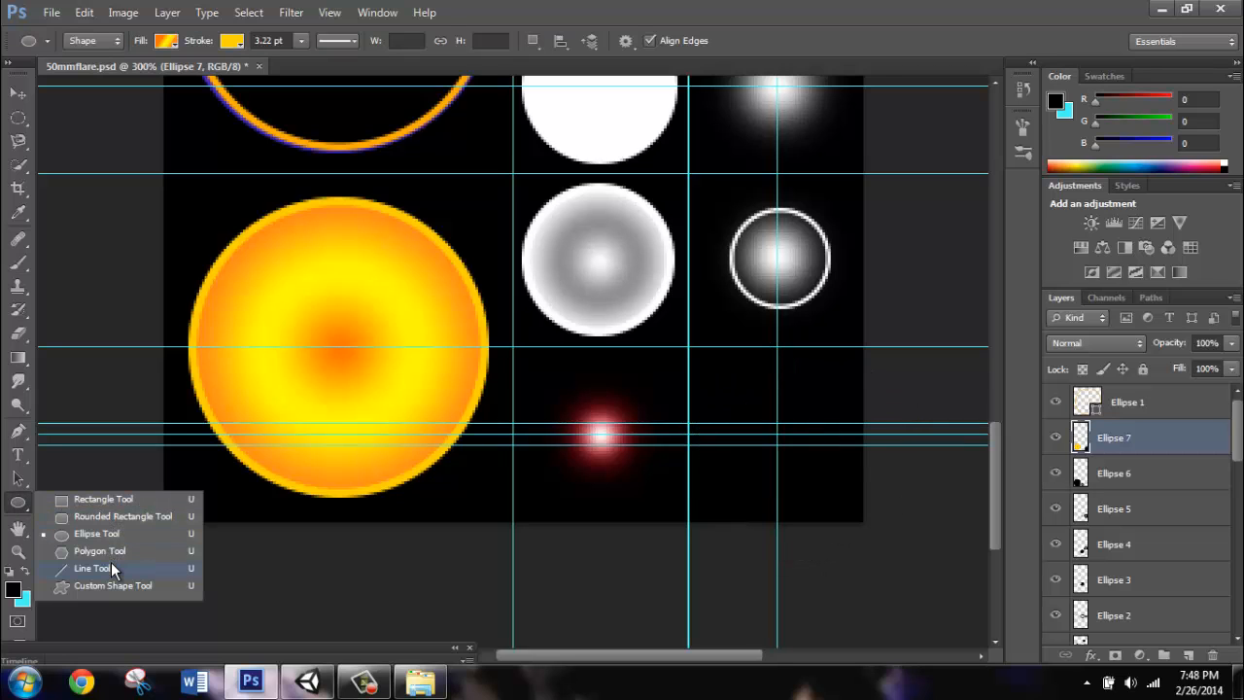
Use the Line Tool to draw a vertical white bar and a horizontal bar crossing it below the ringed glow.
left_click(88, 567)
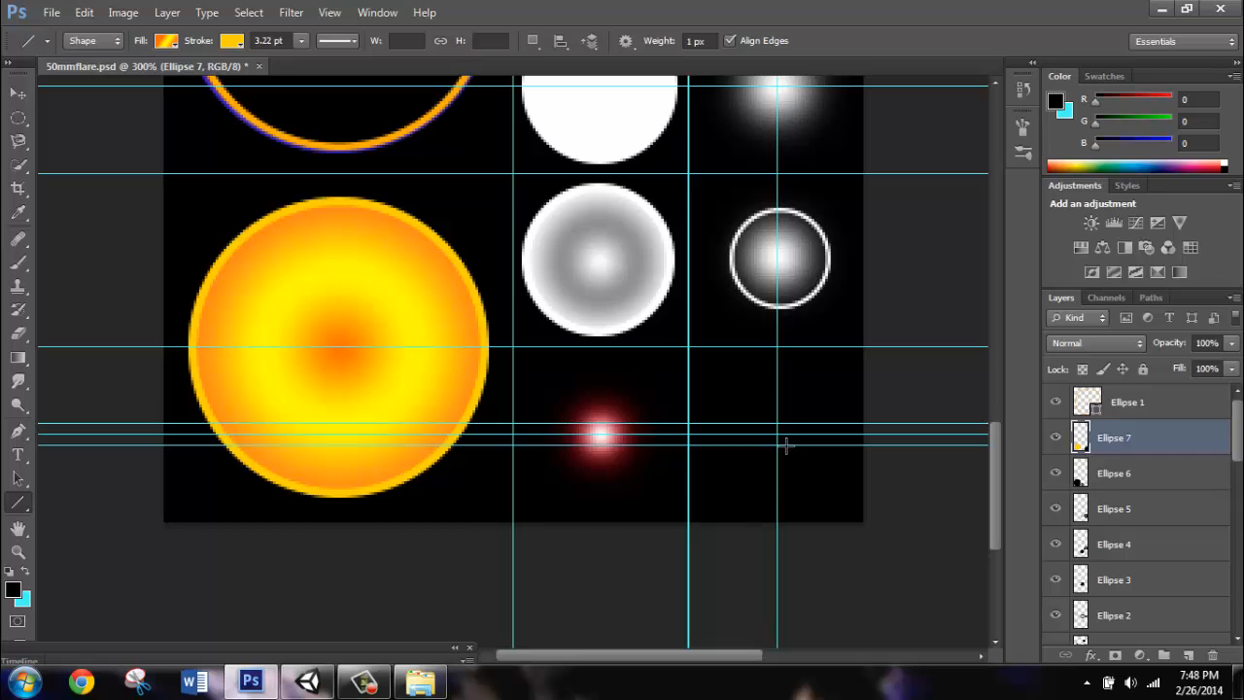
left_click_drag(778, 369, 777, 486)
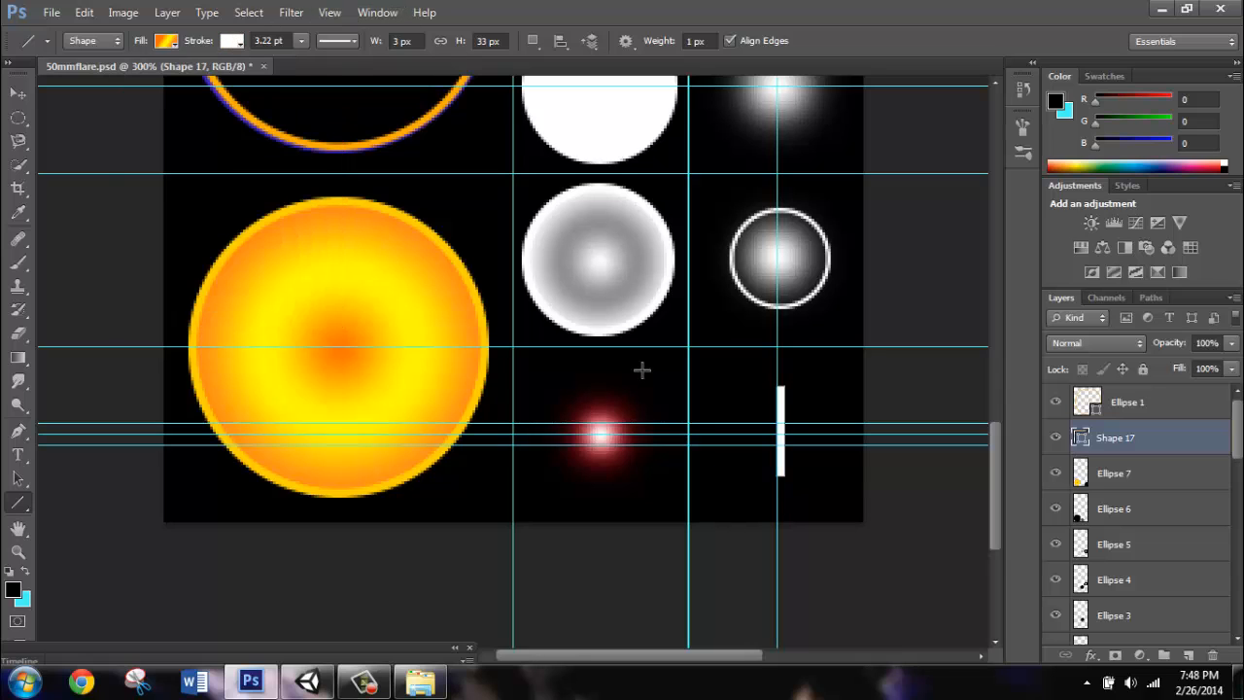
left_click(12, 93)
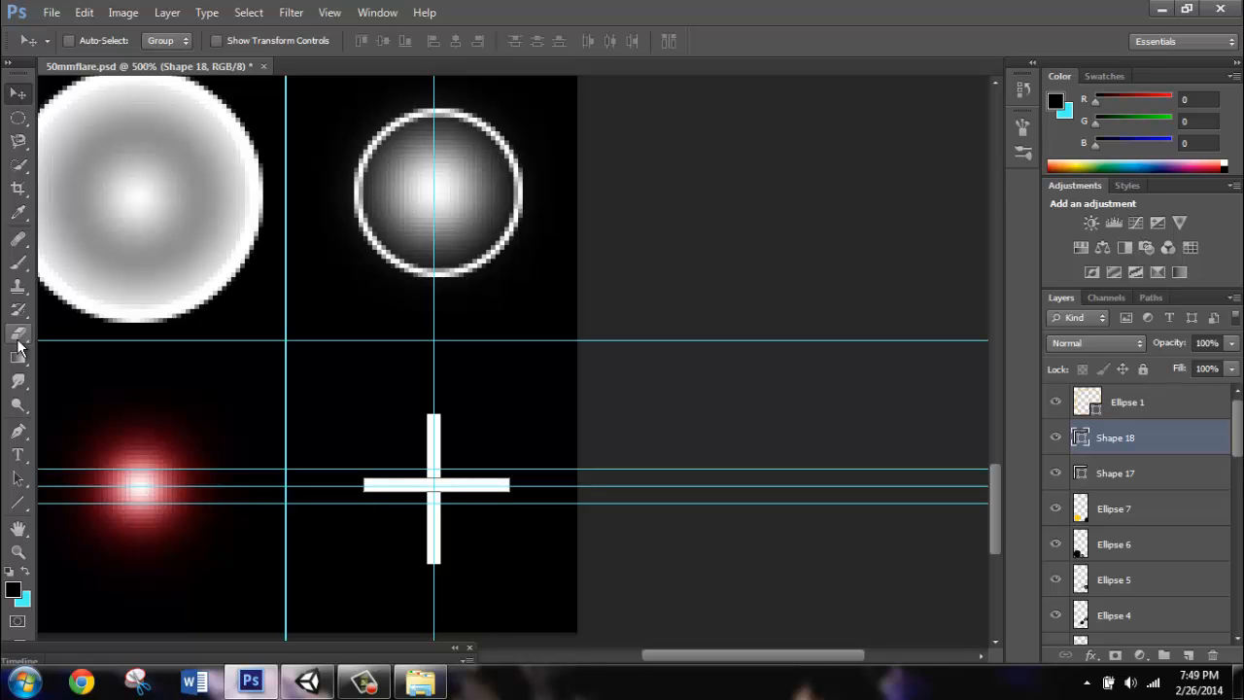
Rasterize the horizontal cross bar and erase its ends into tapered tips.
left_click(17, 340)
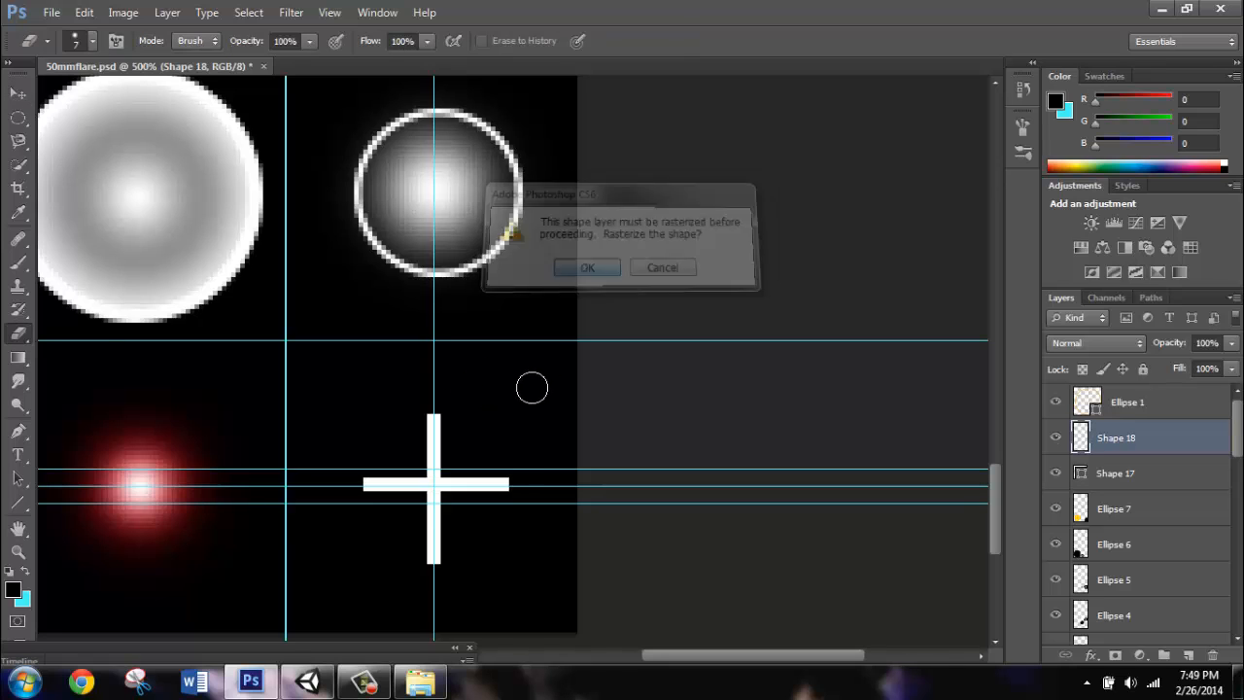
left_click(586, 268)
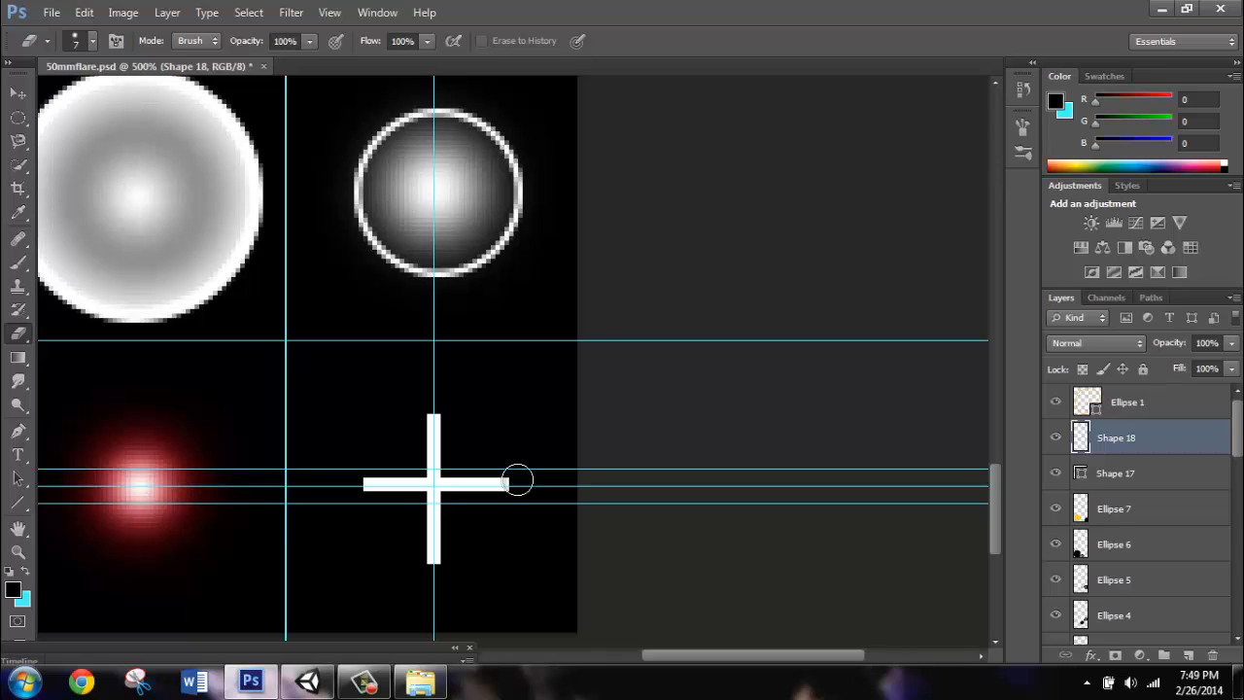
mouse_move(513, 506)
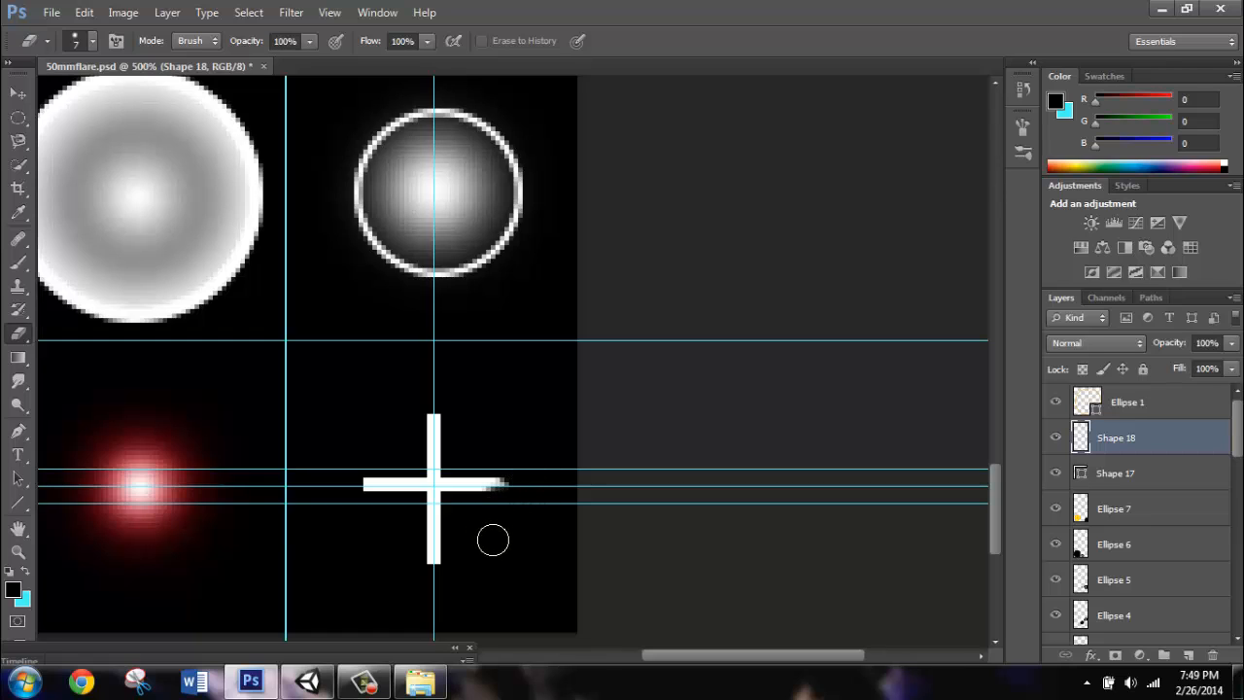
mouse_move(519, 501)
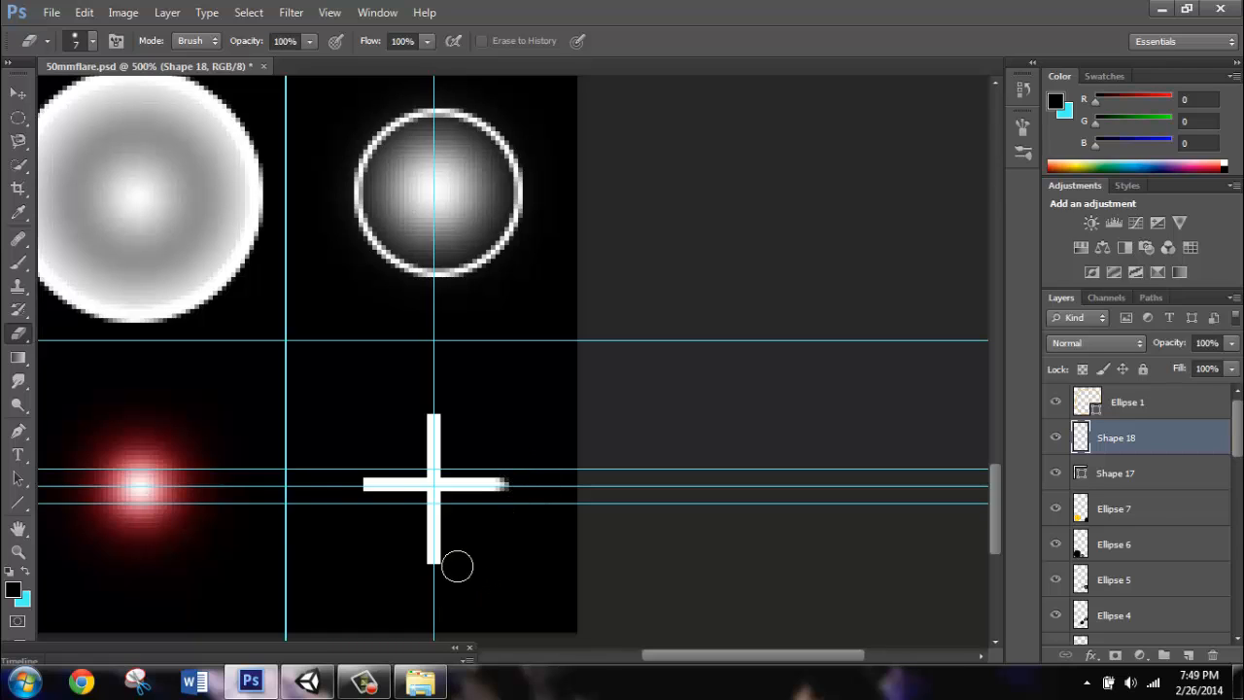
mouse_move(357, 476)
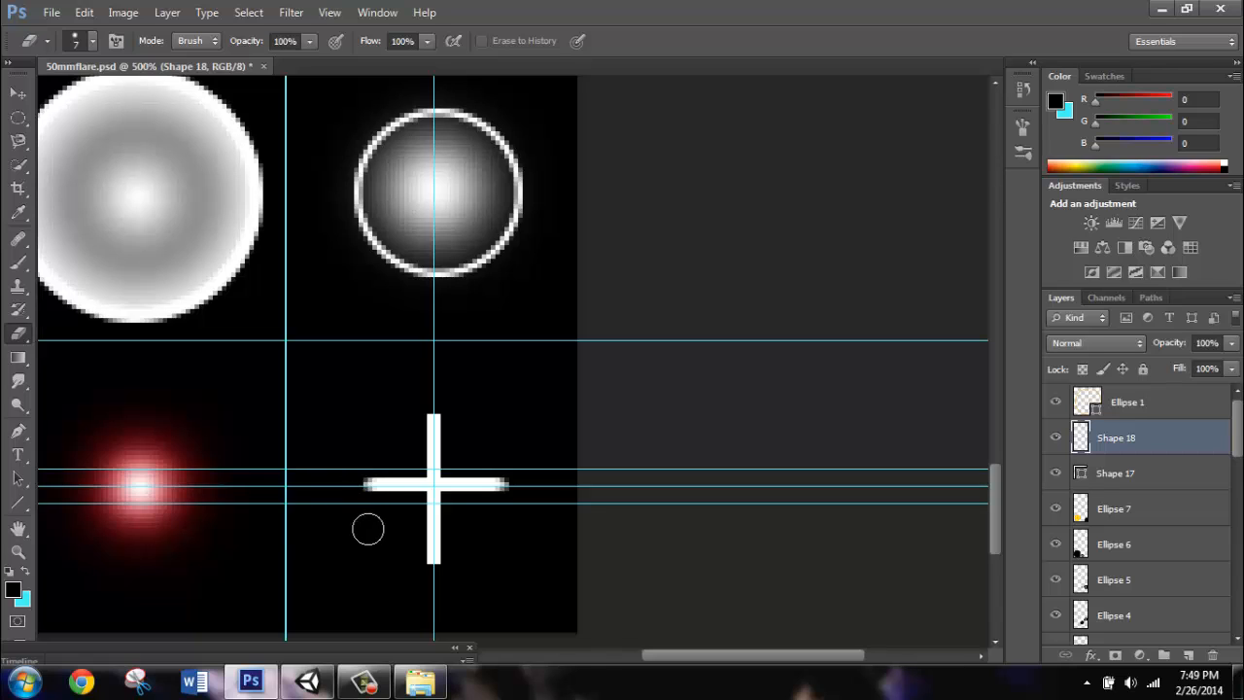
mouse_move(453, 411)
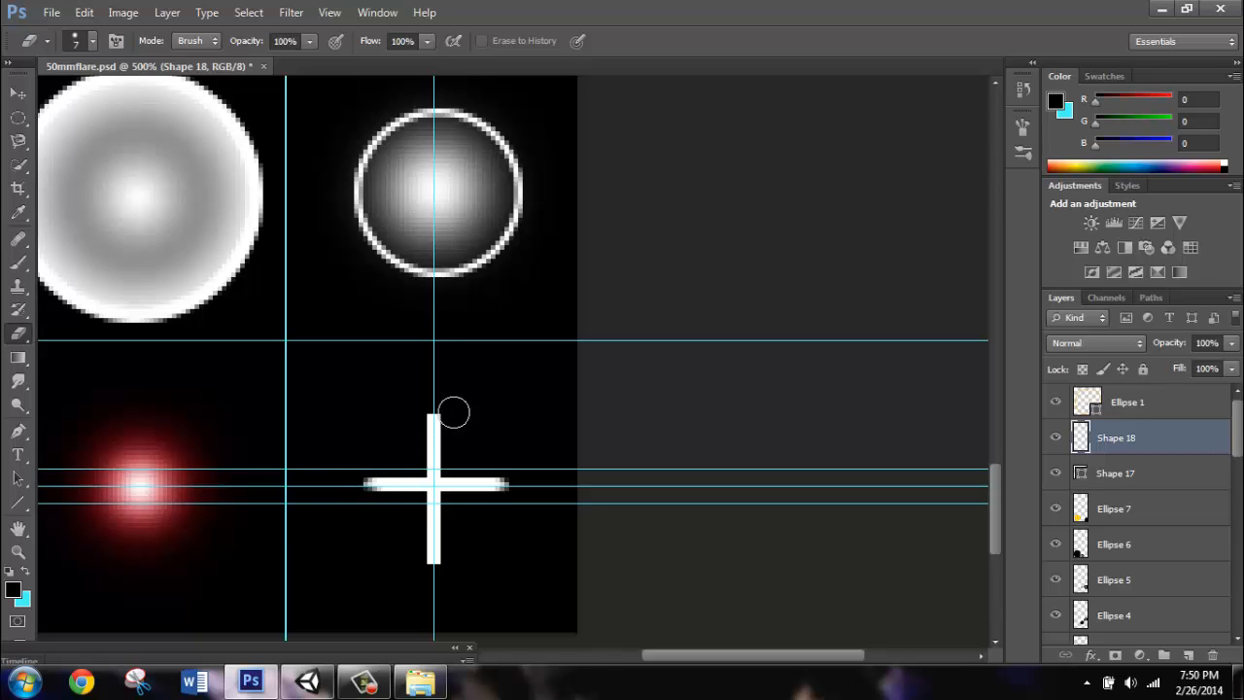
left_click(1116, 472)
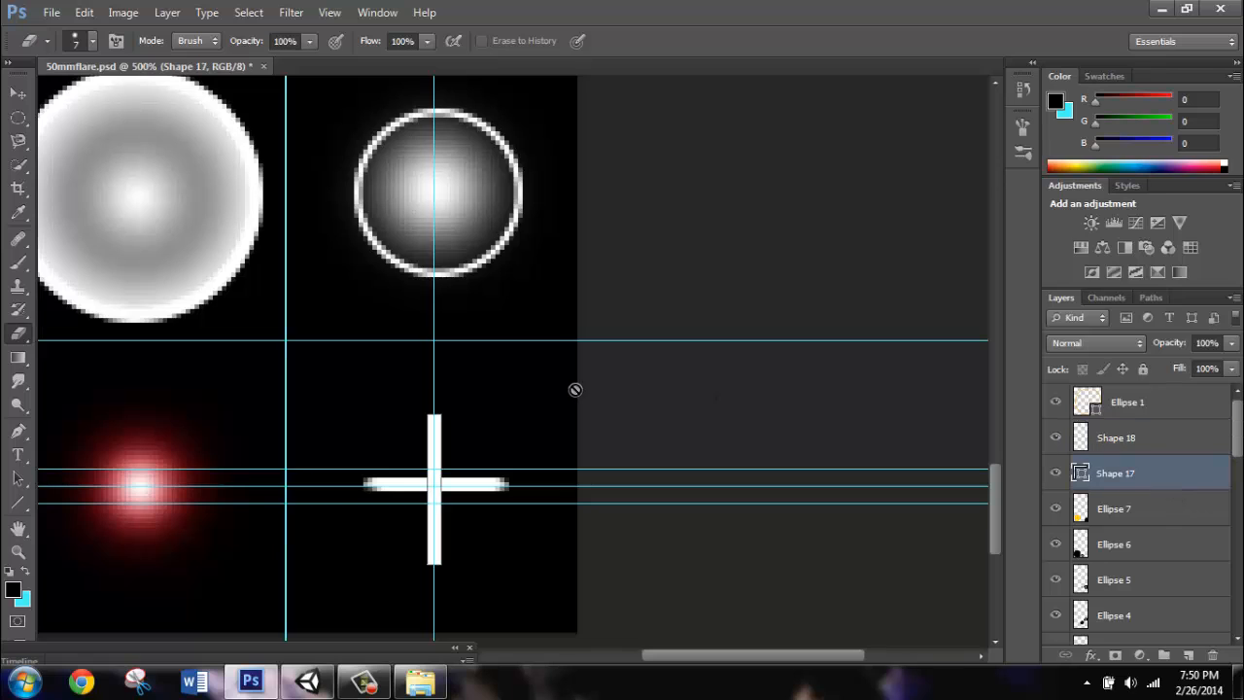
mouse_move(451, 406)
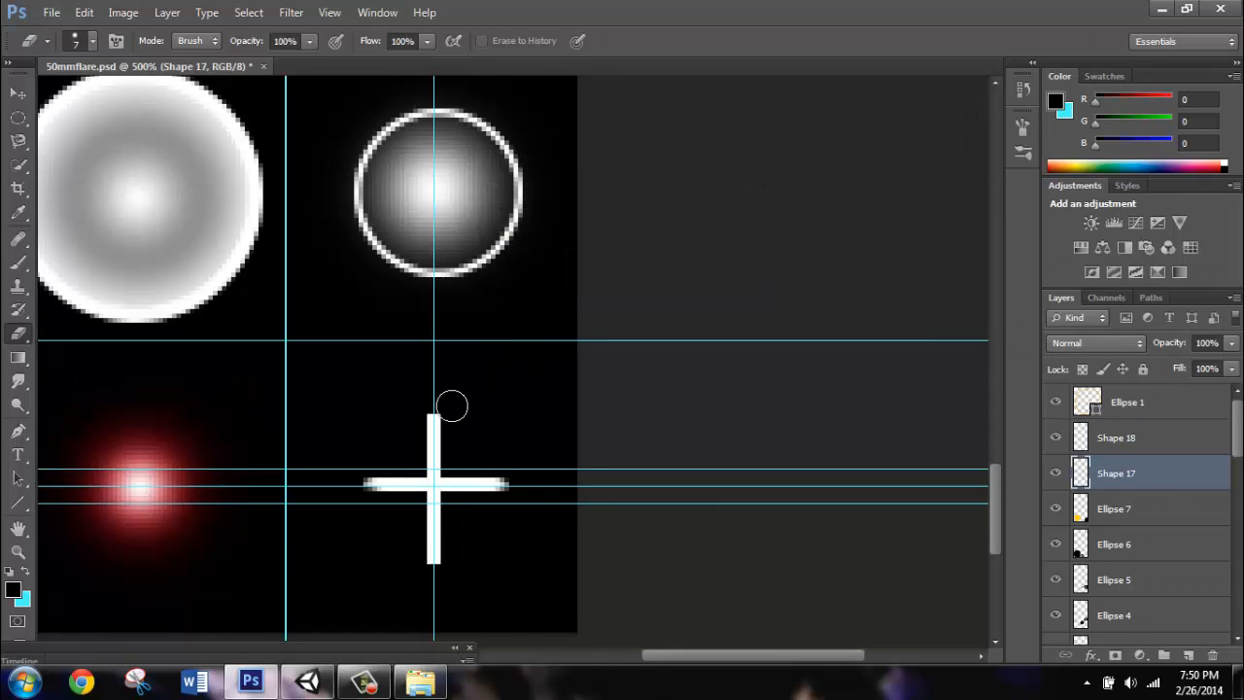
mouse_move(425, 410)
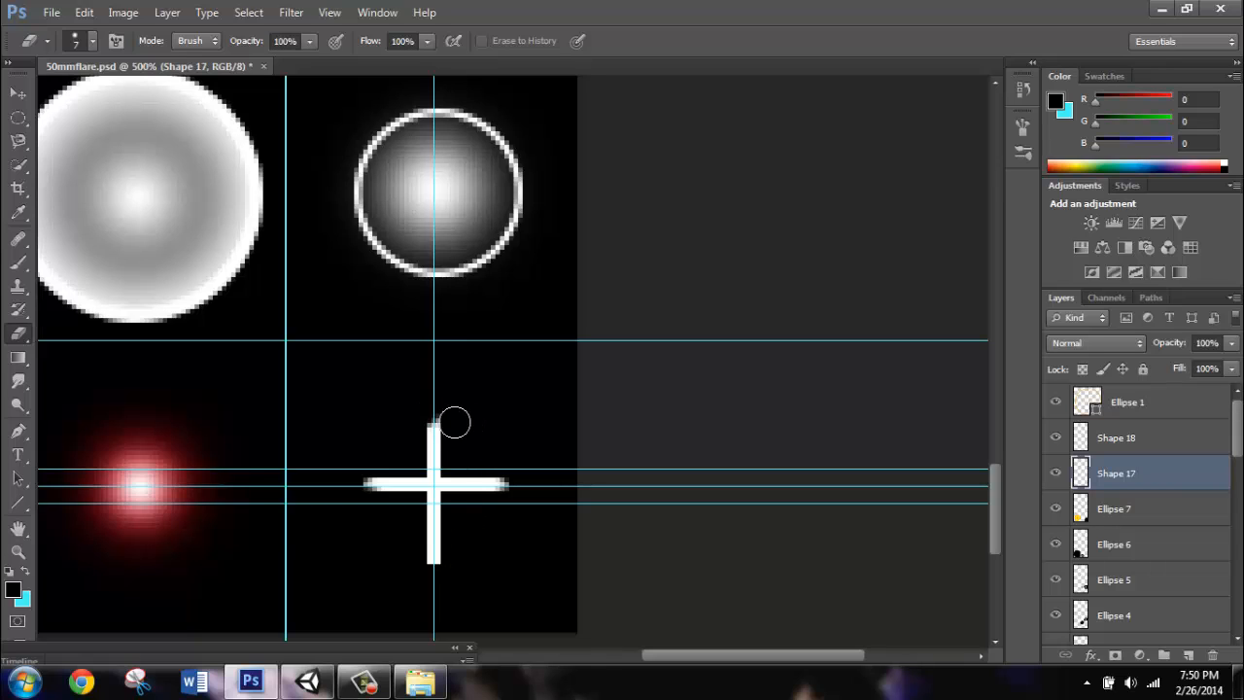
mouse_move(463, 424)
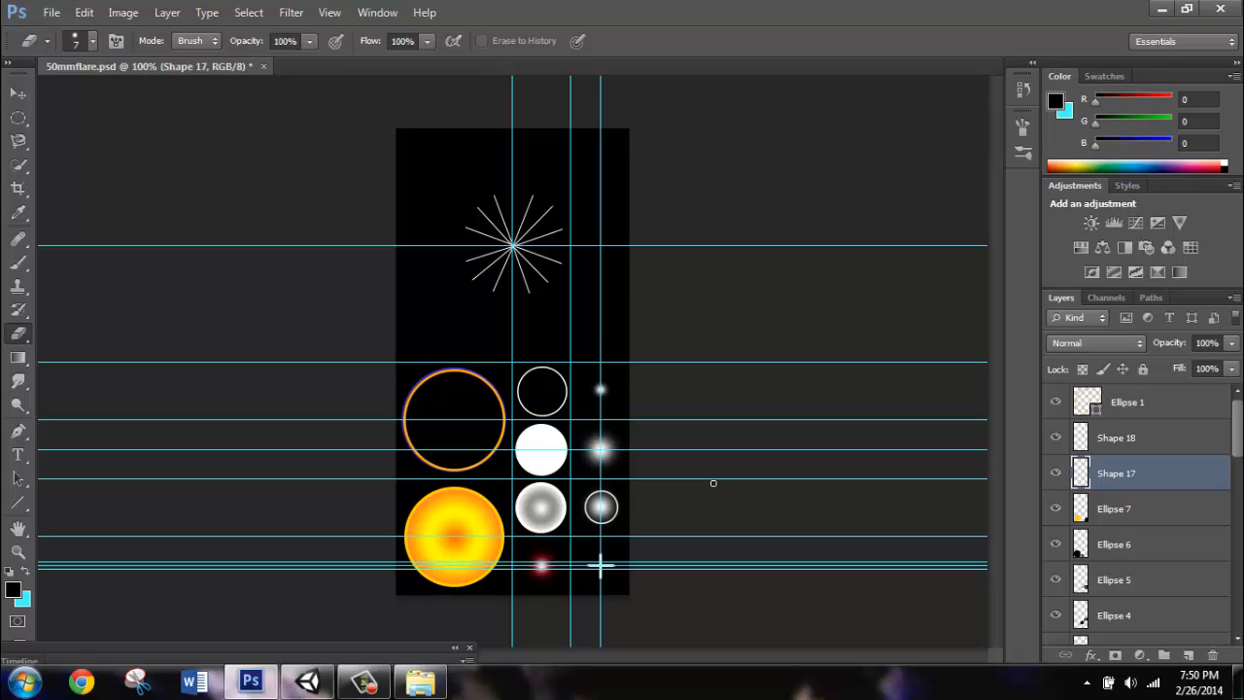
Save the flare sheet as a new Photoshop file SunDesign in Textures, accepting Maximize Compatibility.
left_click(62, 12)
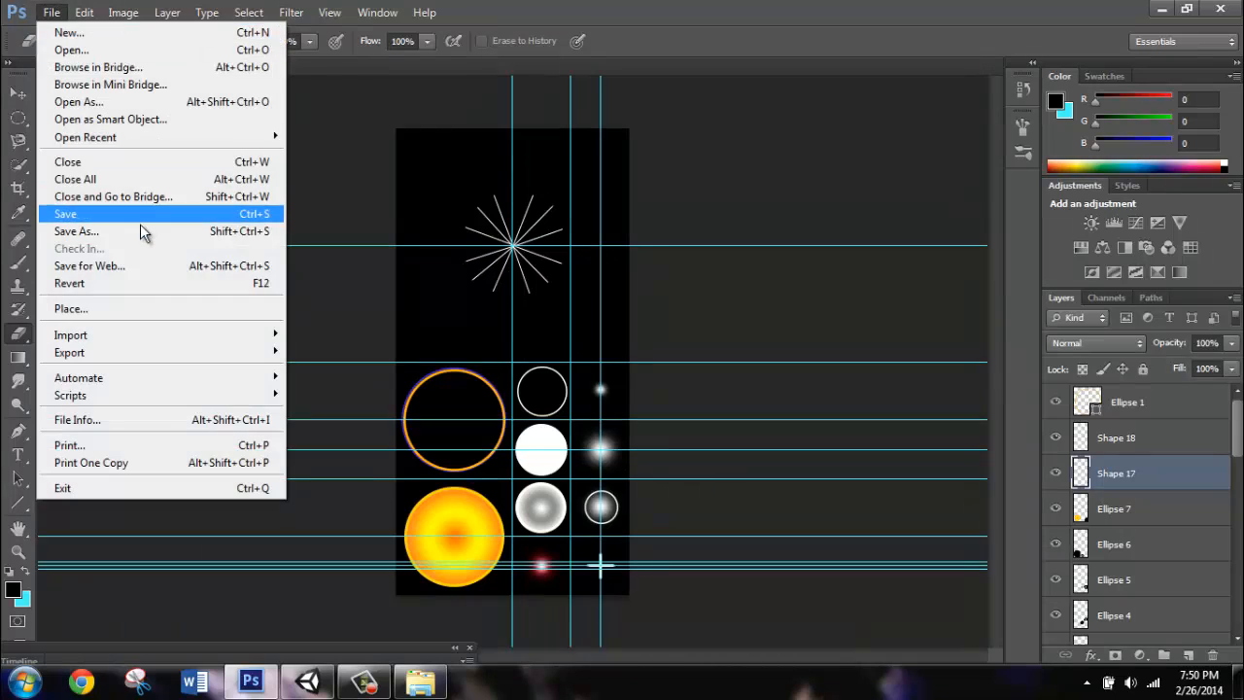
left_click(76, 231)
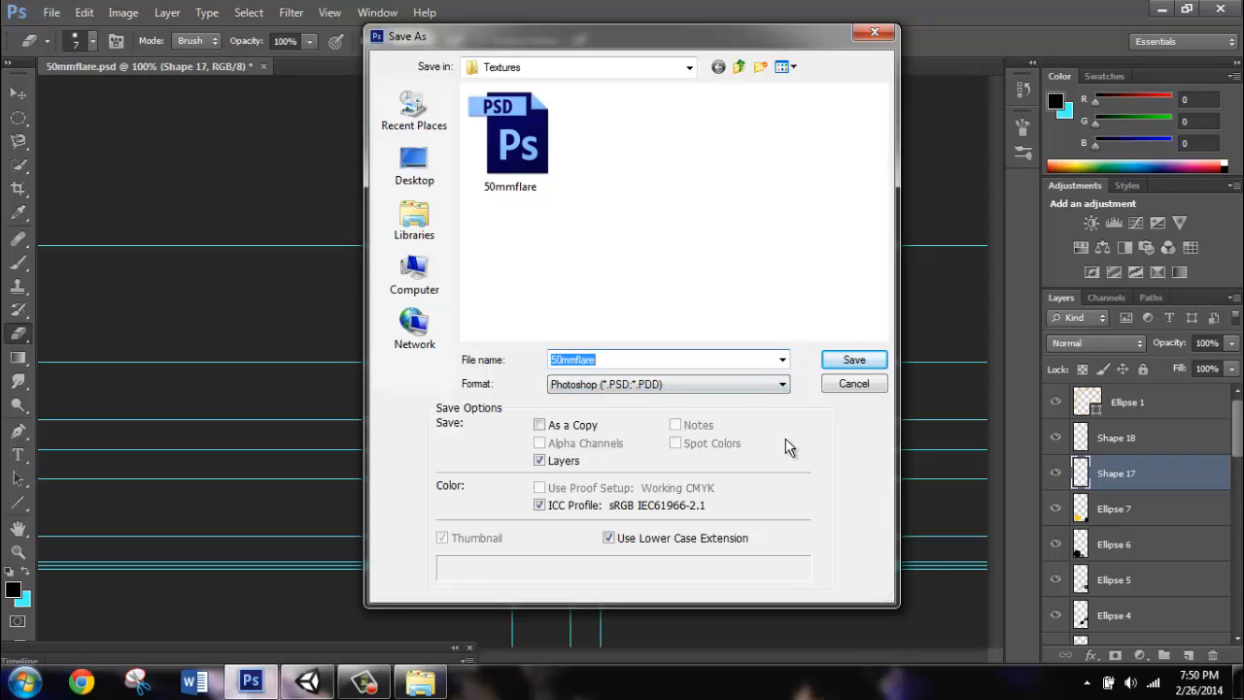
type("Sun")
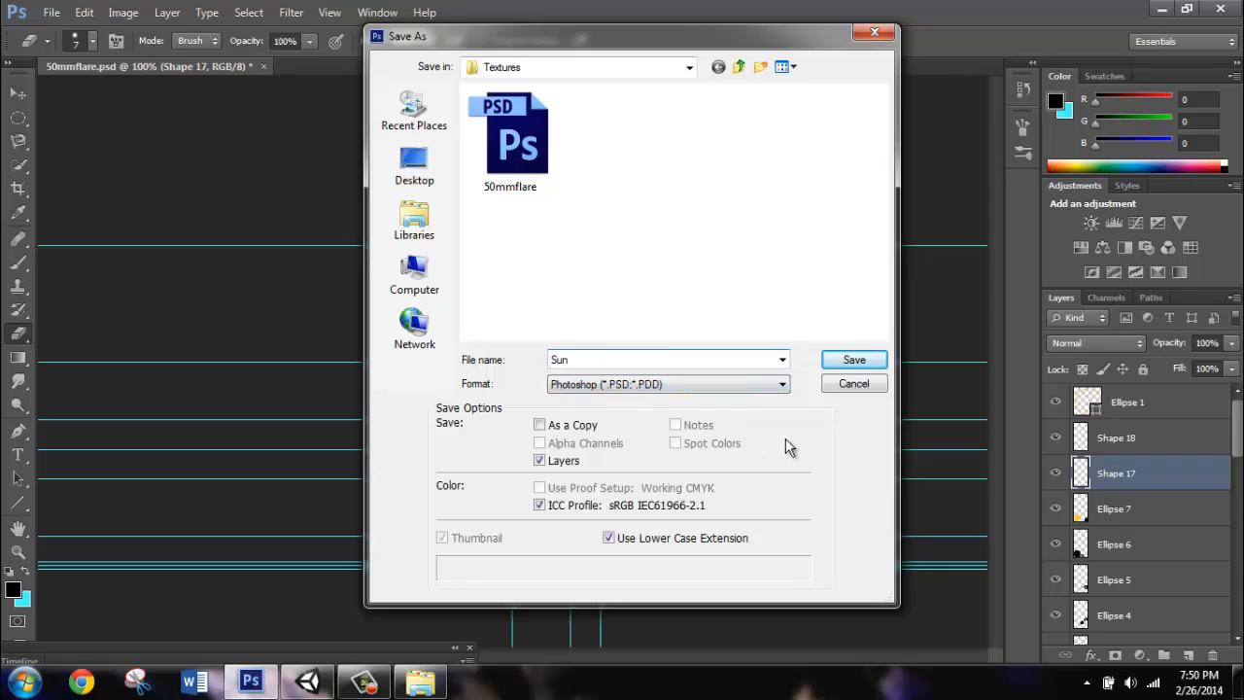
type("Design")
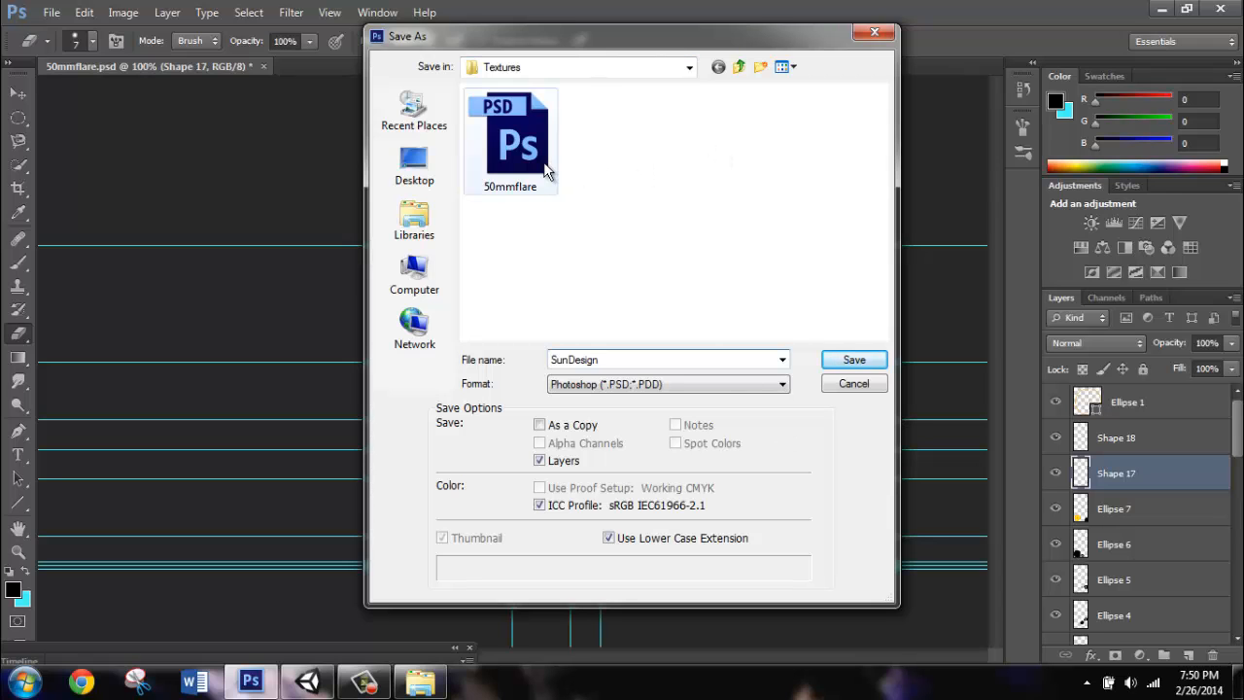
left_click(855, 359)
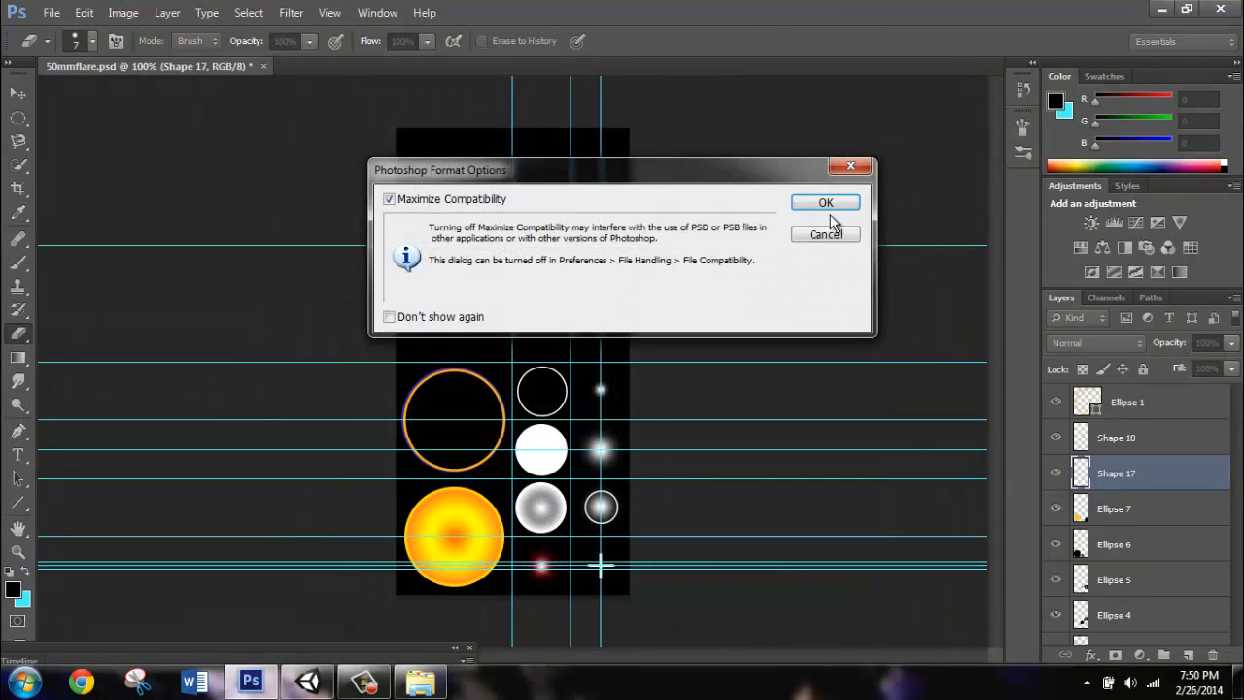
left_click(823, 202)
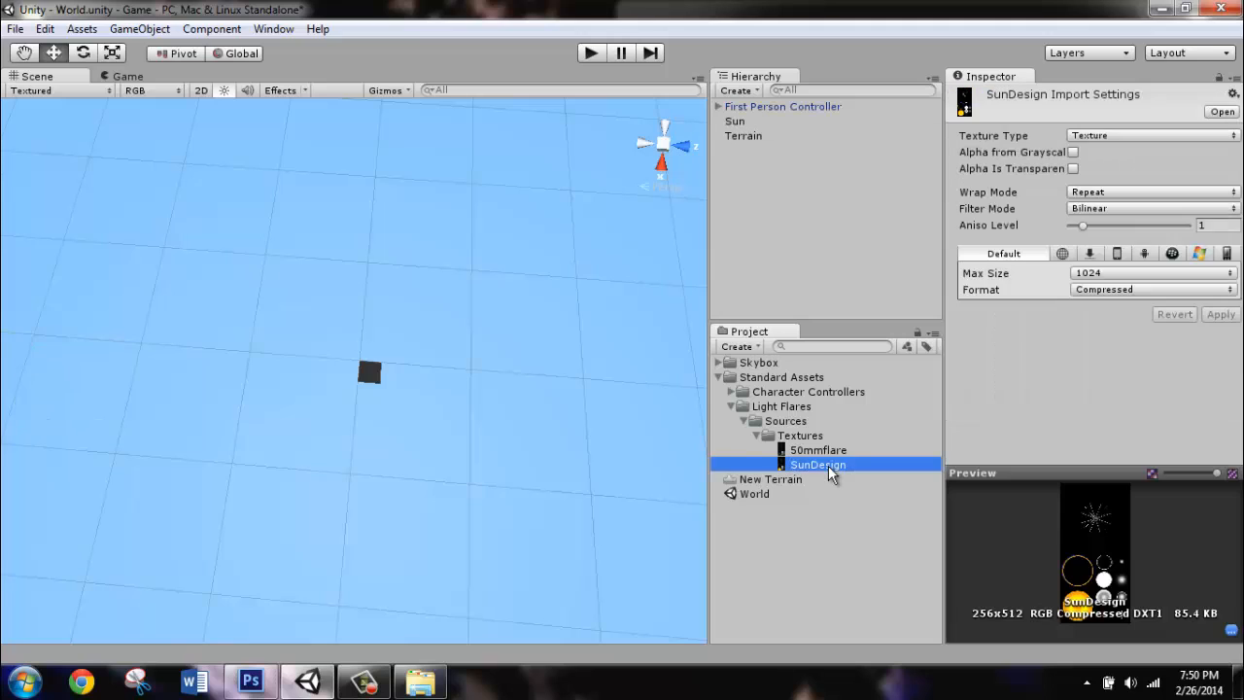
left_click(816, 449)
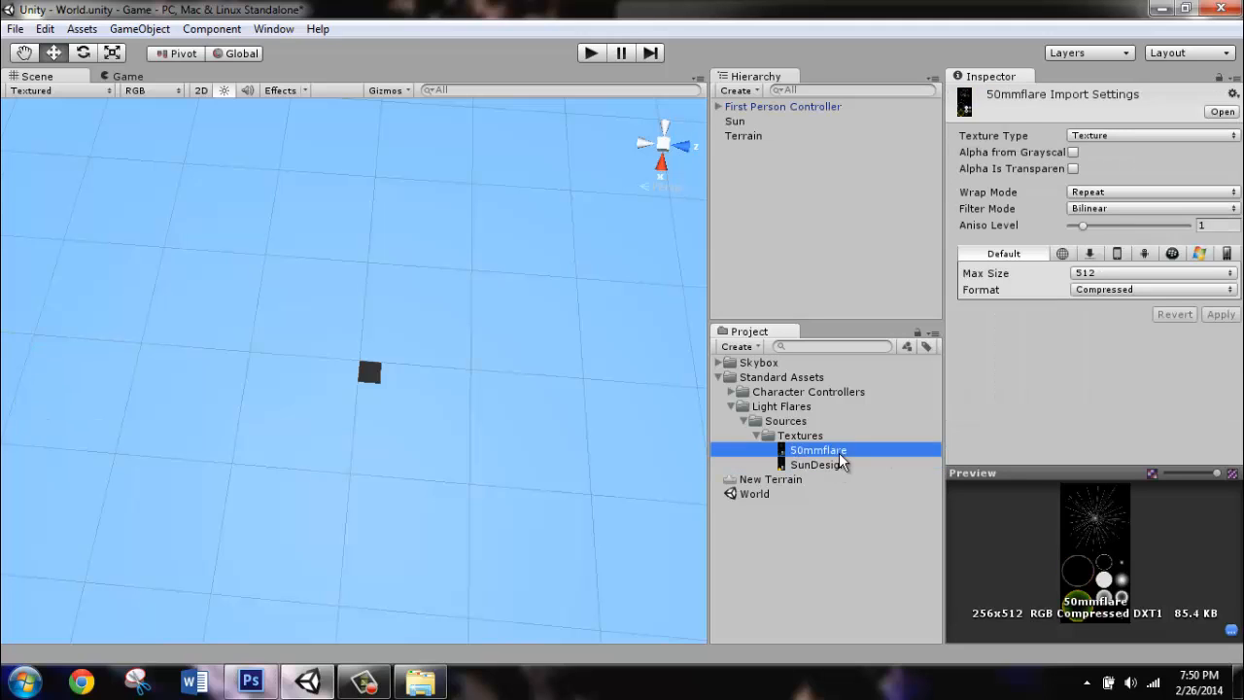
left_click(809, 462)
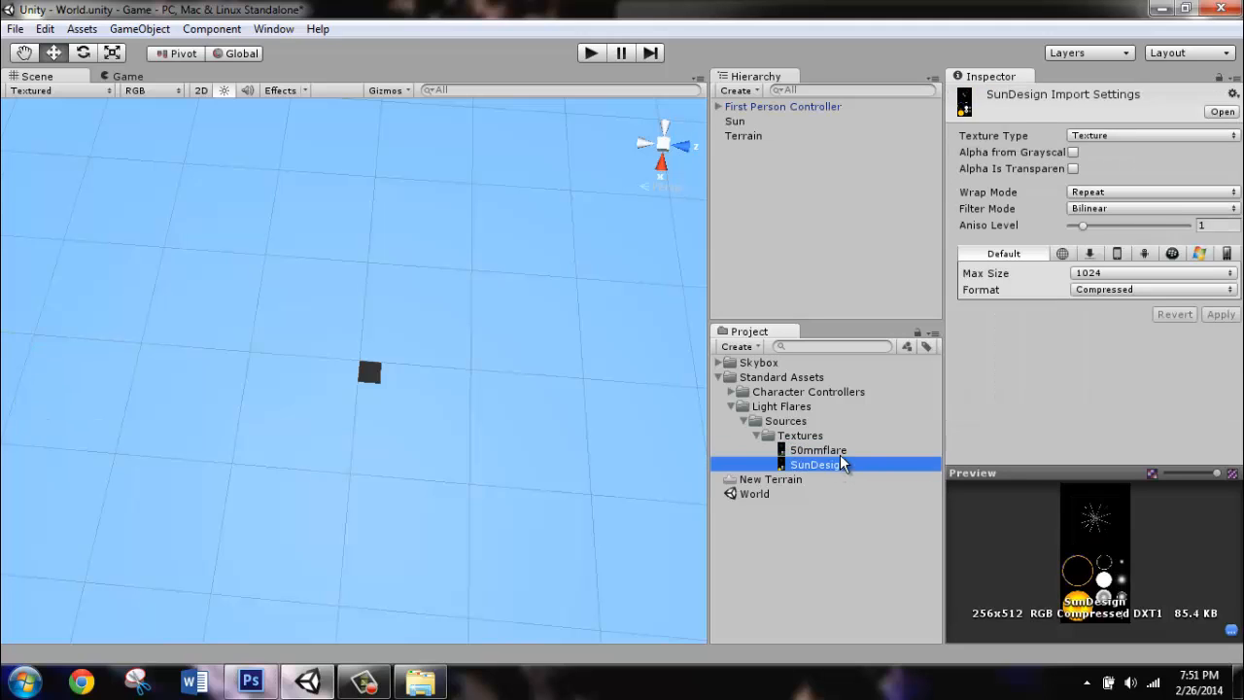
mouse_move(799, 432)
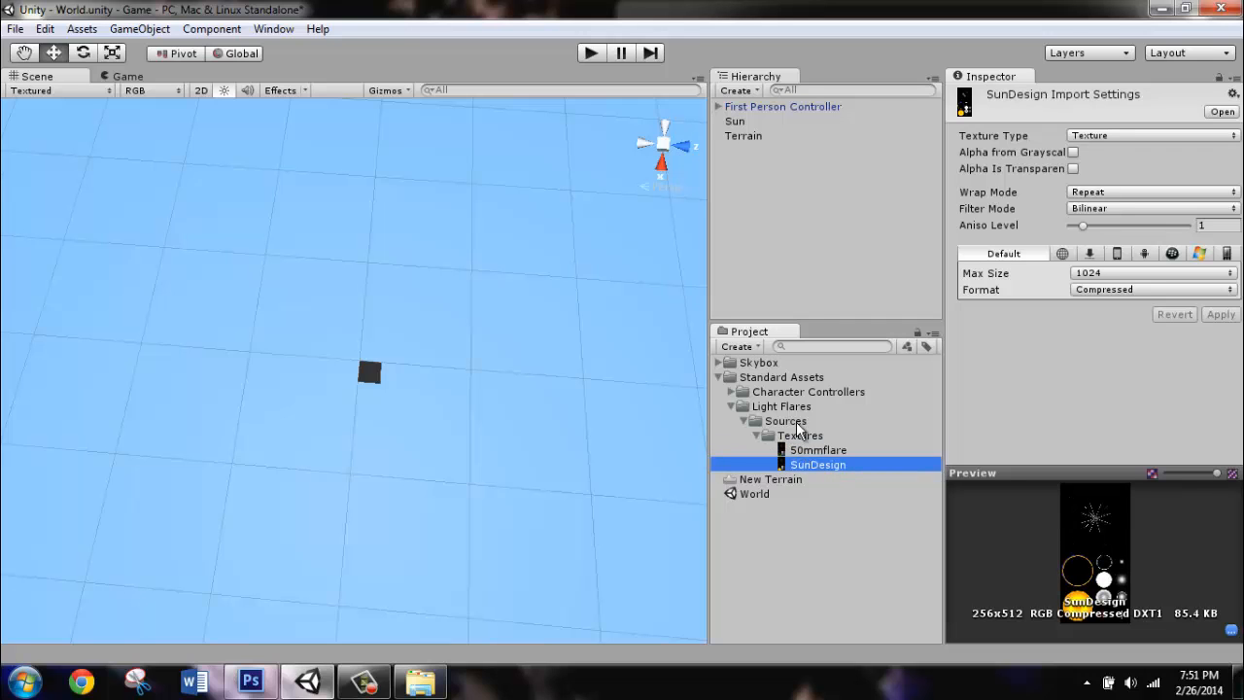
Add a new Flare folder inside Skybox via Create > Folder.
right_click(754, 361)
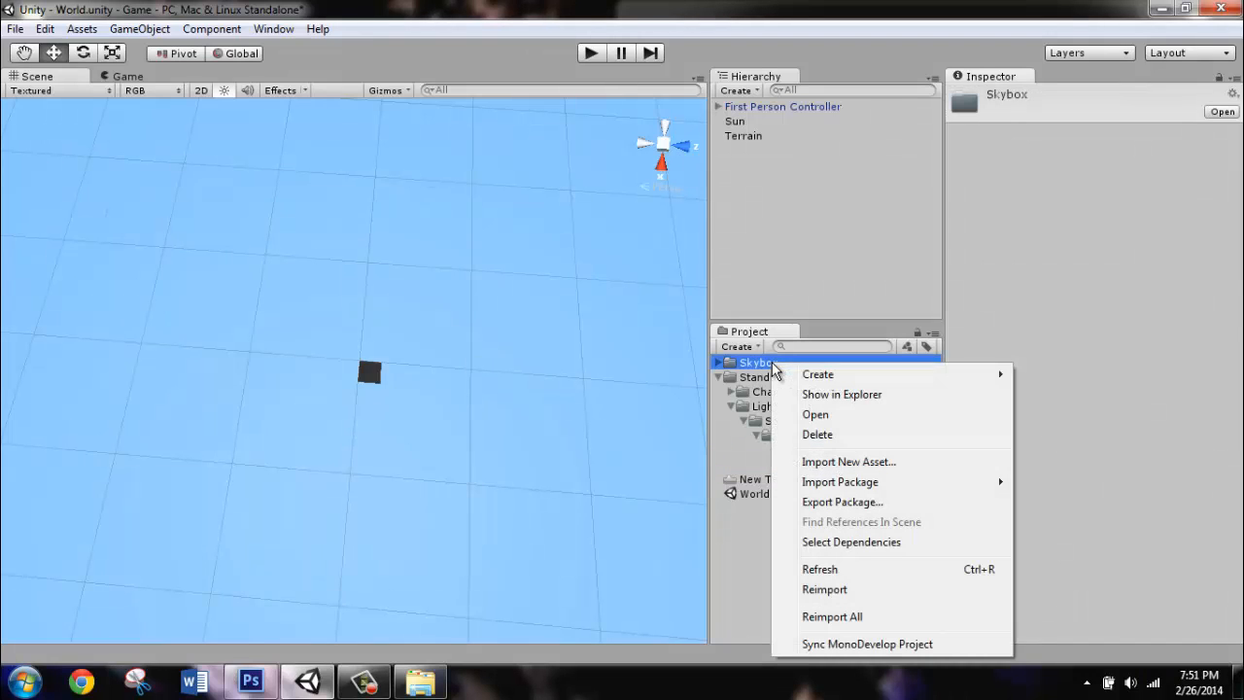
left_click(816, 374)
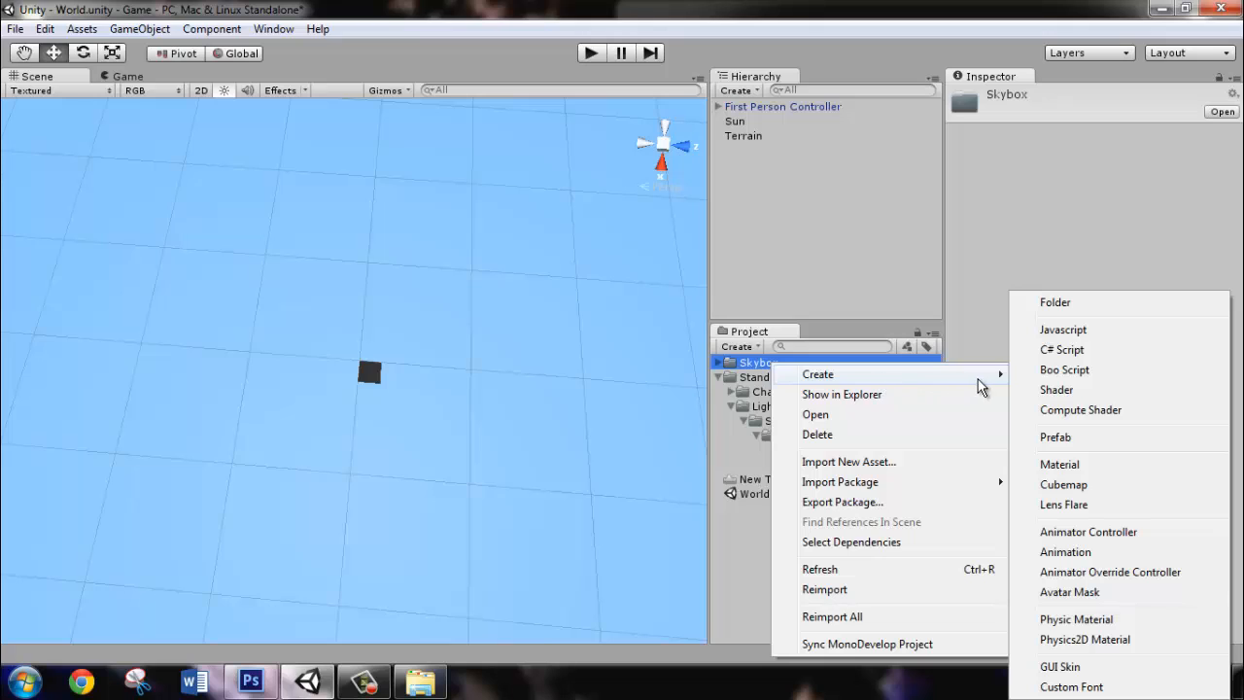
mouse_move(1061, 303)
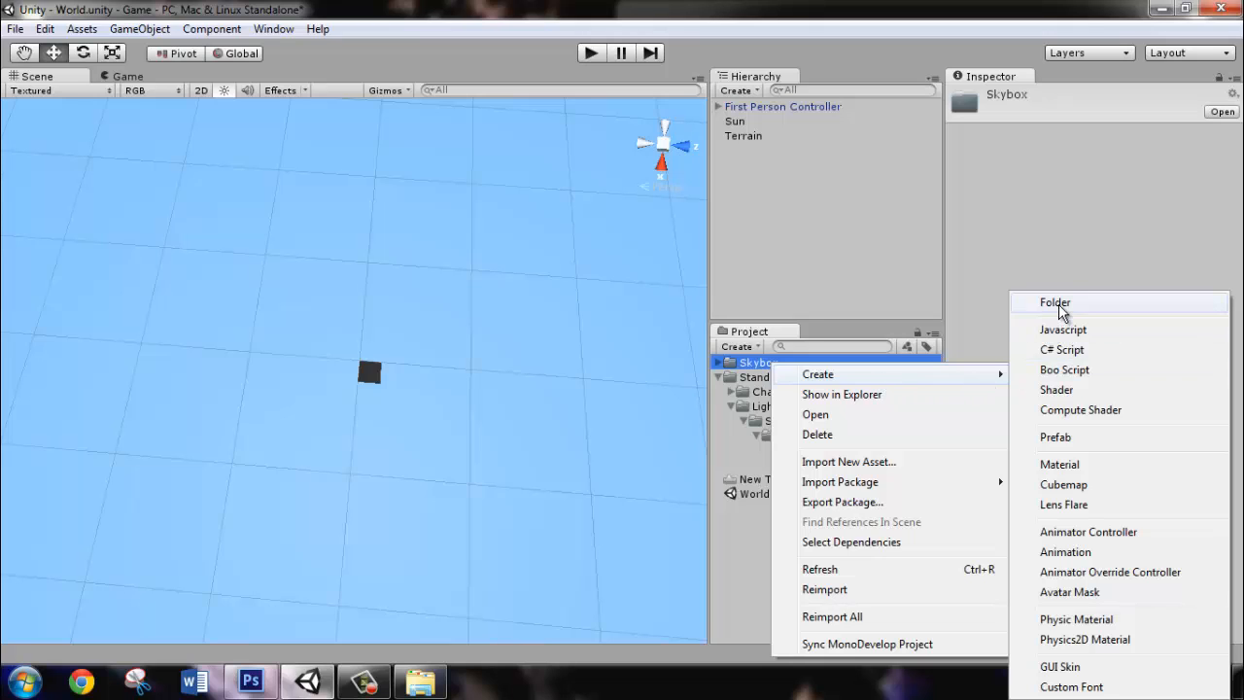
left_click(1053, 303)
type("Flare")
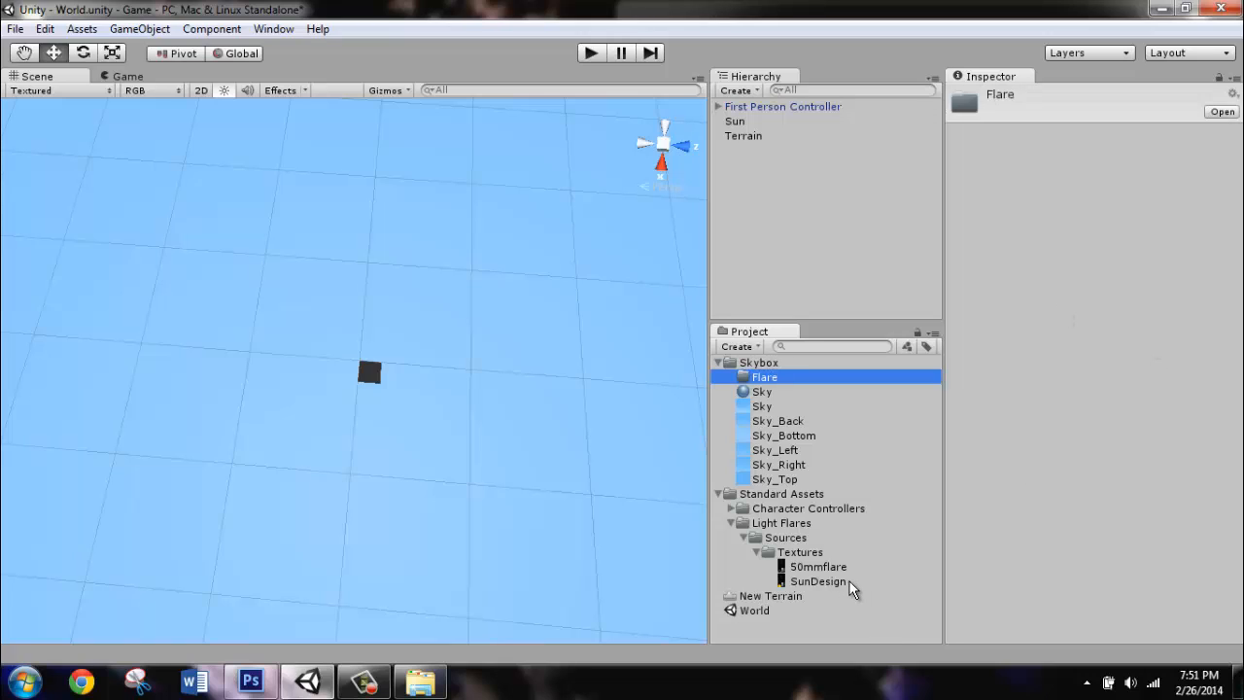
Drag the SunDesign texture into the Flare folder.
left_click(816, 579)
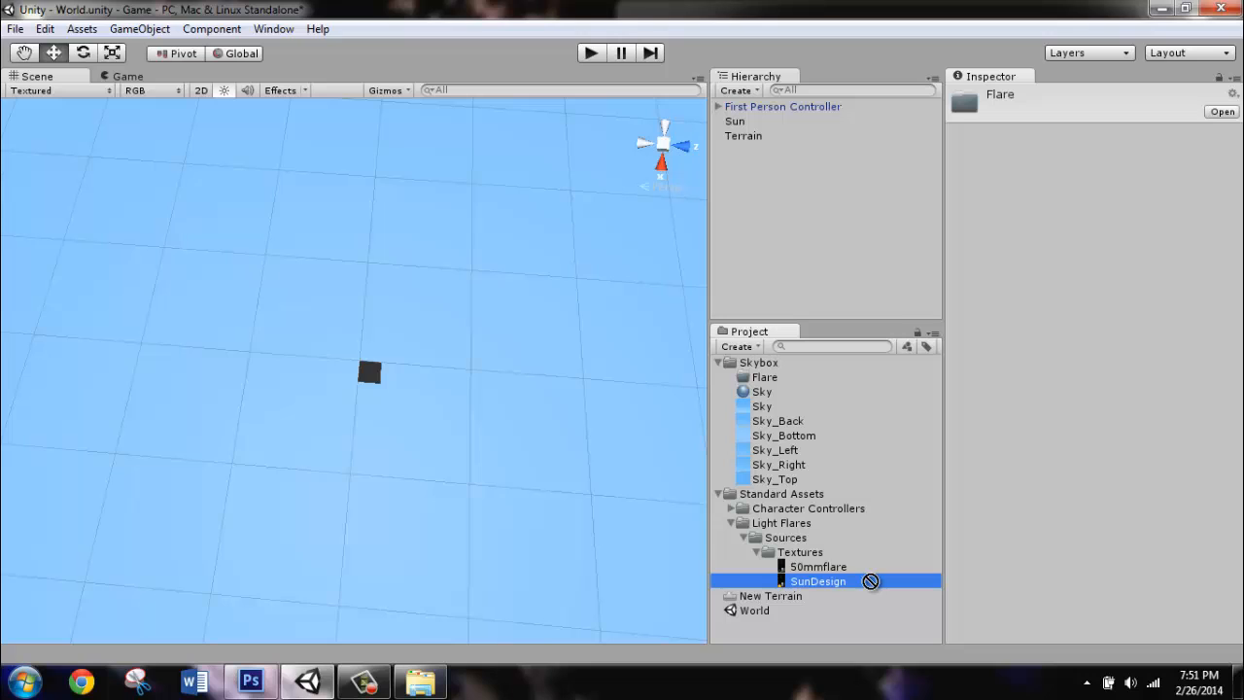
left_click(764, 377)
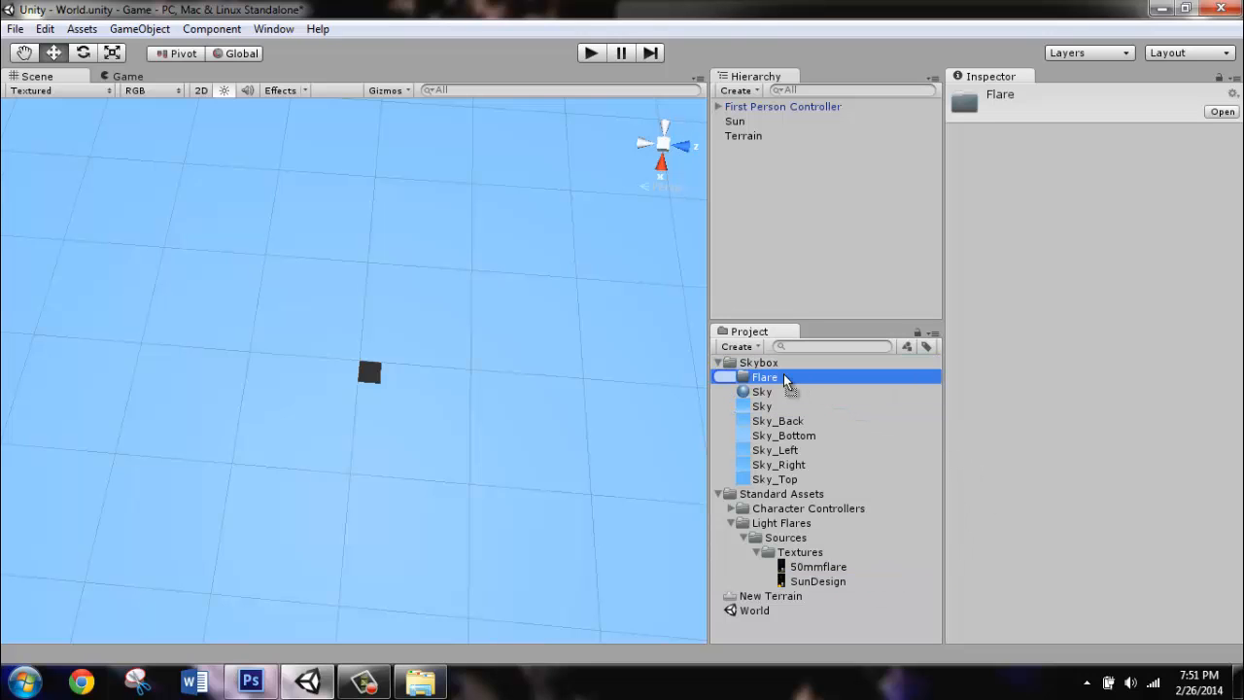
left_click(747, 377)
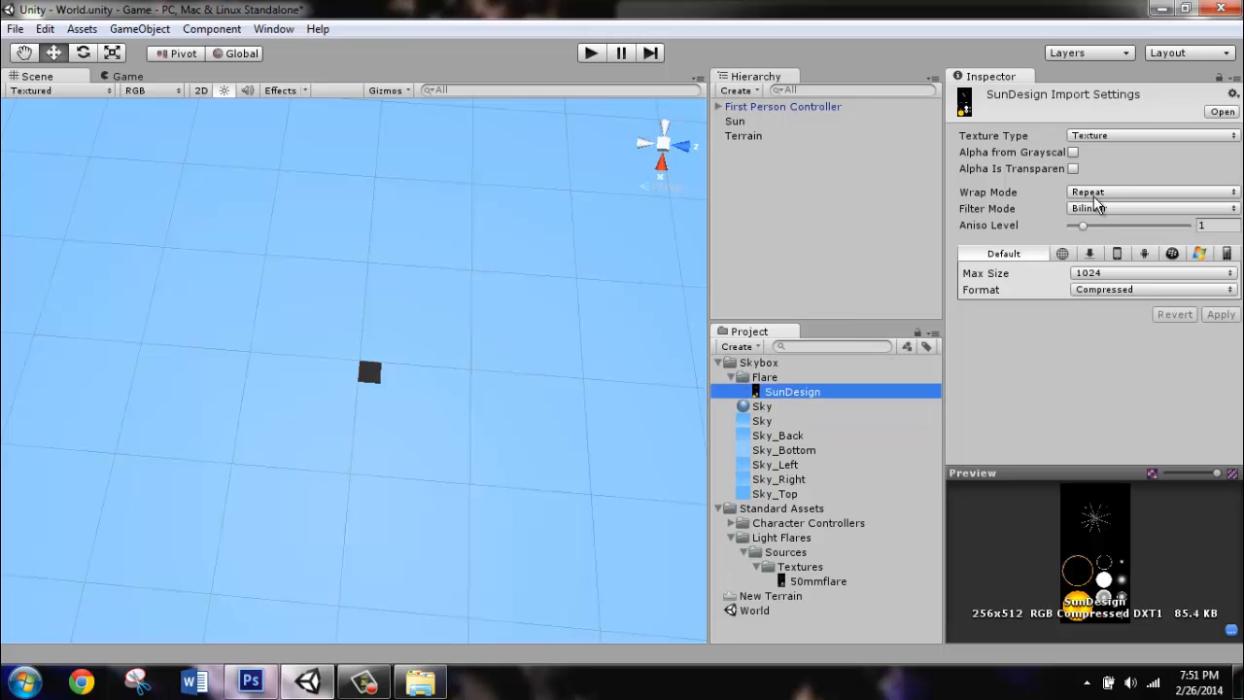
Import SunDesign at Max Size 4096 in Truecolor format and apply.
left_click(1150, 272)
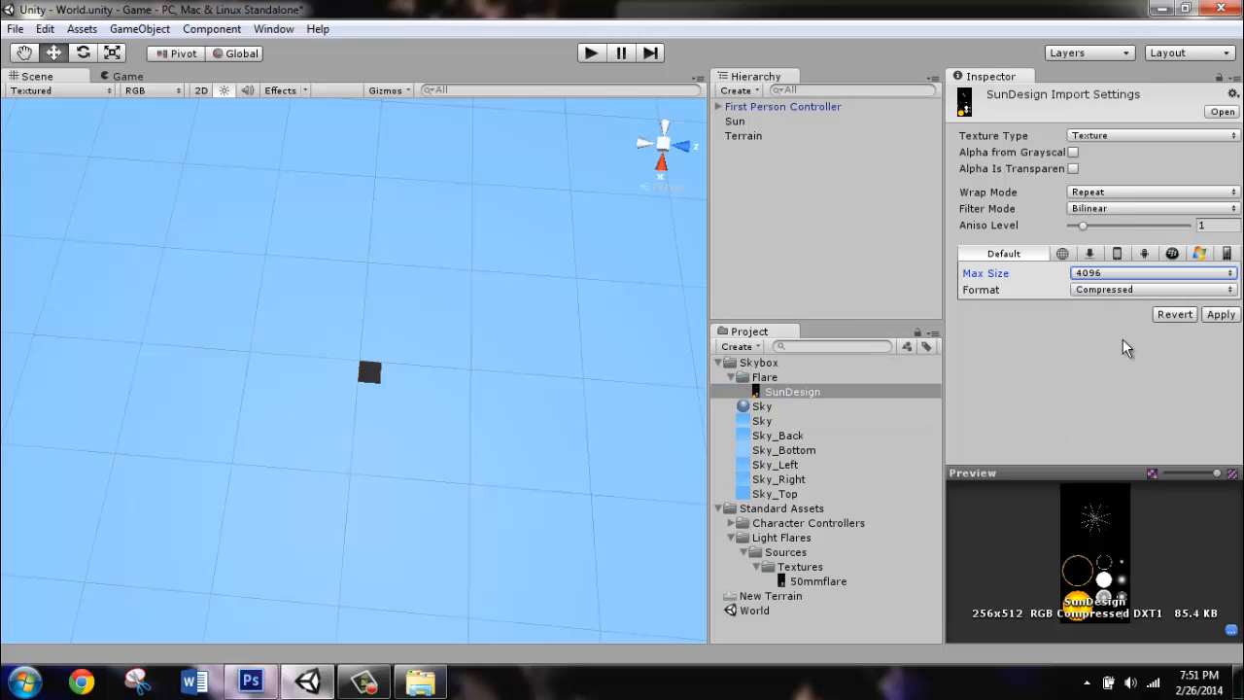
left_click(1150, 287)
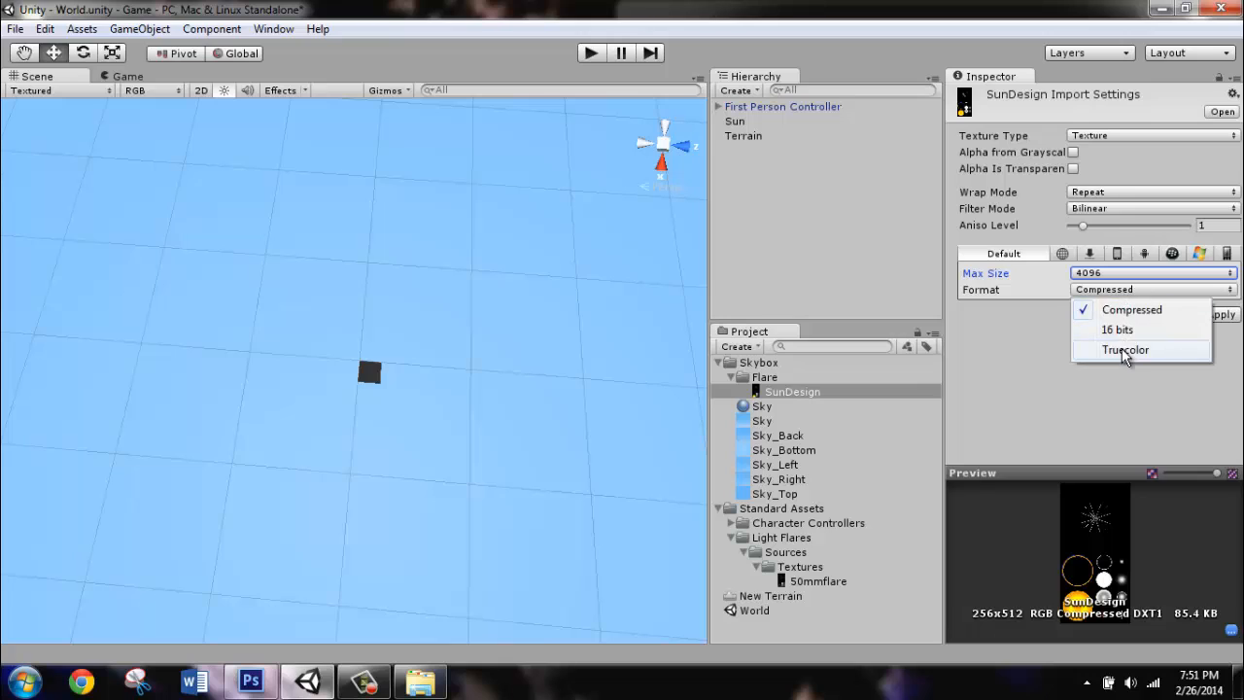
left_click(1125, 350)
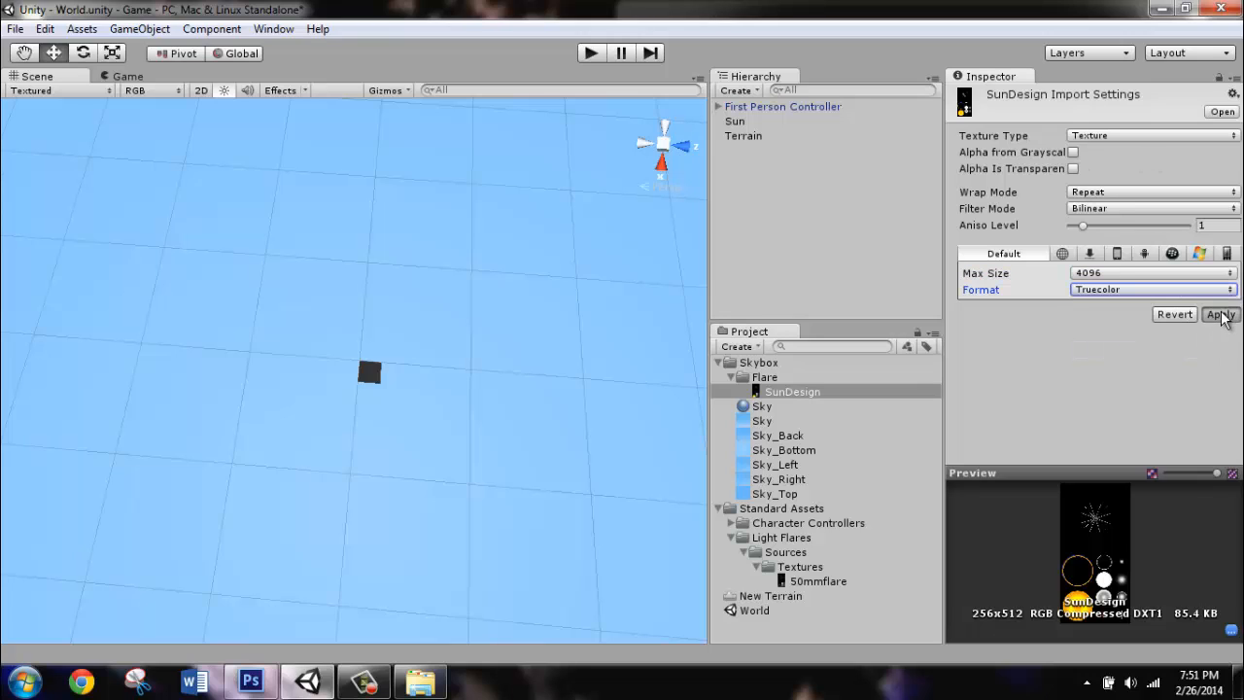
left_click(1221, 315)
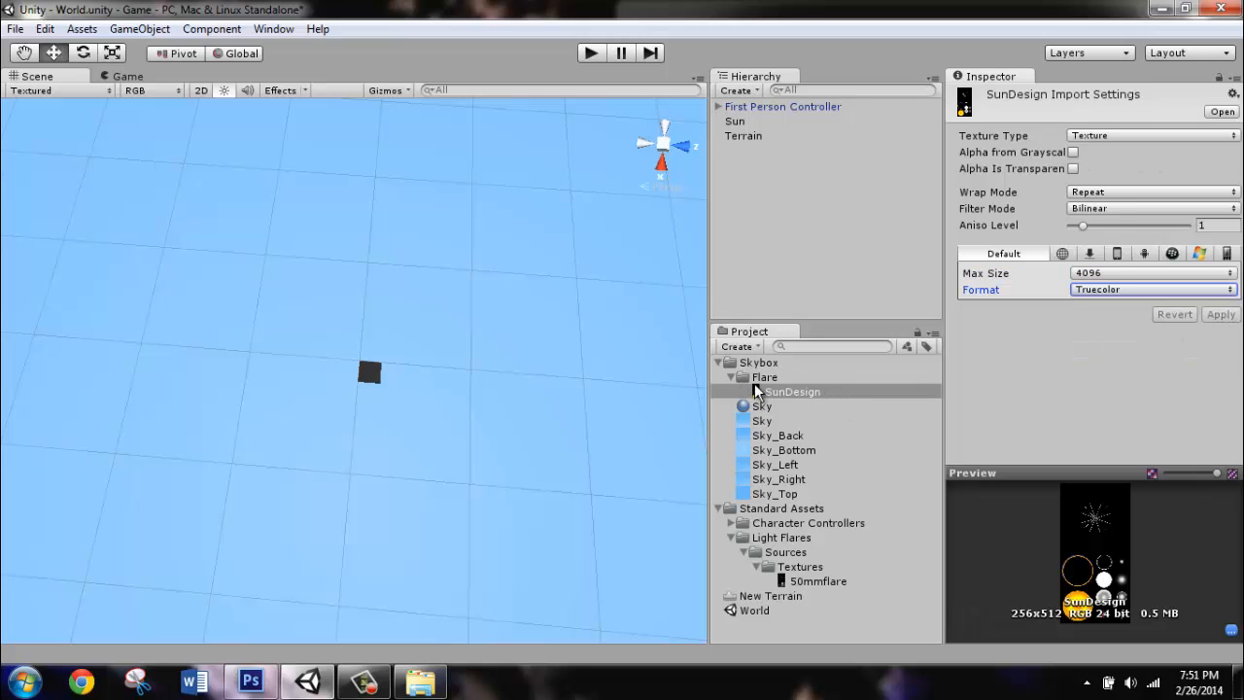
Delete the Standard Assets Light Flares folder and confirm.
left_click(745, 377)
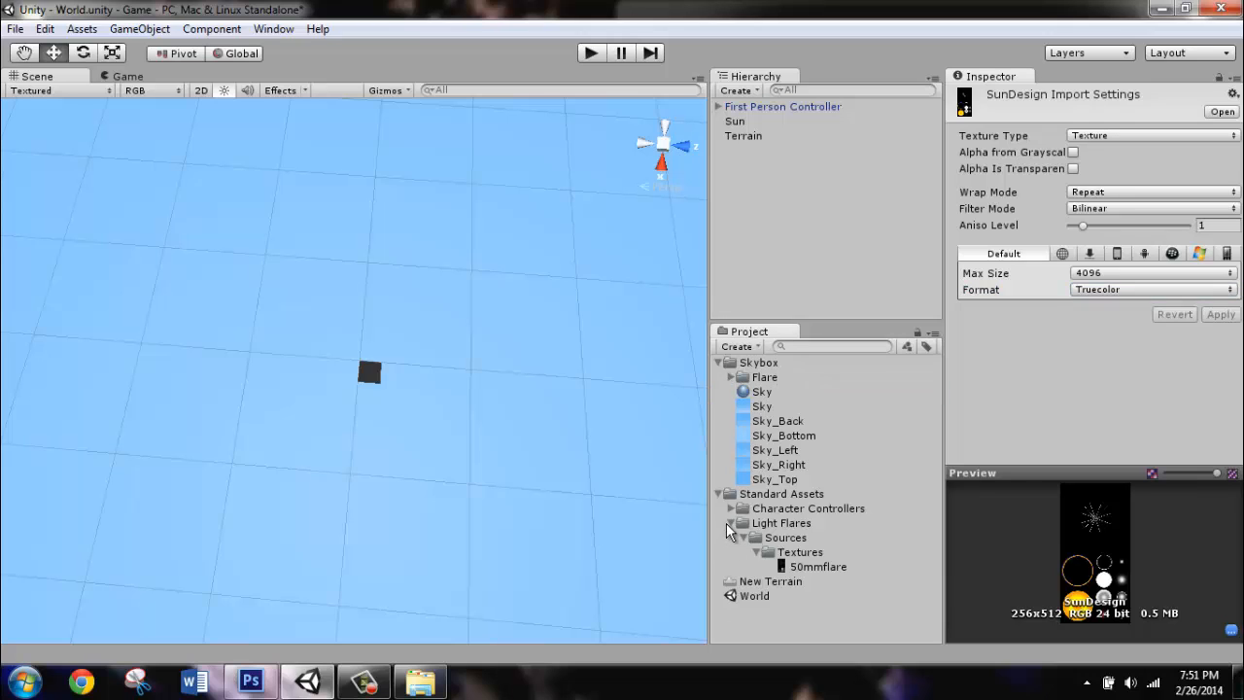
left_click(781, 521)
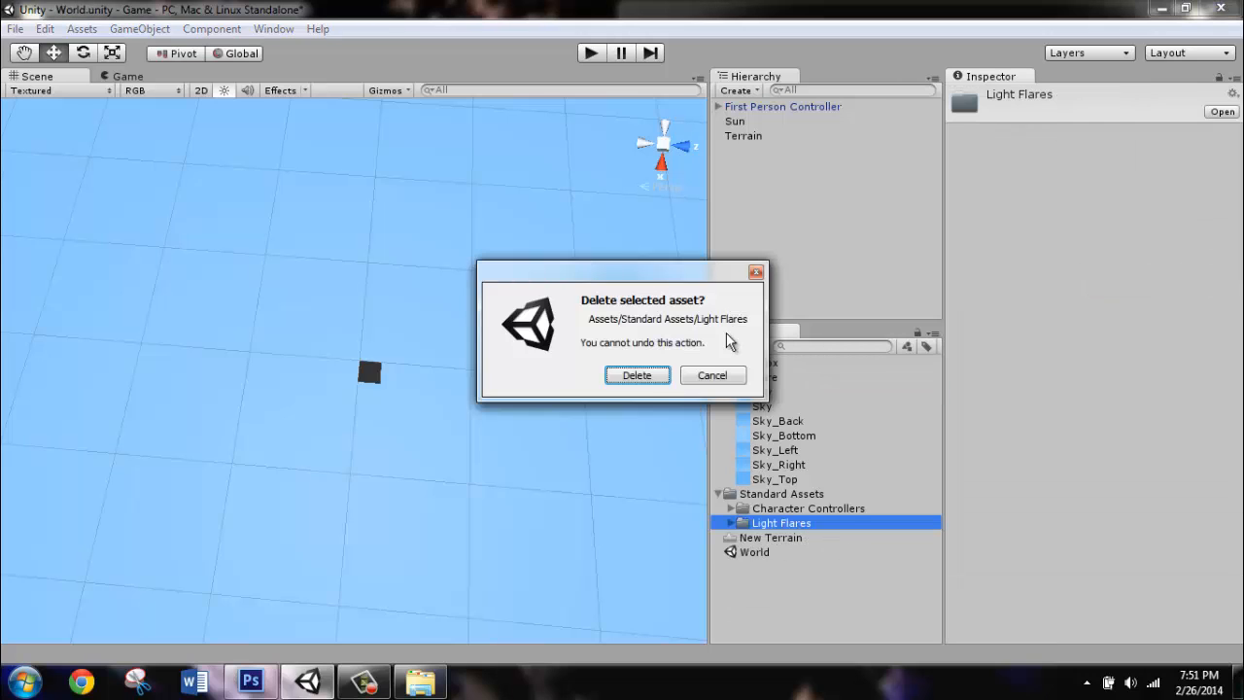
left_click(638, 375)
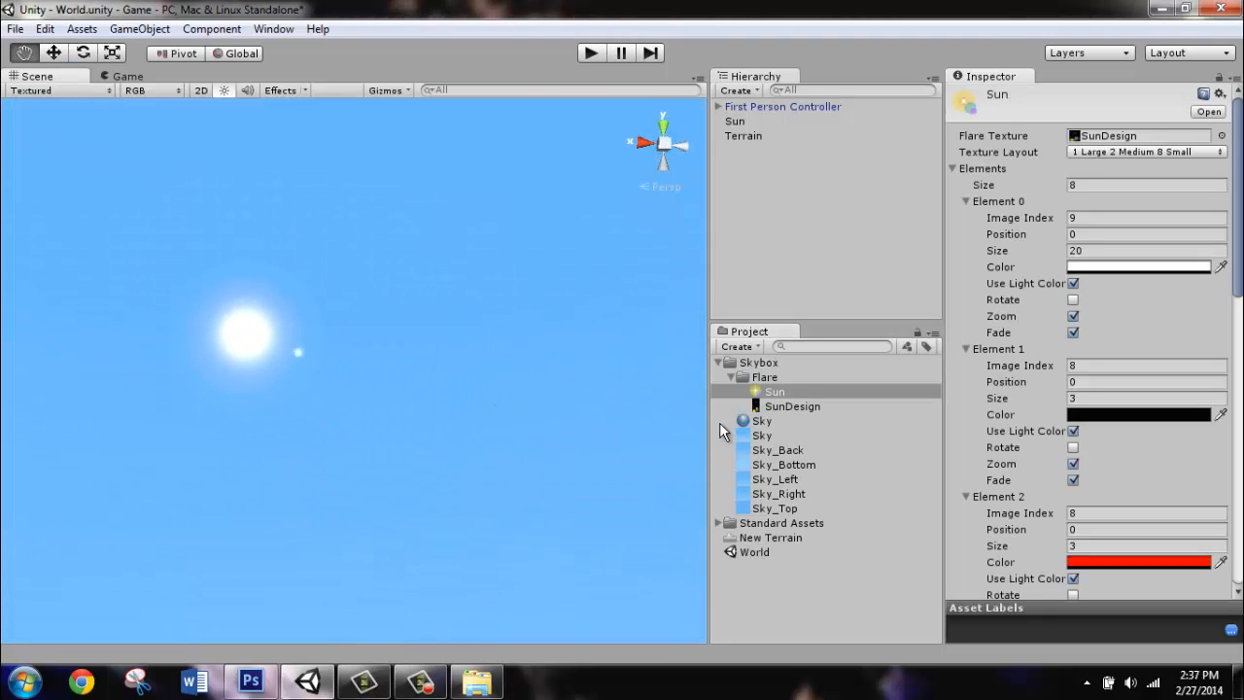
Create a lens flare asset, then delete the stray s.flare.
right_click(764, 377)
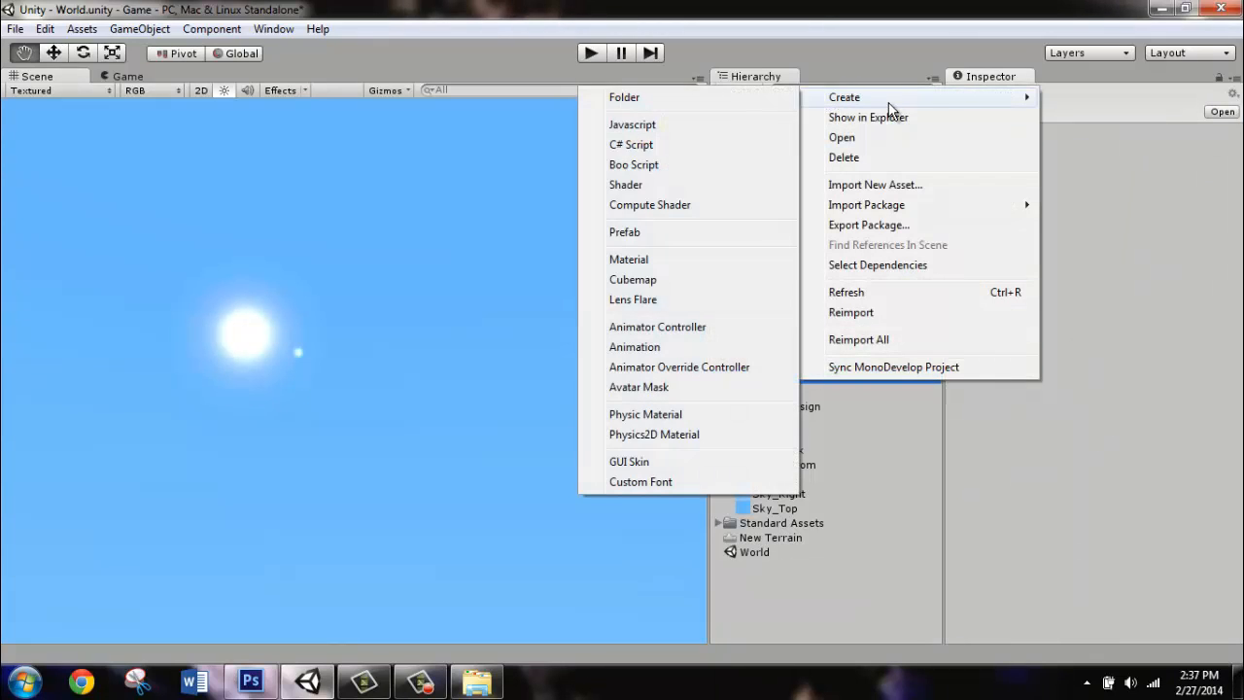
mouse_move(662, 311)
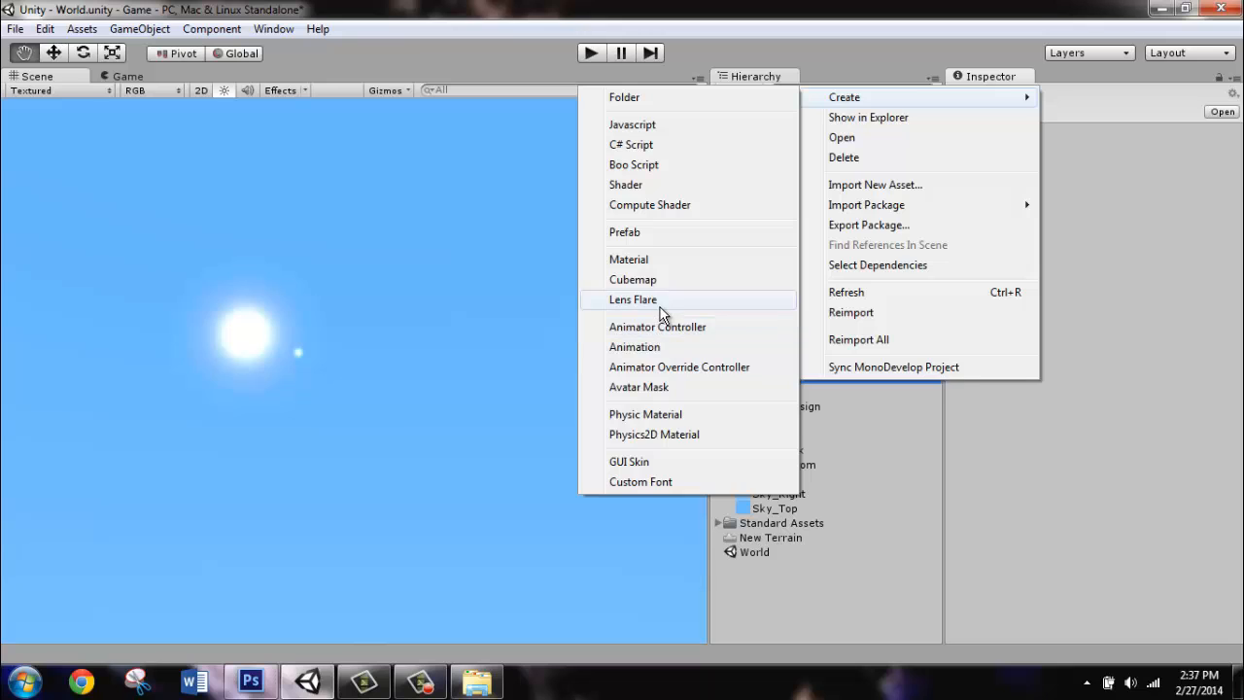
left_click(633, 299)
type("s")
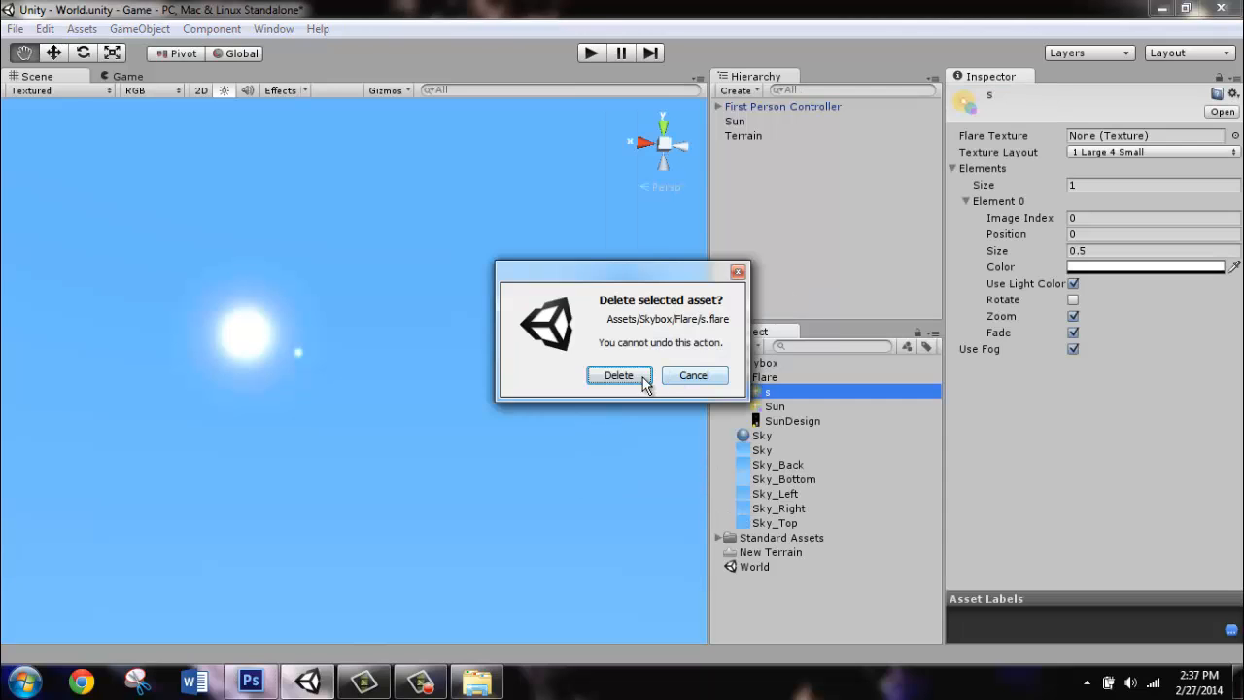
left_click(618, 373)
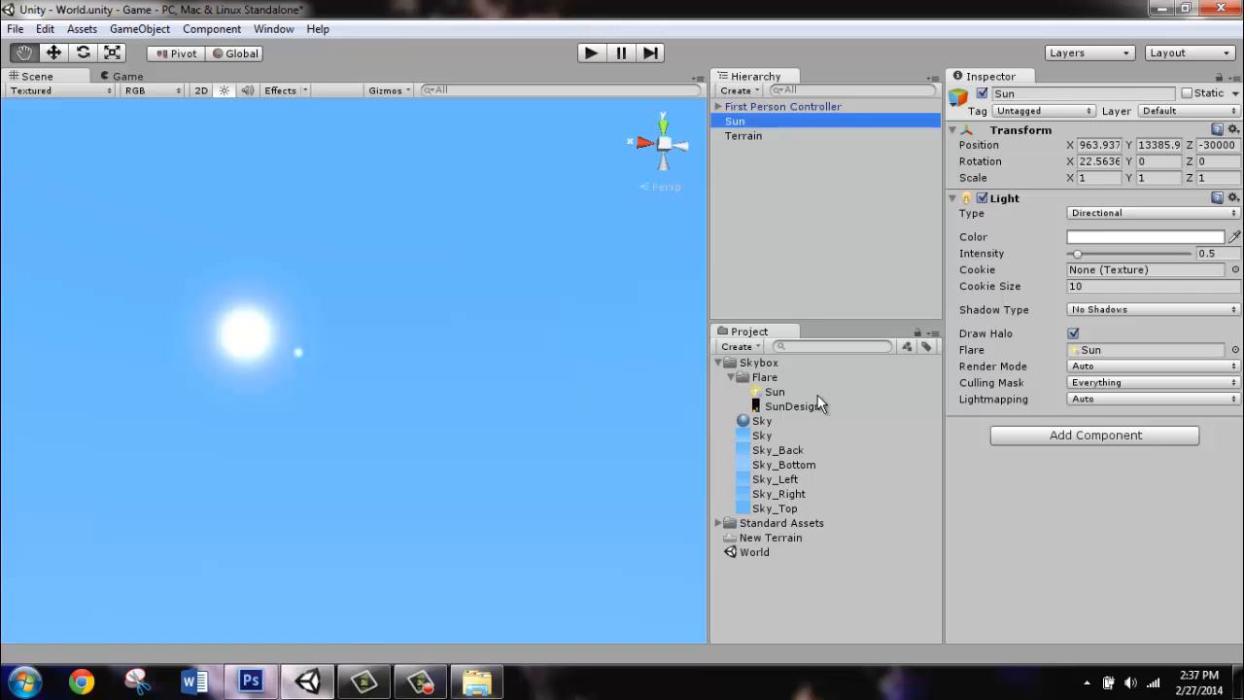
left_click(773, 390)
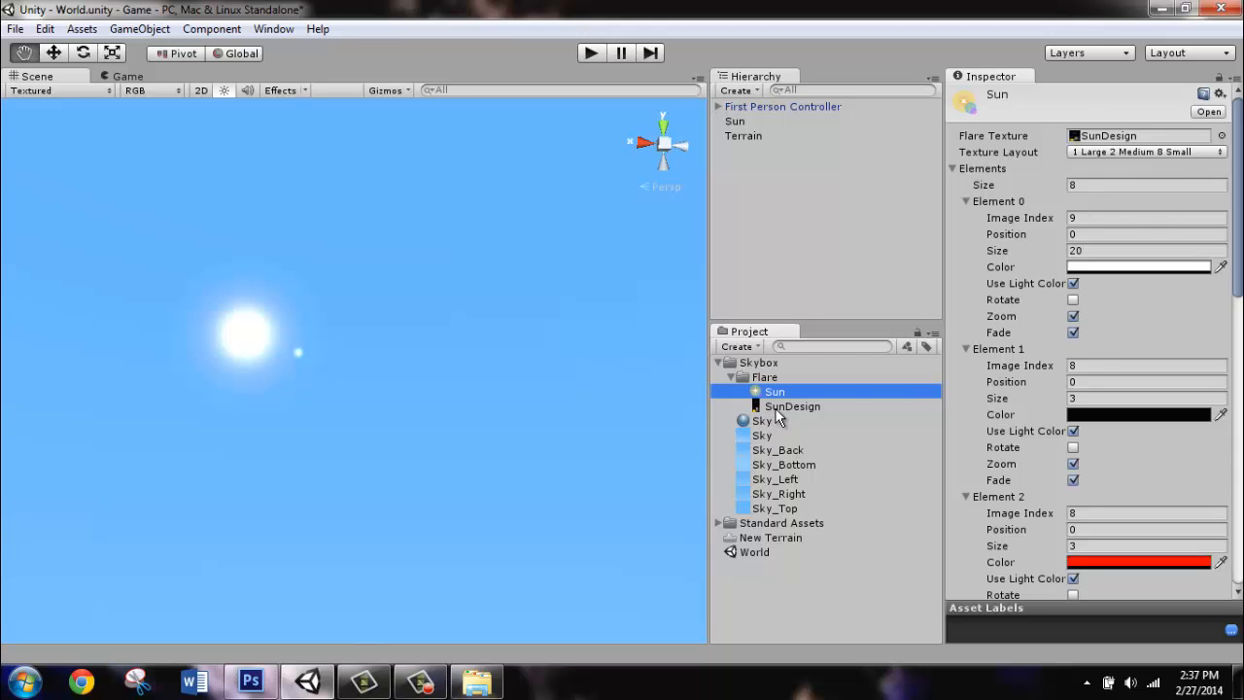
mouse_move(1051, 151)
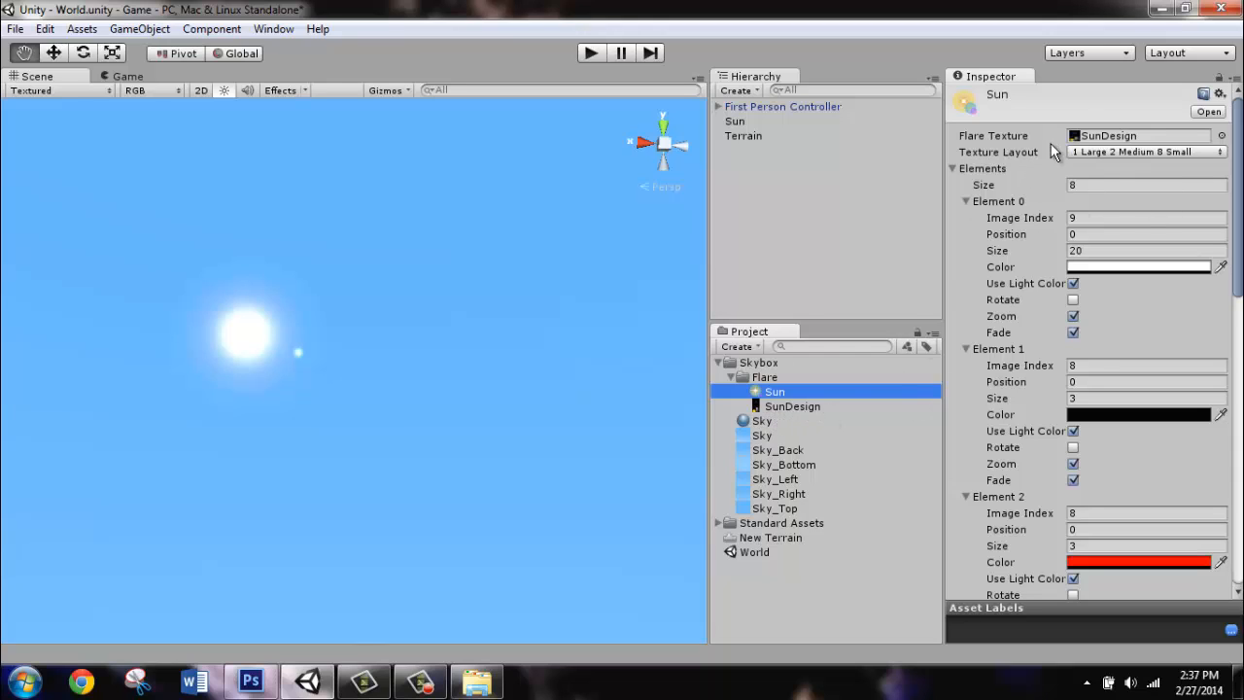
mouse_move(1146, 155)
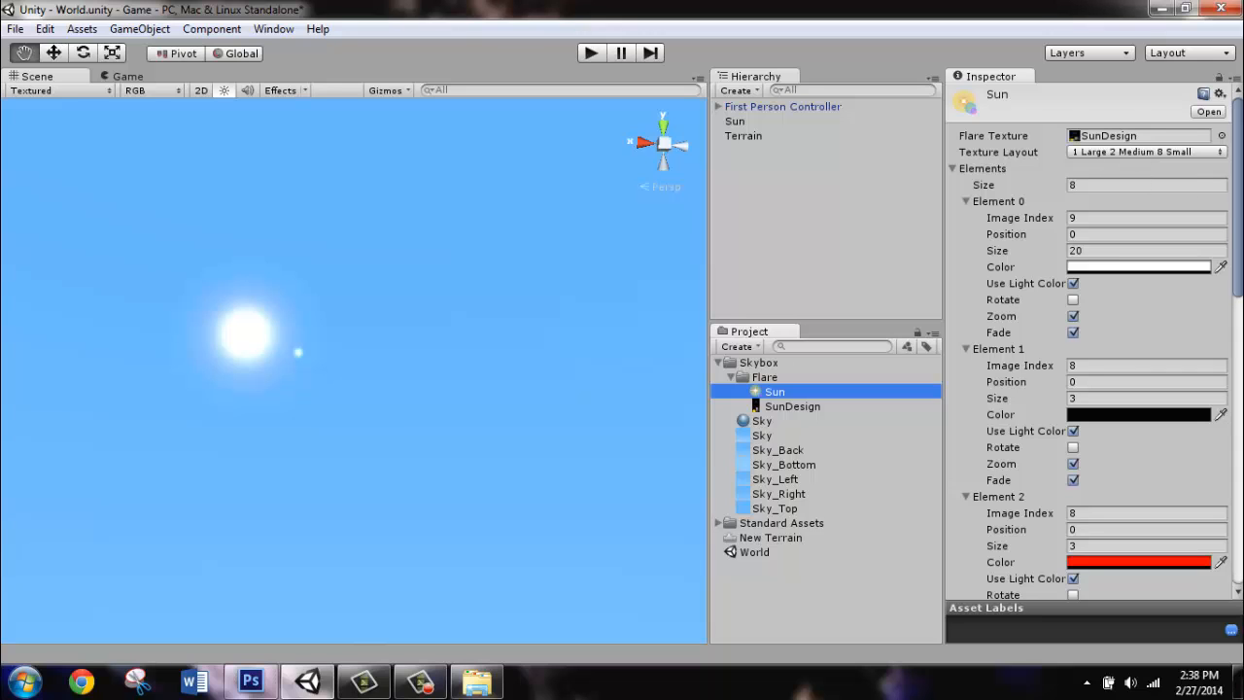
scroll("down", 3)
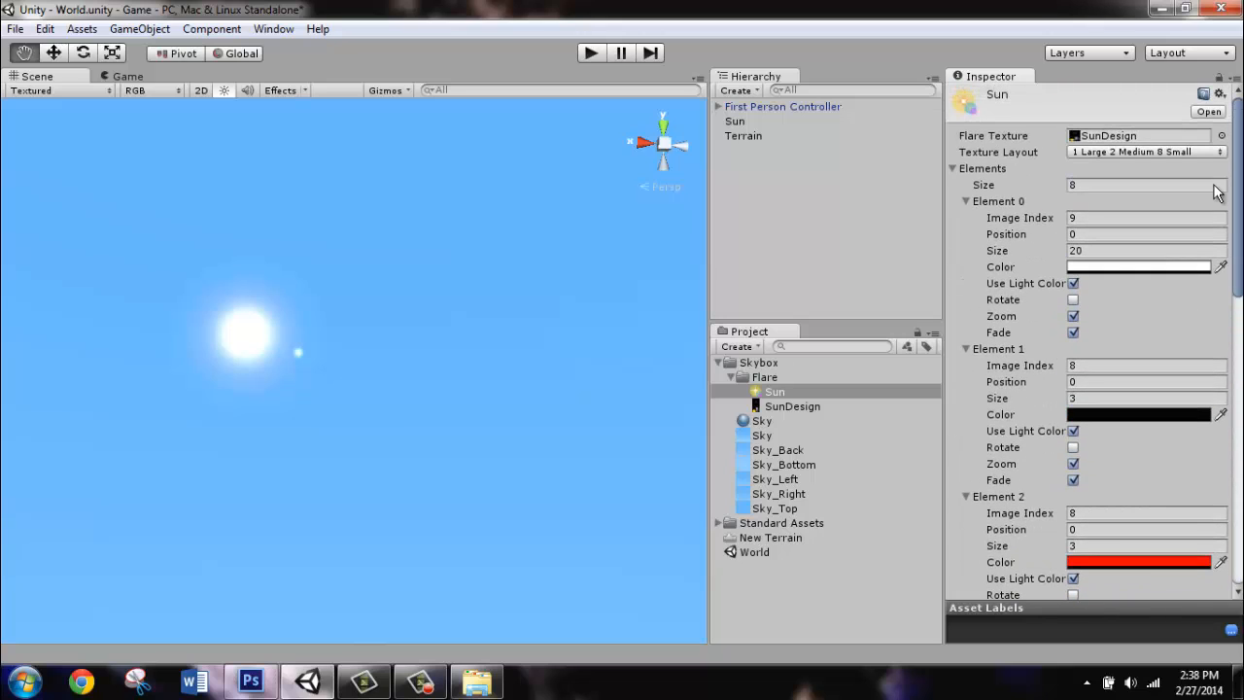
mouse_move(1077, 220)
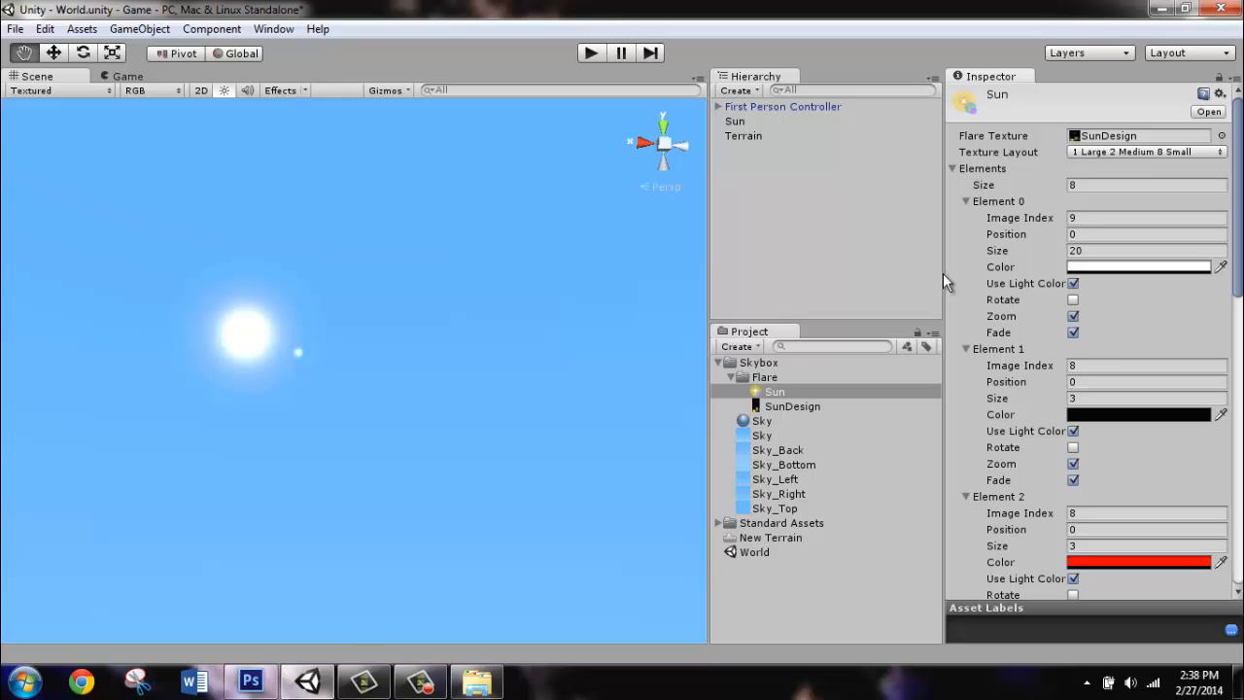
left_click(249, 680)
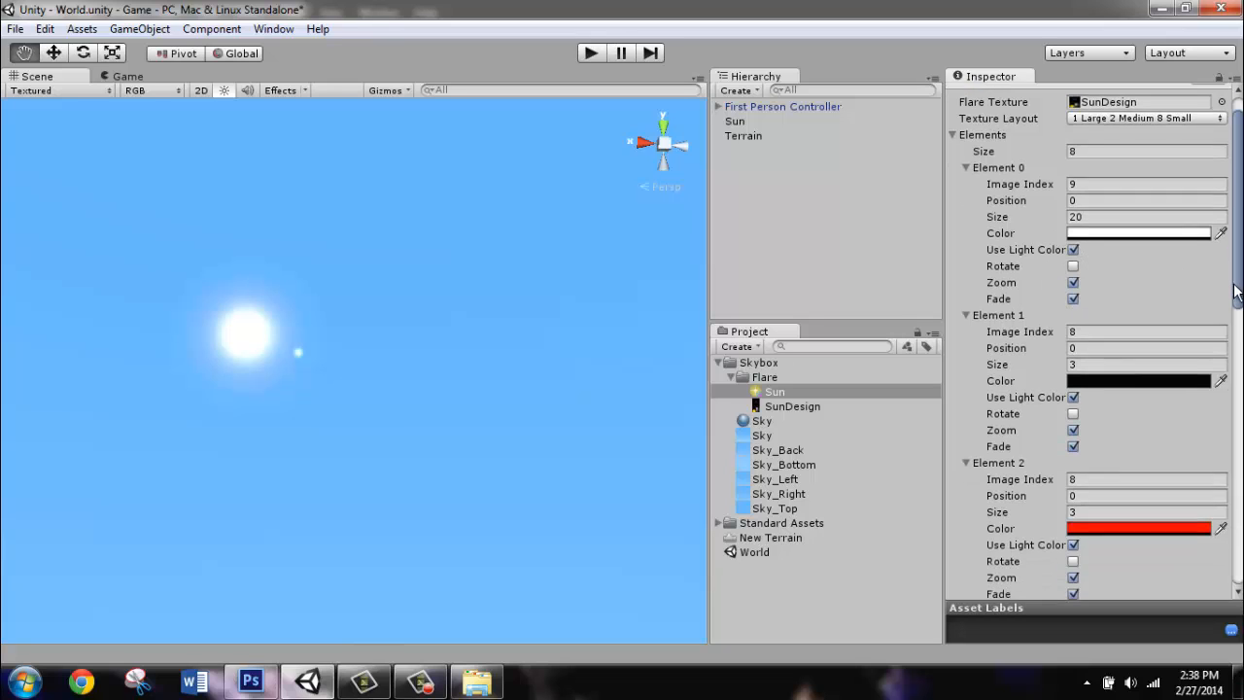
scroll("down", 3)
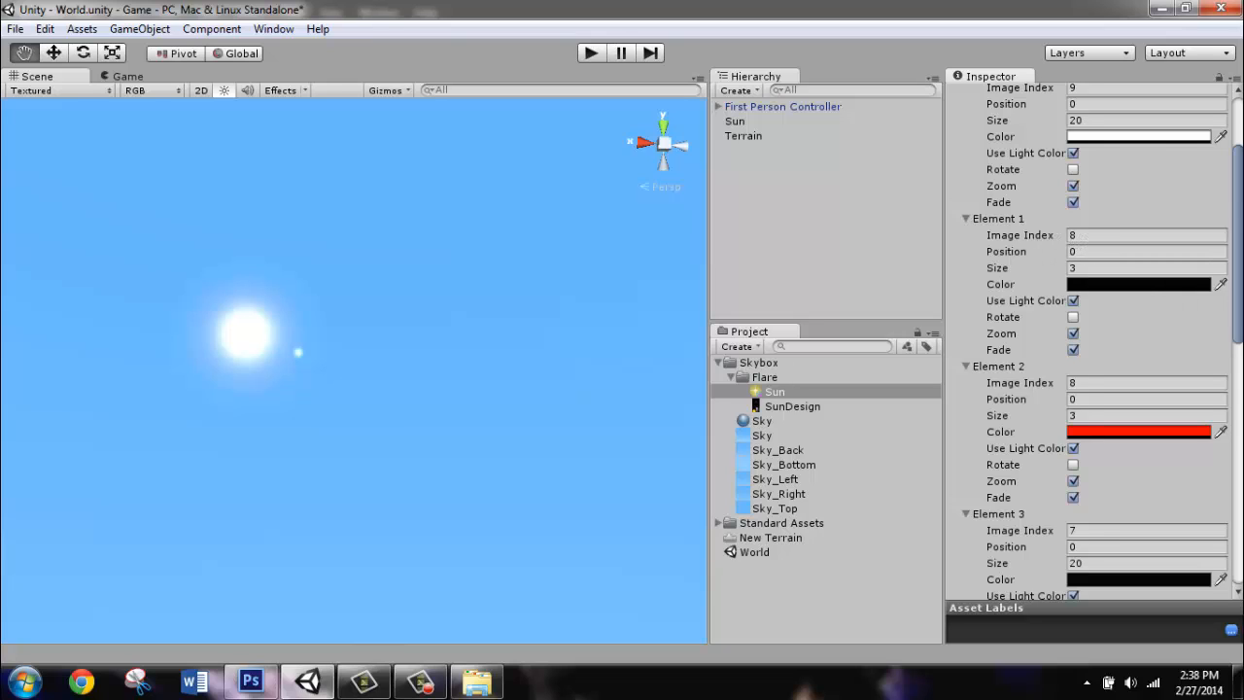
scroll("down", 3)
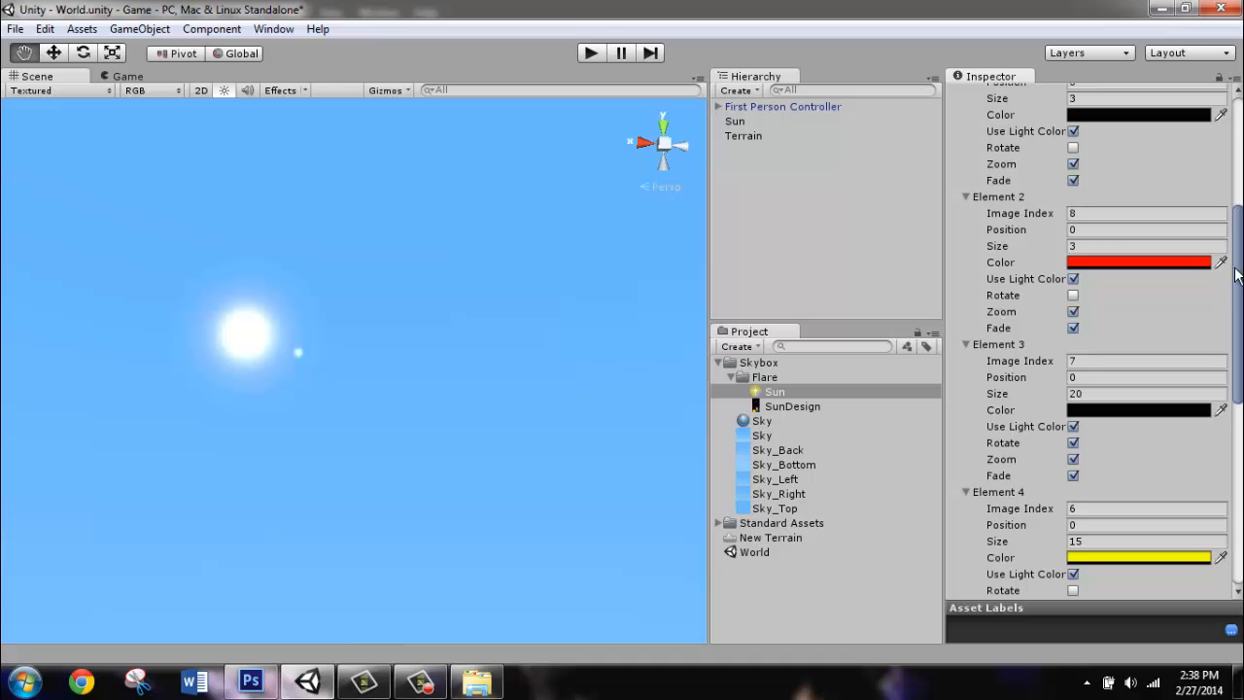
scroll("down", 3)
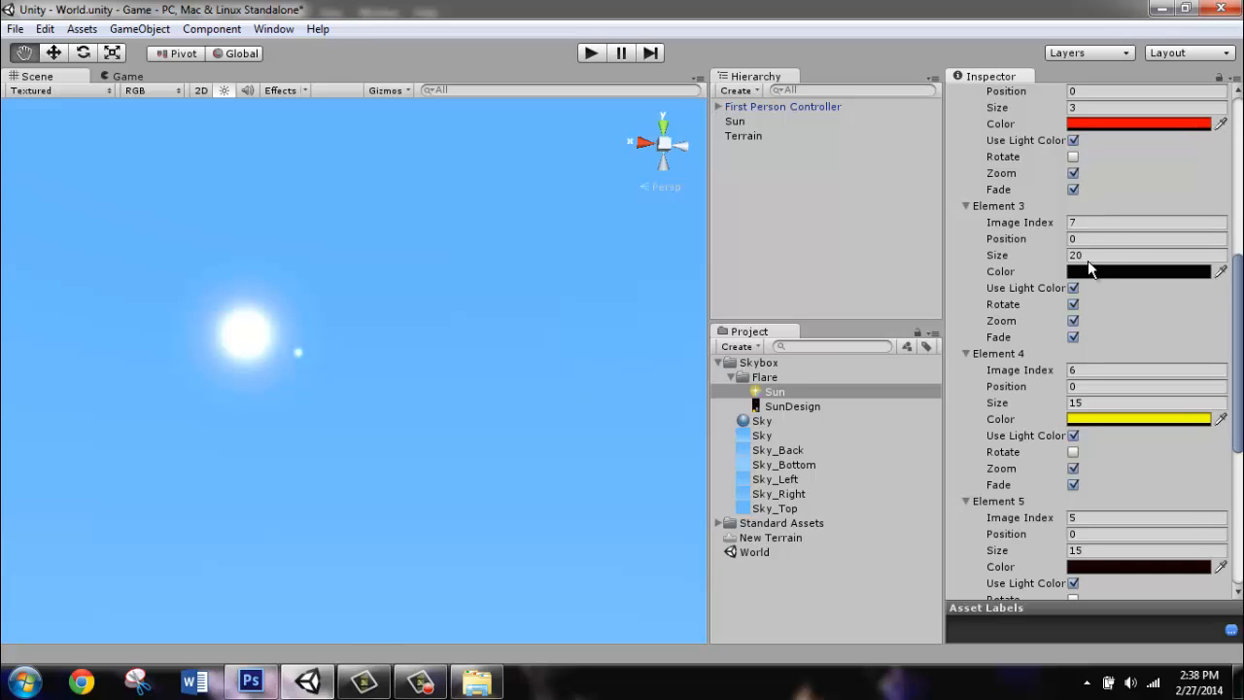
mouse_move(1112, 282)
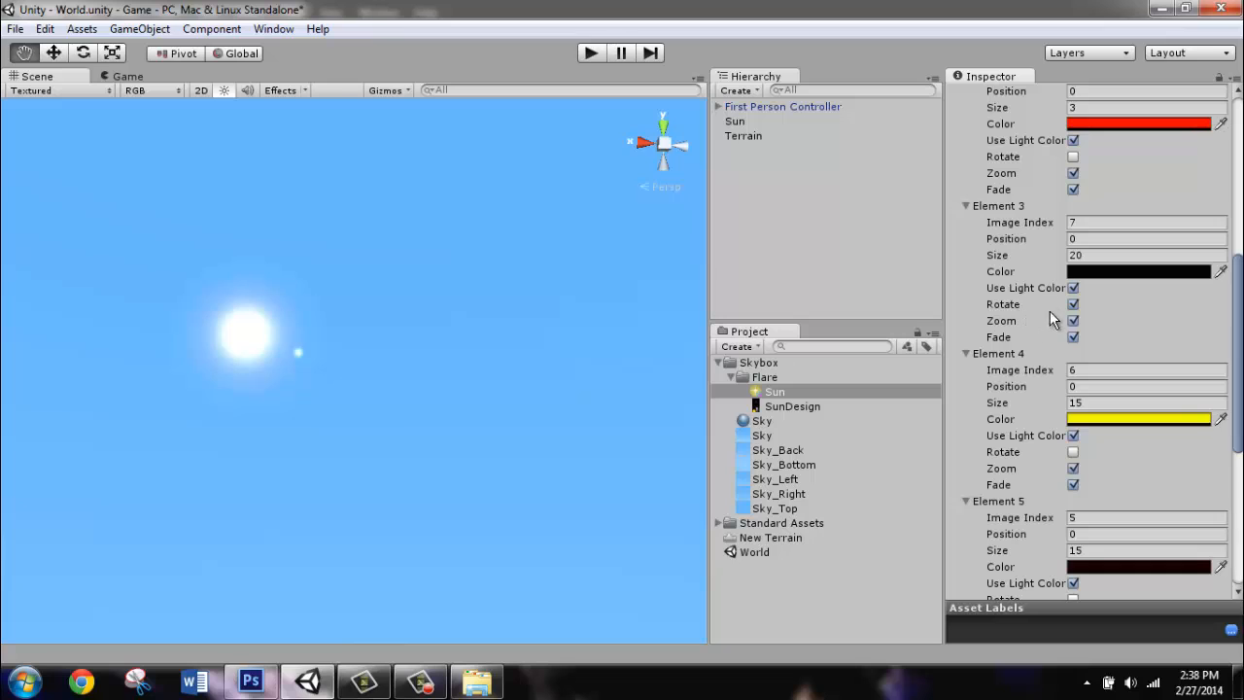
mouse_move(1053, 319)
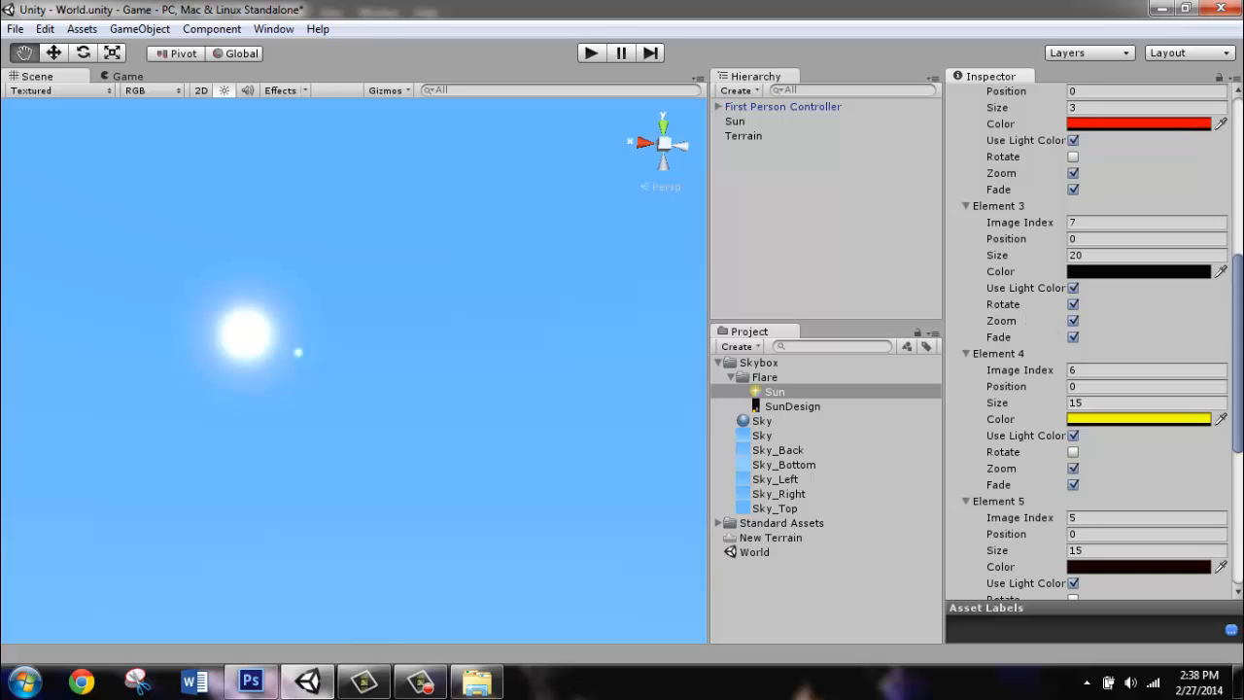
scroll("down", 3)
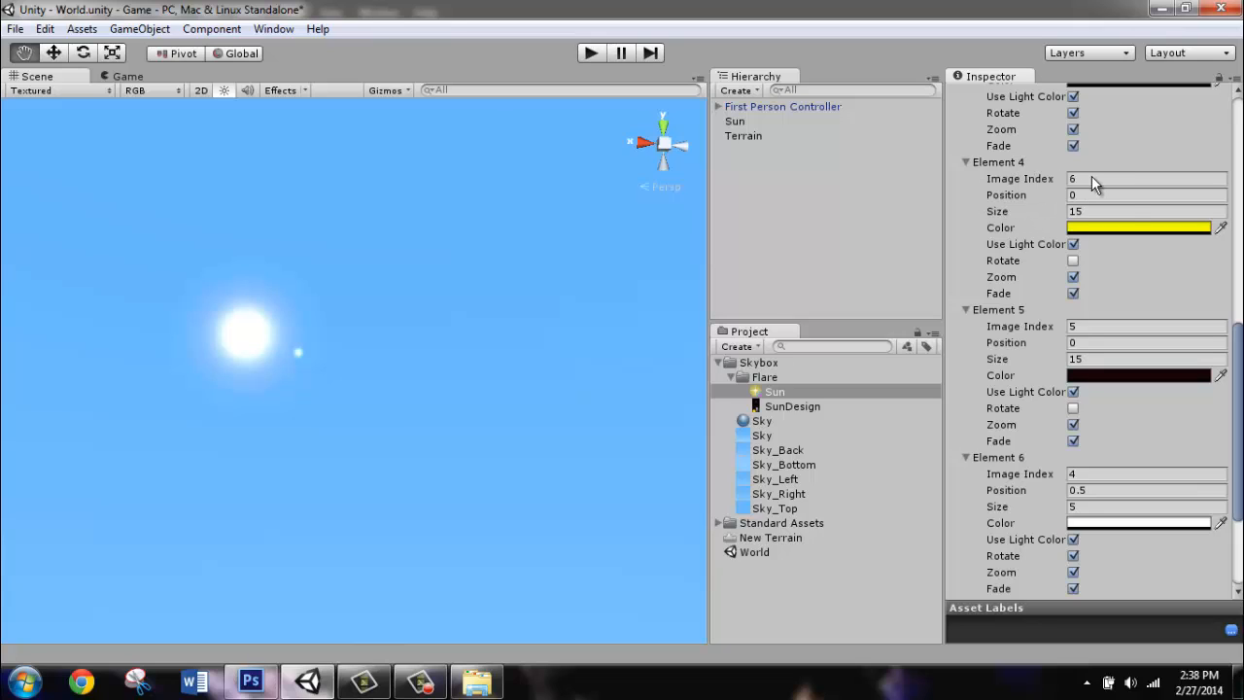
mouse_move(1145, 245)
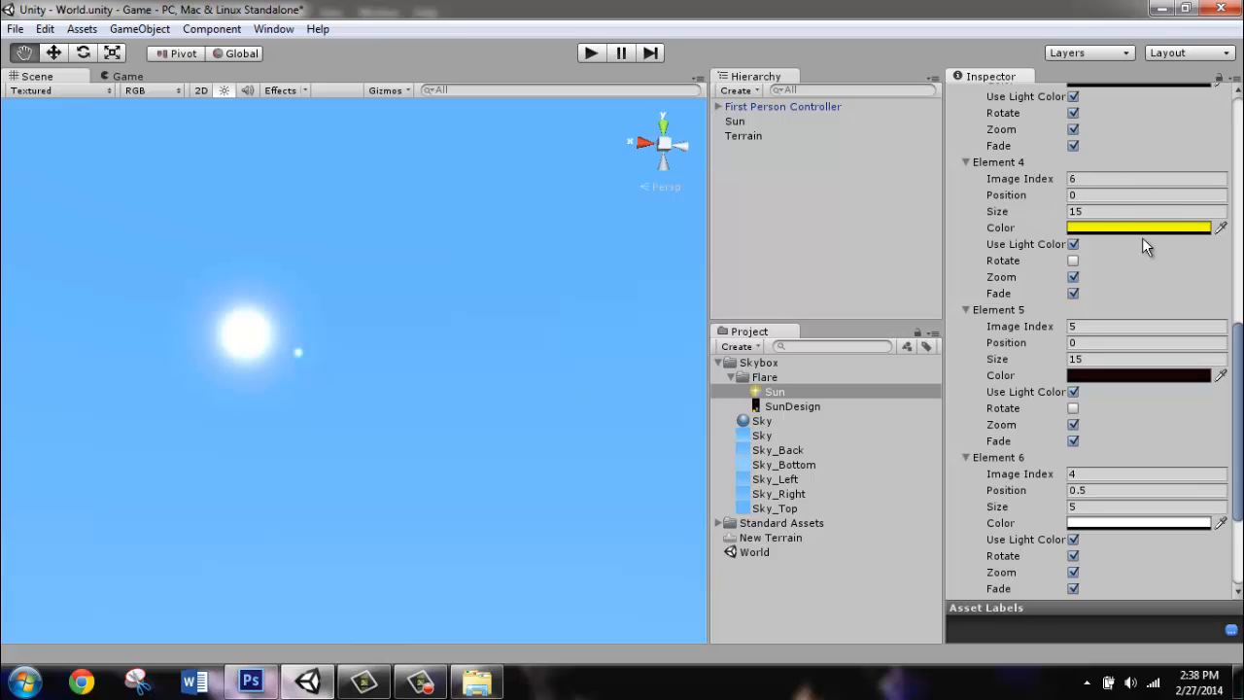
scroll("down", 3)
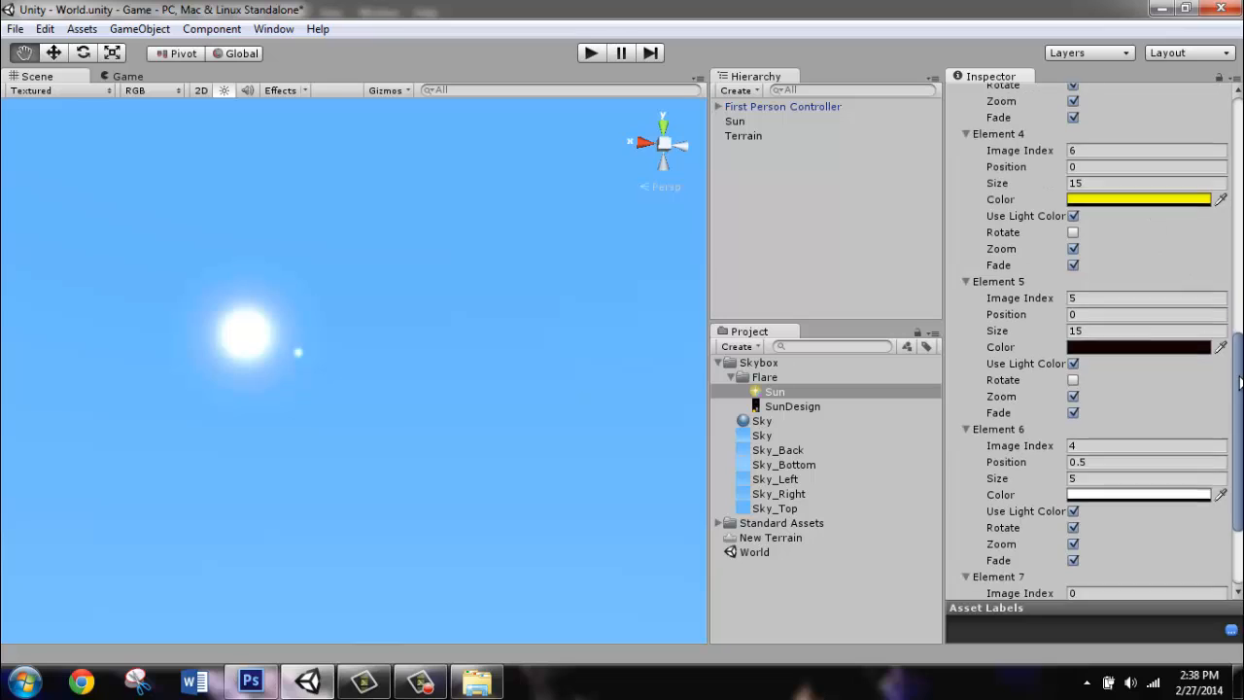
scroll("down", 3)
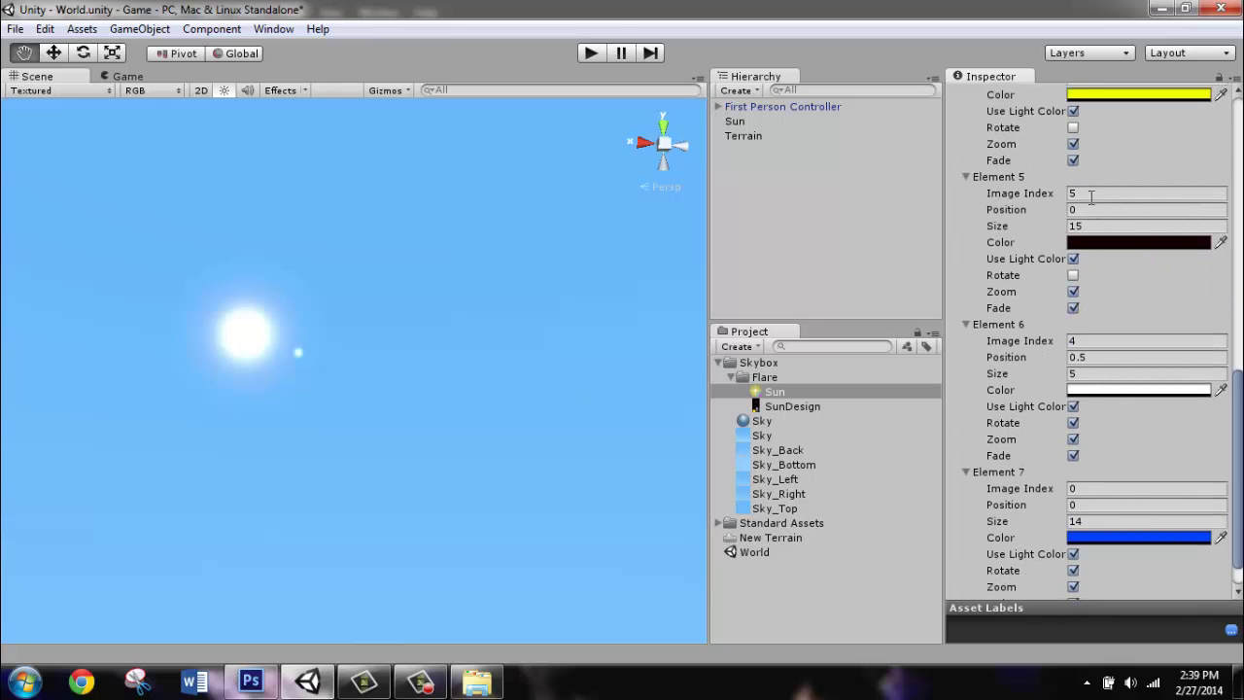
mouse_move(1214, 260)
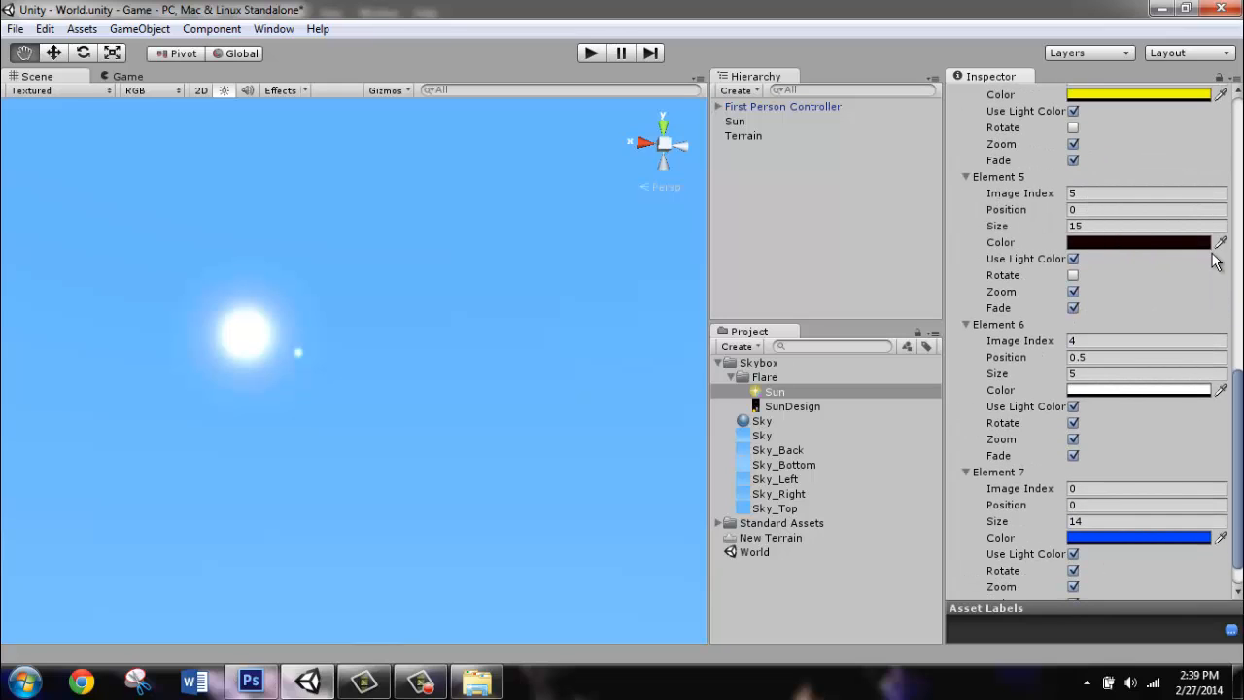
scroll("down", 3)
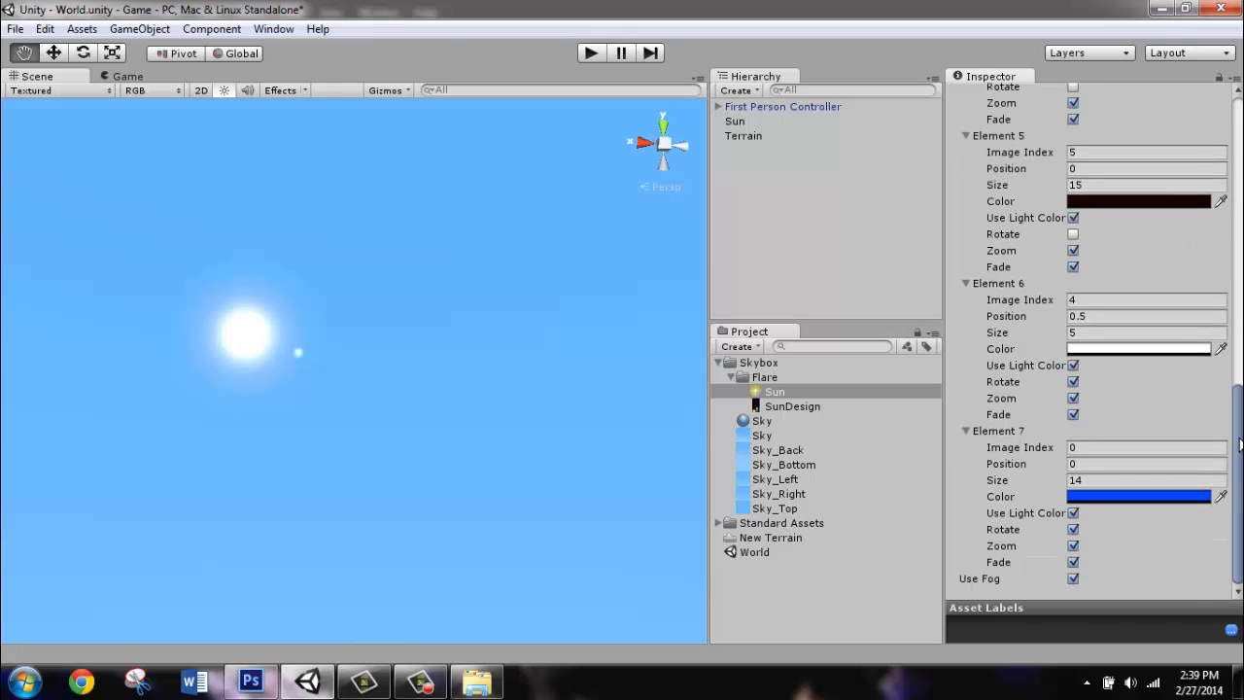
mouse_move(1129, 299)
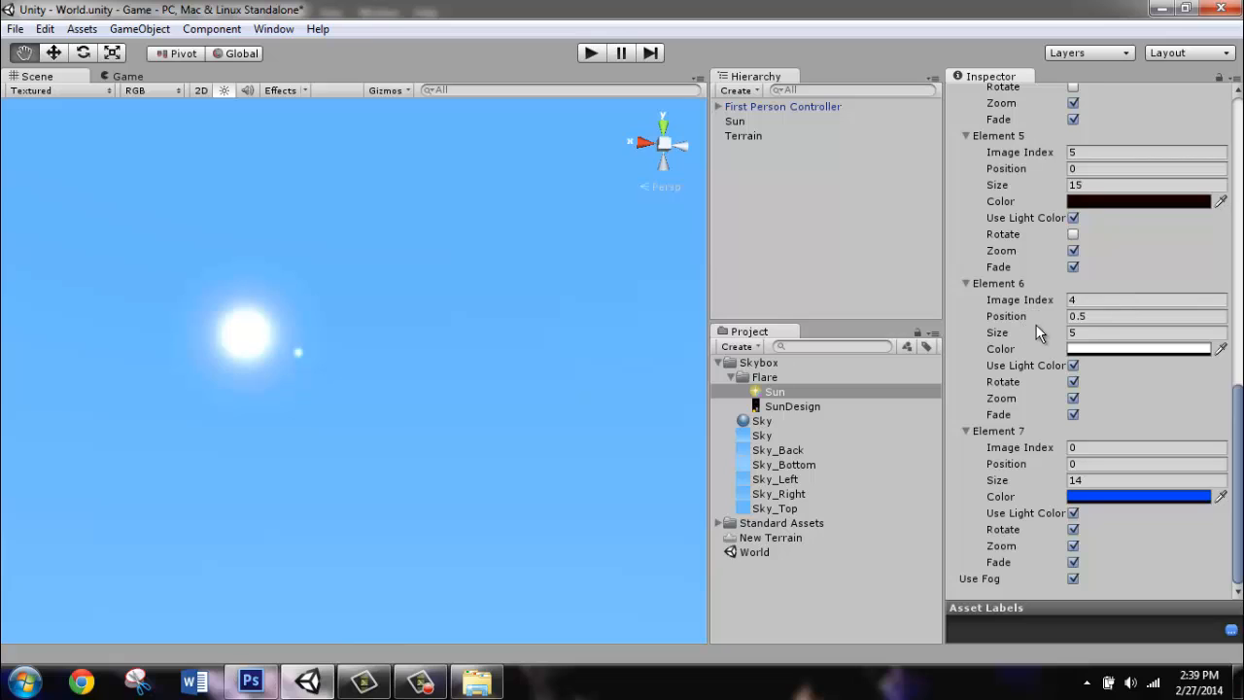
mouse_move(312, 359)
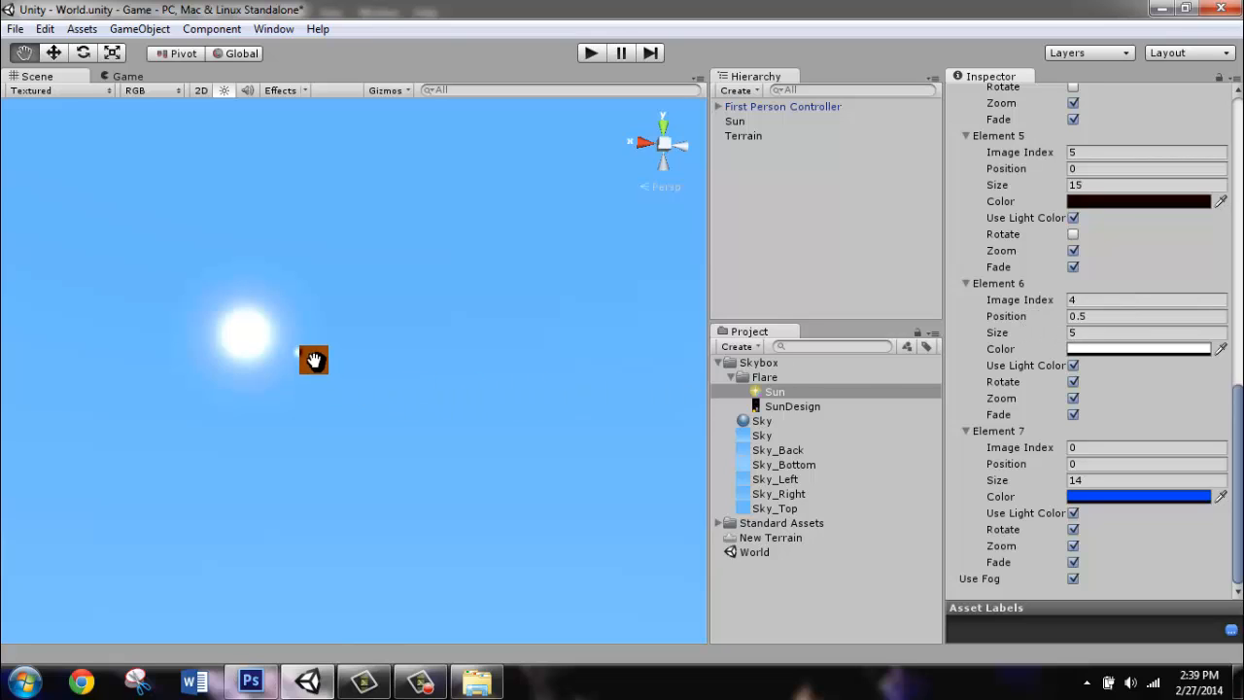
mouse_move(315, 367)
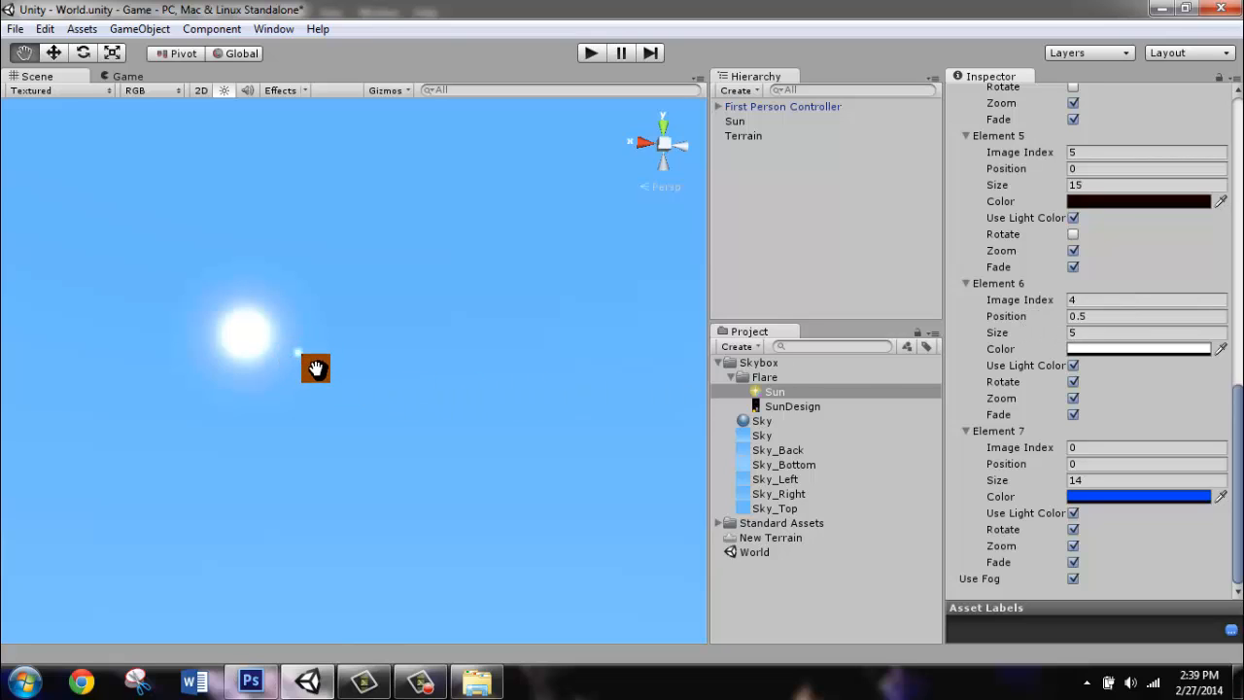
mouse_move(294, 357)
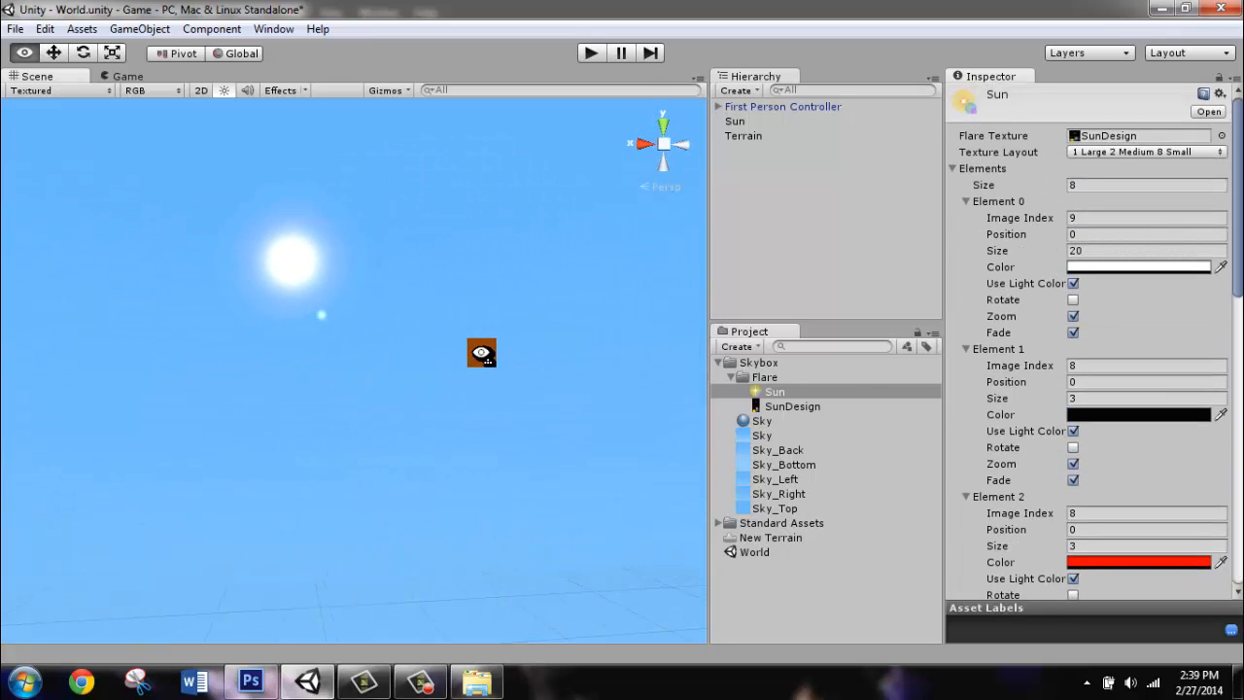
left_click(793, 406)
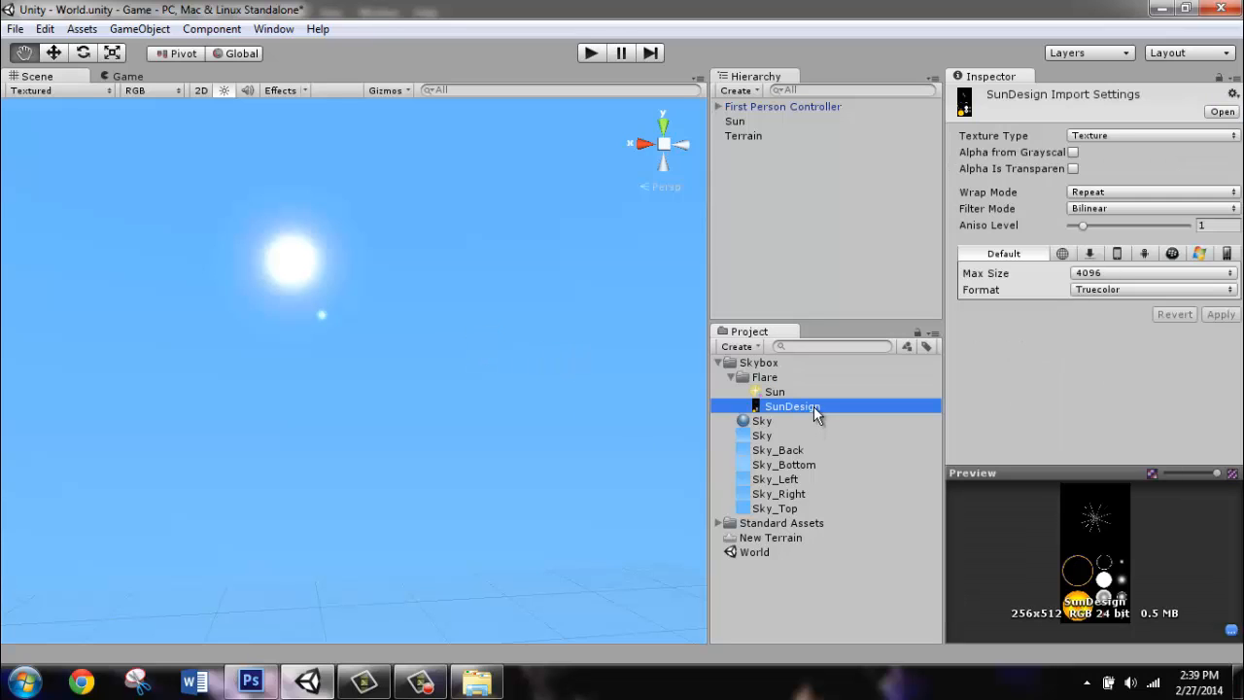
mouse_move(797, 393)
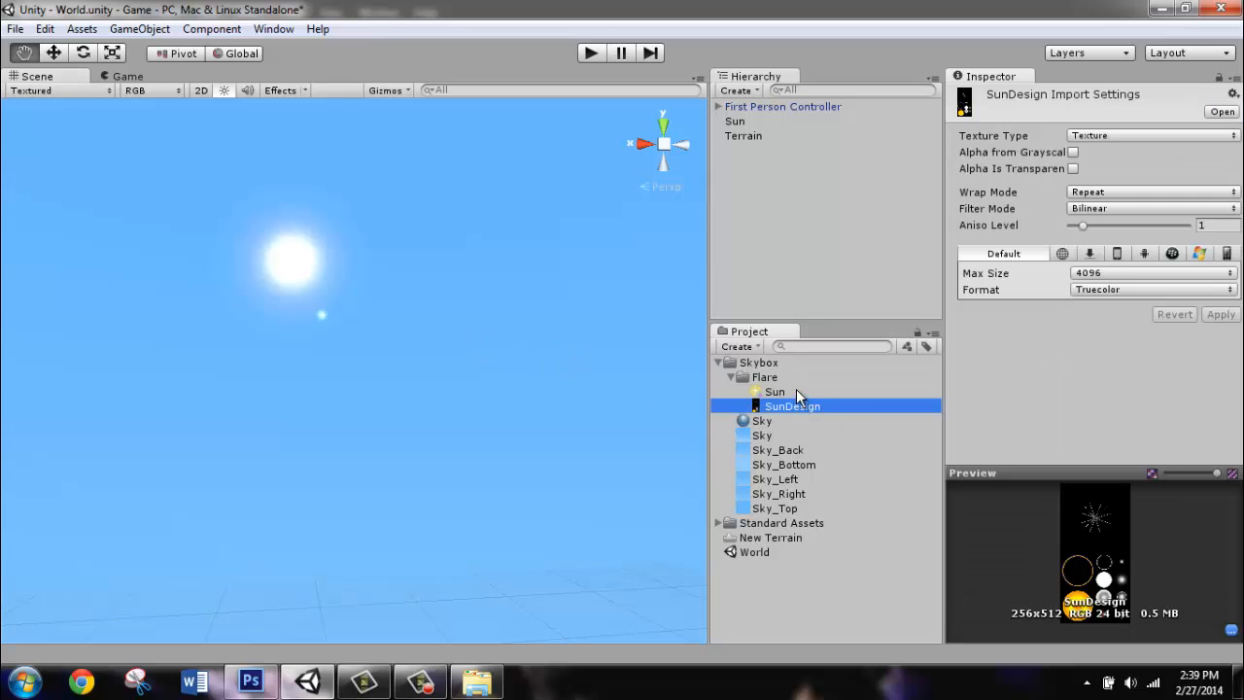
left_click(774, 391)
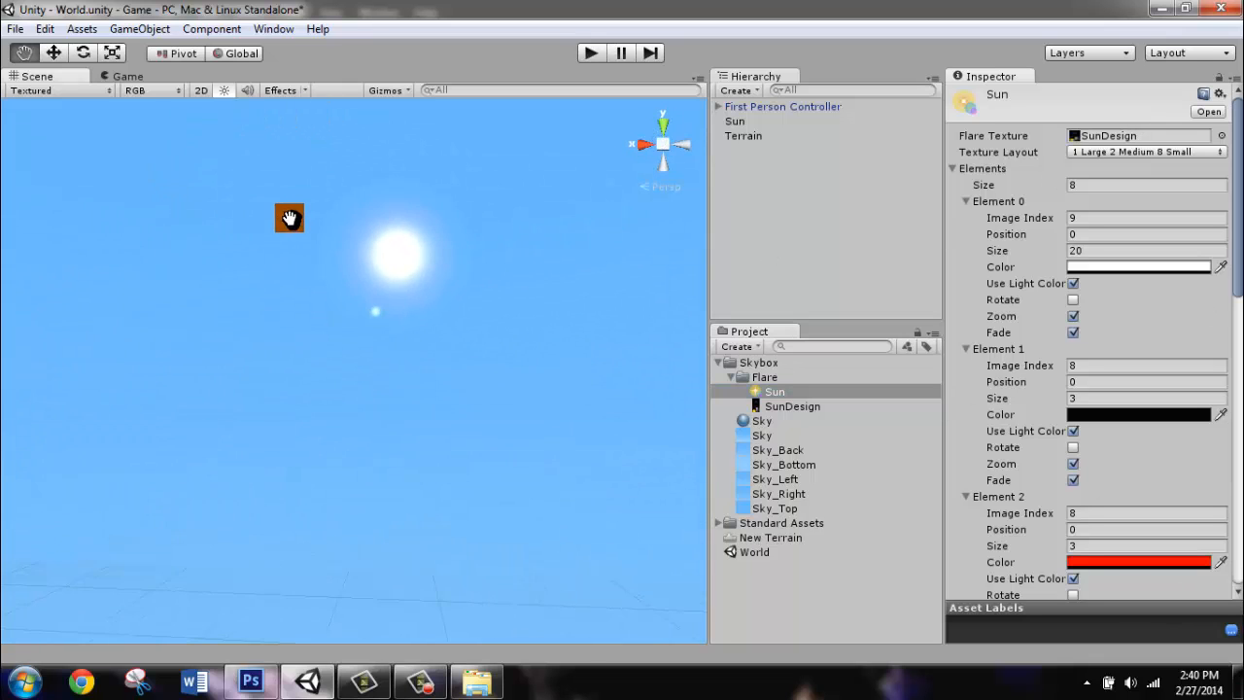
mouse_move(295, 396)
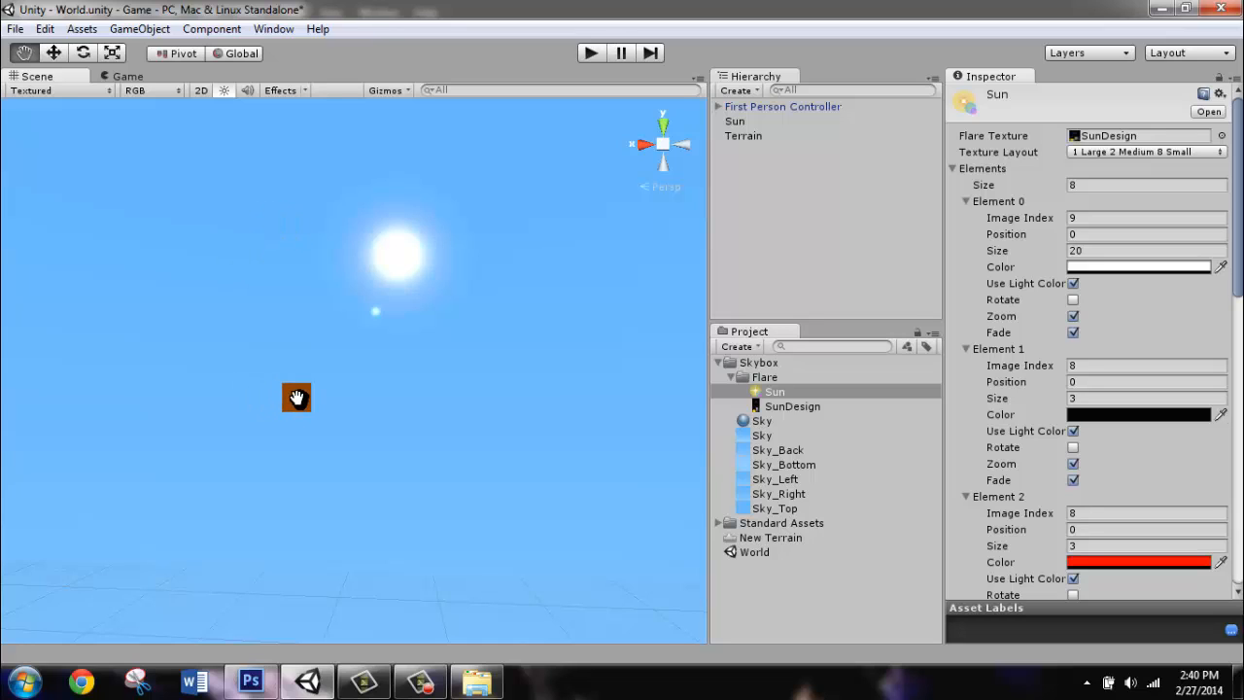
left_click_drag(295, 397, 352, 408)
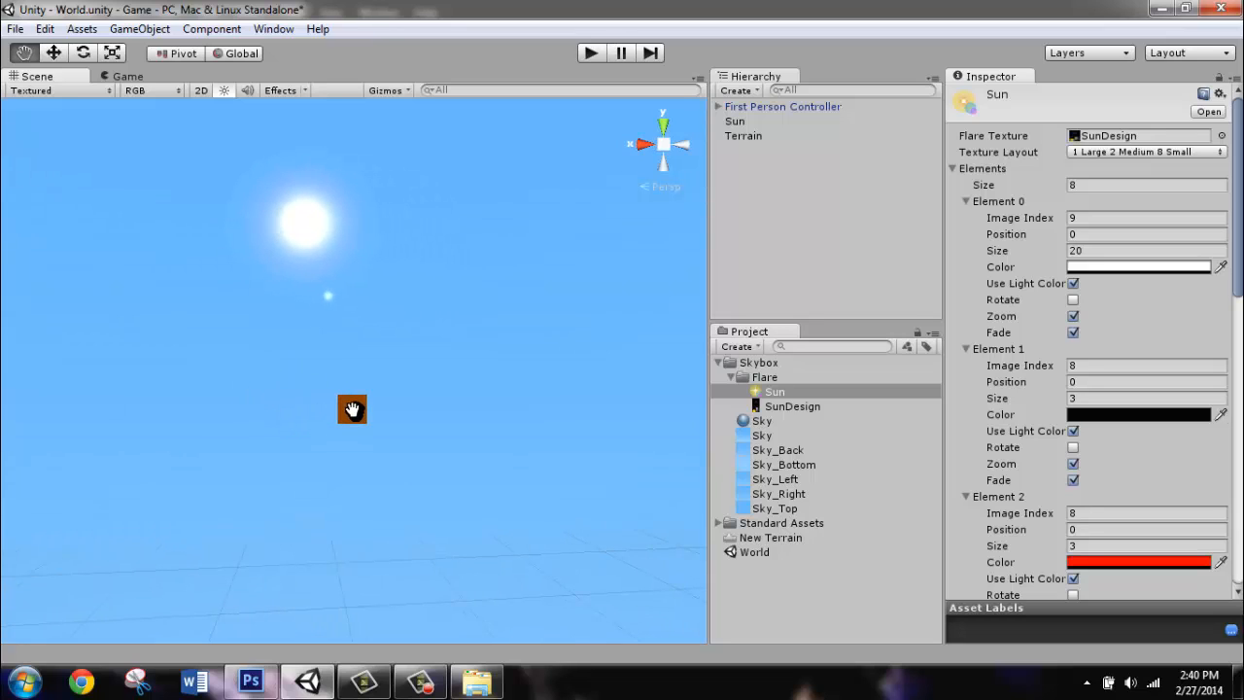